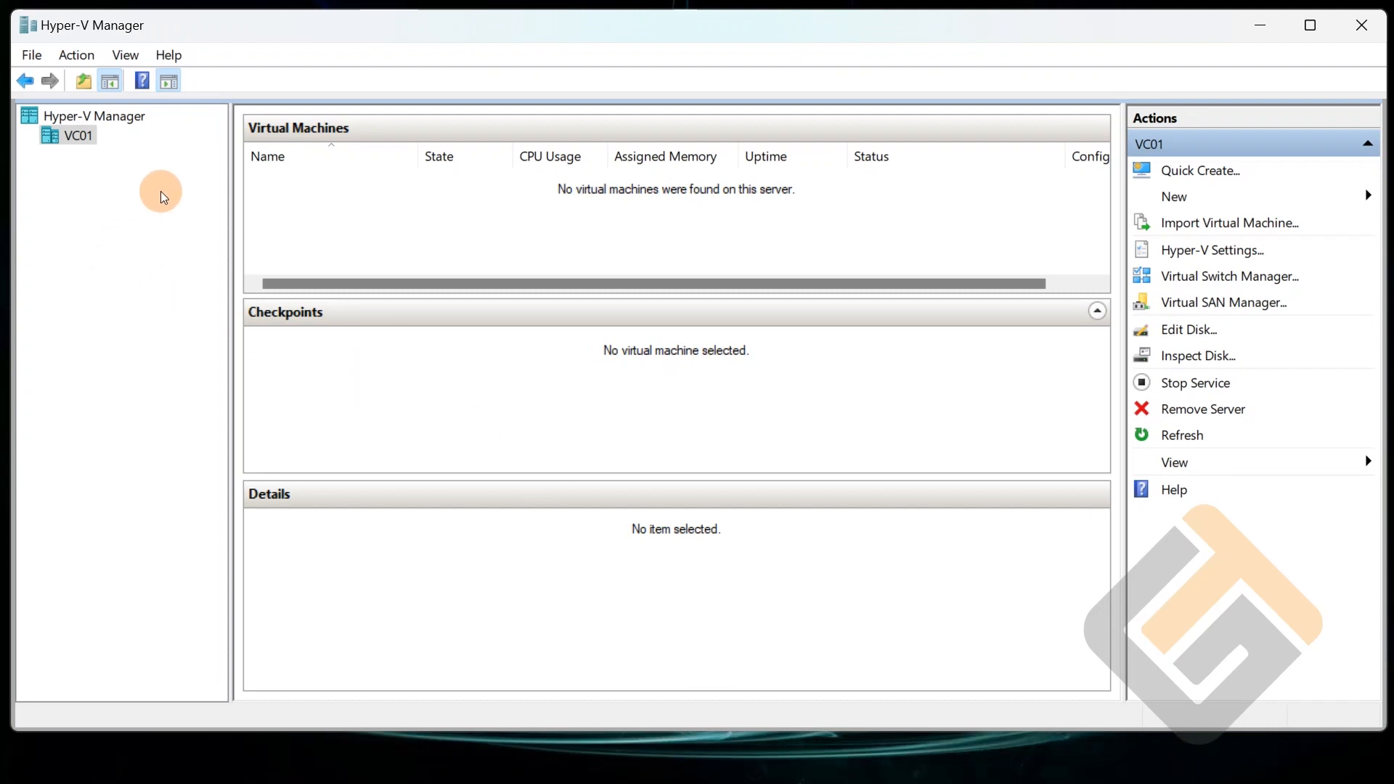
mouse_move(96, 163)
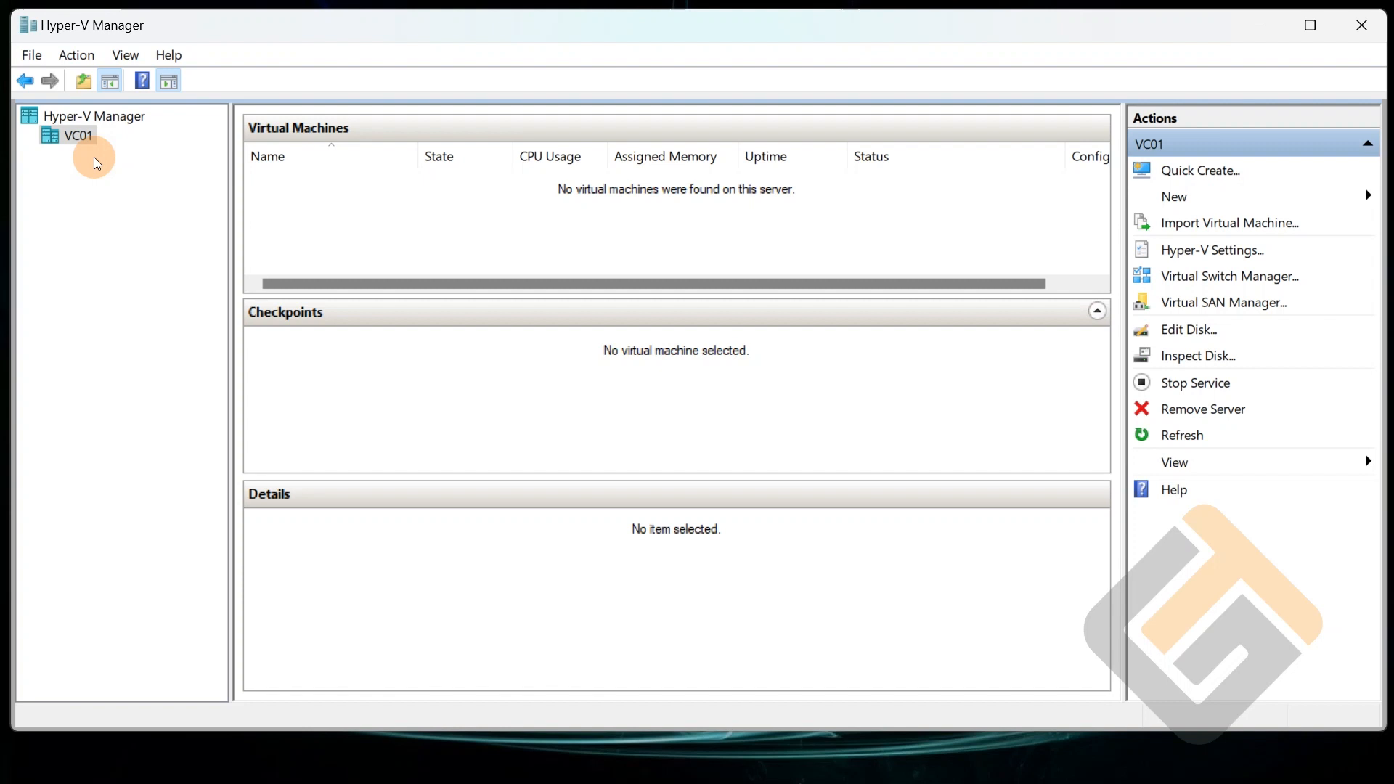
mouse_move(472, 518)
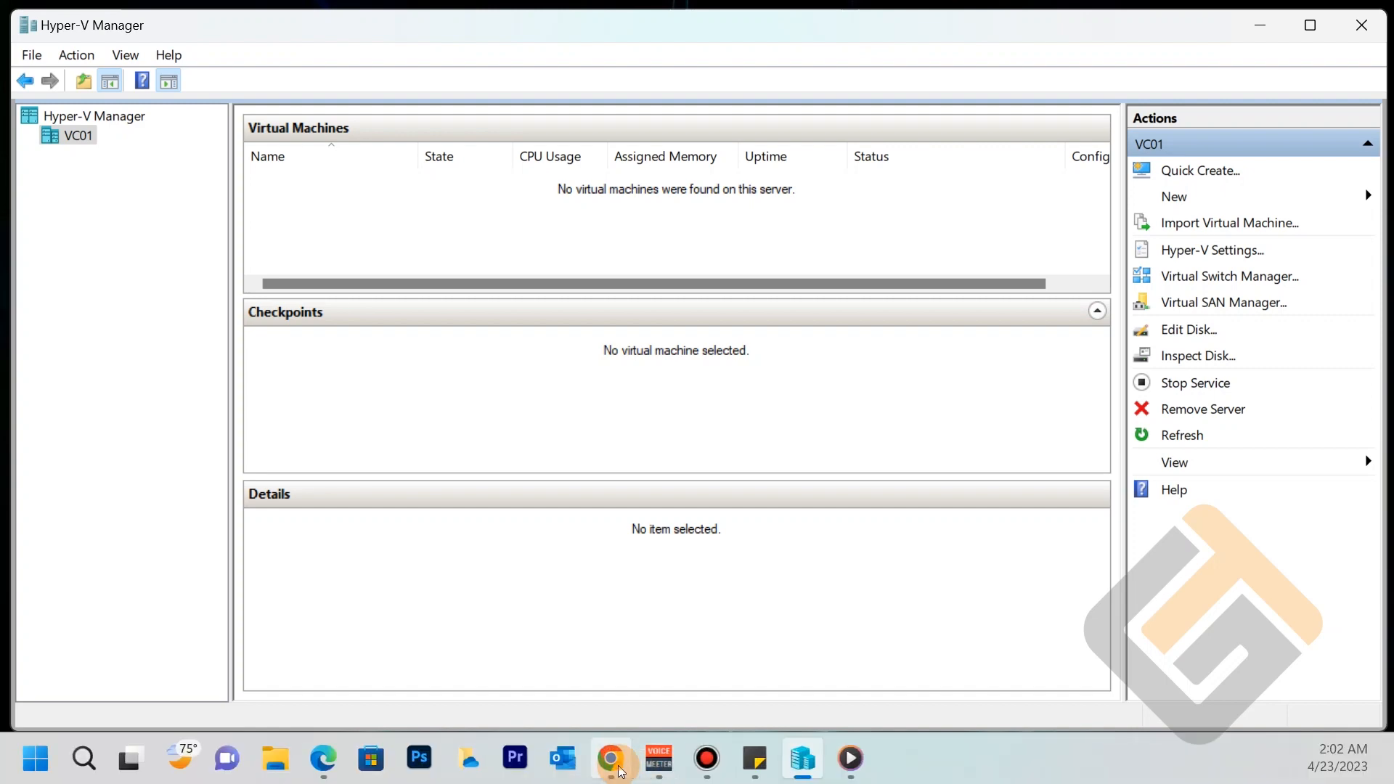
Step: Bring Chrome forward, close the wallpapers tab and show the Windows Server 2022 download page
left_click(611, 758)
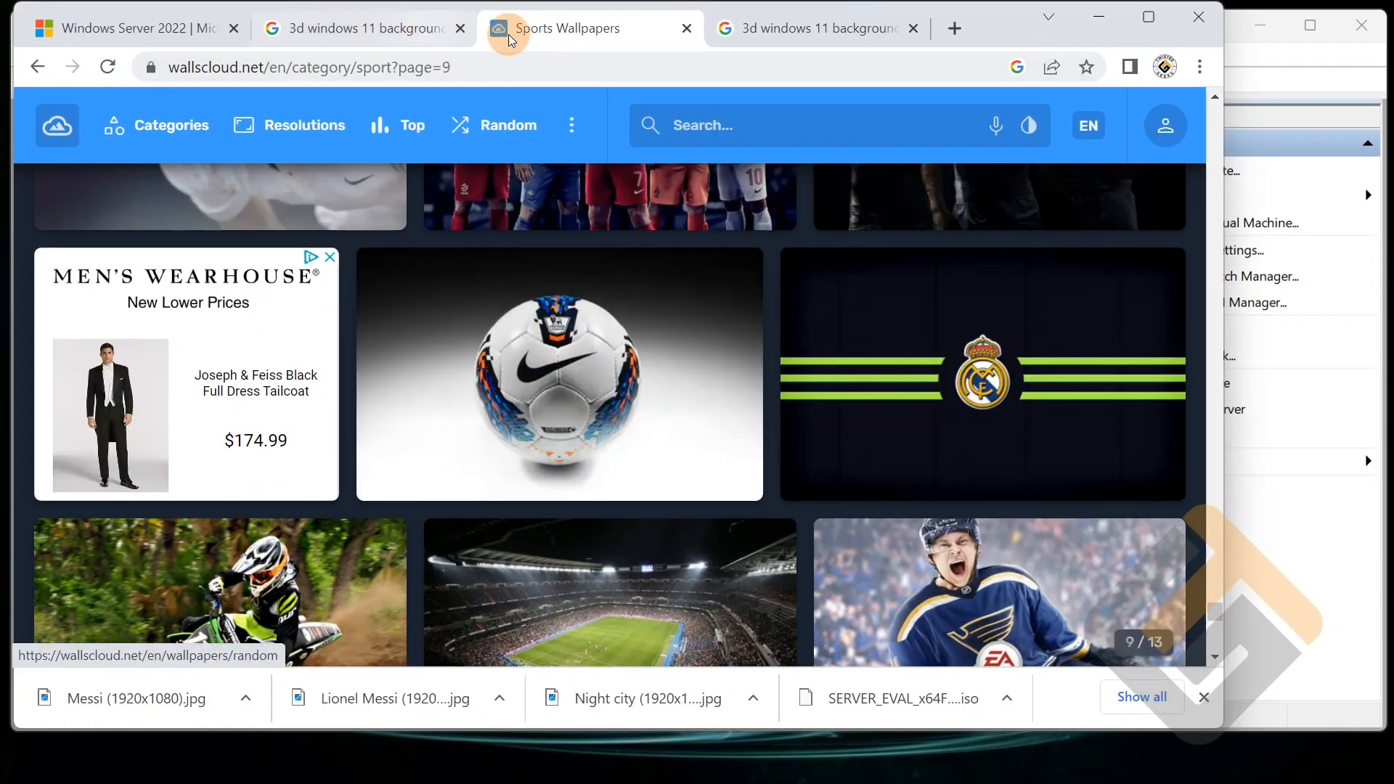
left_click(684, 28)
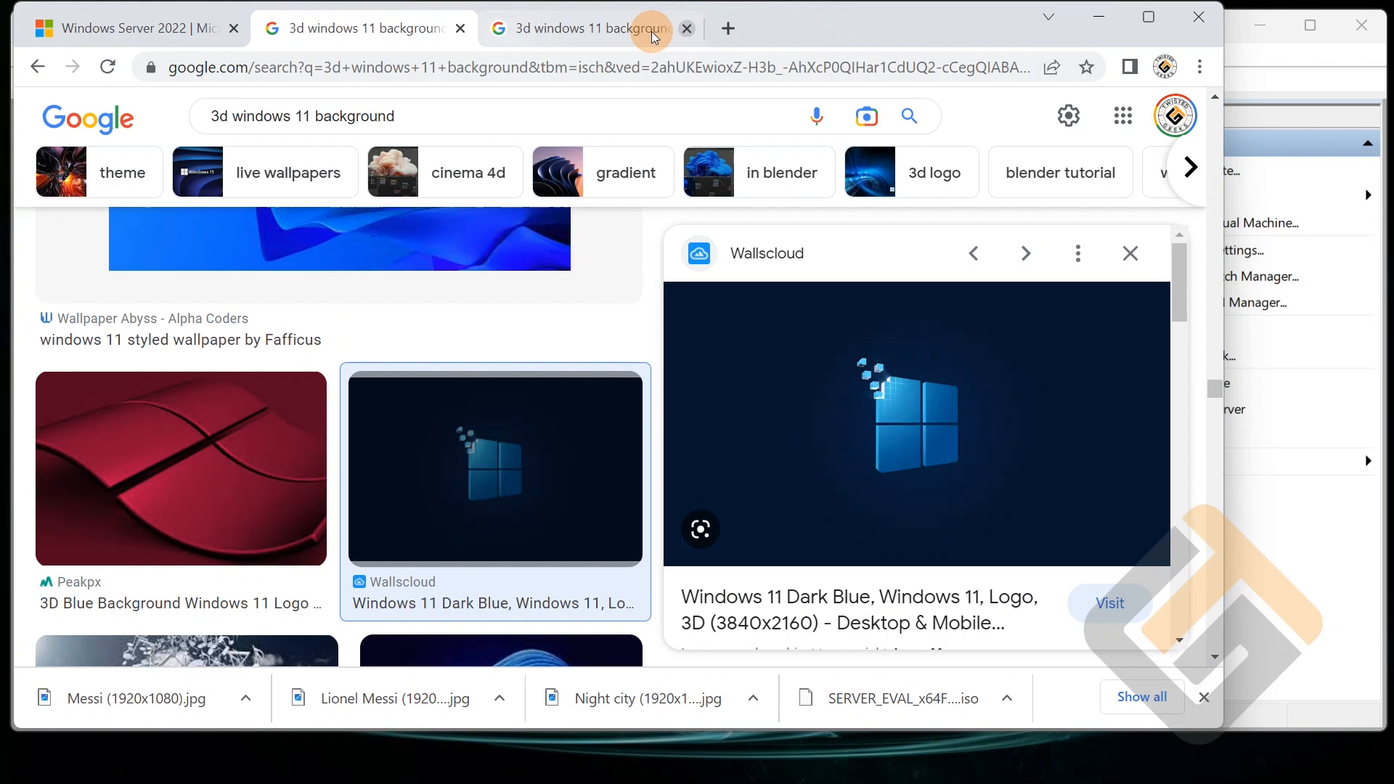
left_click(134, 27)
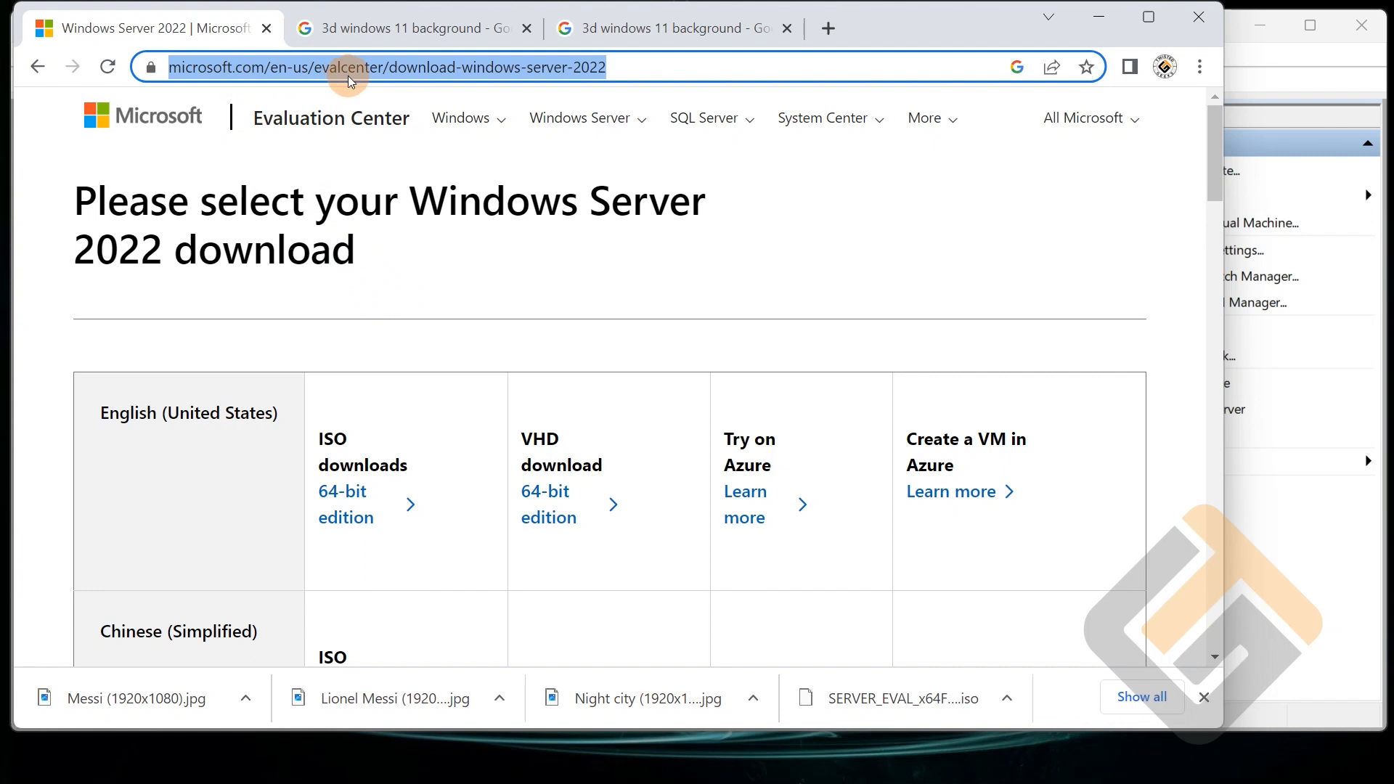
mouse_move(418, 77)
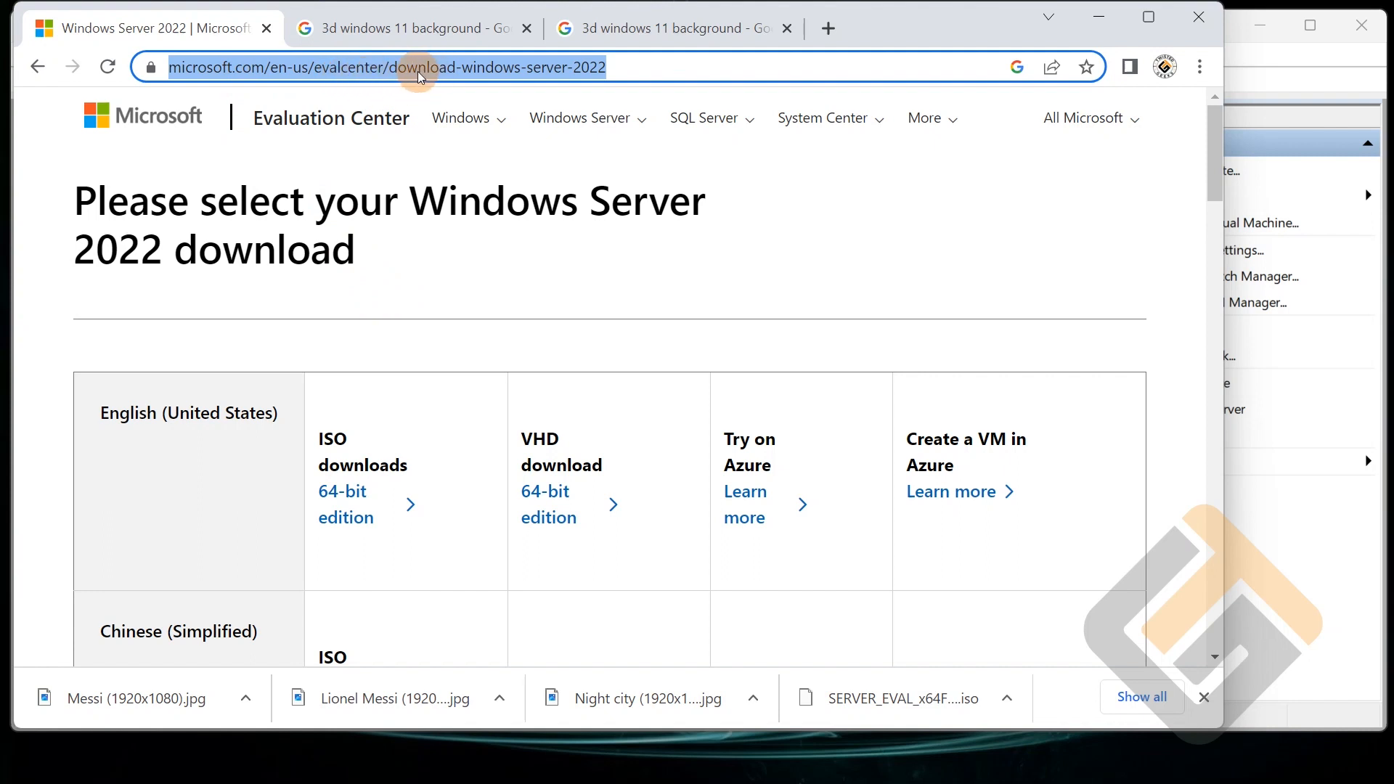
mouse_move(502, 80)
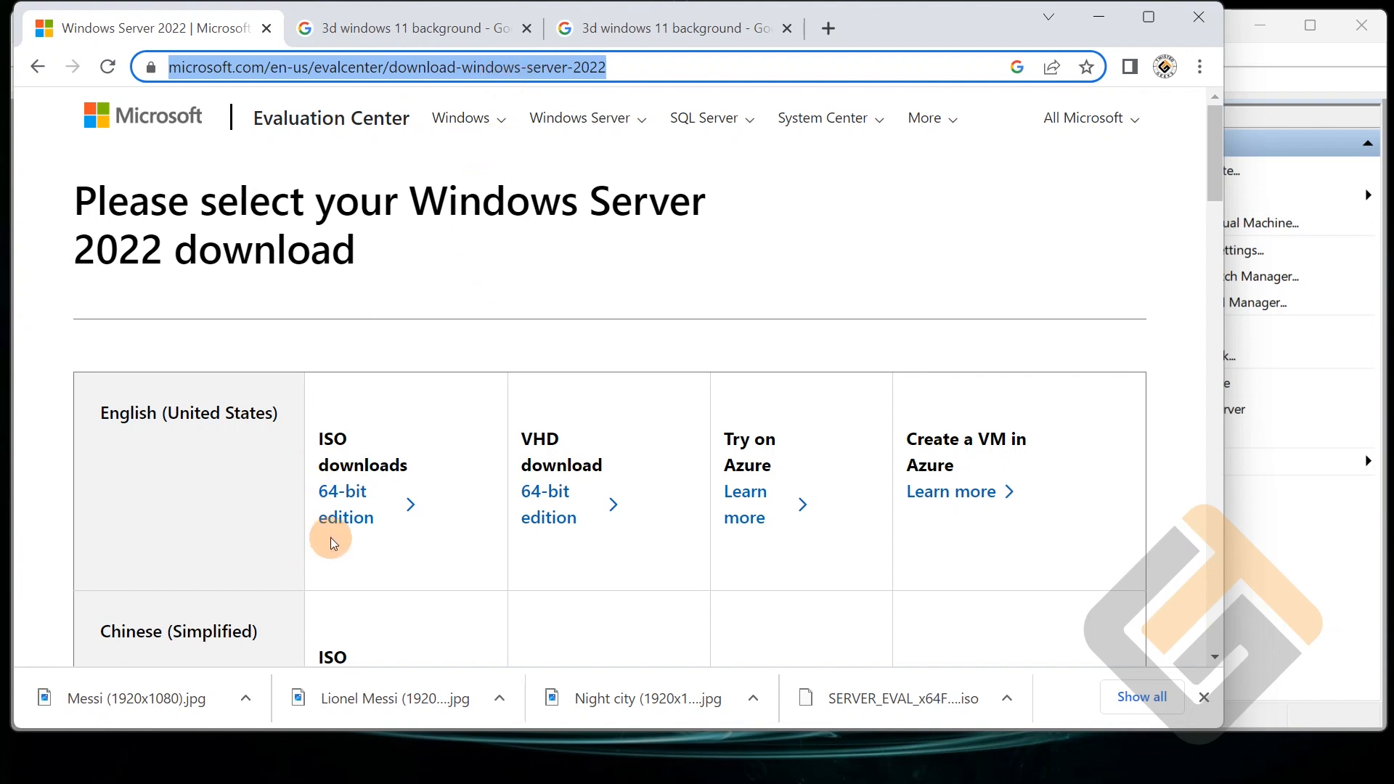
mouse_move(725, 452)
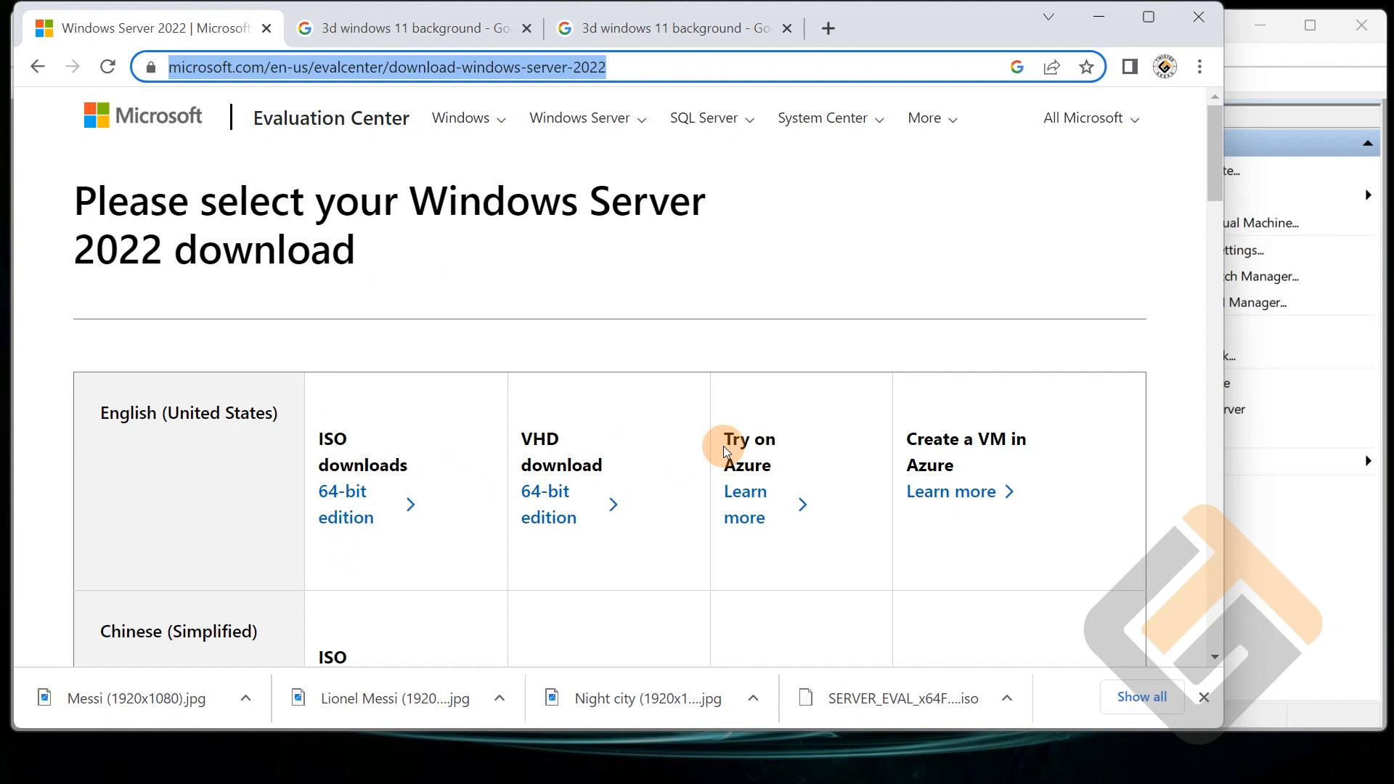
mouse_move(812, 568)
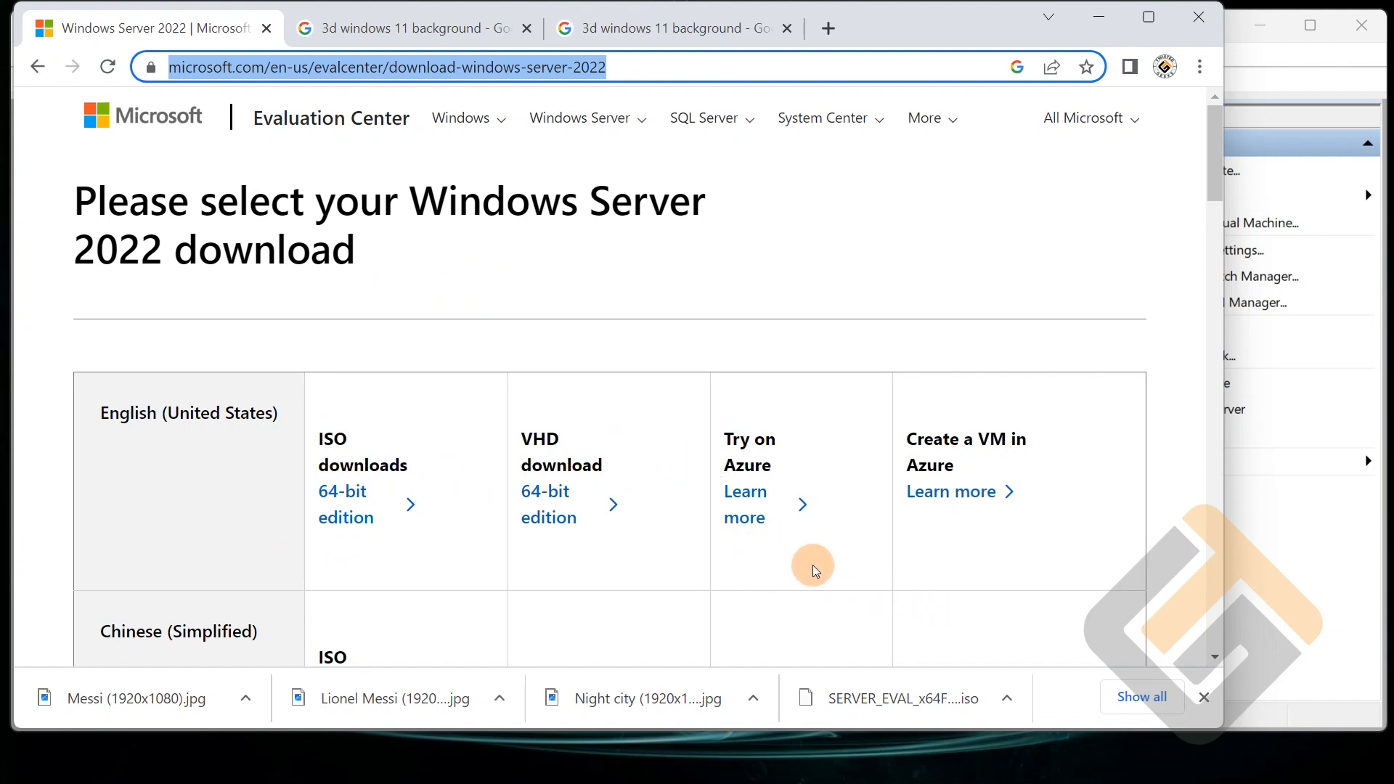
mouse_move(747, 557)
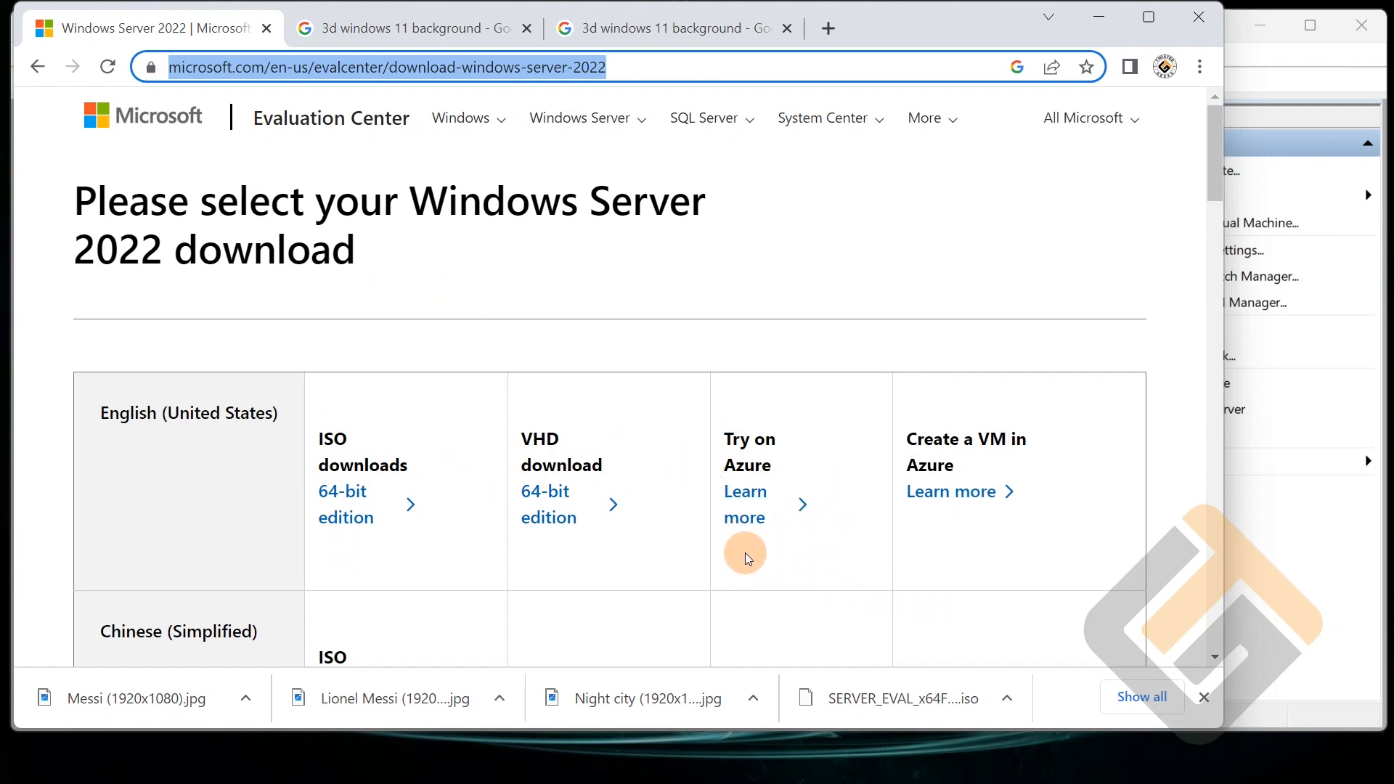
scroll("down", 3)
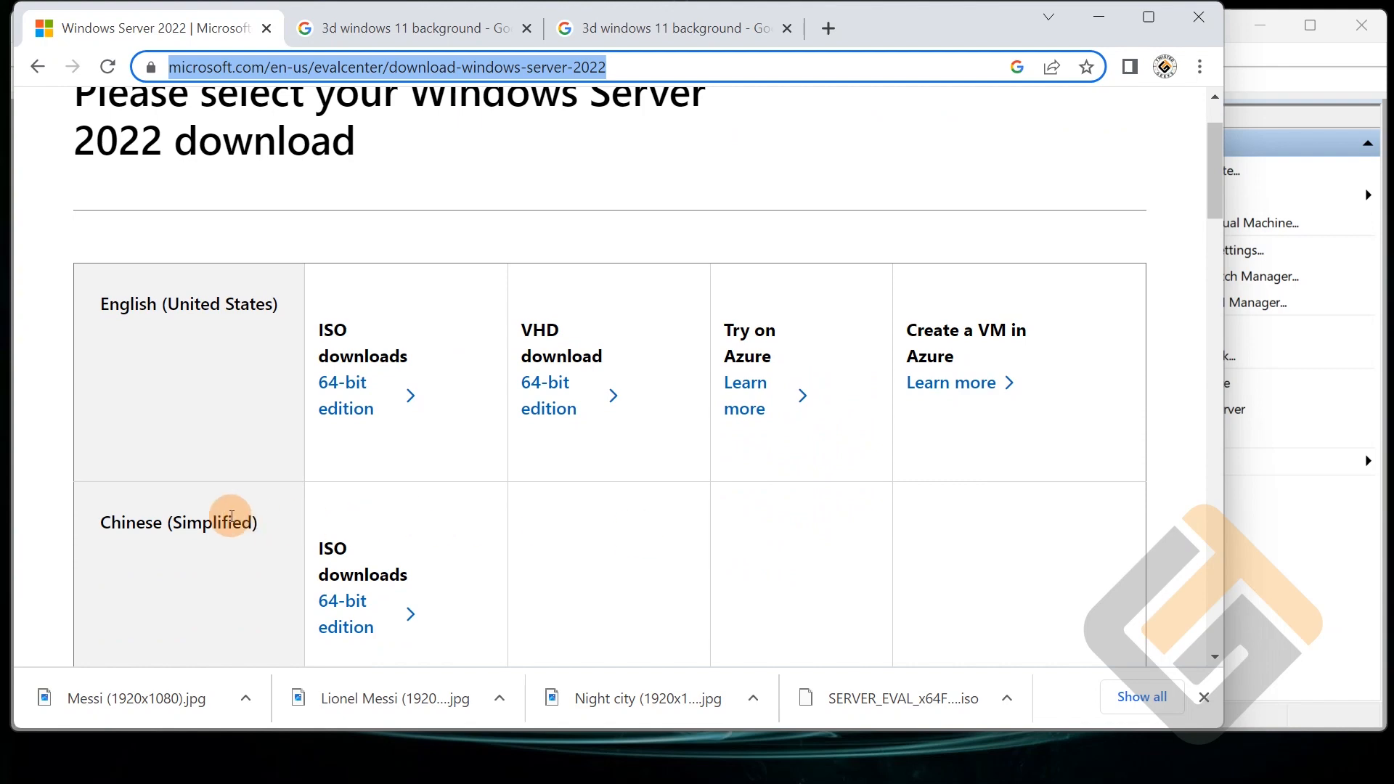
scroll("down", 3)
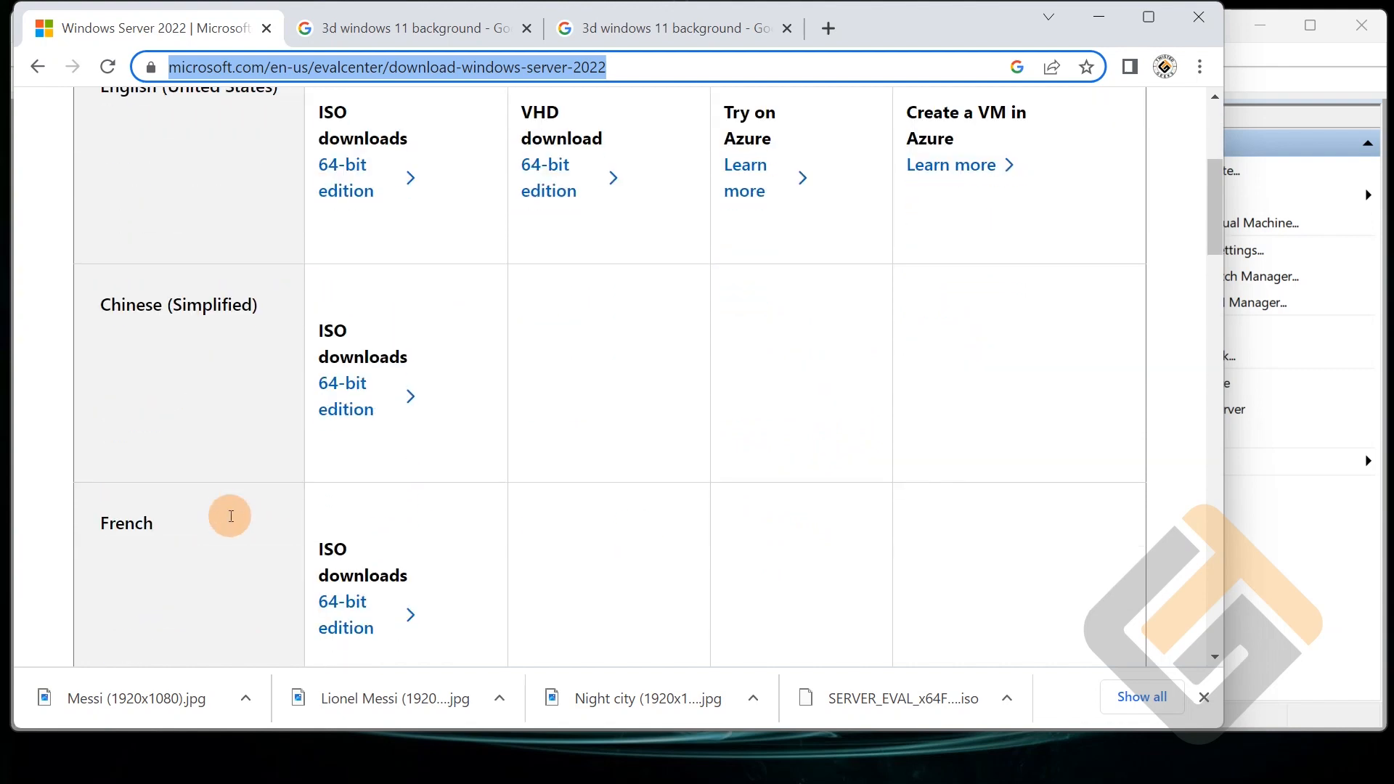
scroll("down", 3)
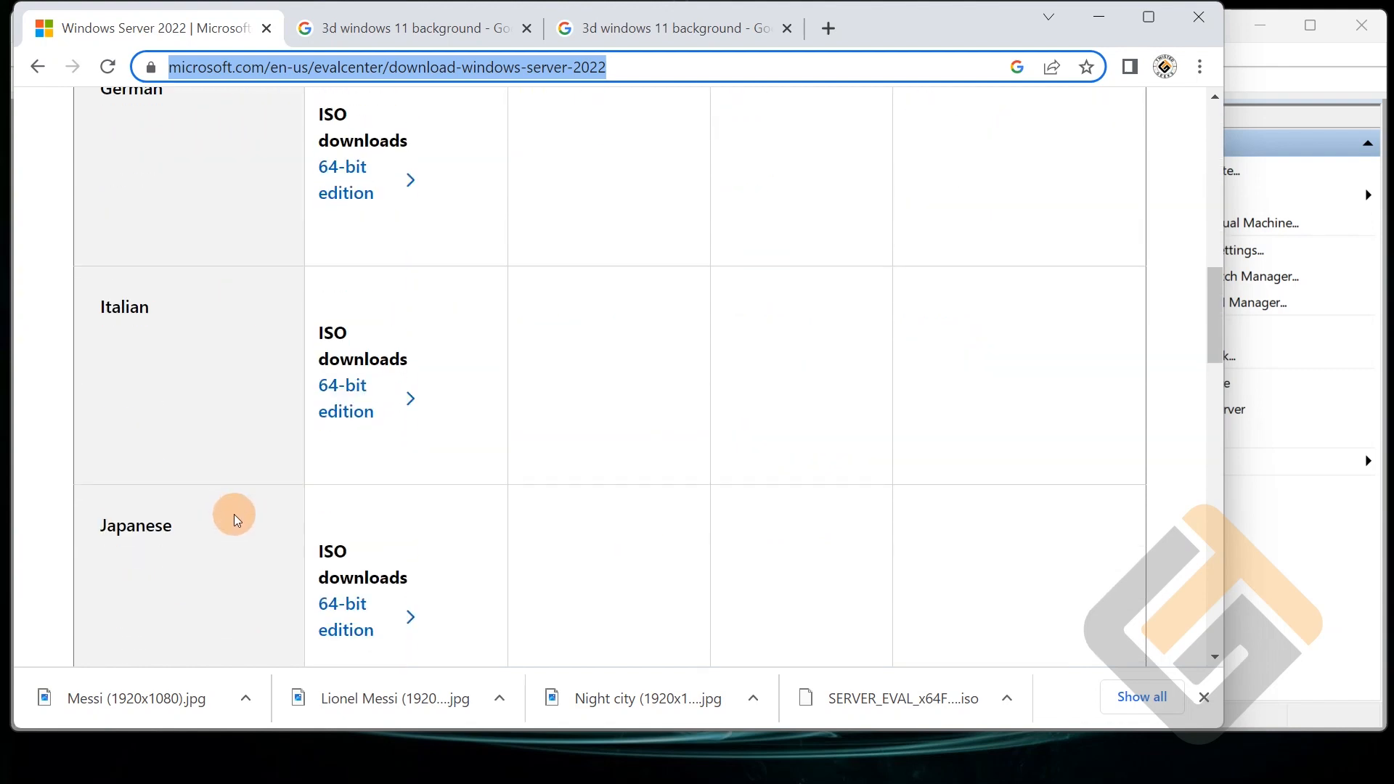
scroll("down", 3)
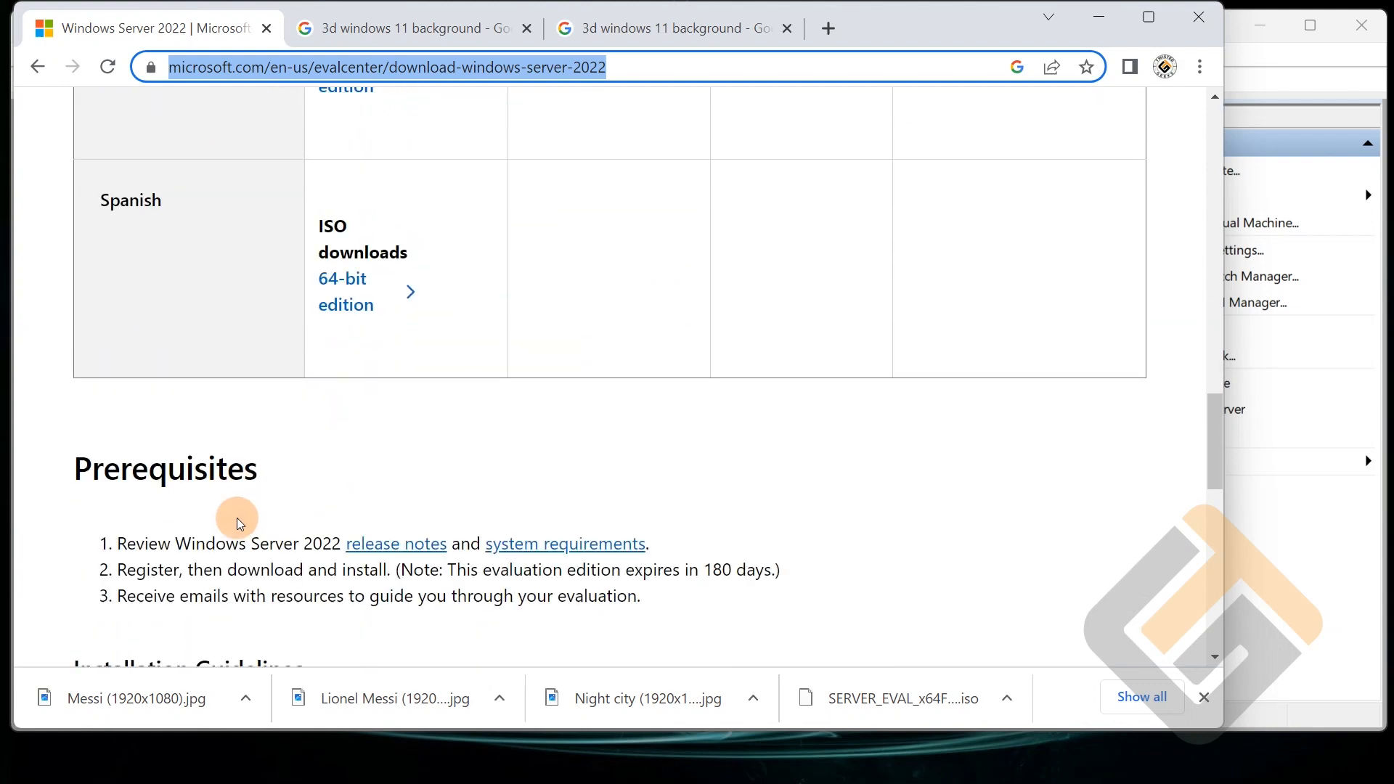
scroll("down", 3)
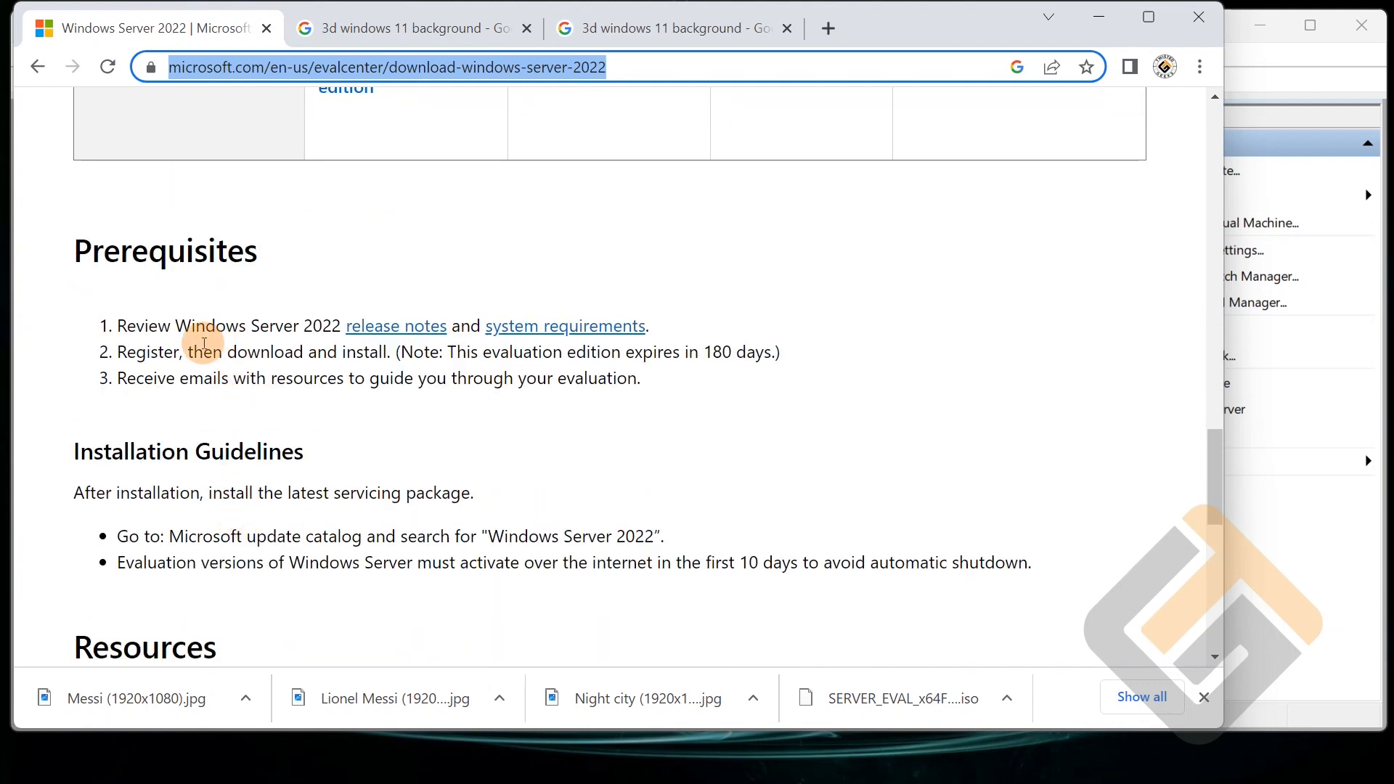
mouse_move(272, 446)
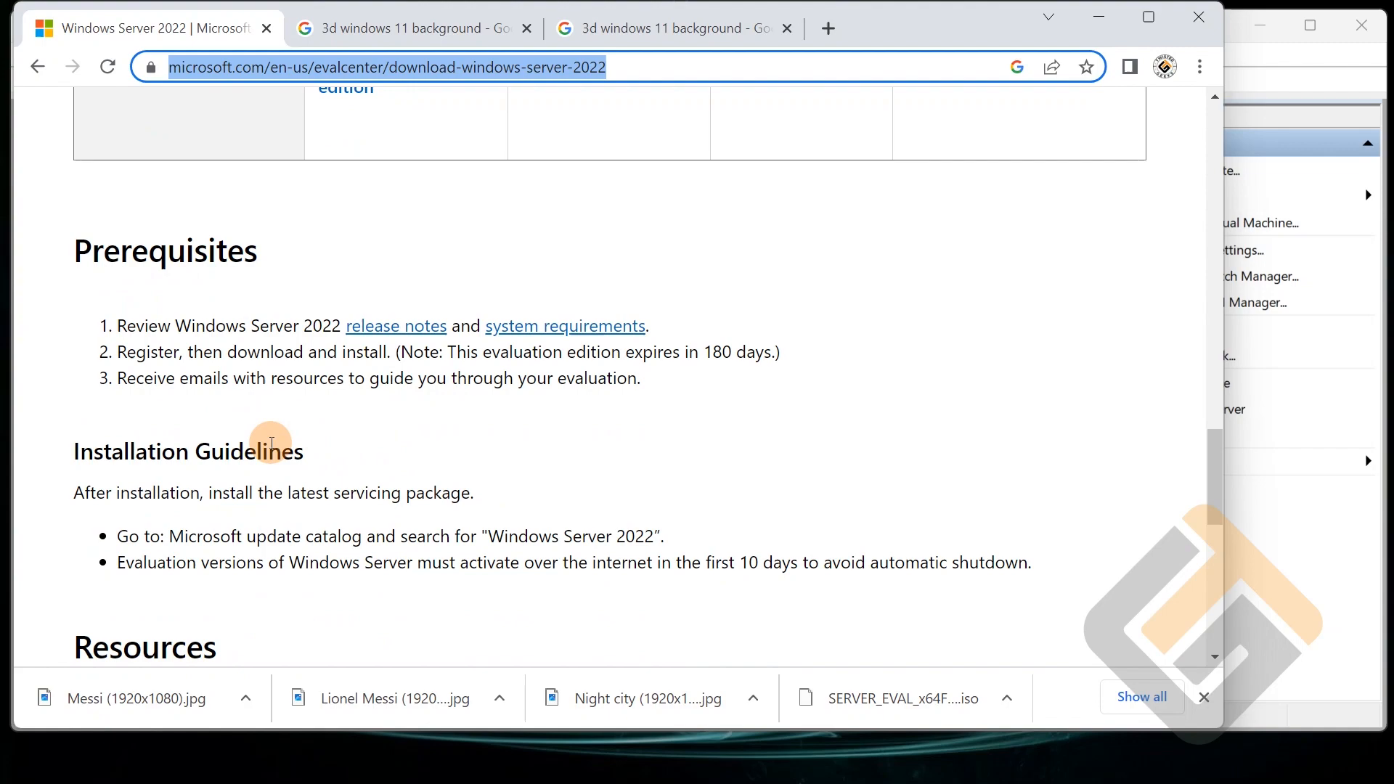
scroll("down", 3)
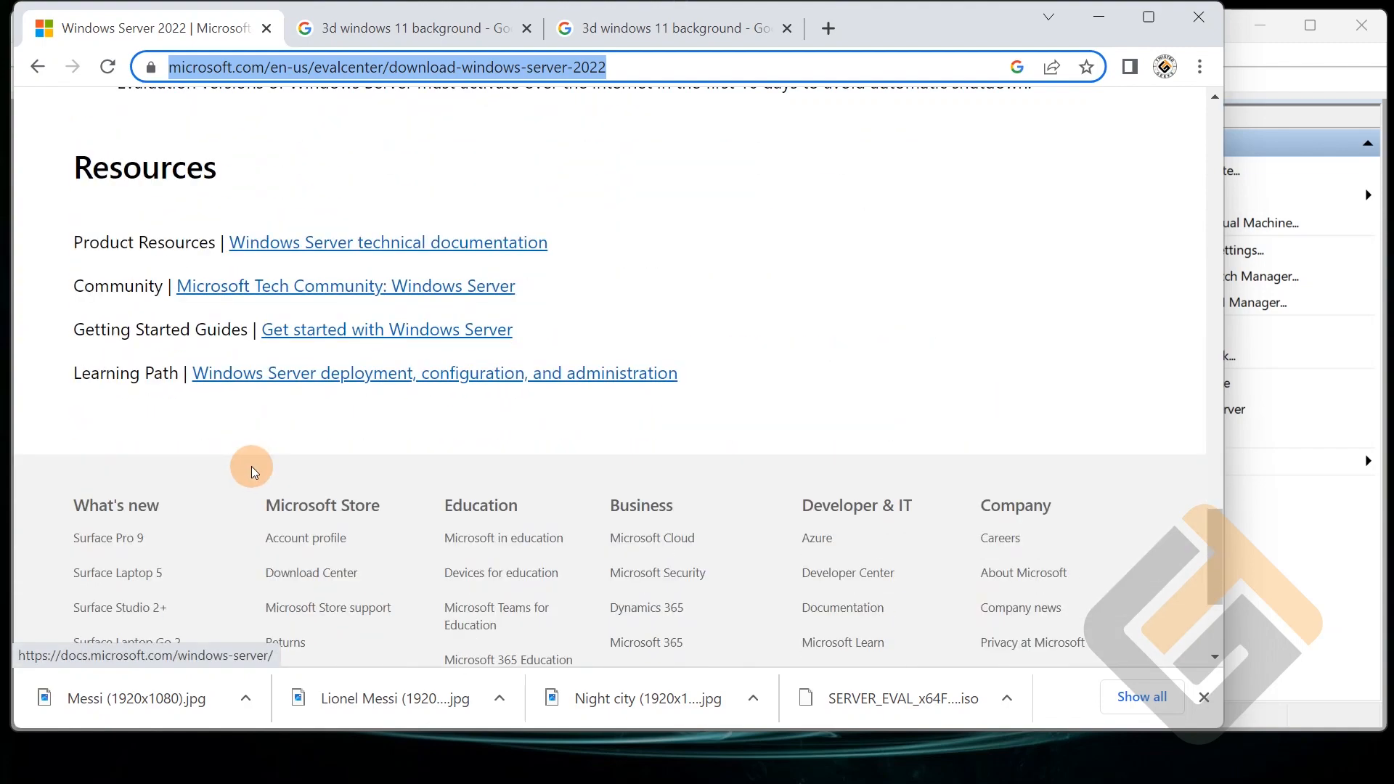
scroll("up", 3)
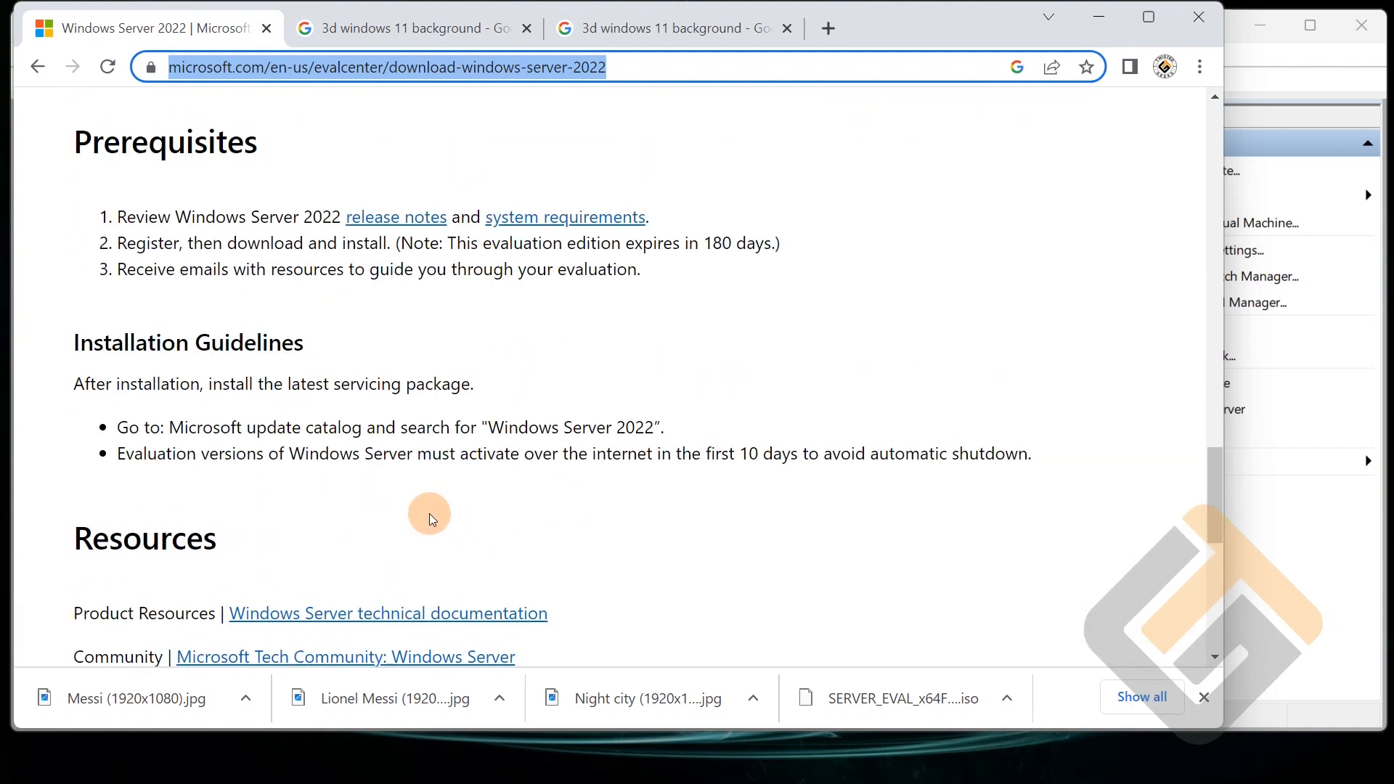
mouse_move(274, 481)
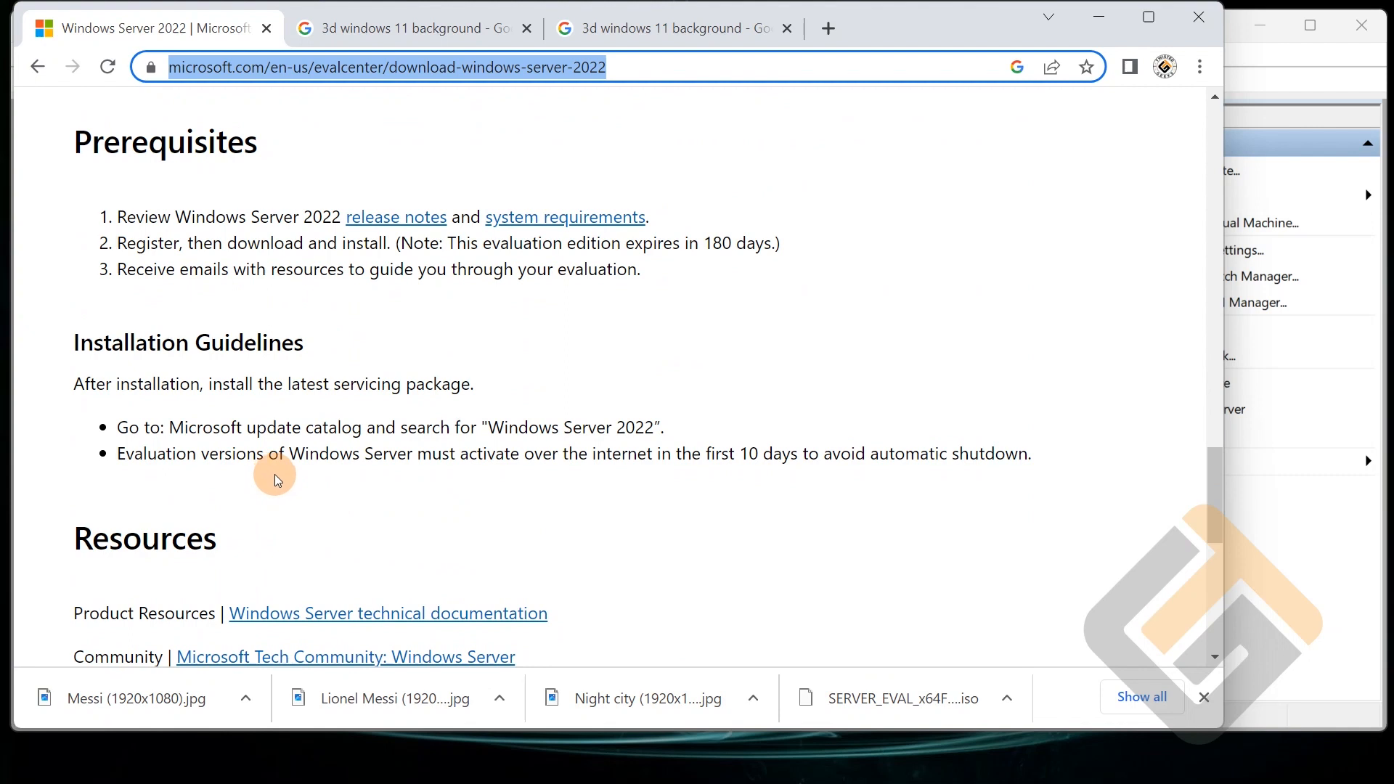
scroll("up", 3)
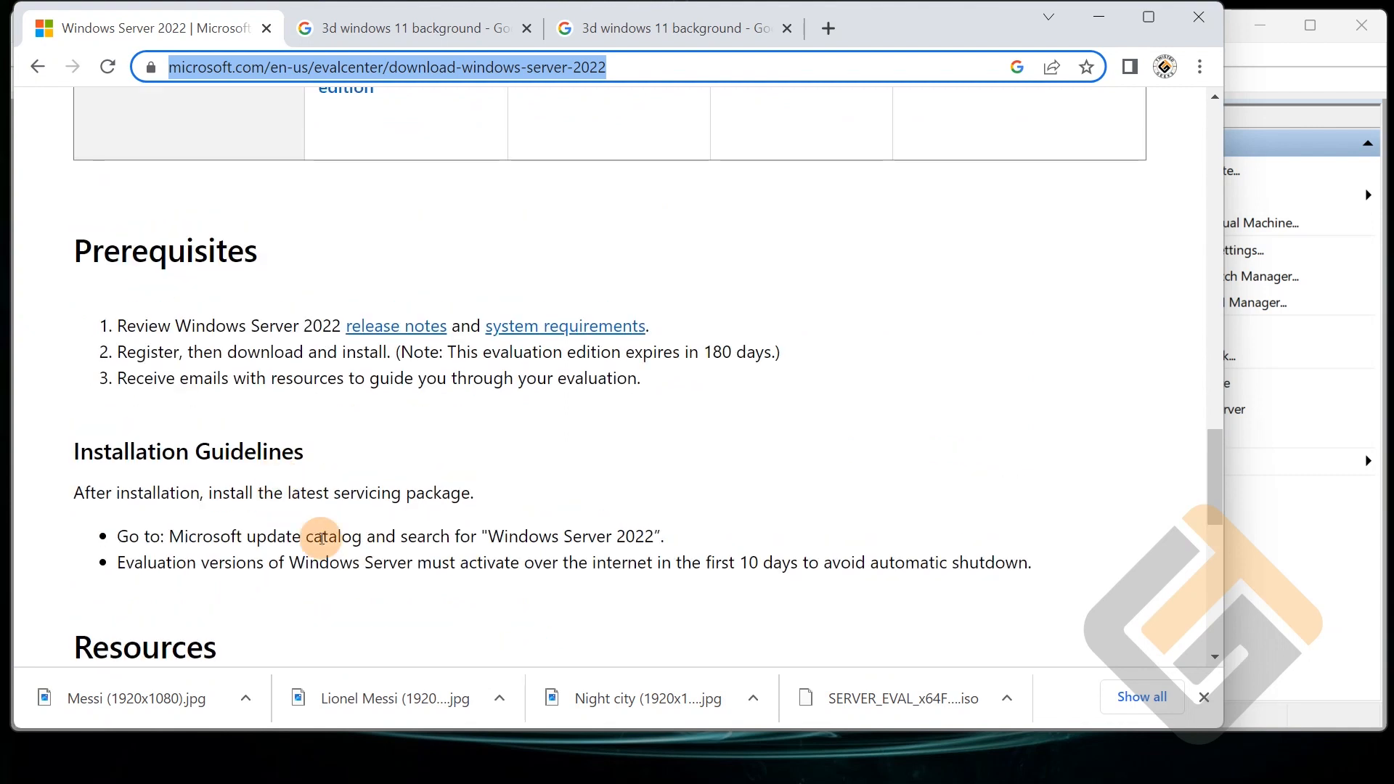
mouse_move(285, 579)
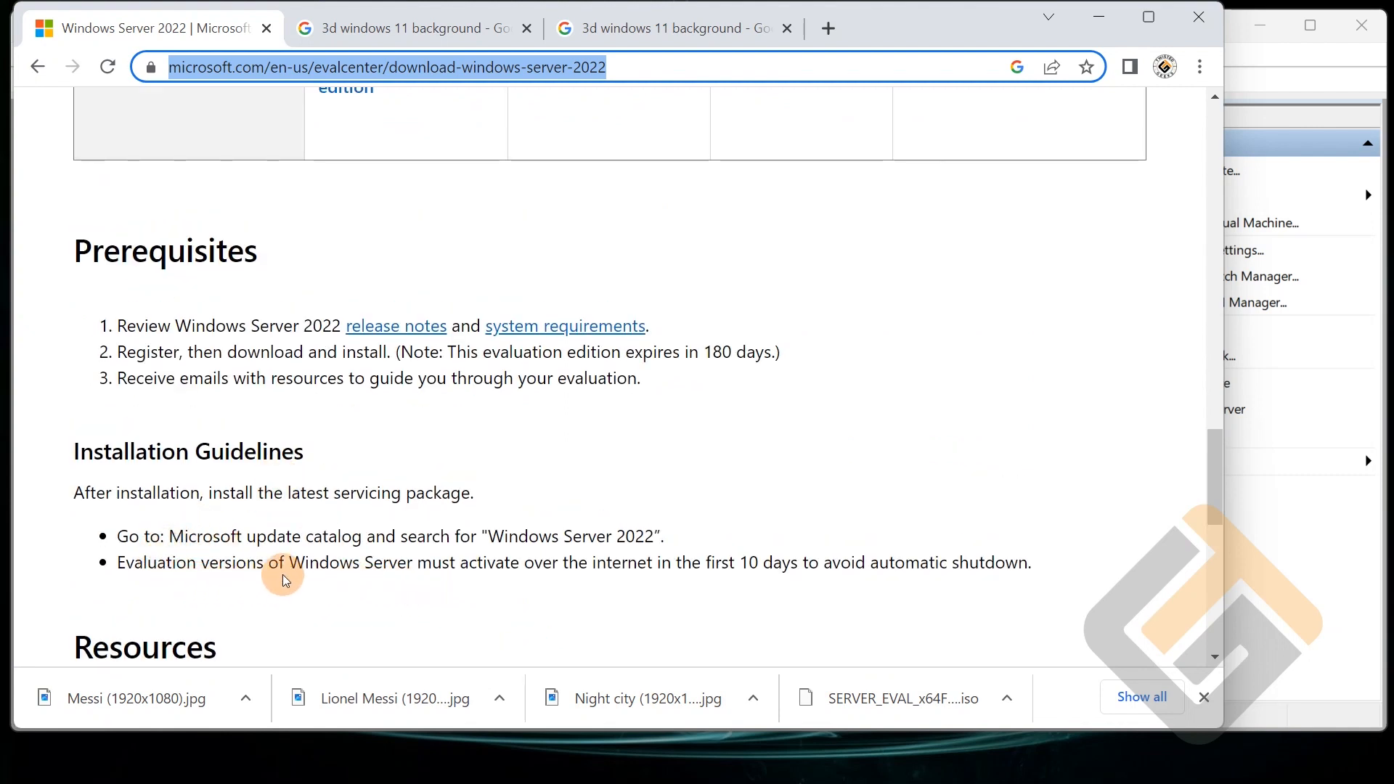
double_click(330, 562)
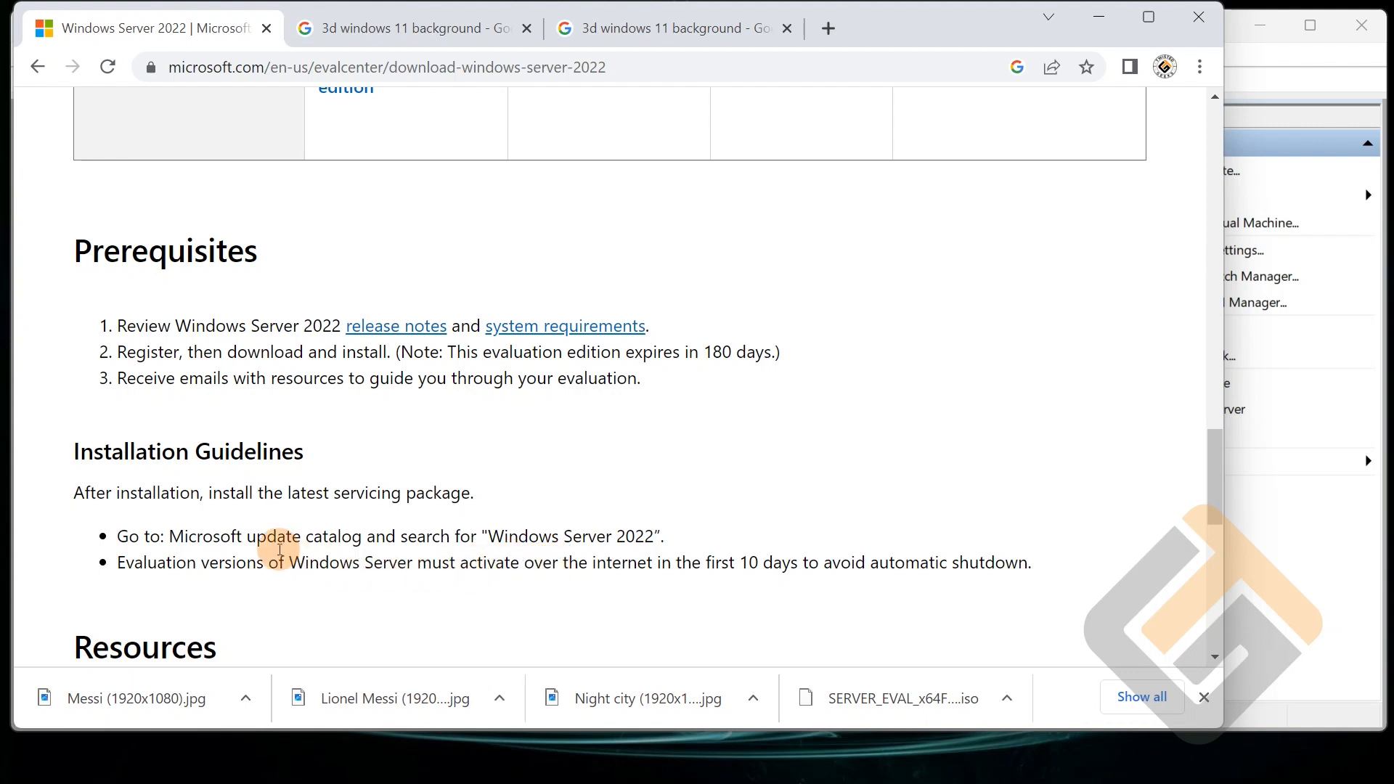
double_click(325, 562)
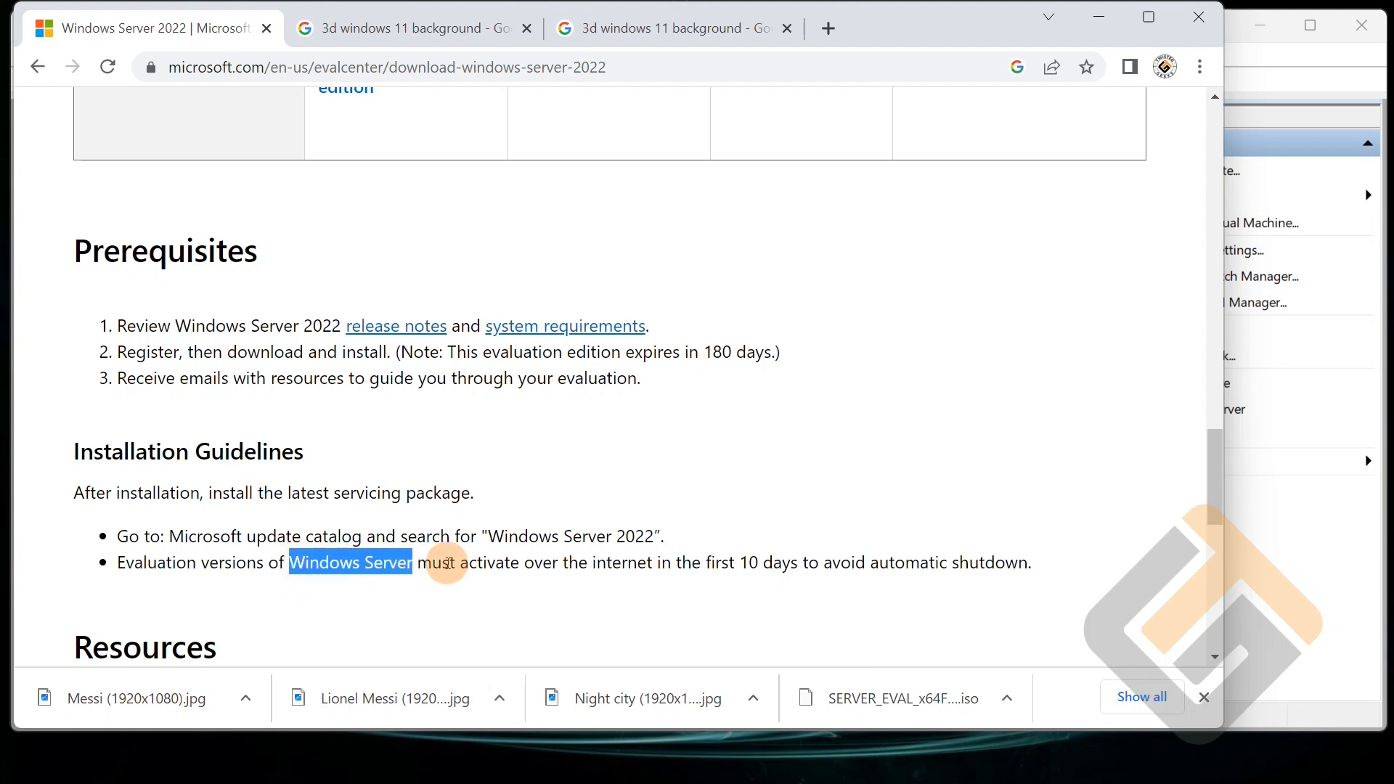
scroll("up", 3)
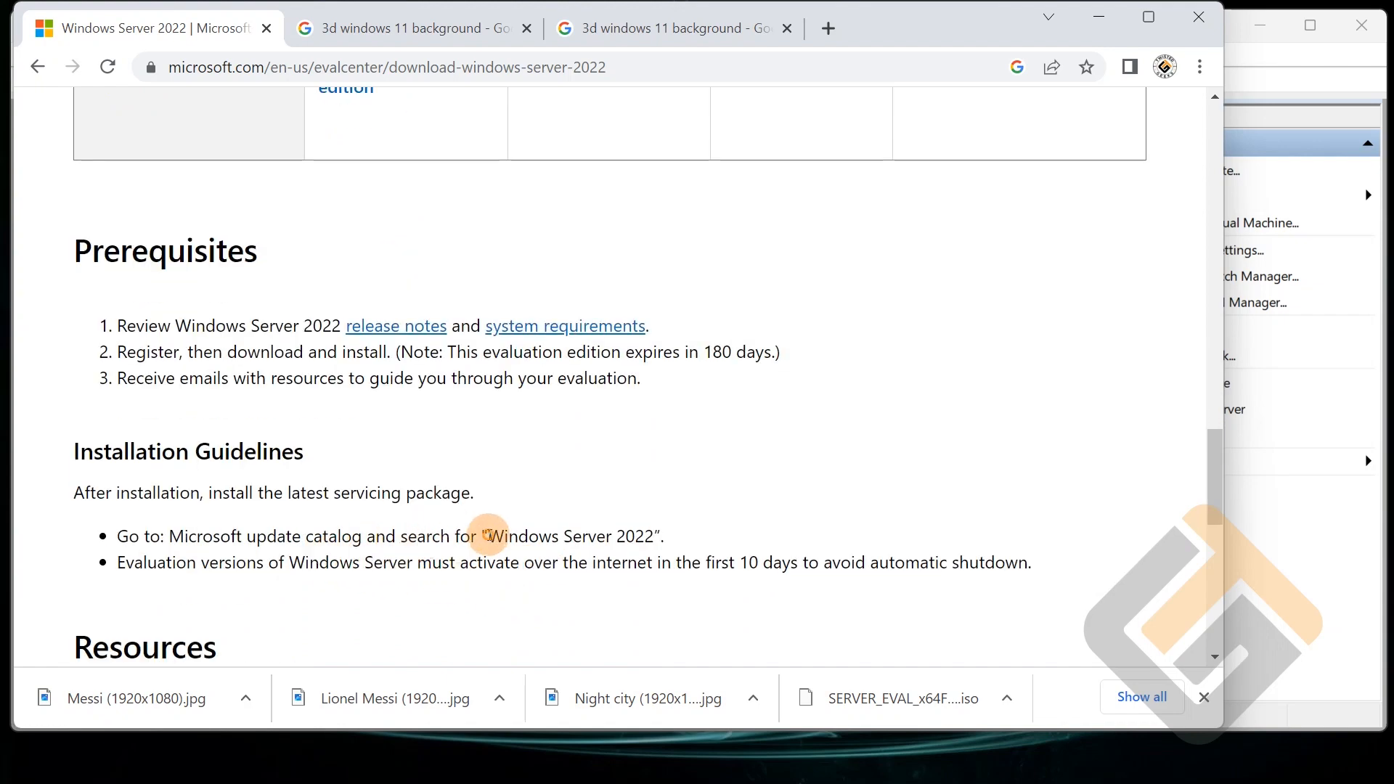
scroll("up", 3)
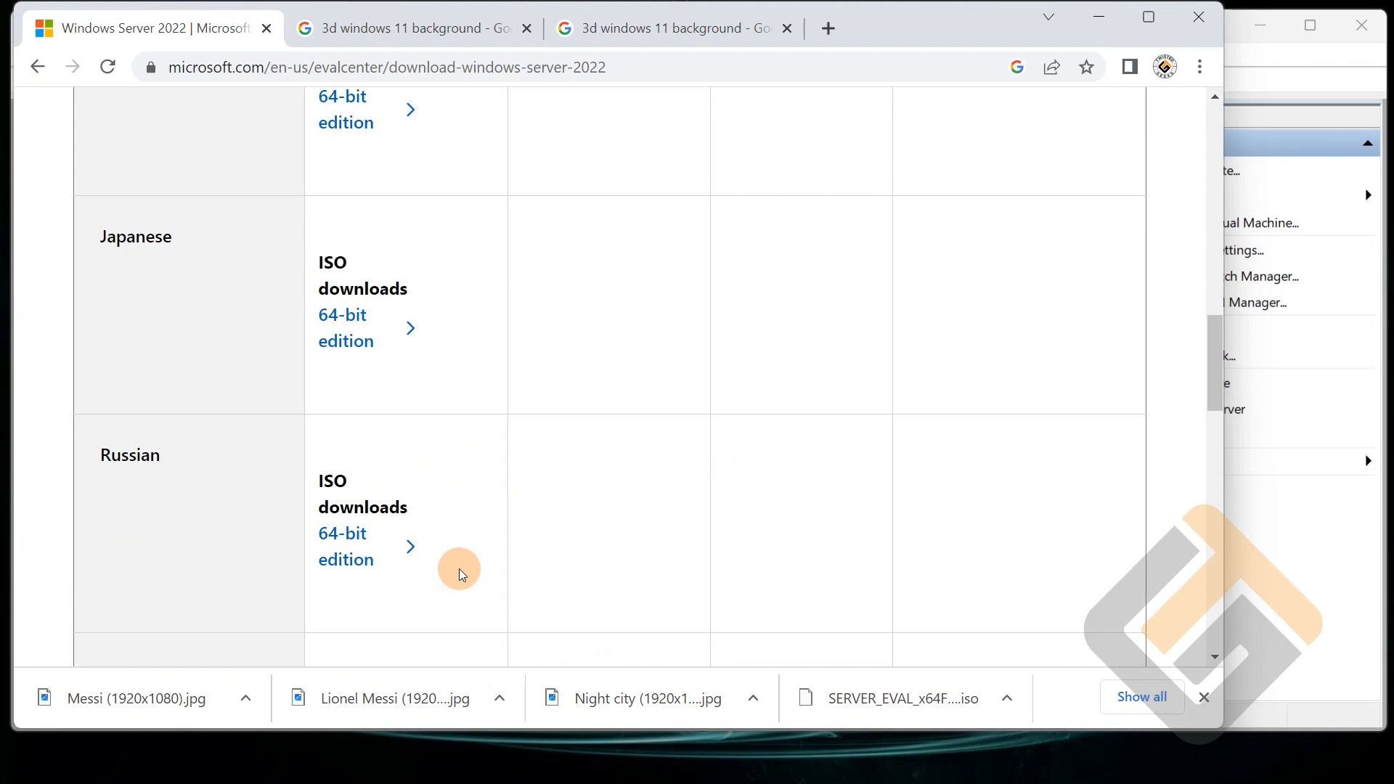
Step: Scroll the download table to the English (United States) ISO 64-bit edition link
scroll("up", 3)
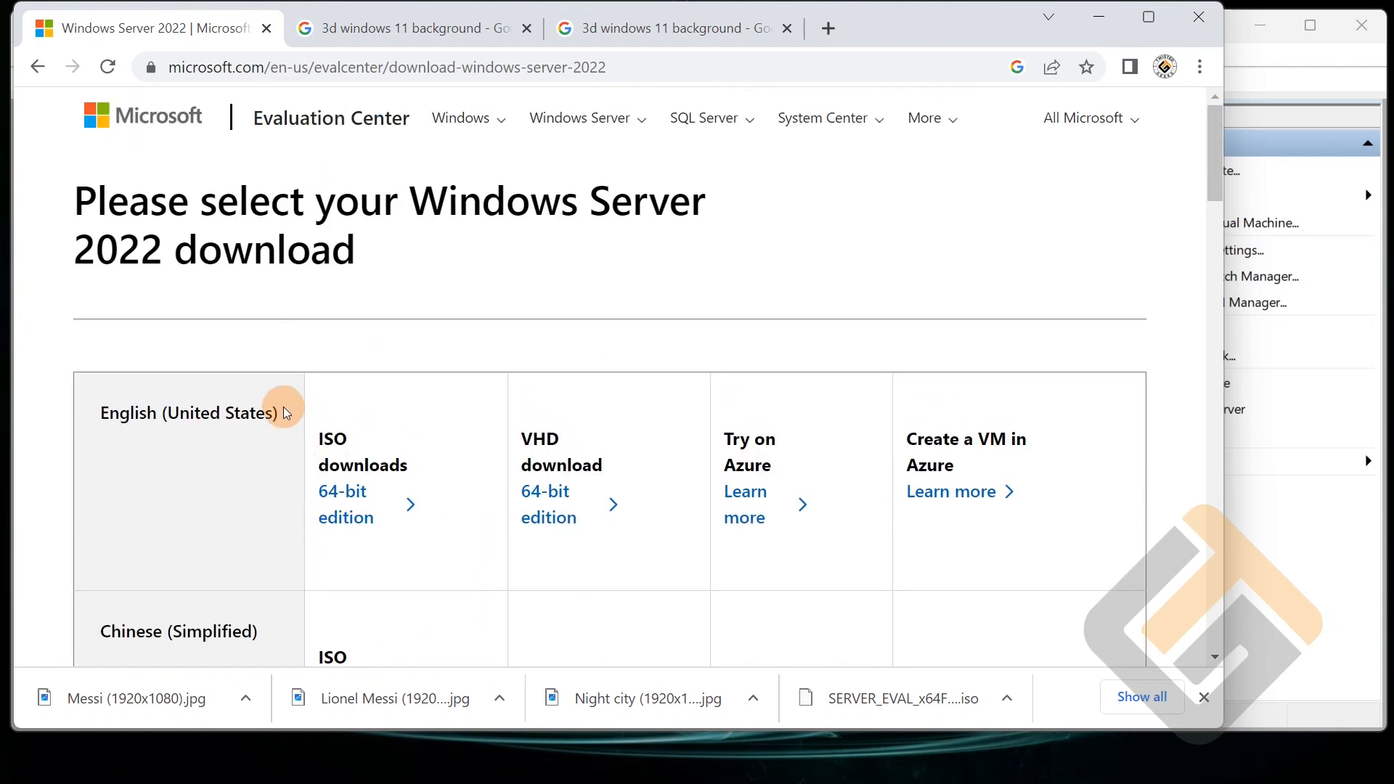
scroll("down", 3)
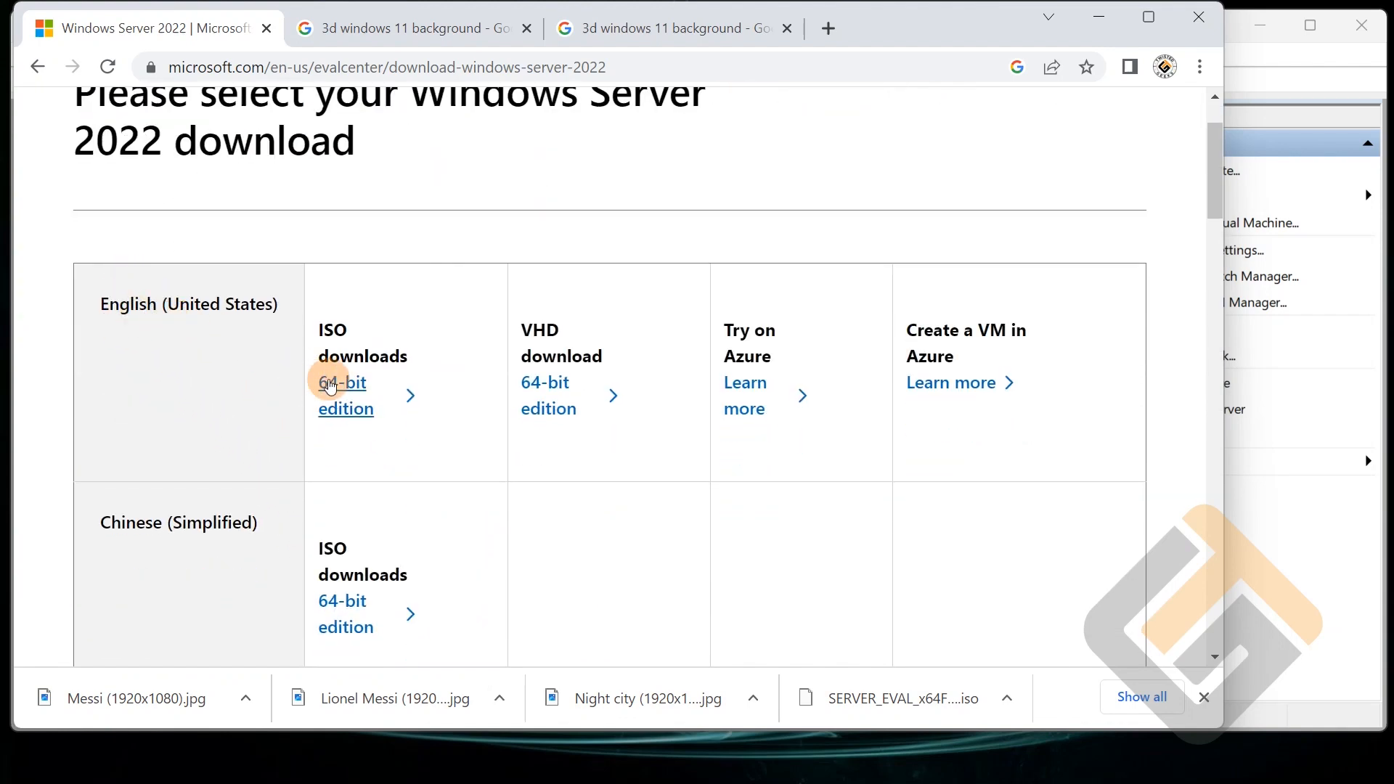
mouse_move(341, 394)
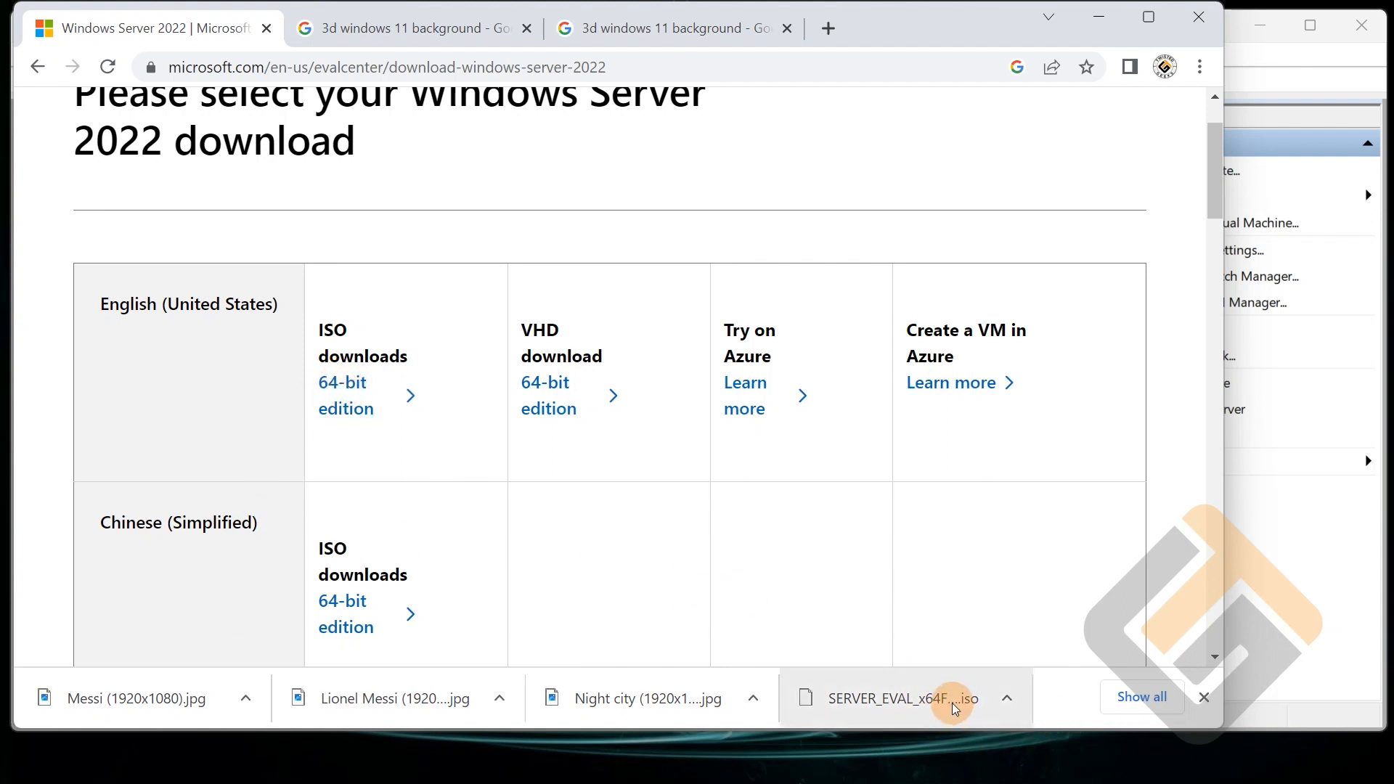
mouse_move(1093, 17)
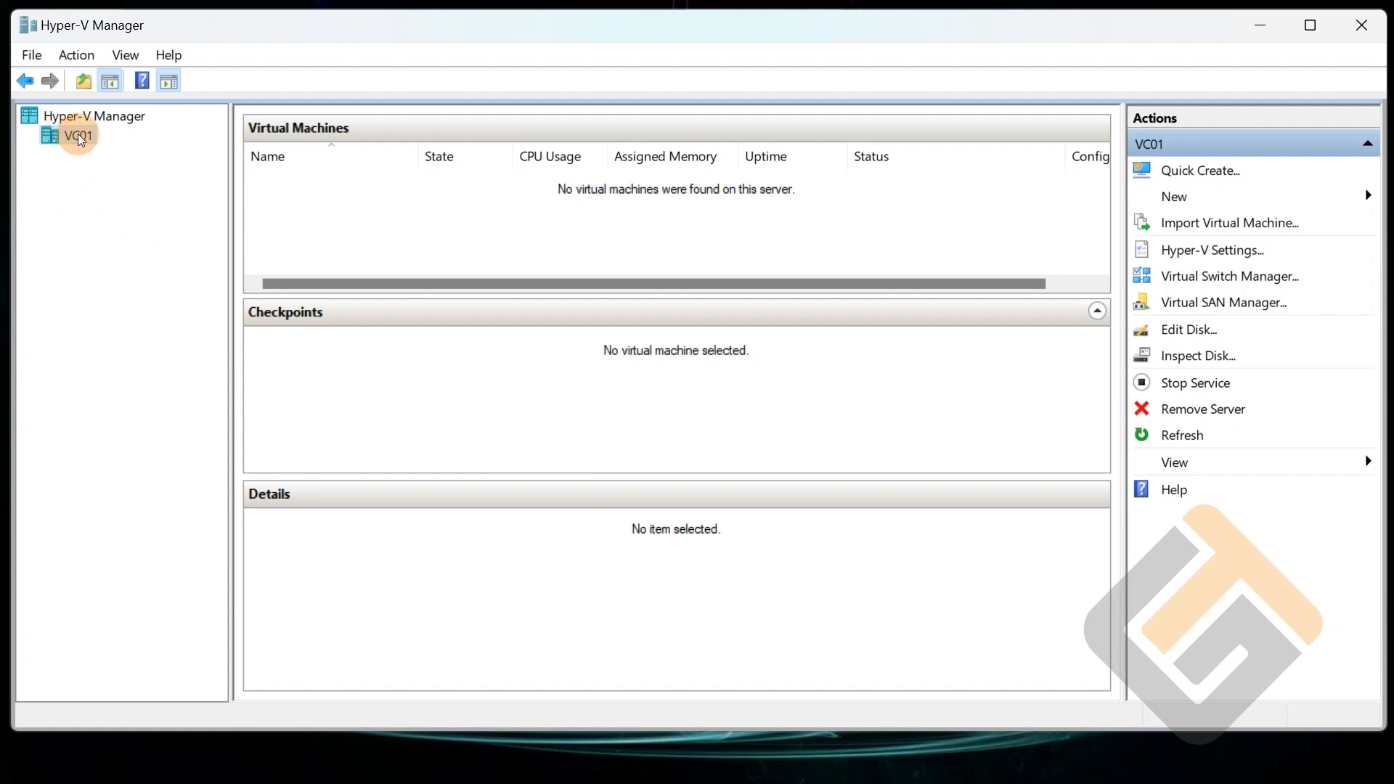
mouse_move(395, 170)
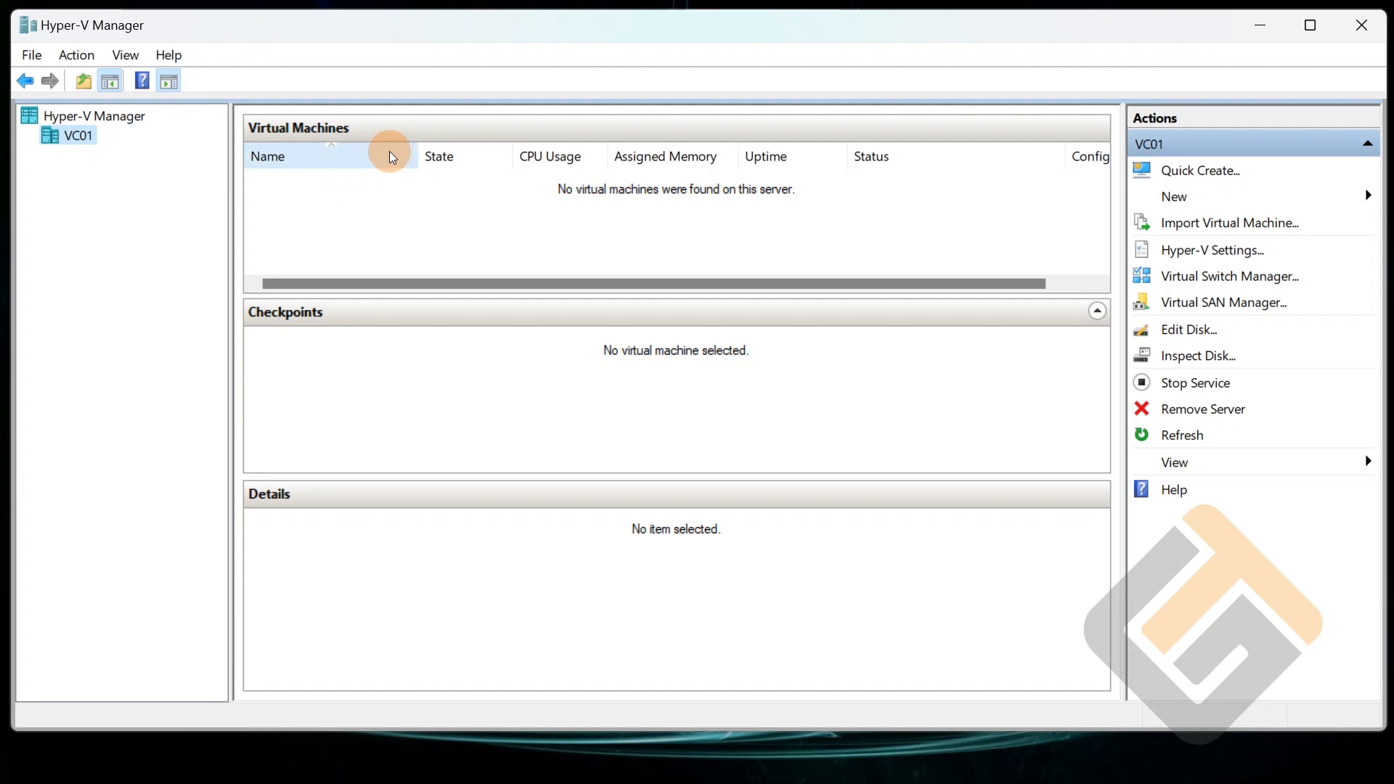
mouse_move(1173, 196)
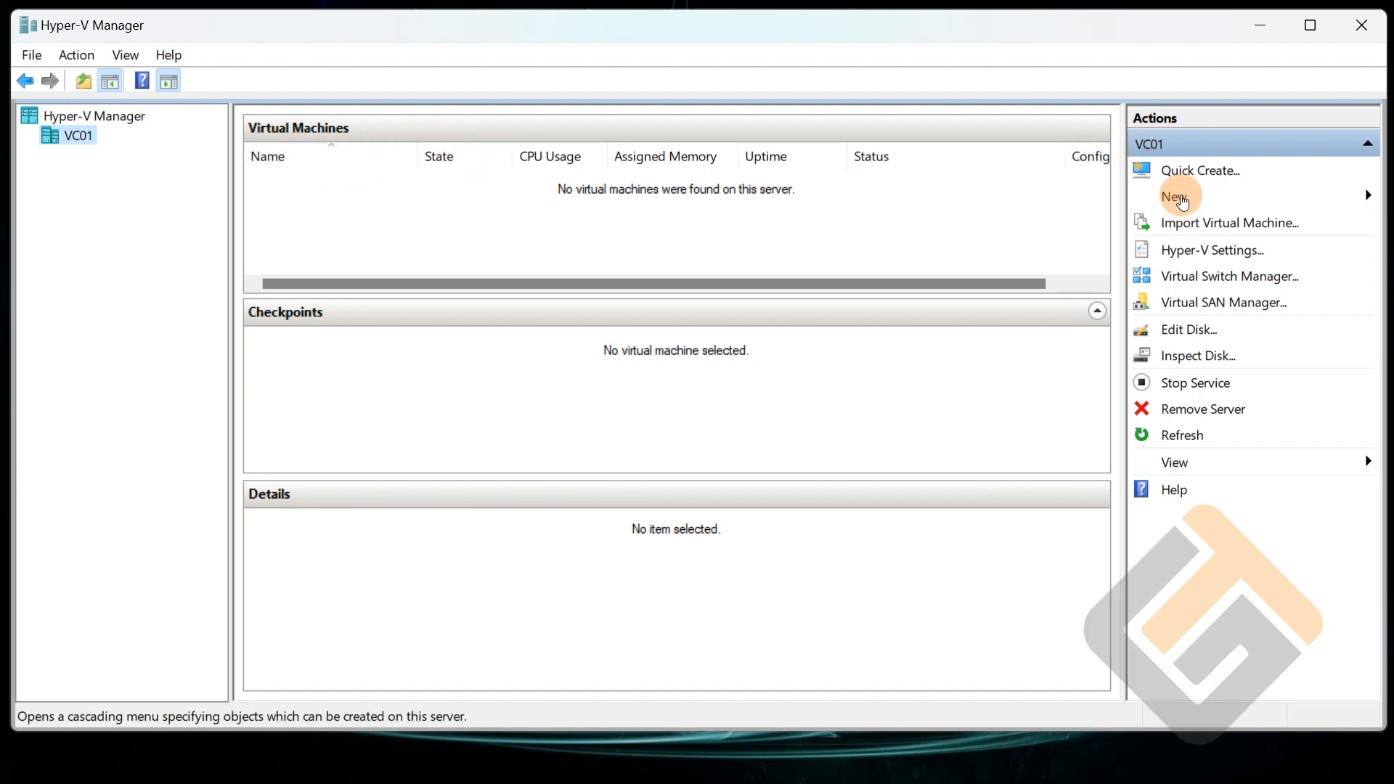
mouse_move(1200, 171)
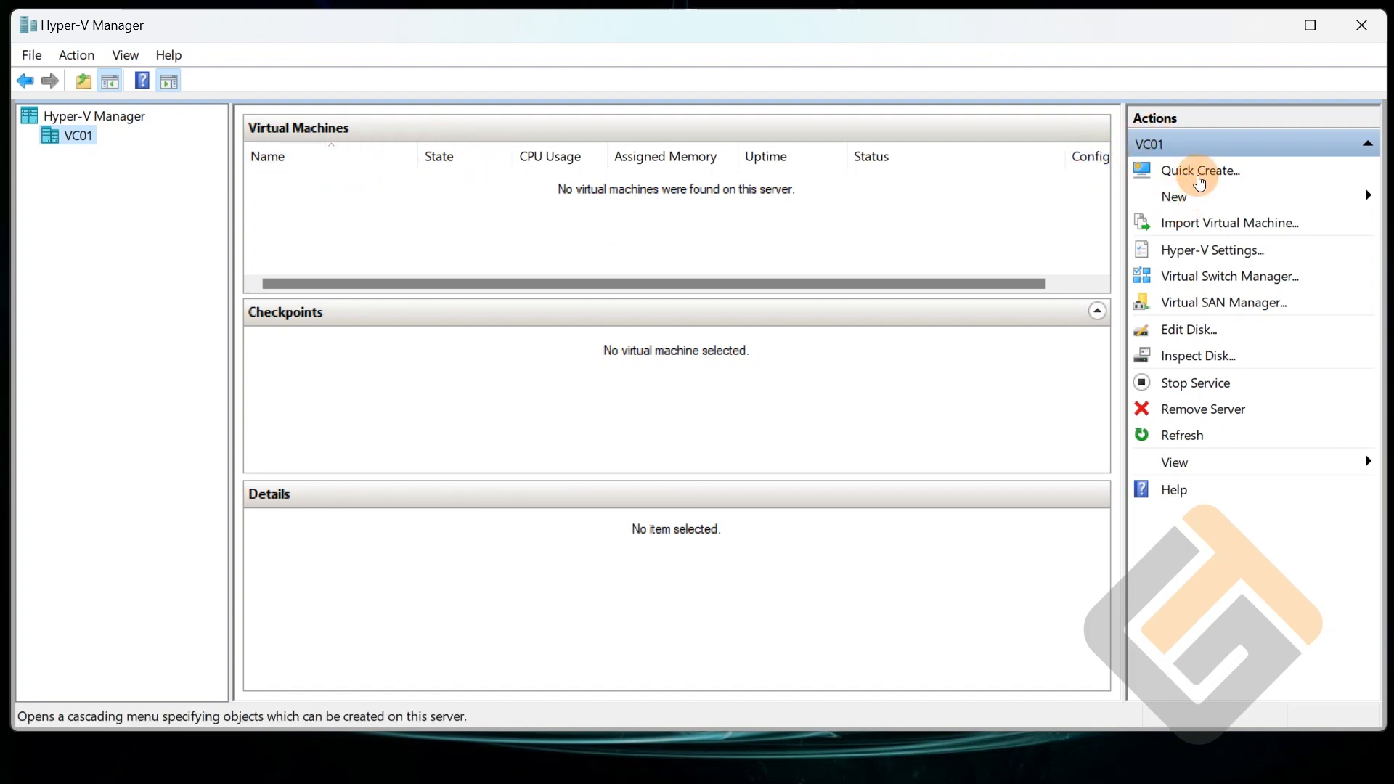
mouse_move(1199, 172)
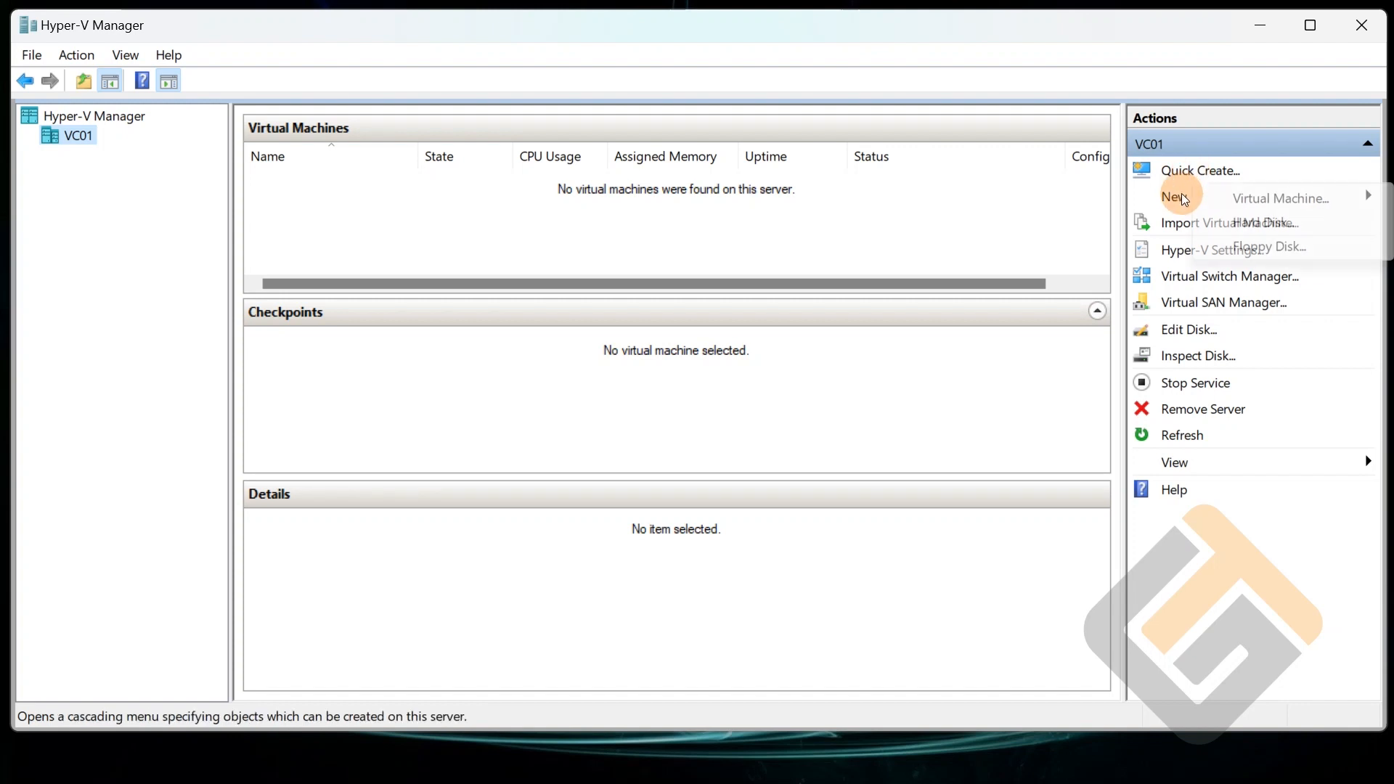
mouse_move(1281, 199)
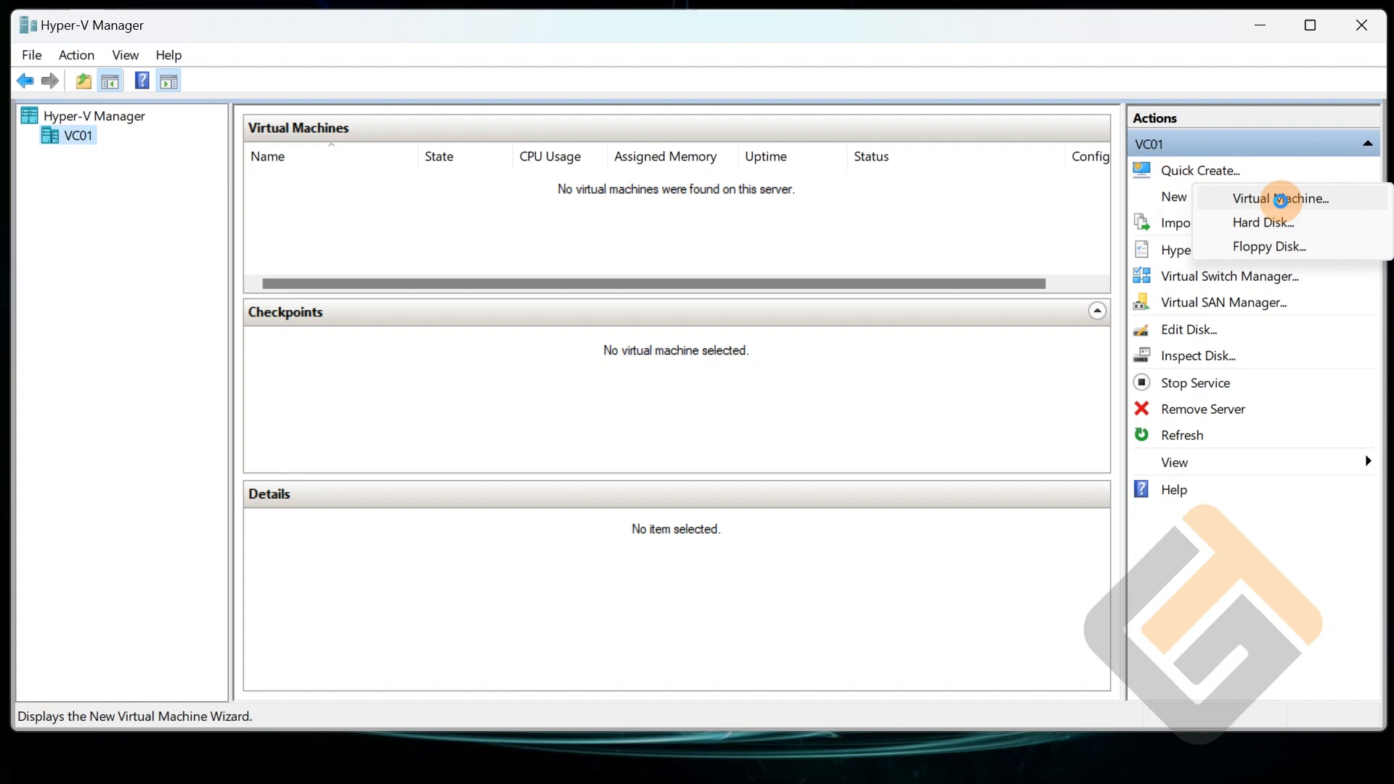
Step: Start the New Virtual Machine wizard and name the machine DC01
left_click(1285, 199)
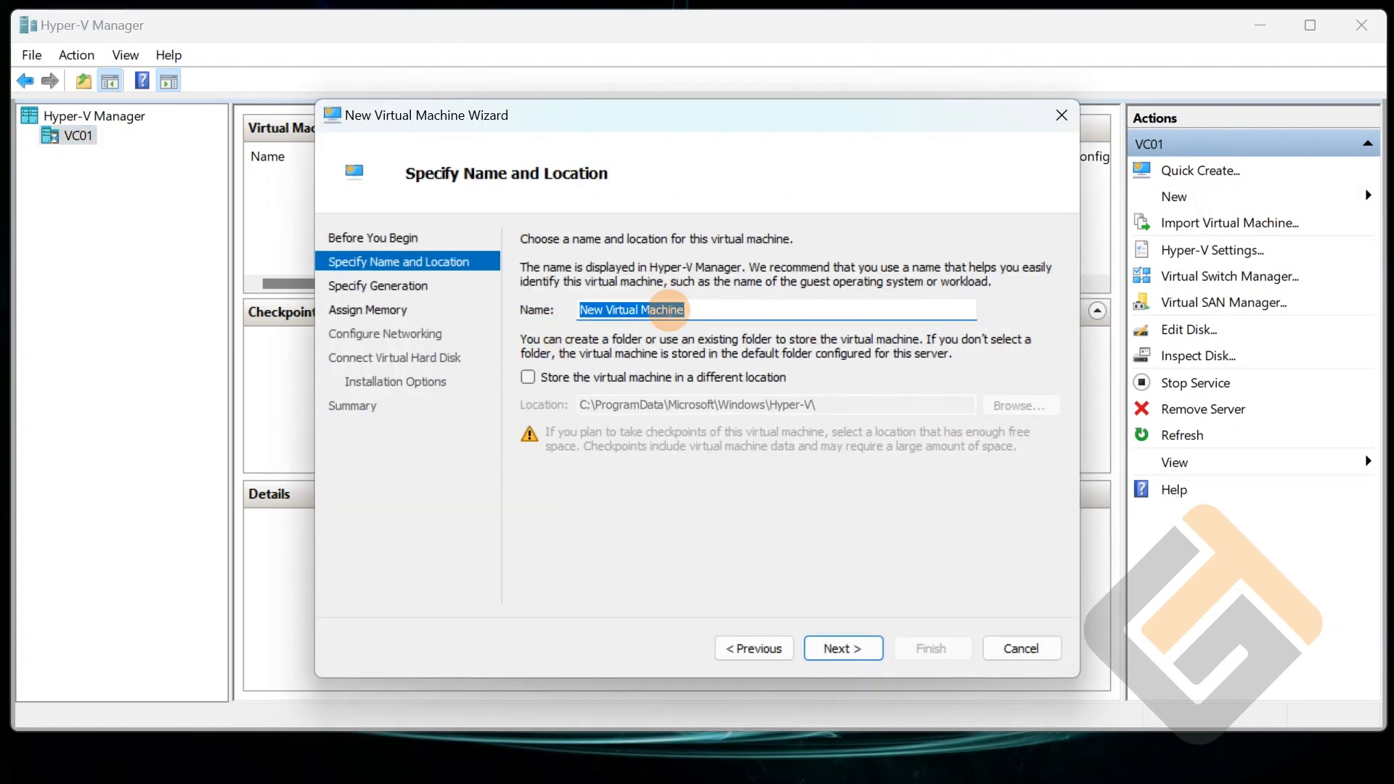
type("D")
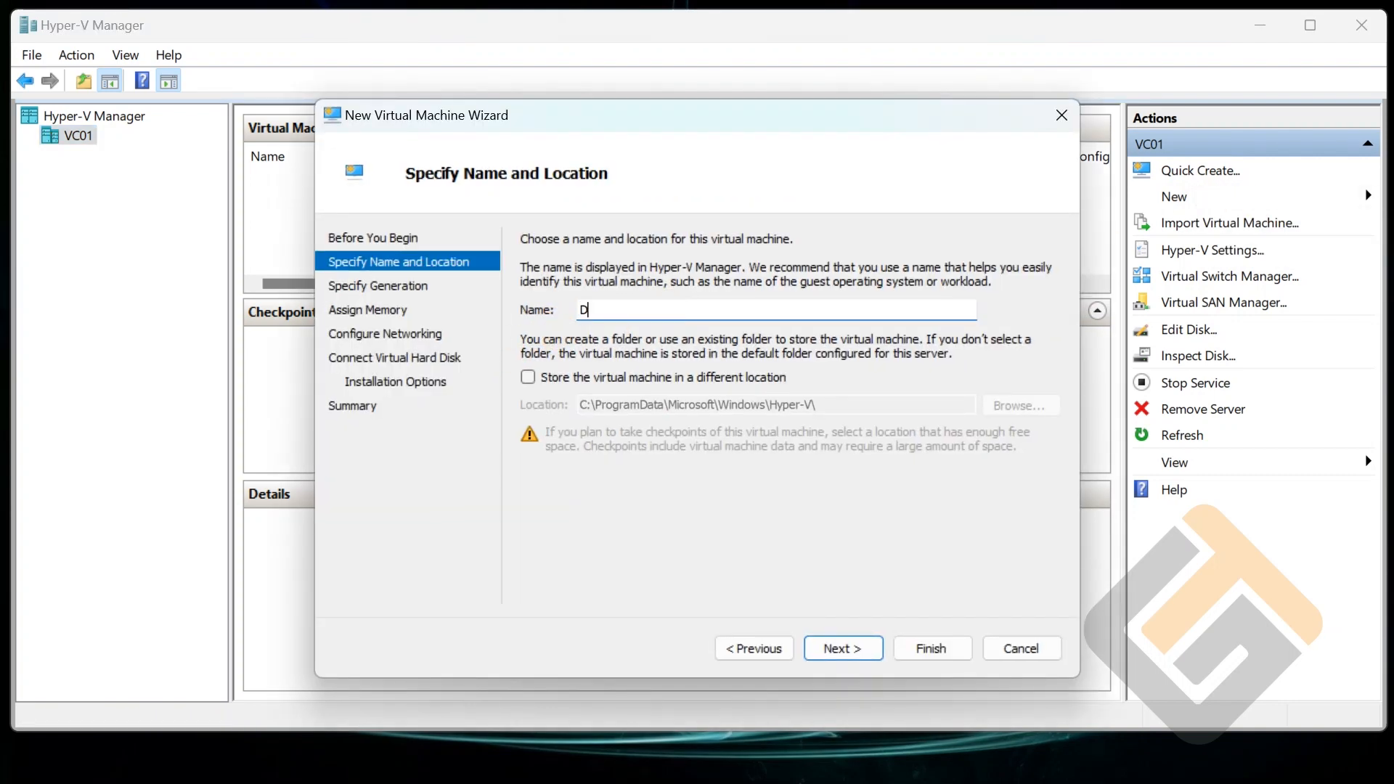
type("C0")
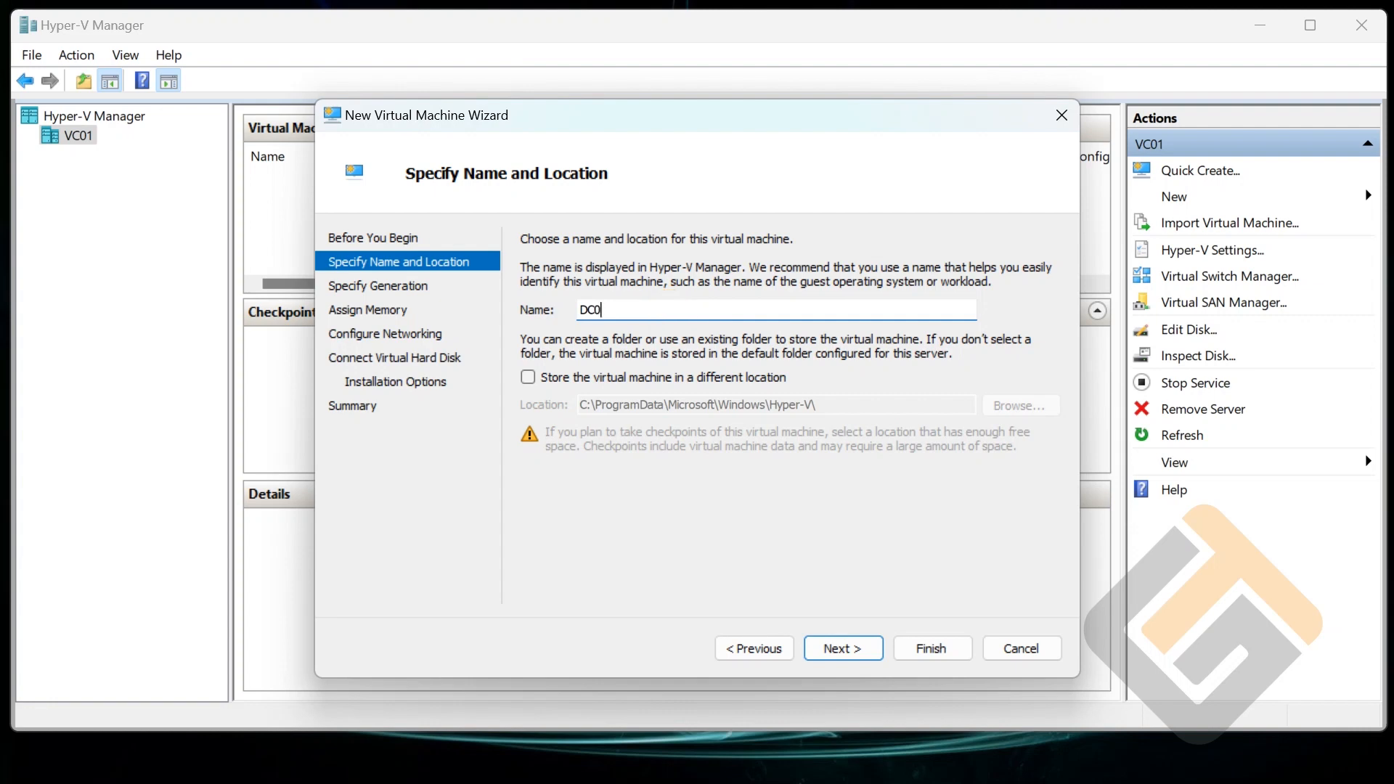
type("1")
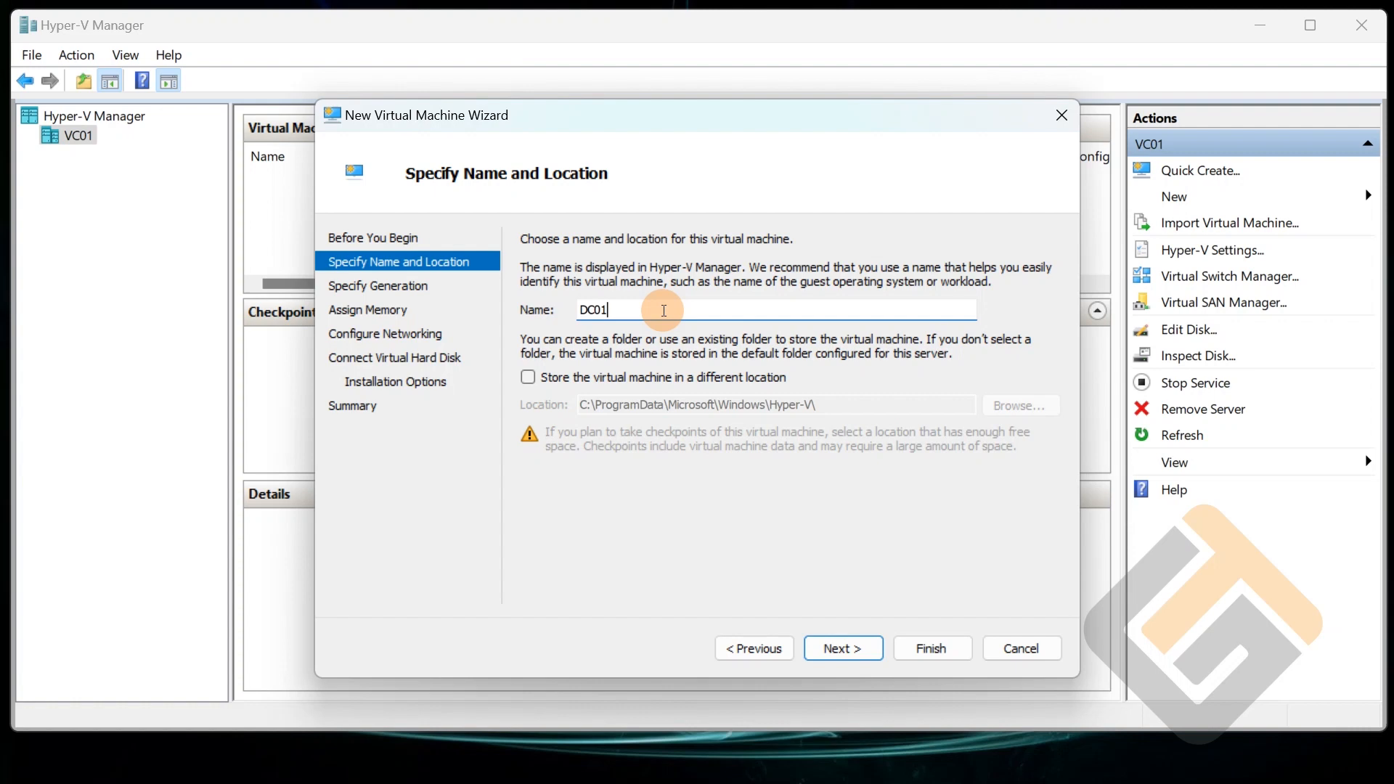
mouse_move(634, 313)
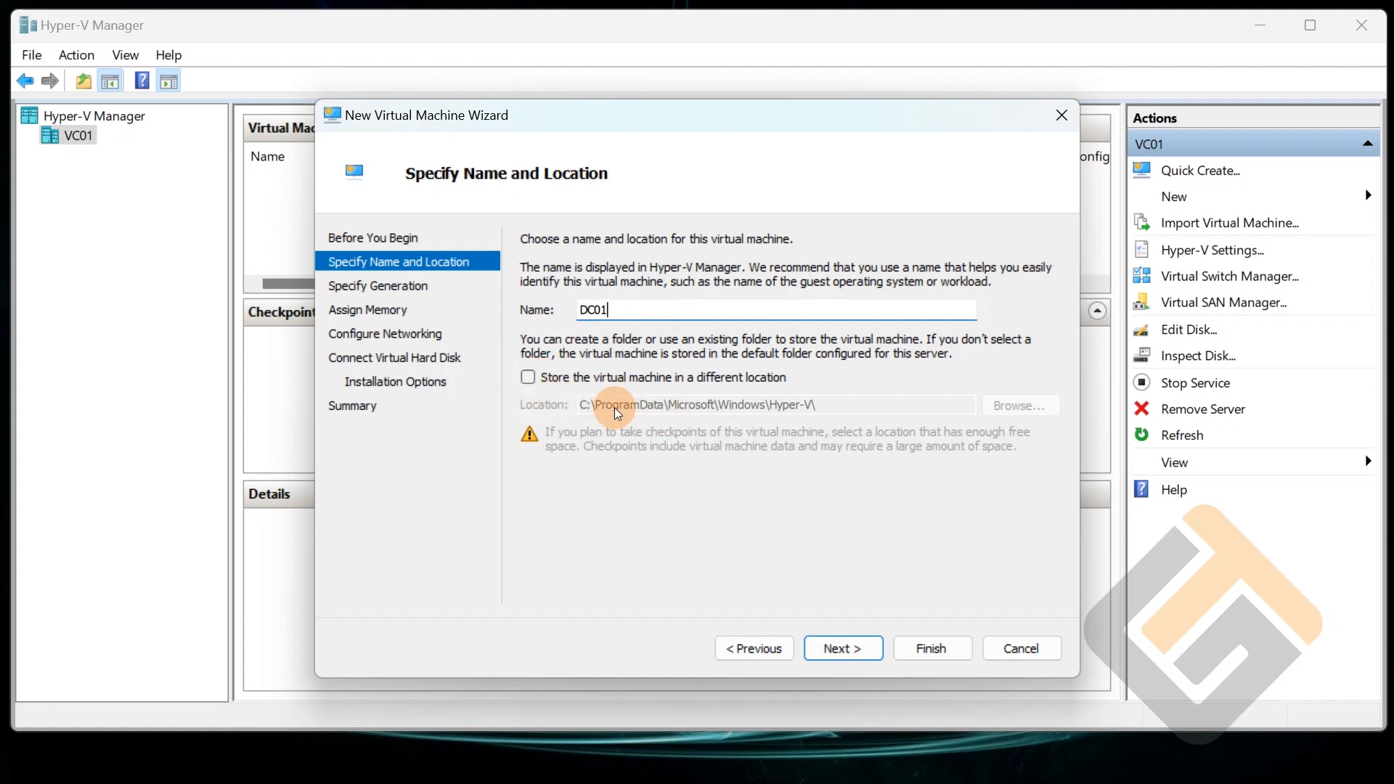
Step: Store the VM in a custom location, changing the path to D:\Microsoft\Windows\Hyper-V\
left_click(527, 377)
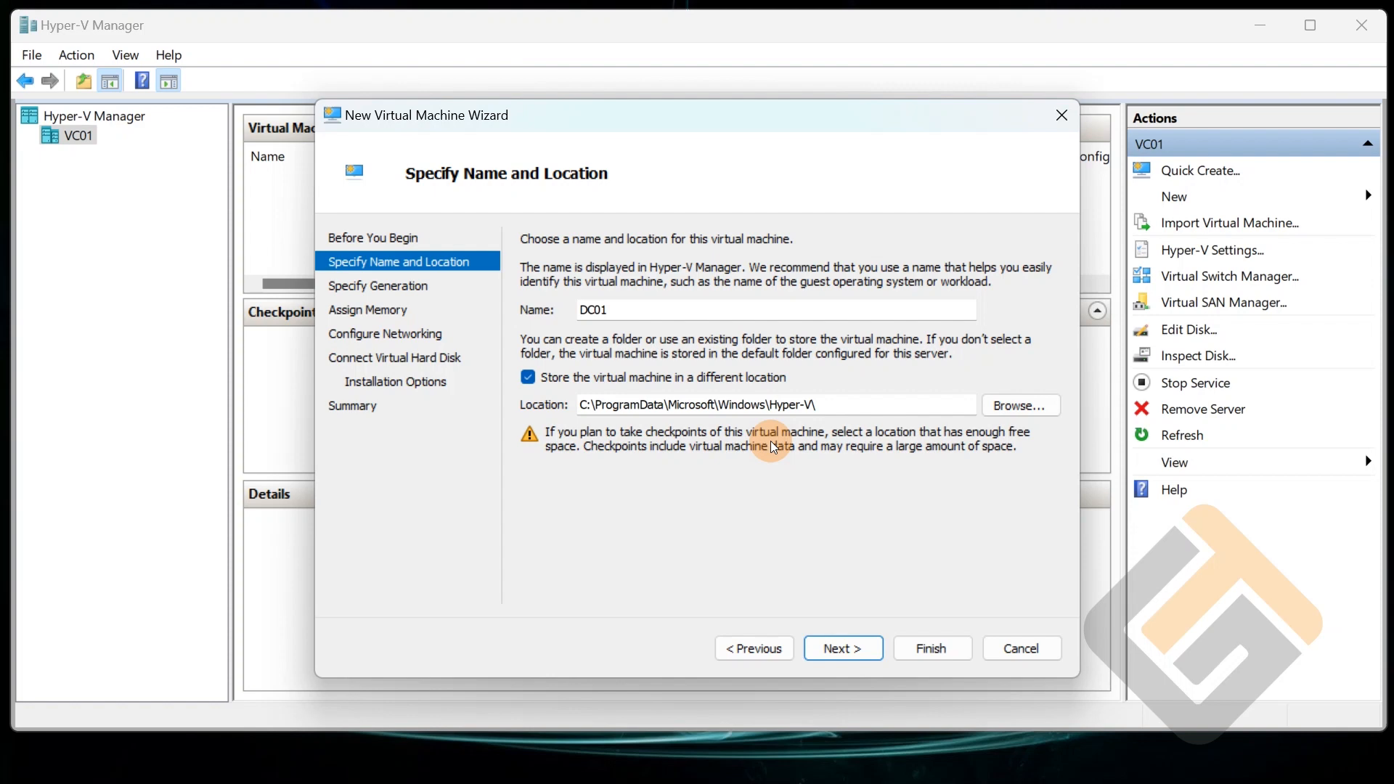
left_click(1020, 405)
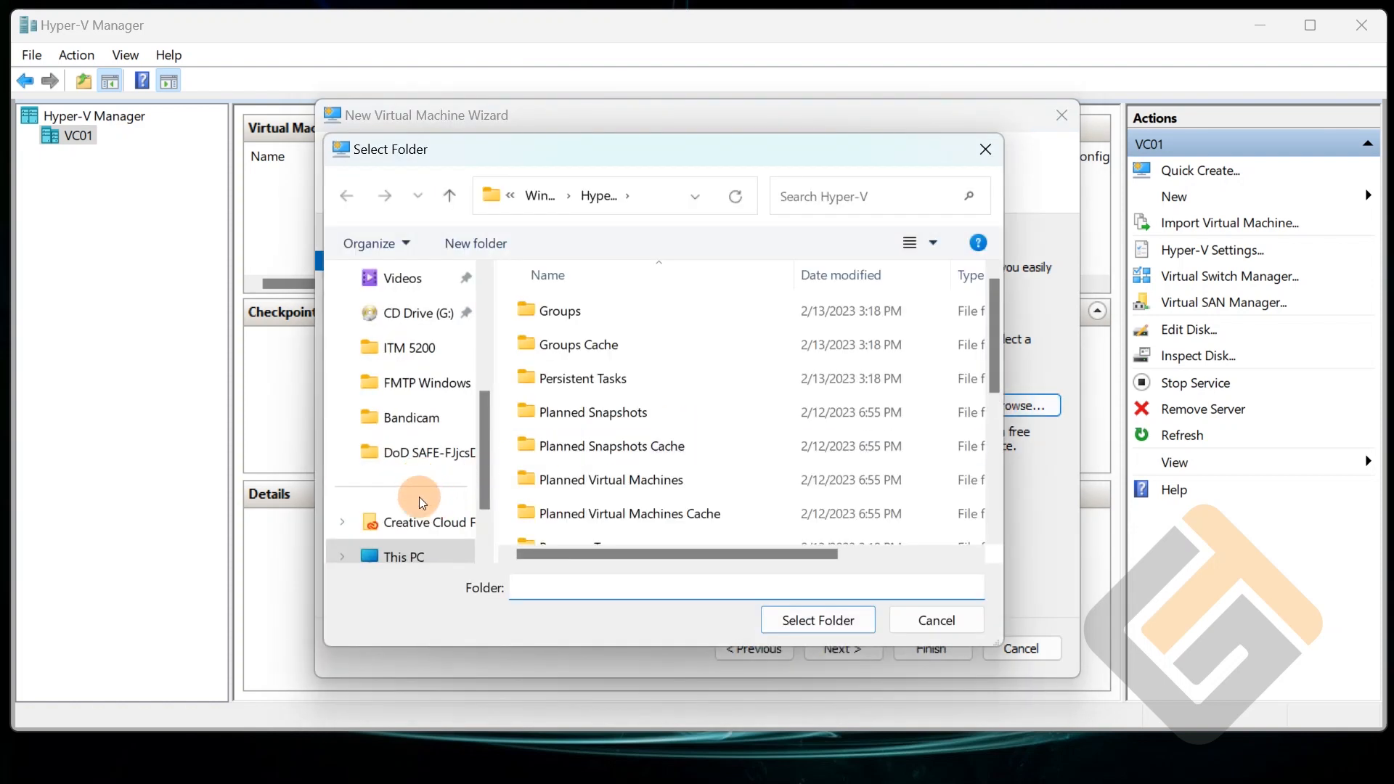
left_click(402, 556)
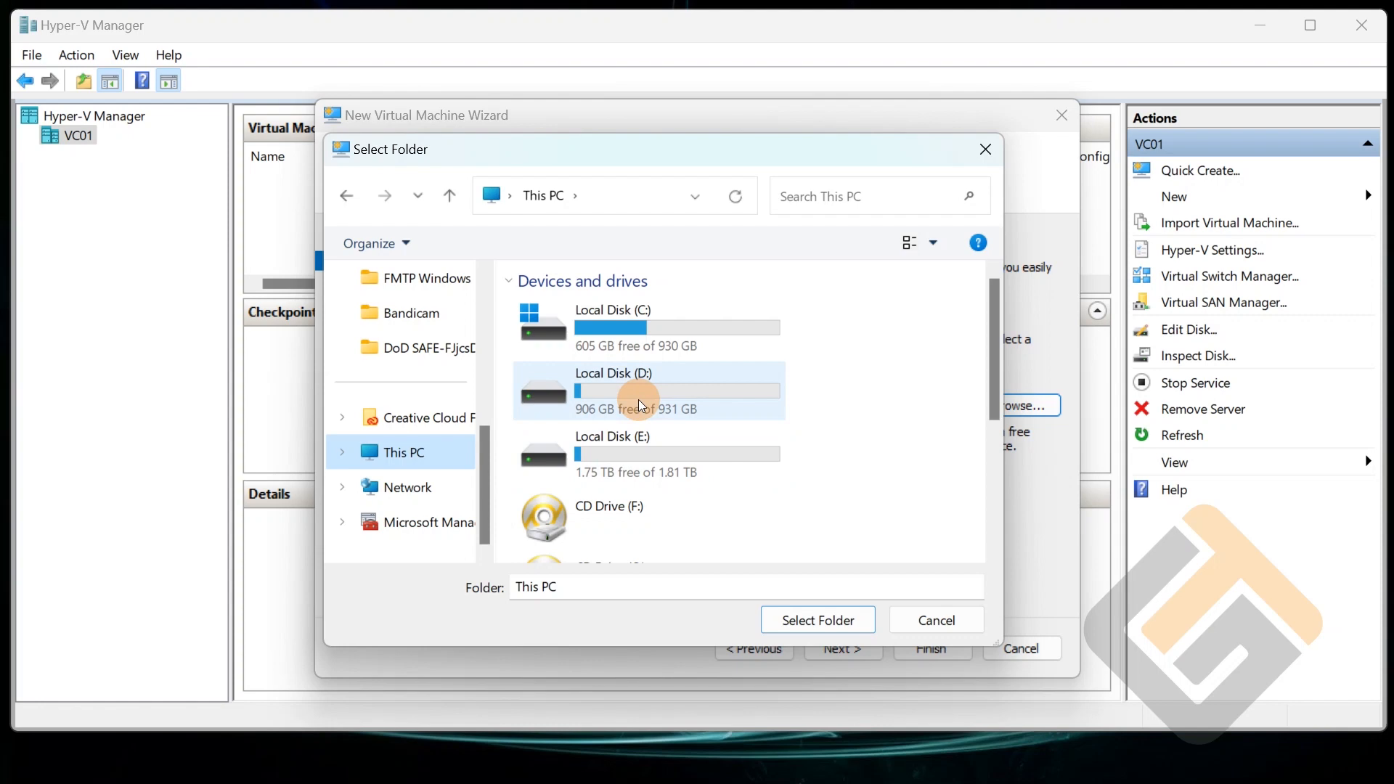
double_click(613, 391)
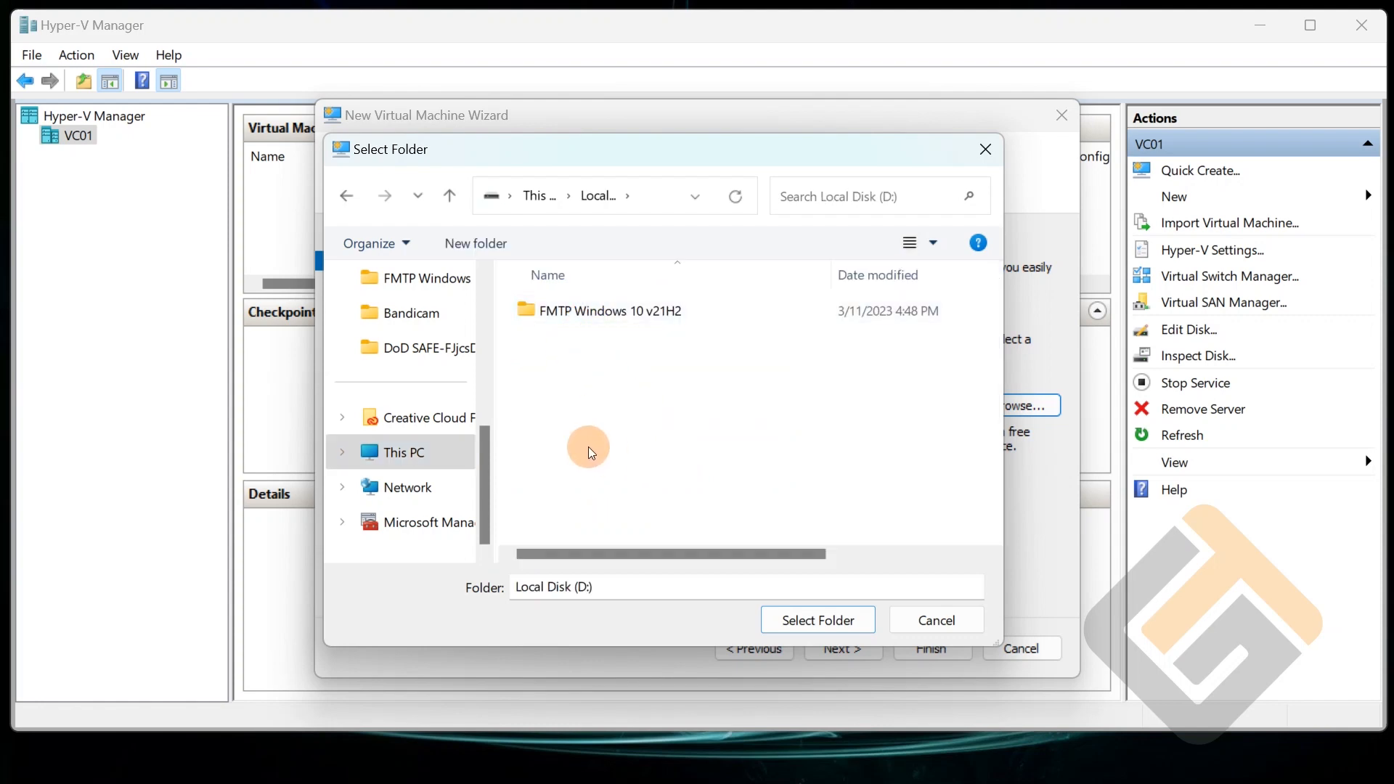
mouse_move(985, 149)
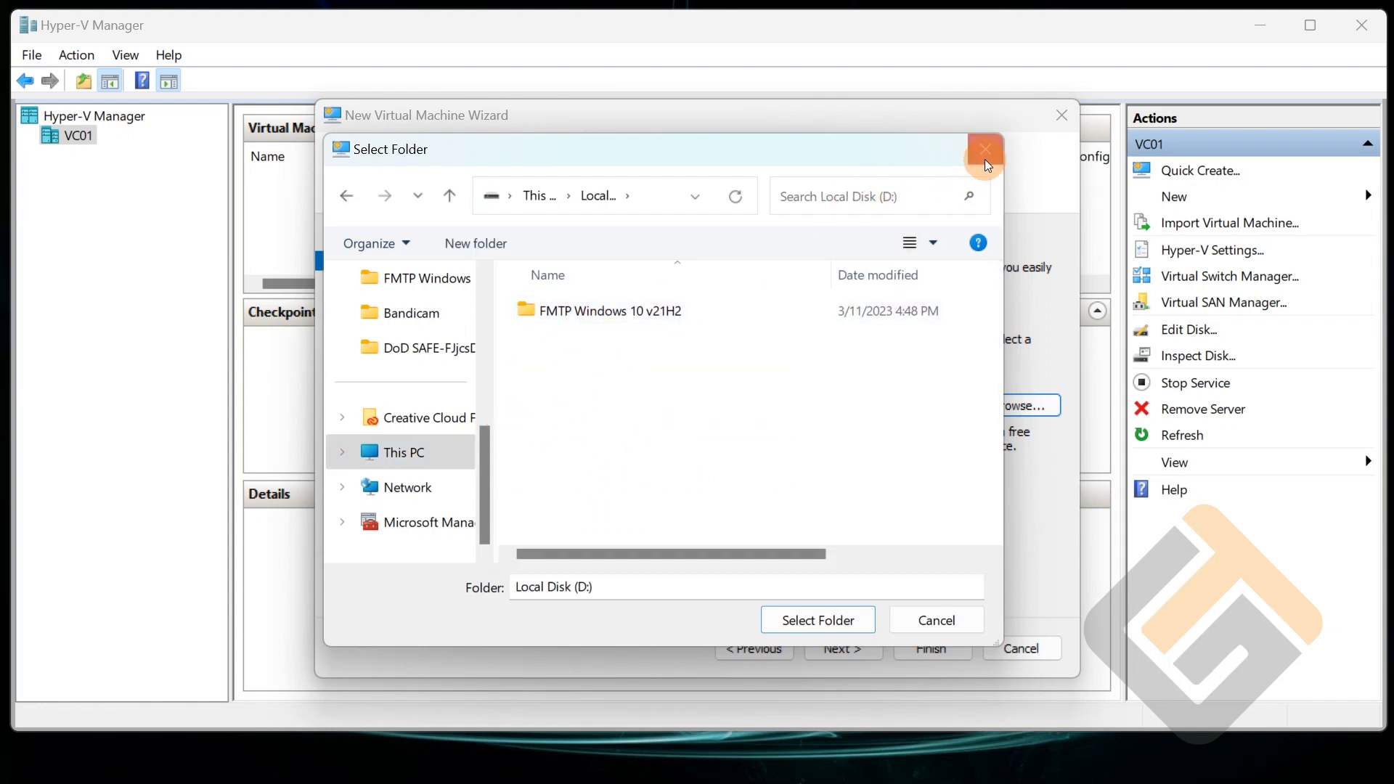
left_click(985, 148)
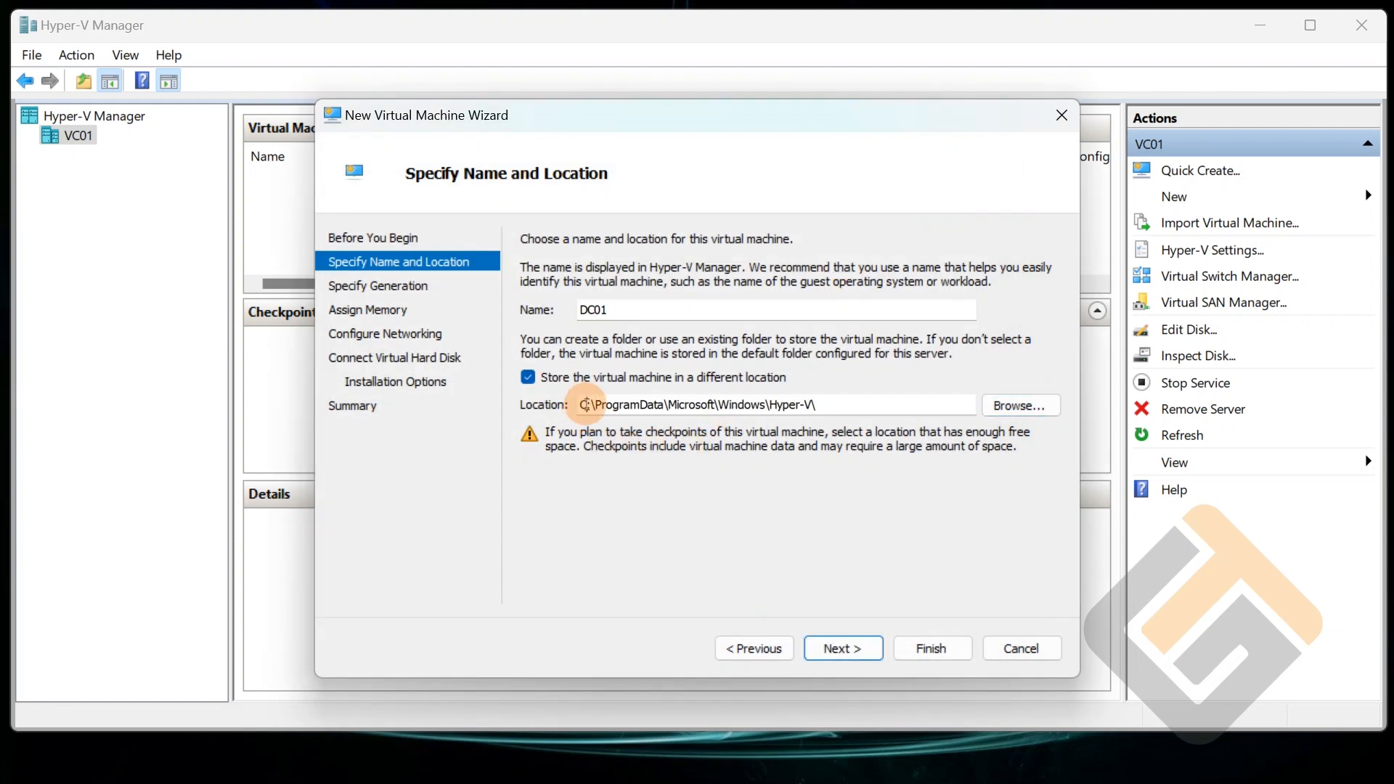
type("D")
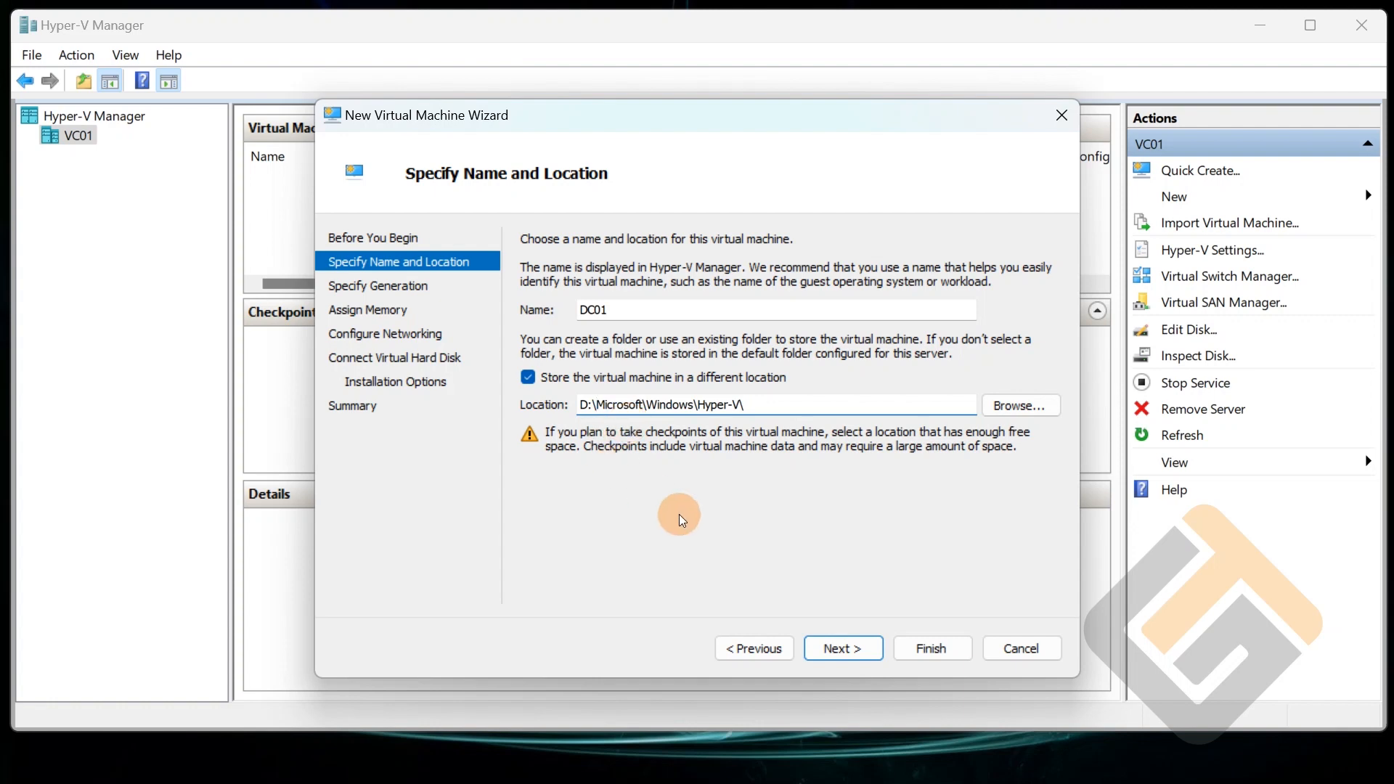
mouse_move(586, 395)
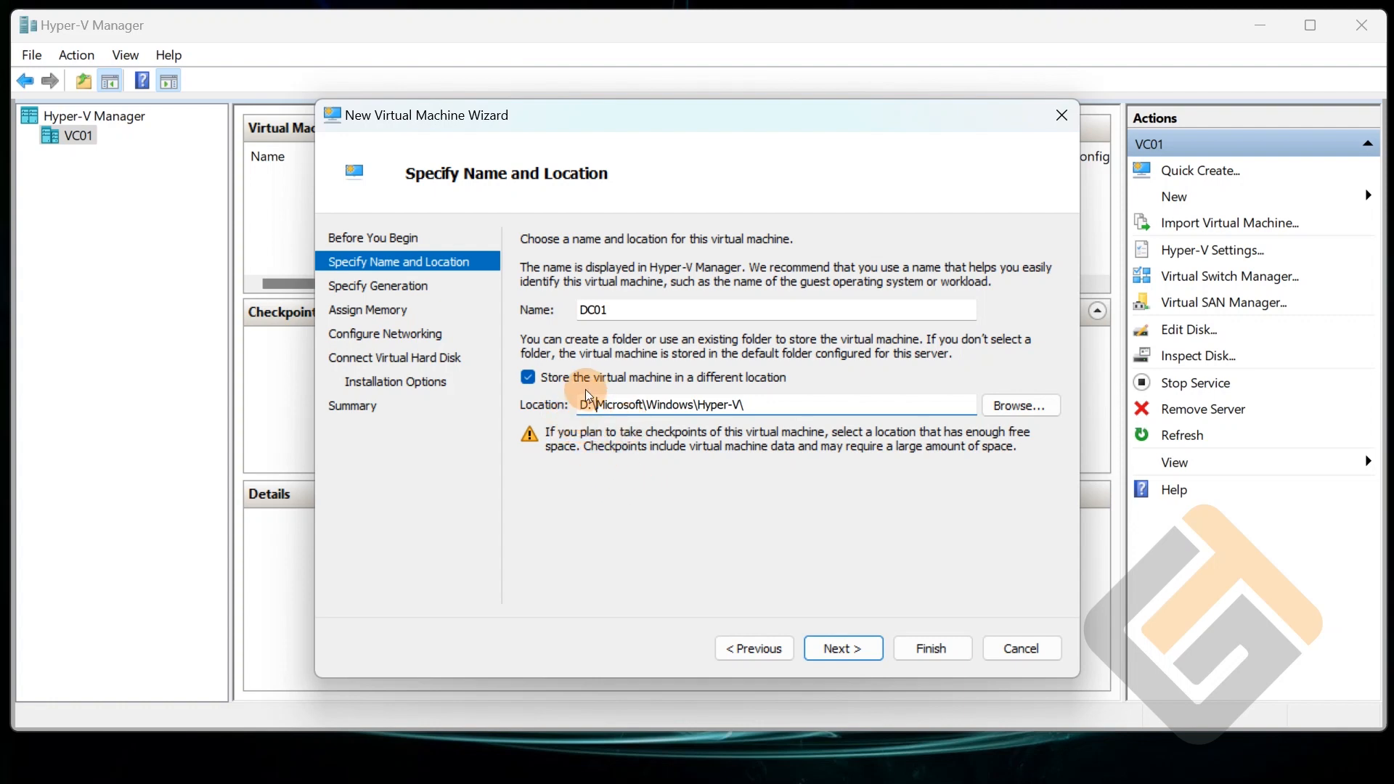
mouse_move(738, 458)
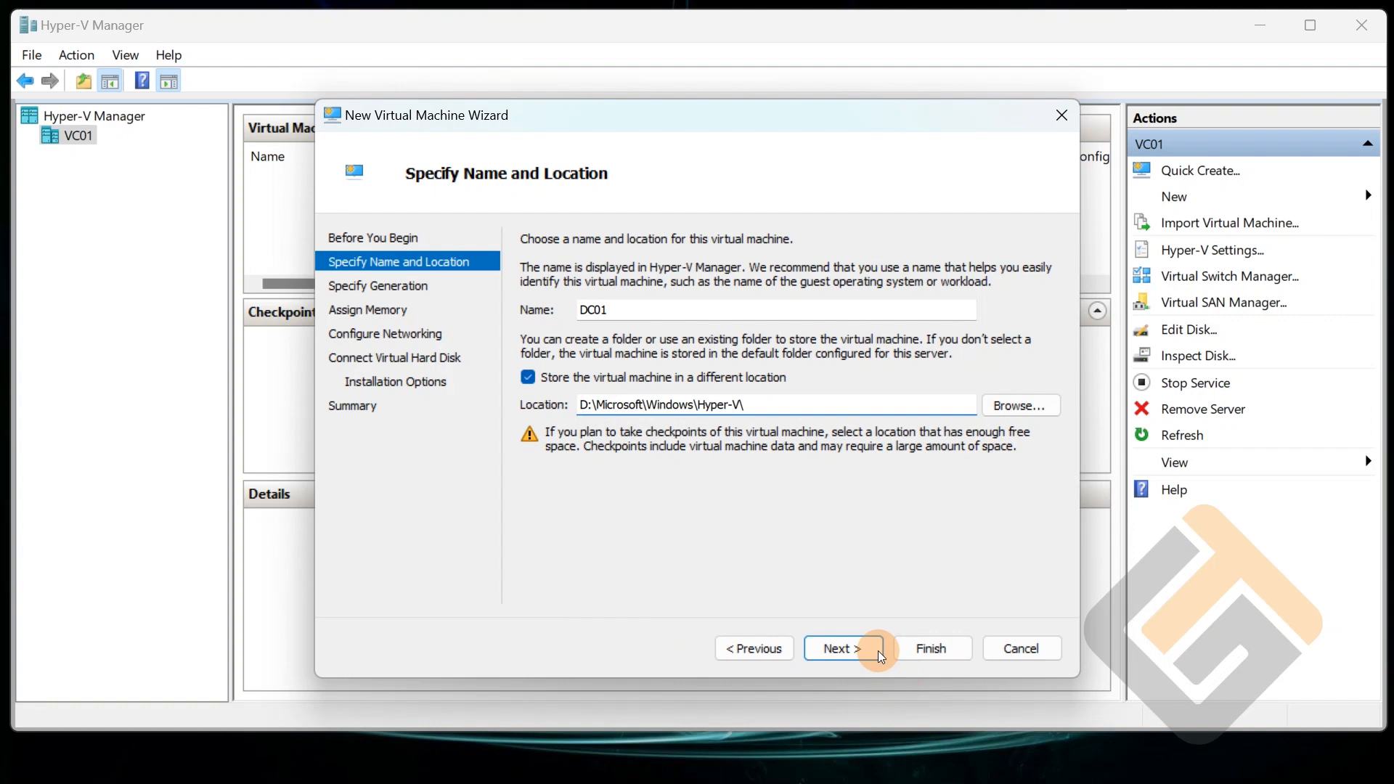
Step: Advance to Specify Generation and choose Generation 2 for DC01
left_click(841, 648)
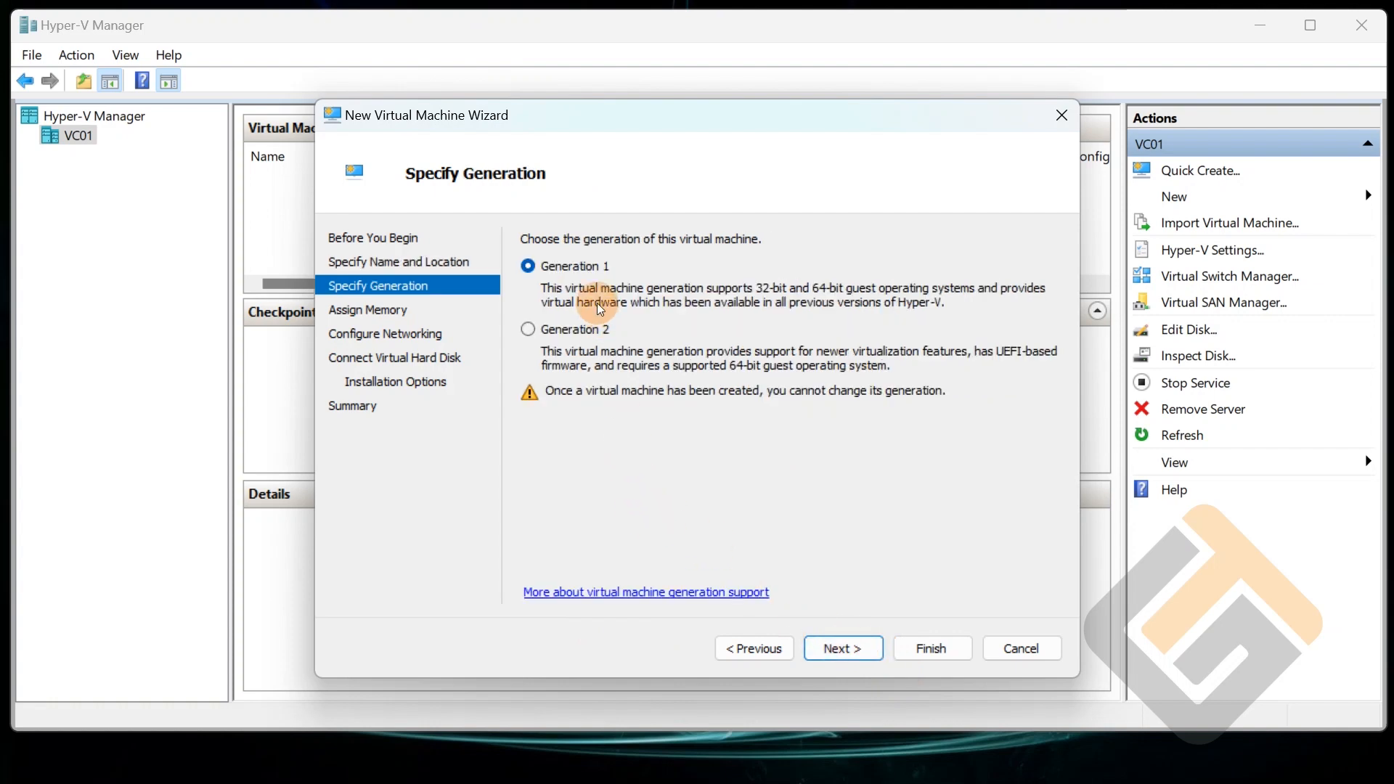
mouse_move(725, 463)
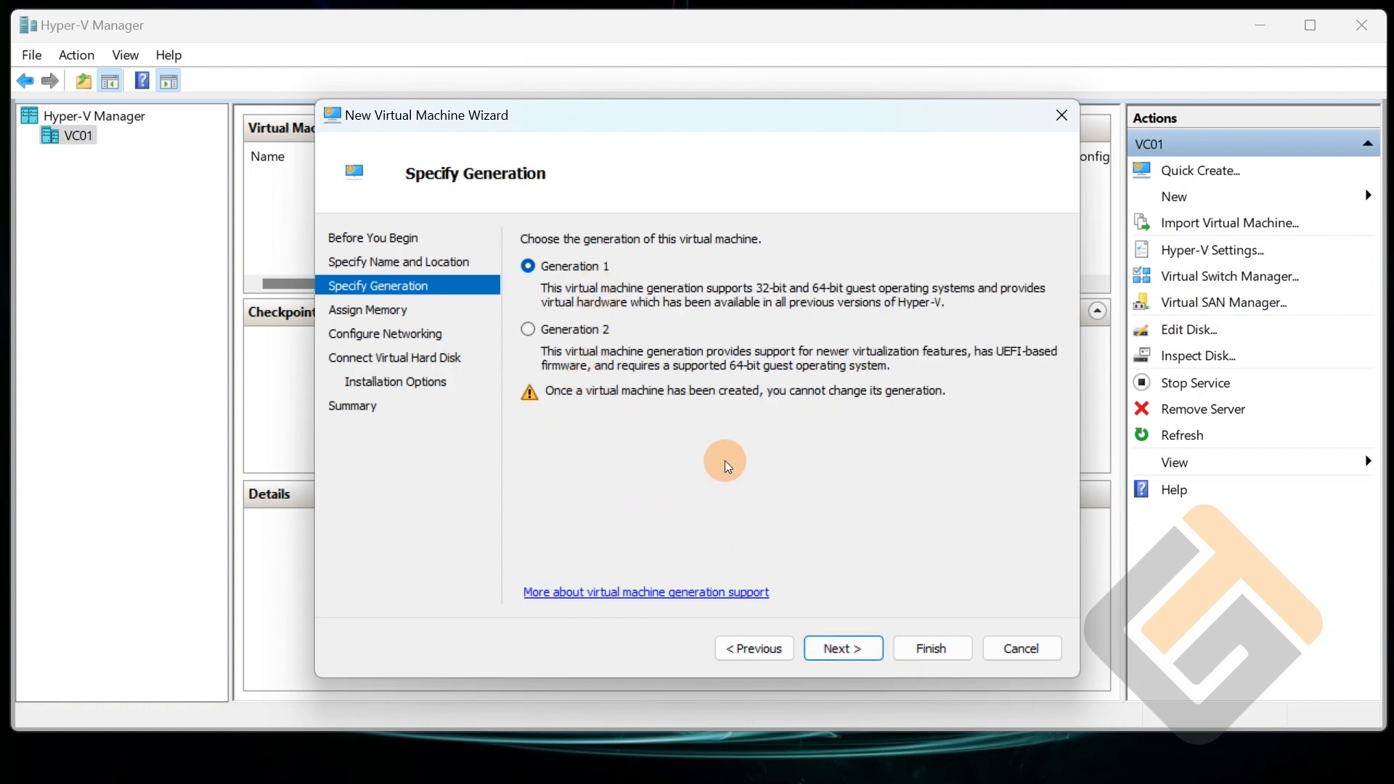
mouse_move(671, 490)
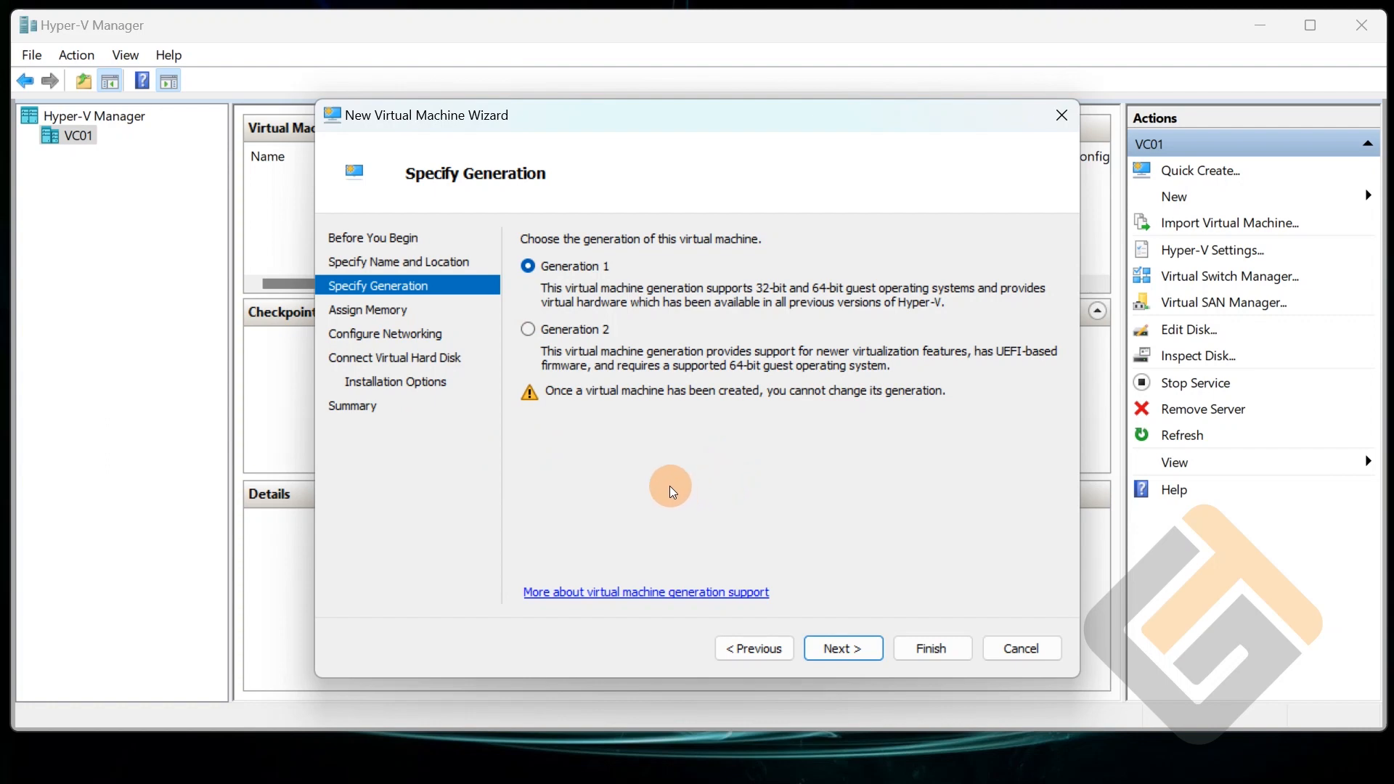
mouse_move(666, 501)
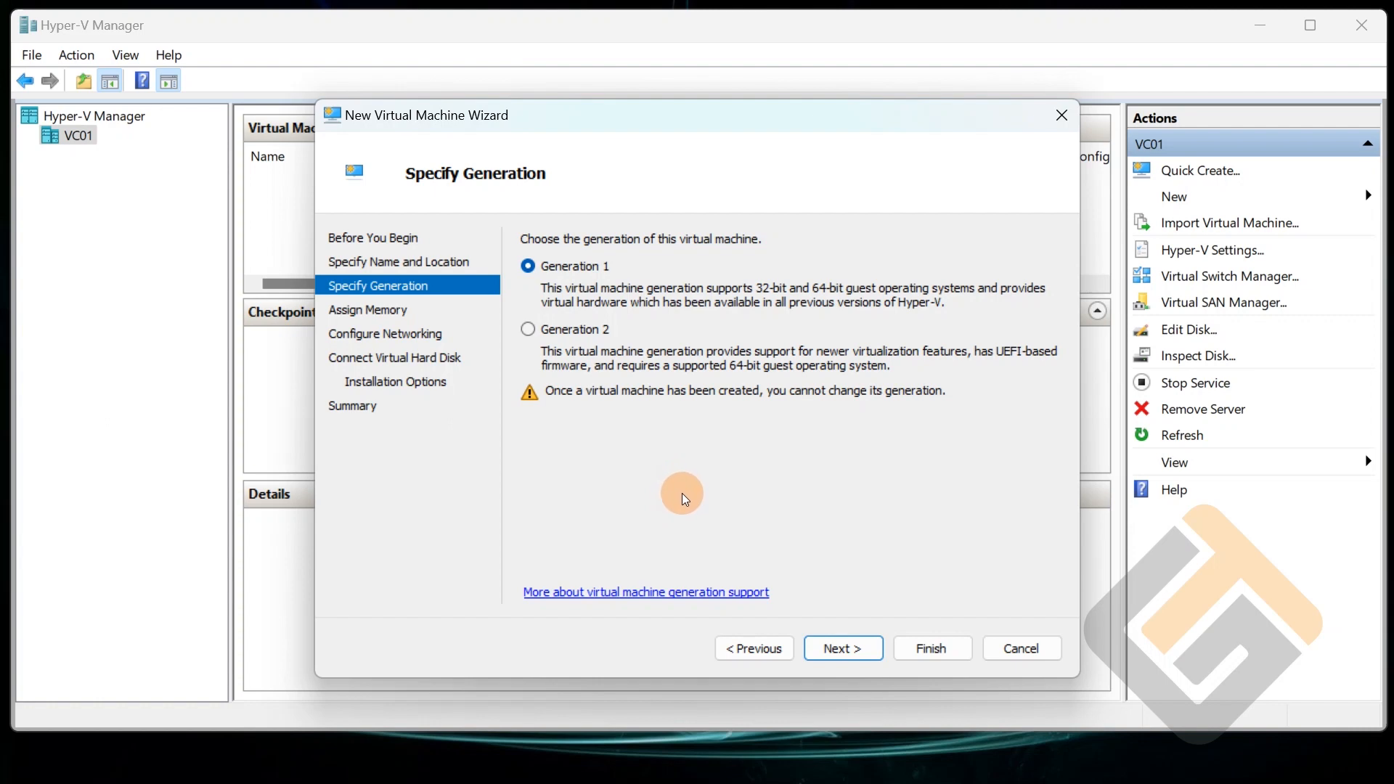
mouse_move(688, 488)
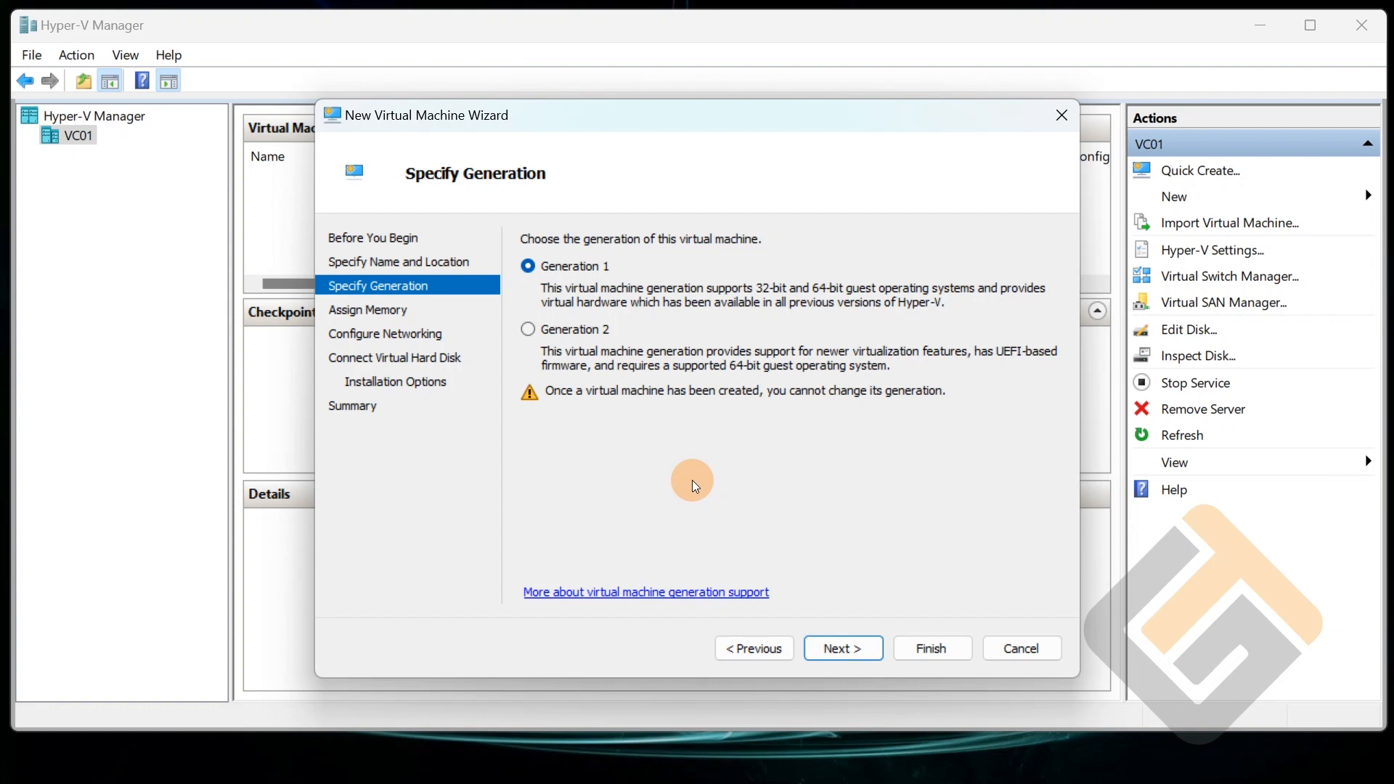
left_click(527, 329)
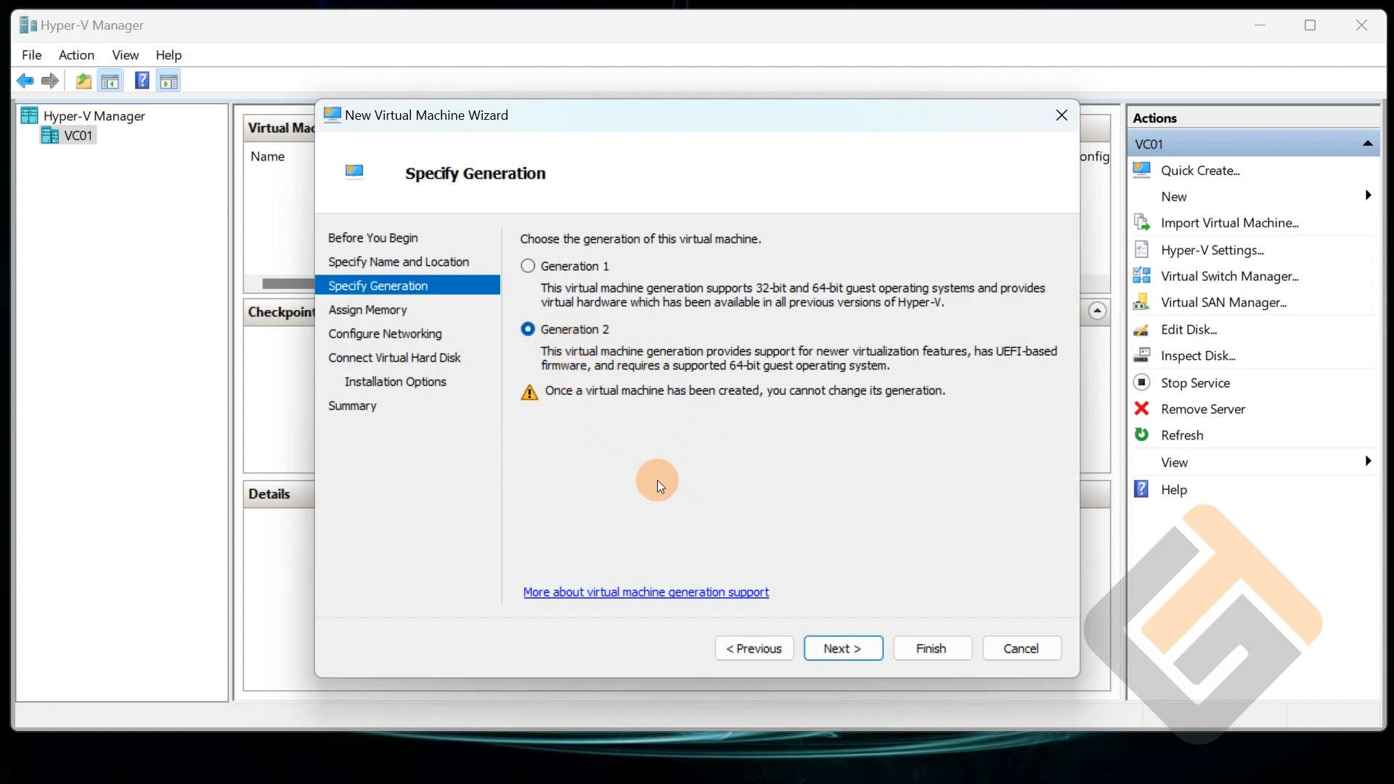
mouse_move(585, 405)
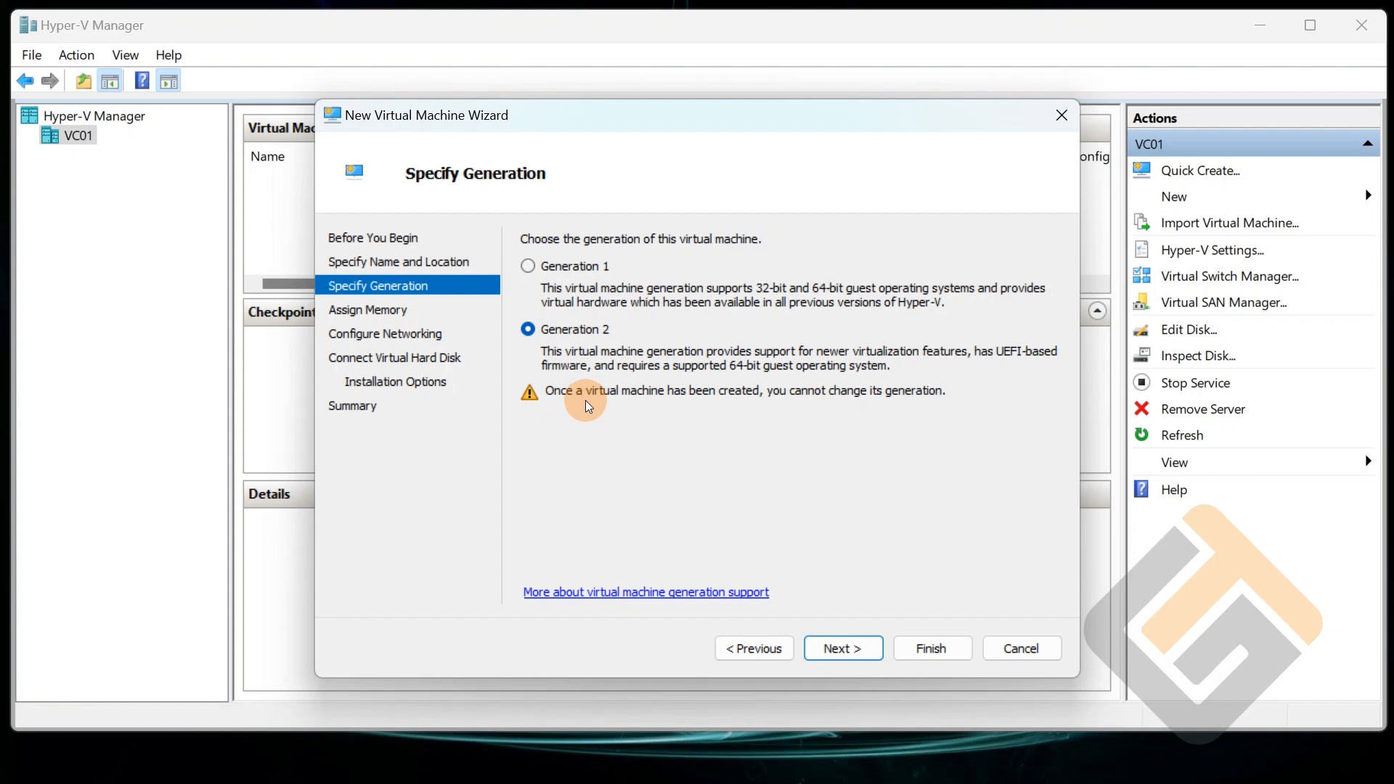
mouse_move(688, 319)
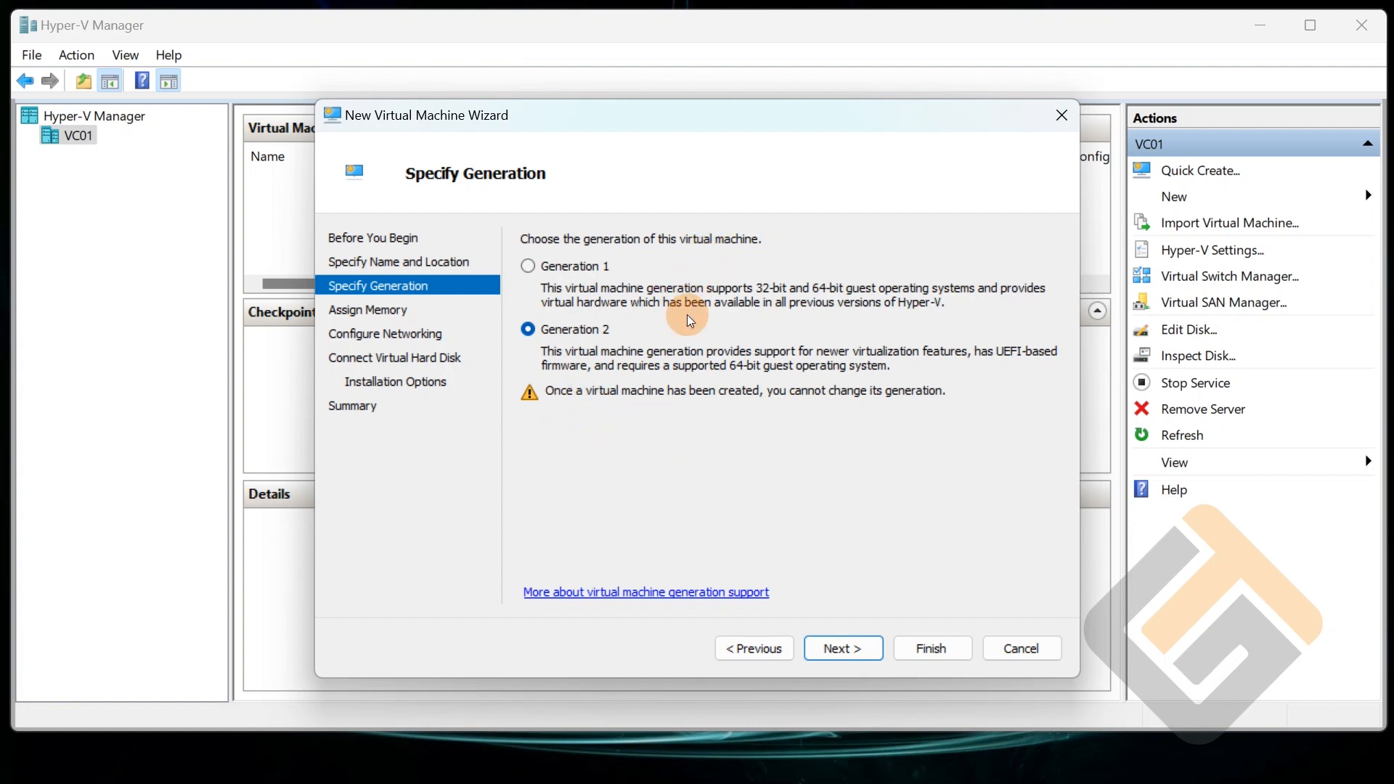
mouse_move(658, 382)
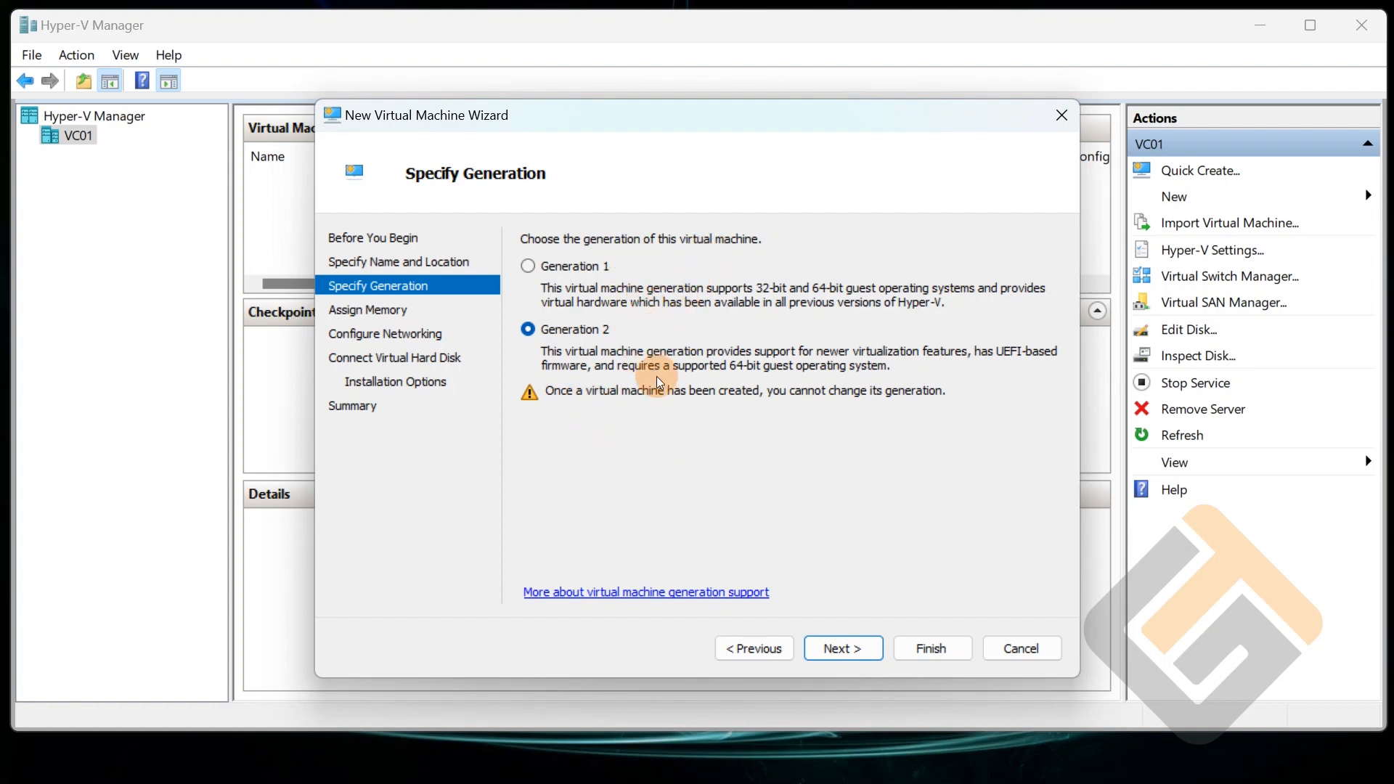
Step: Advance to Assign Memory, keeping 4096 MB startup memory with Dynamic Memory enabled
left_click(841, 648)
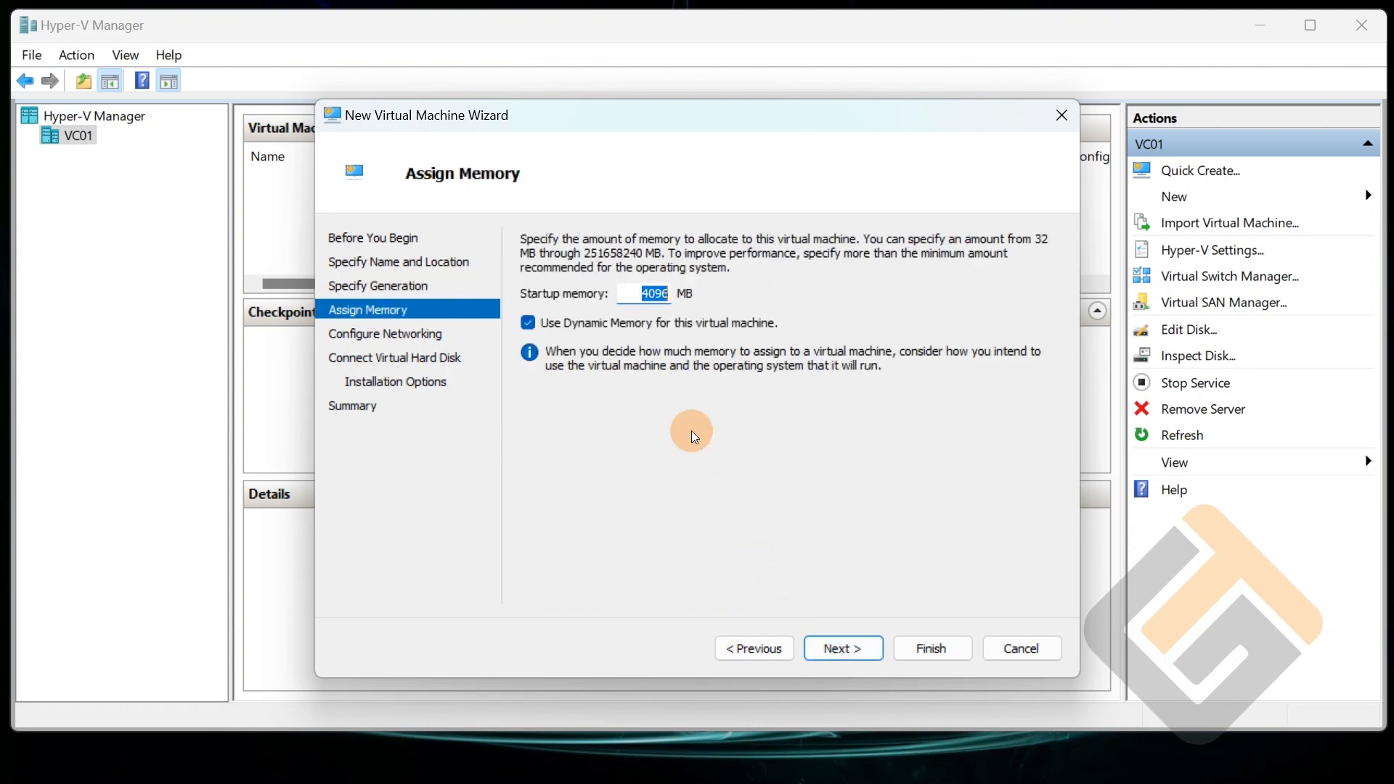
mouse_move(648, 313)
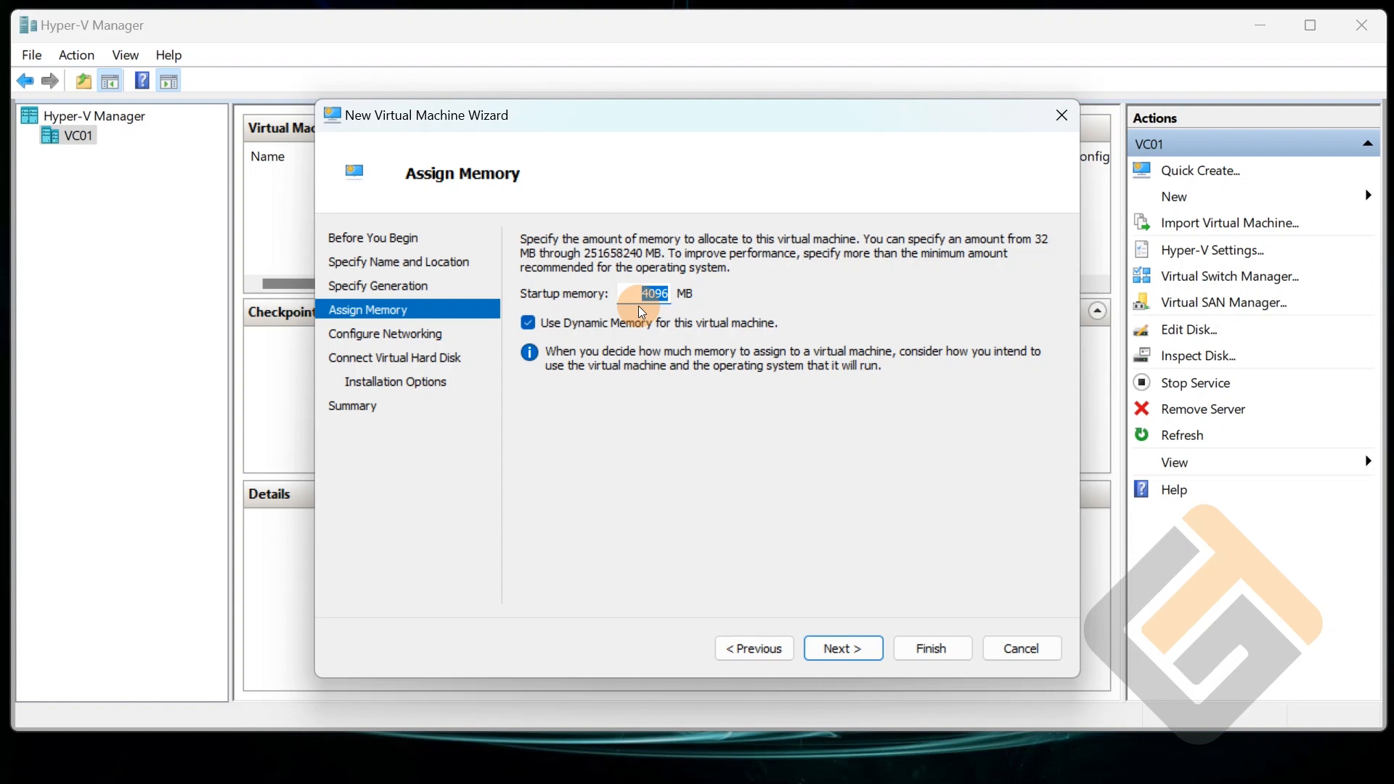
mouse_move(638, 331)
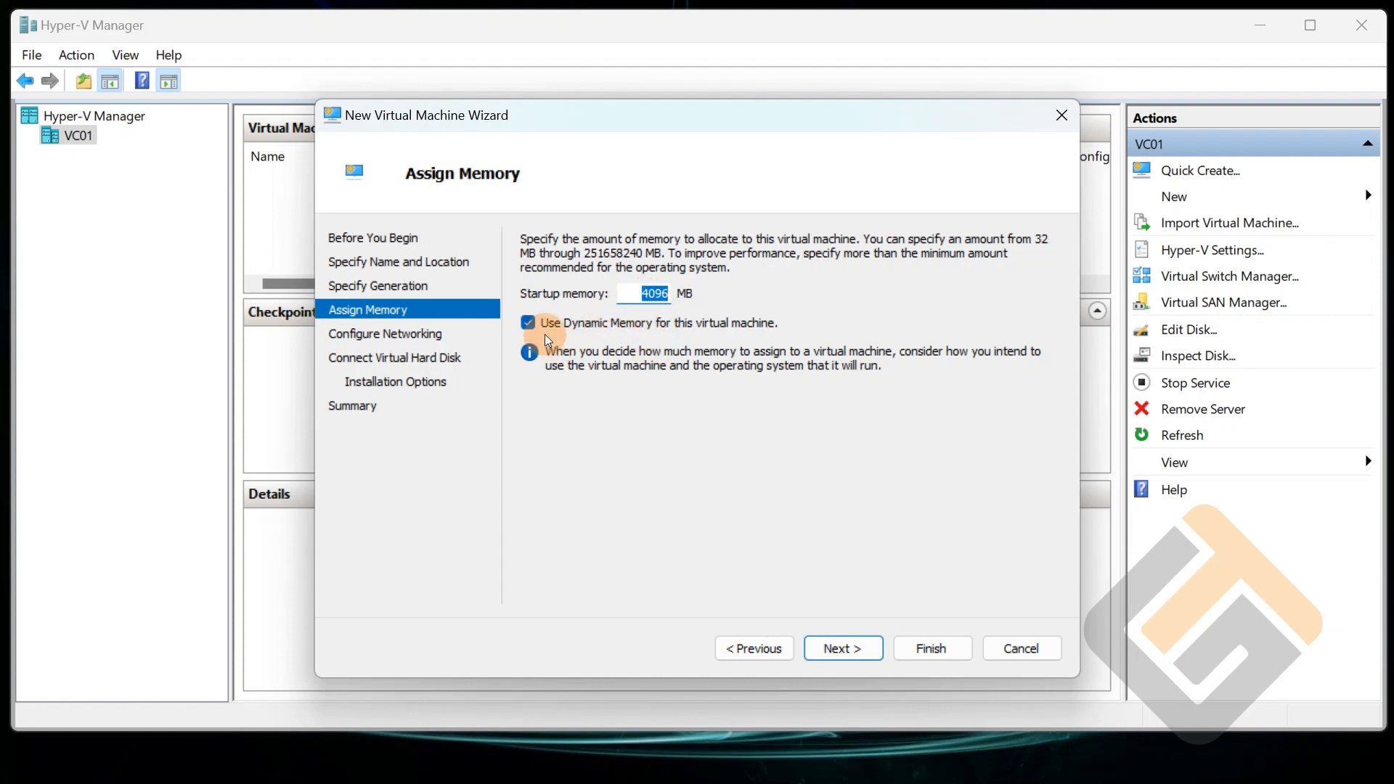
mouse_move(667, 336)
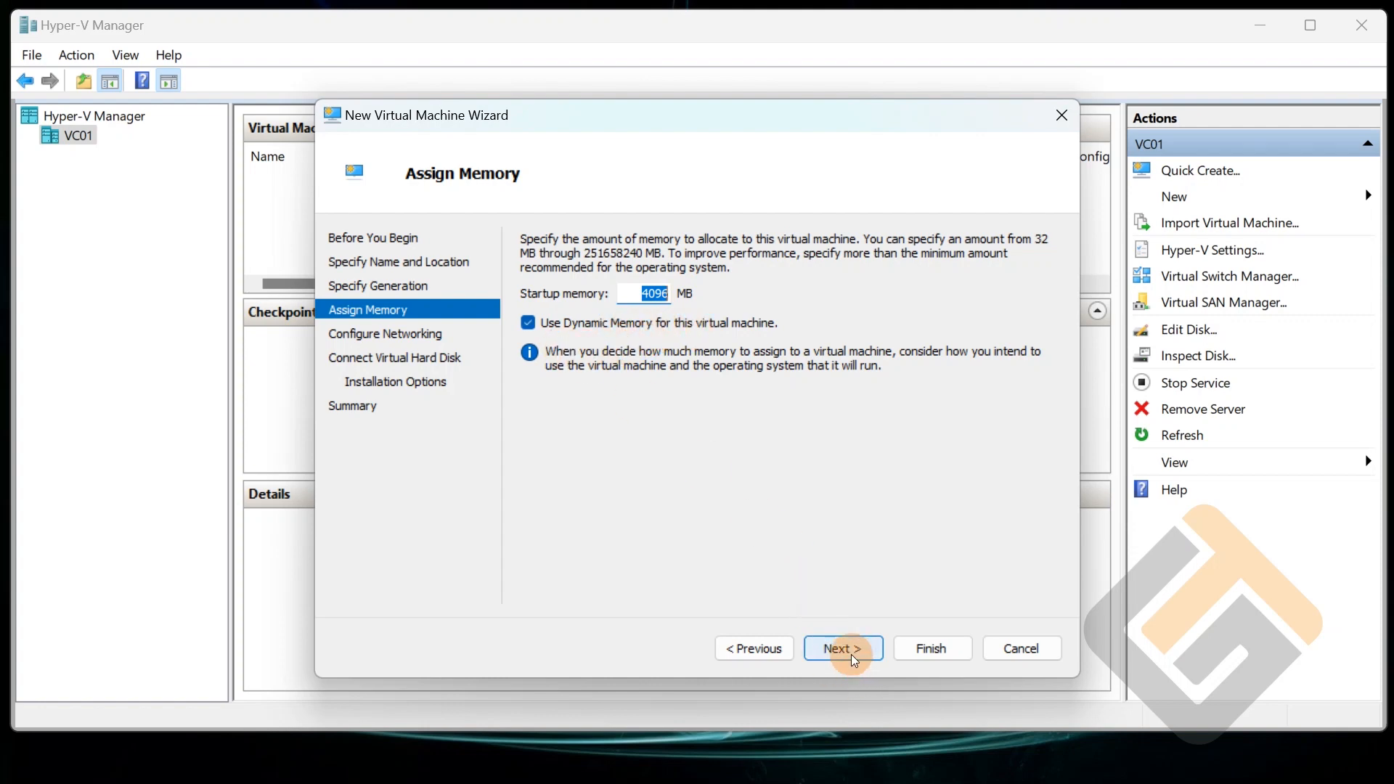
Step: Connect DC01's network adapter to Default Switch and continue to Connect Virtual Hard Disk
left_click(841, 647)
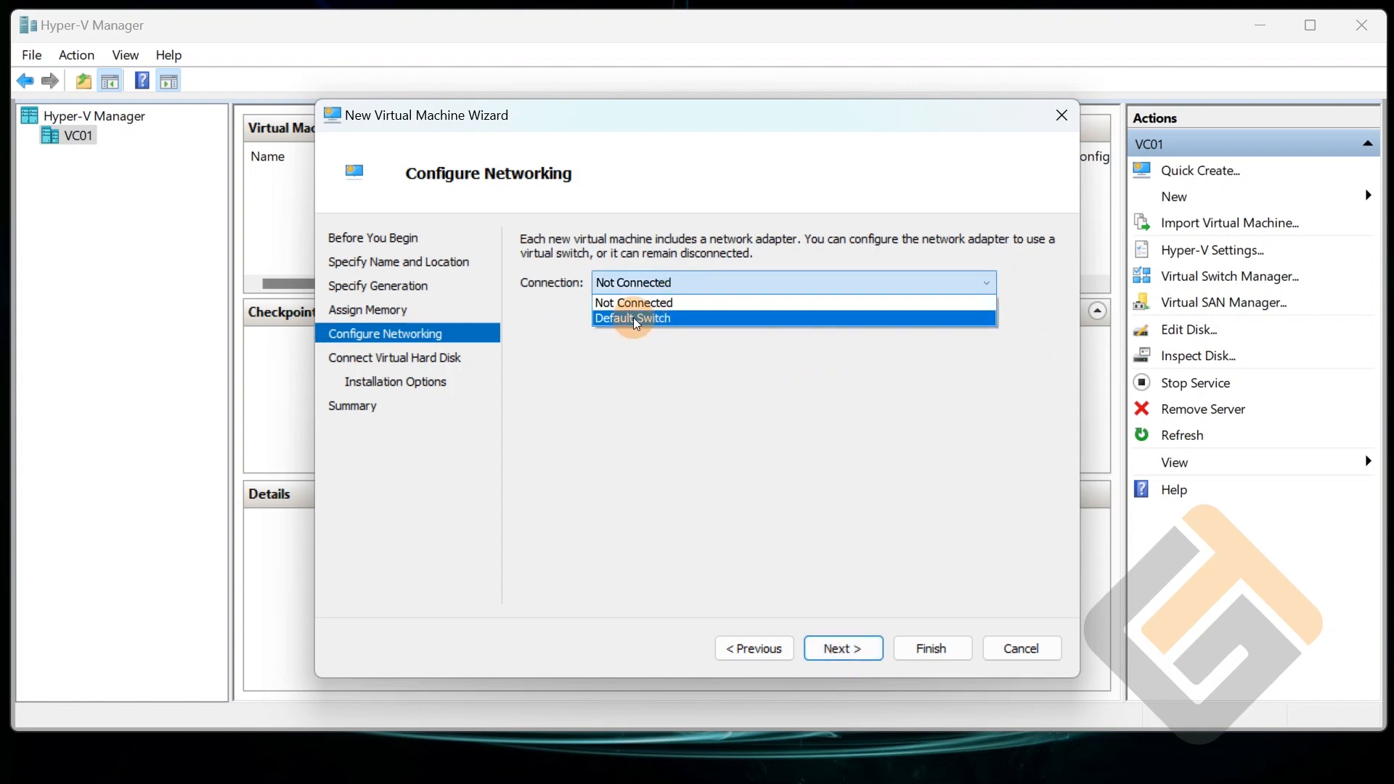
left_click(632, 318)
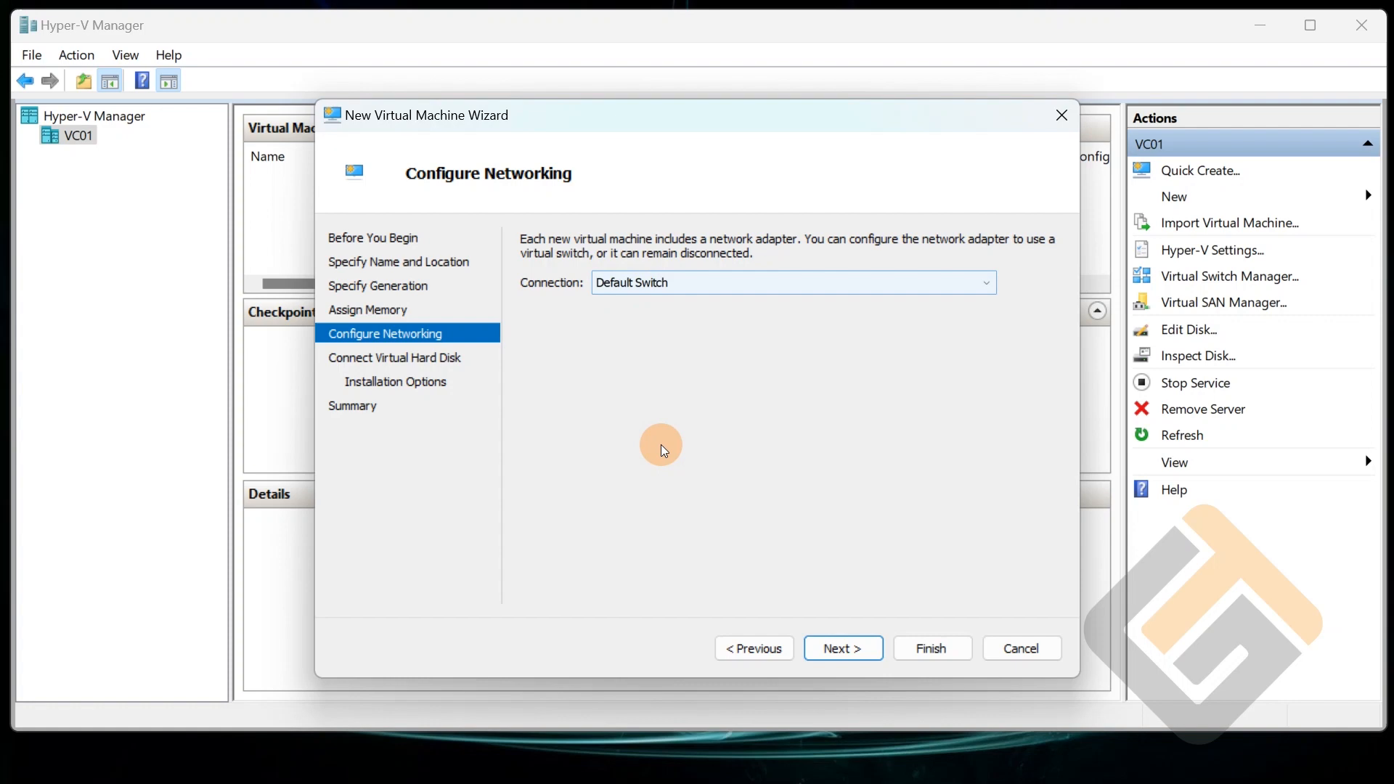
left_click(841, 648)
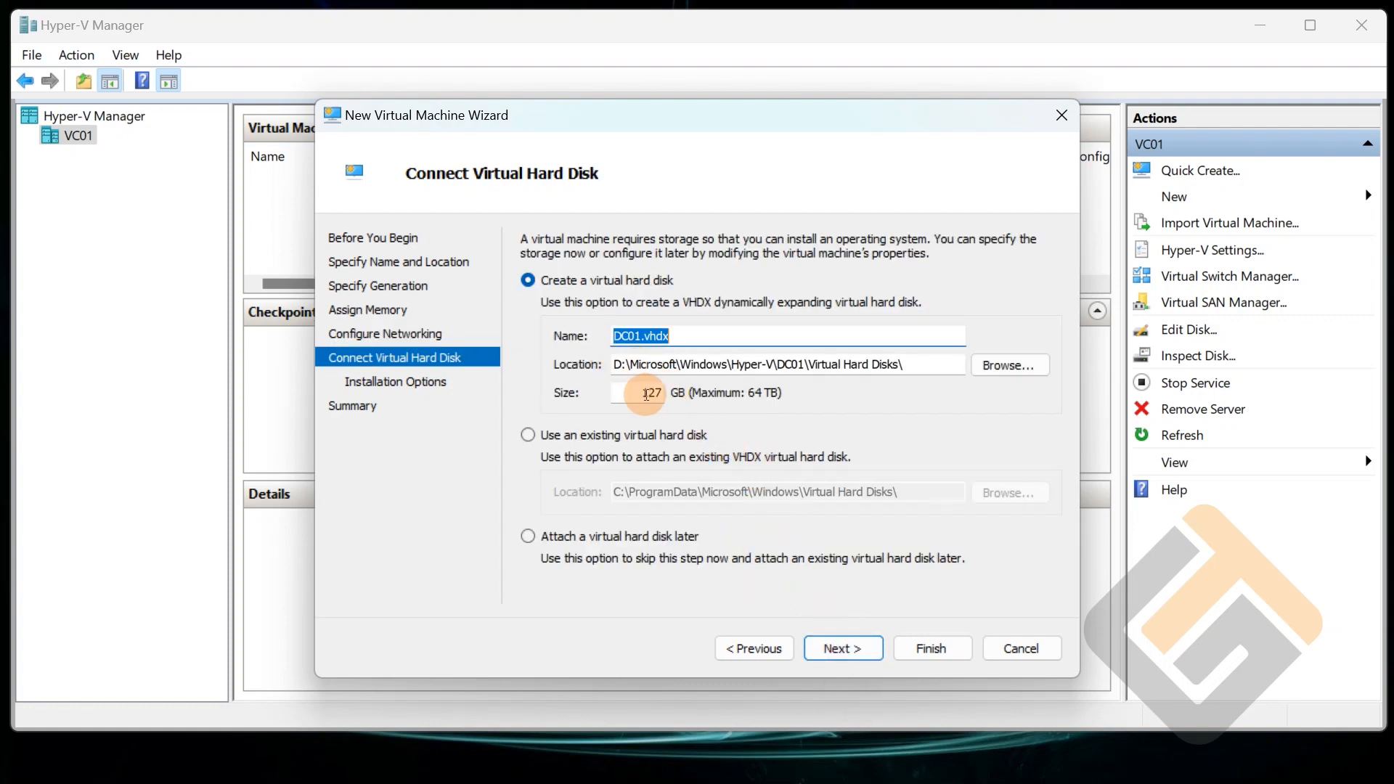
Step: Change the DC01.vhdx disk size from 127 GB to 50 GB
left_click(649, 393)
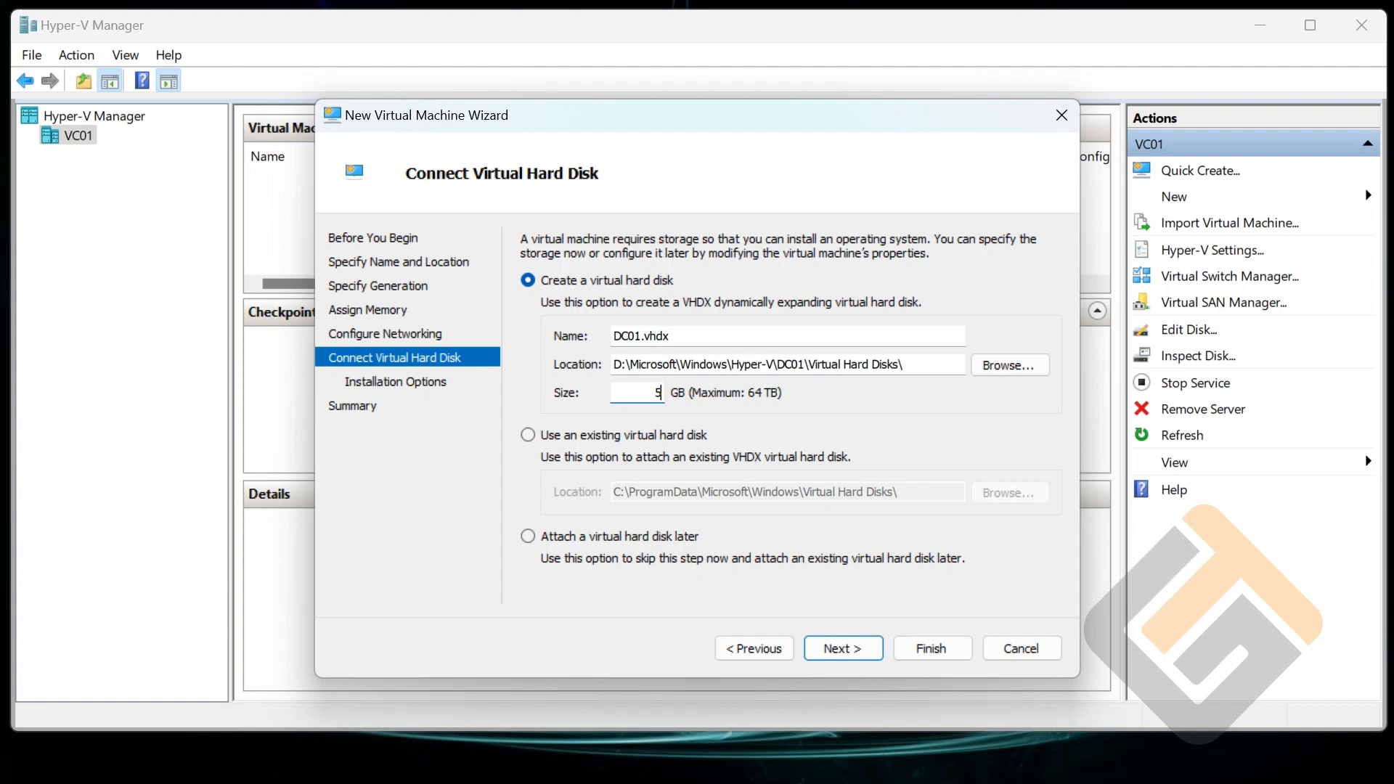
type("0")
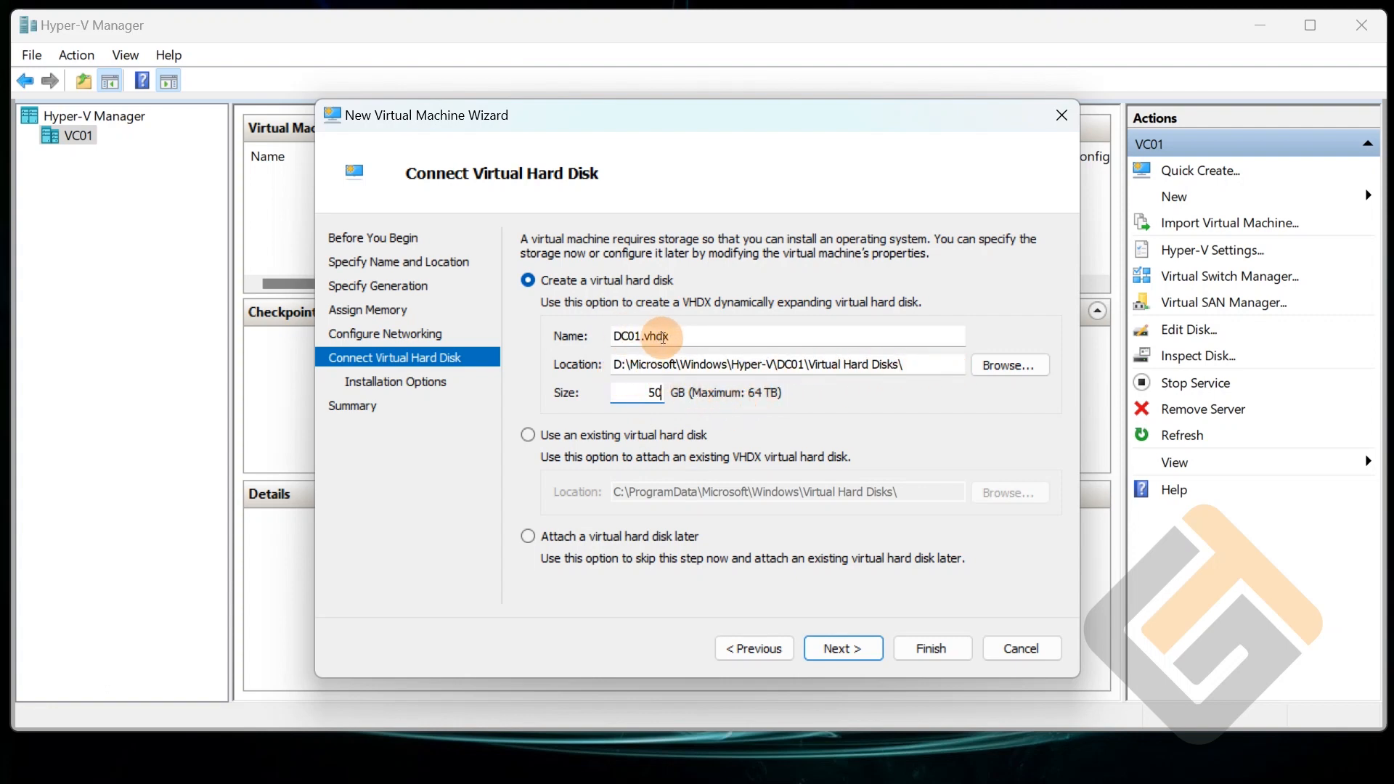
mouse_move(676, 363)
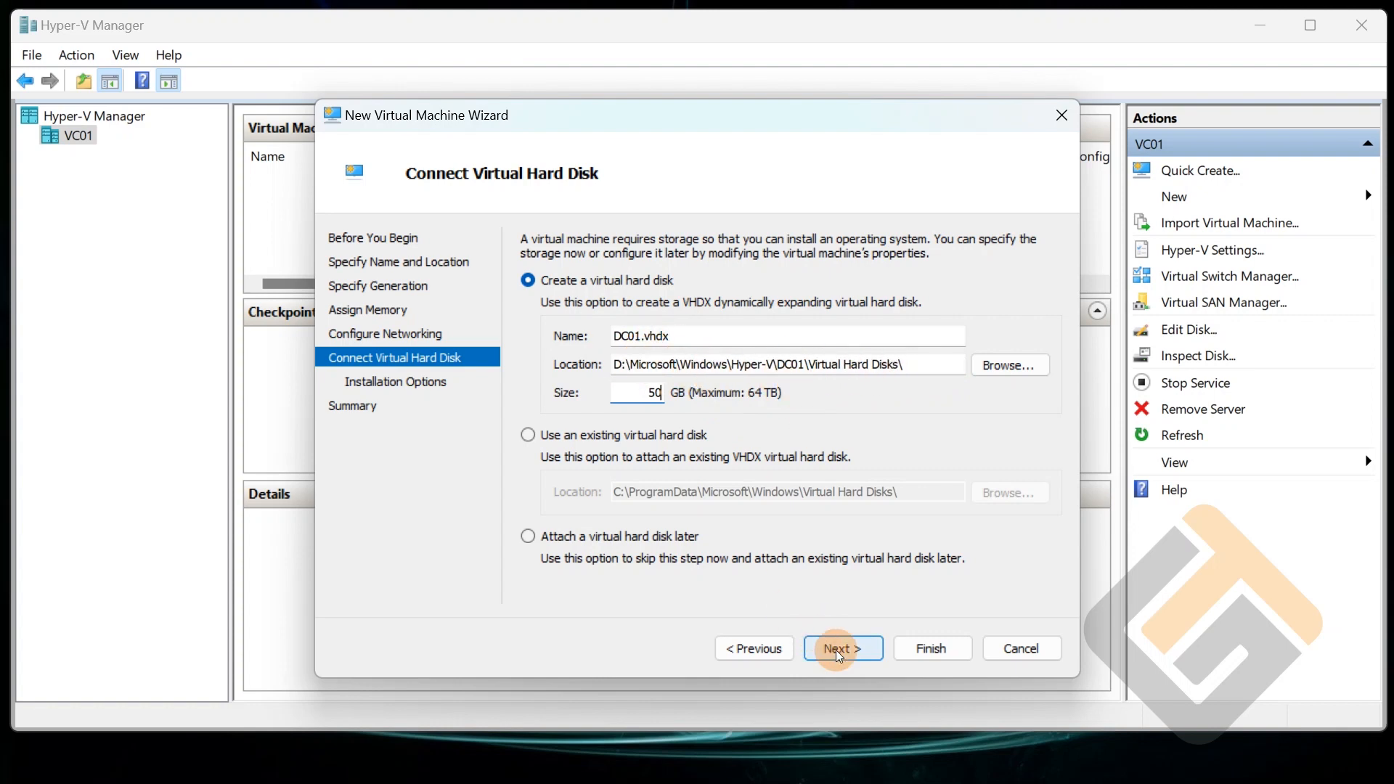
Step: Set DC01 to install from the SERVER_EVAL ISO in Downloads and reach the wizard summary
left_click(841, 648)
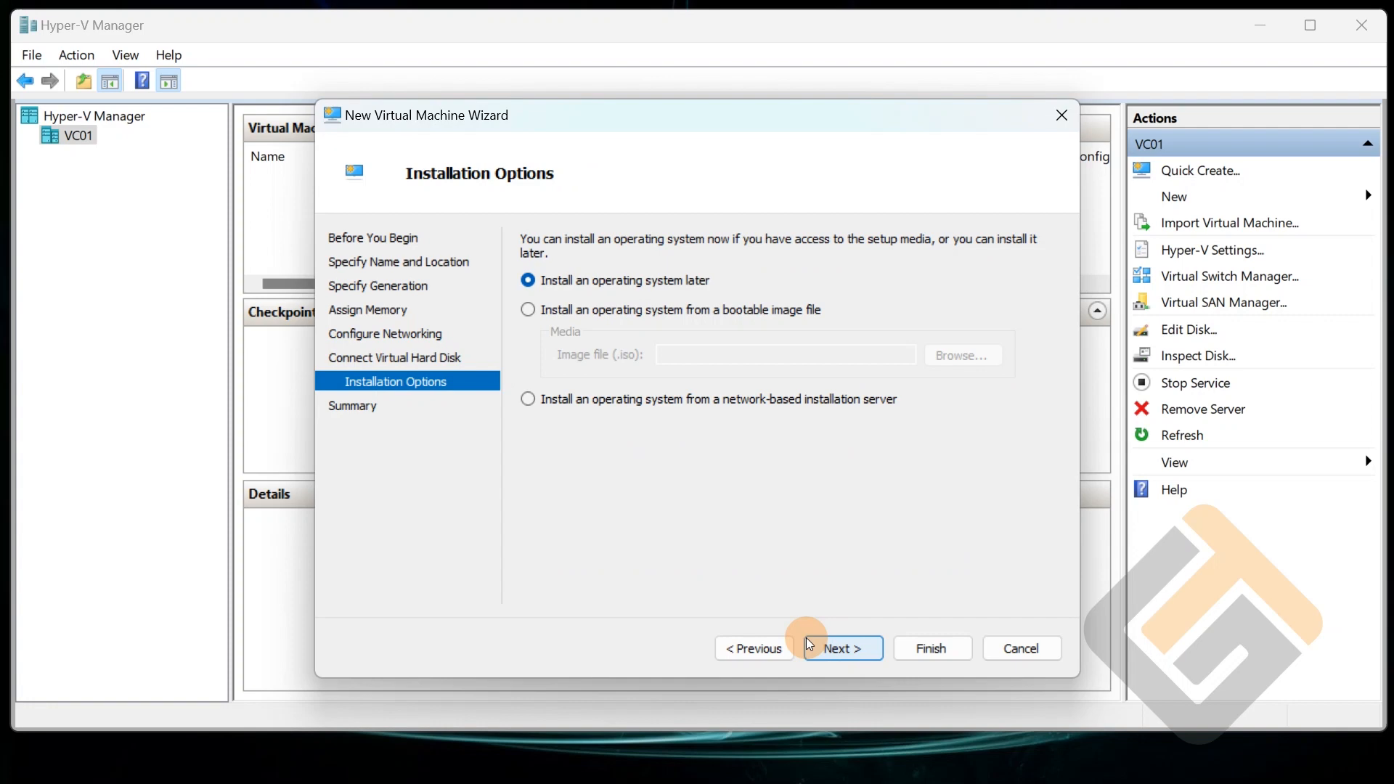
mouse_move(592, 316)
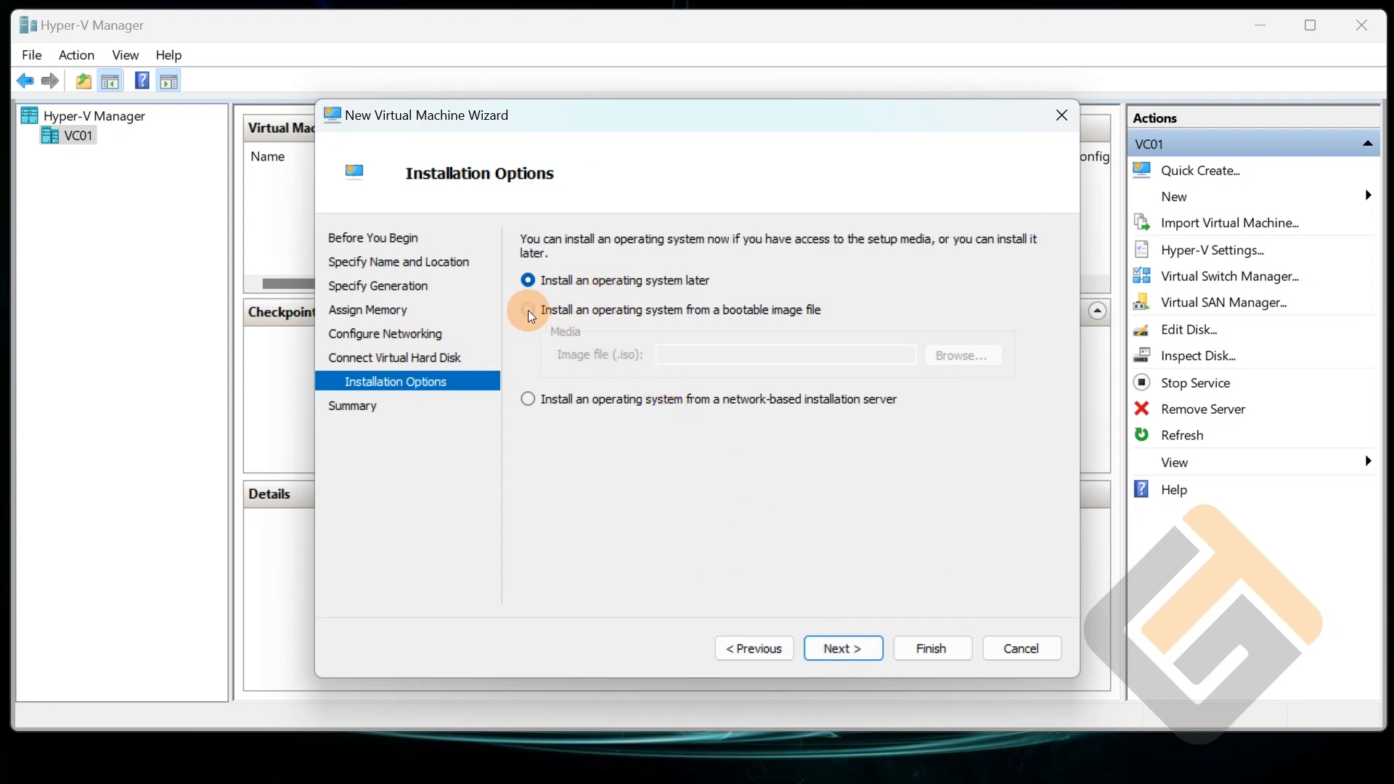
left_click(527, 310)
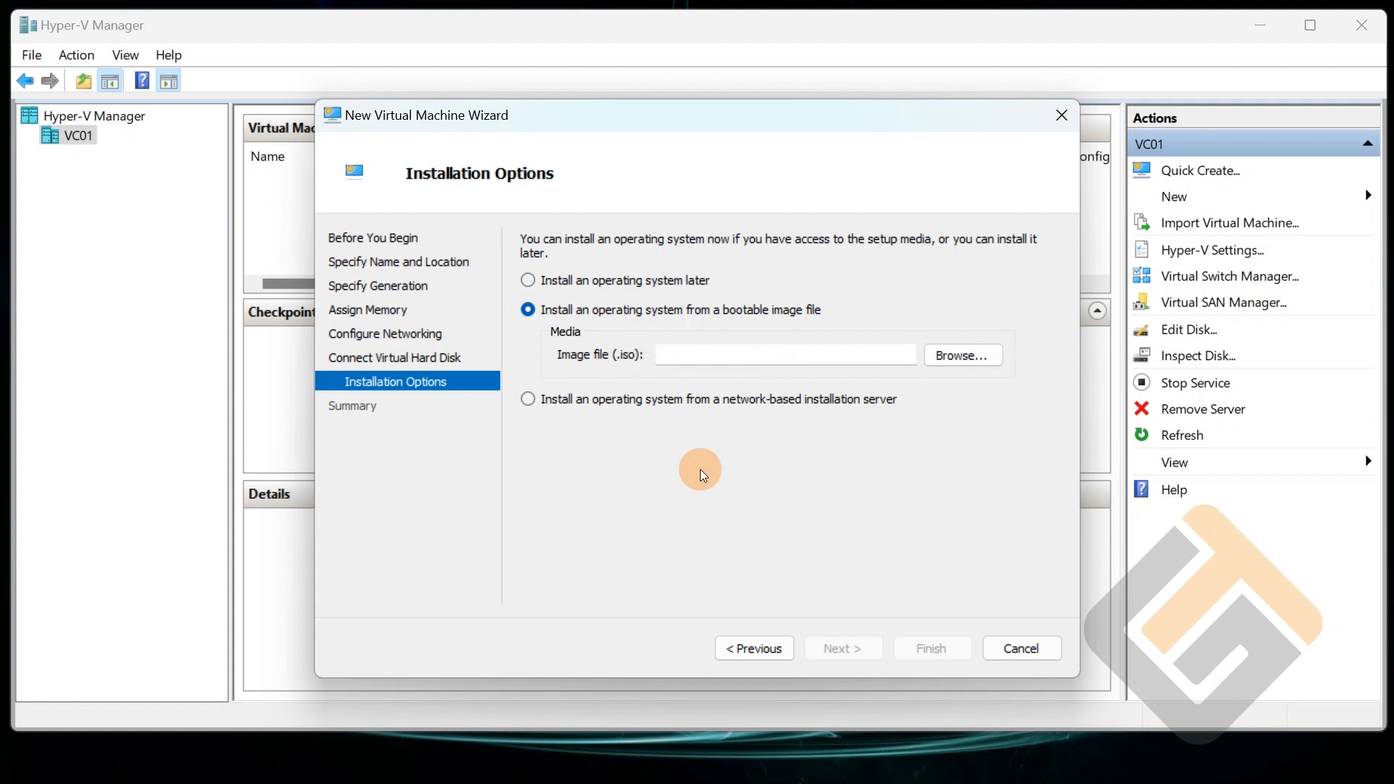
mouse_move(637, 361)
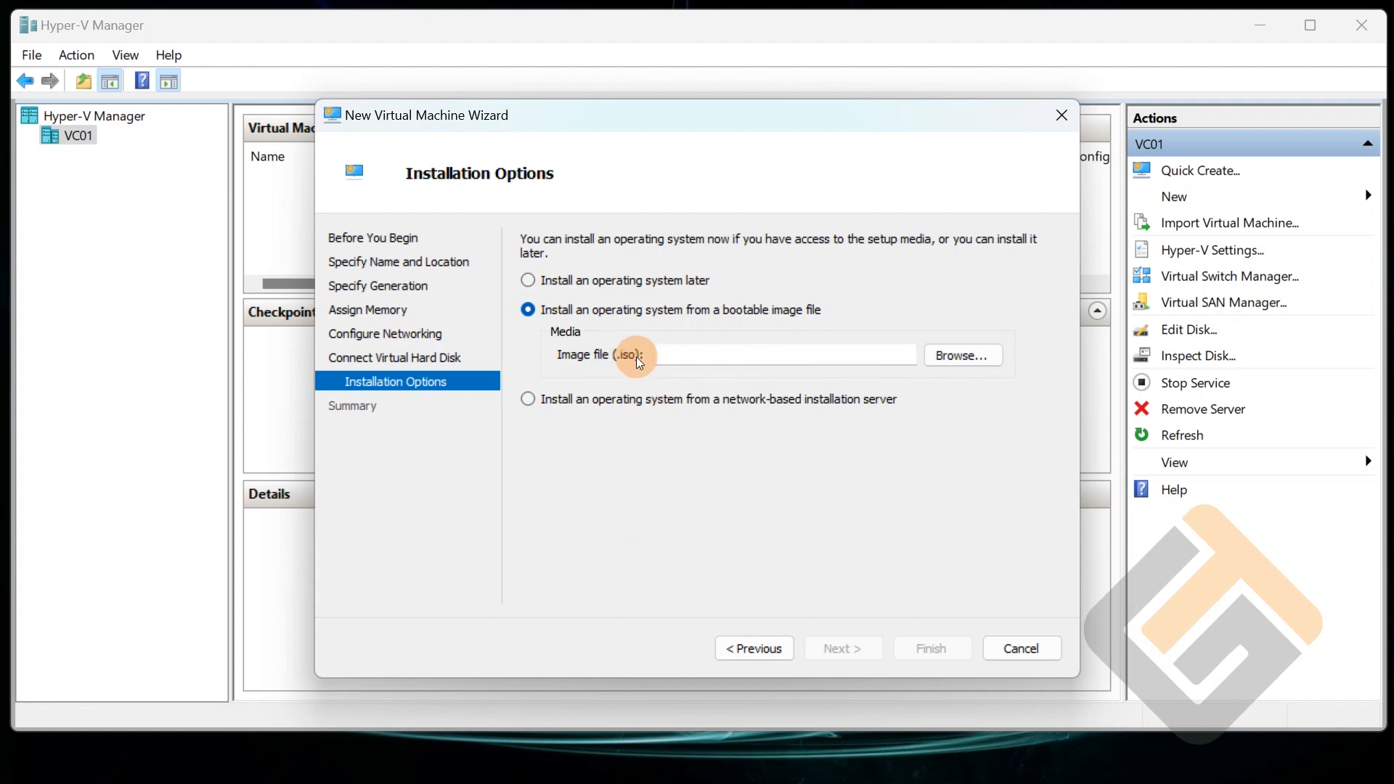
mouse_move(550, 334)
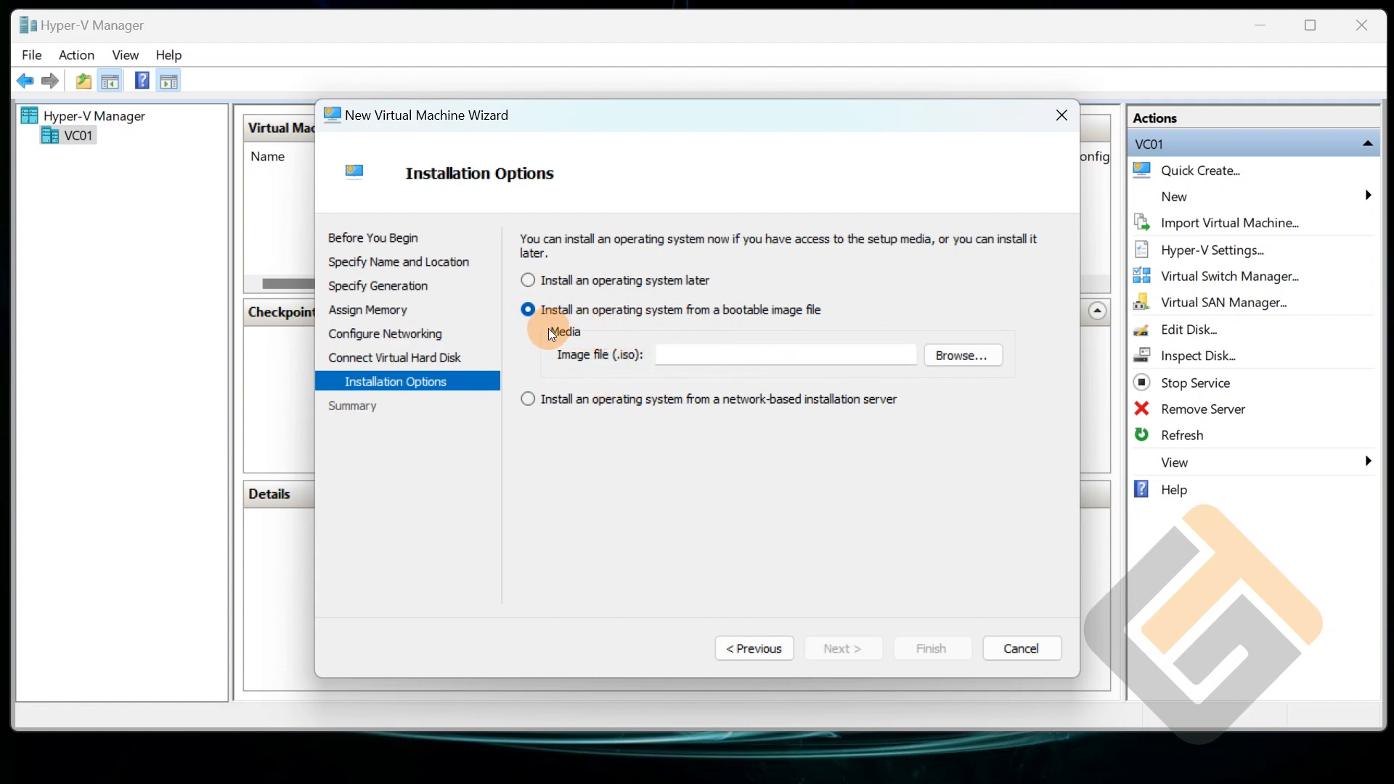
left_click(961, 355)
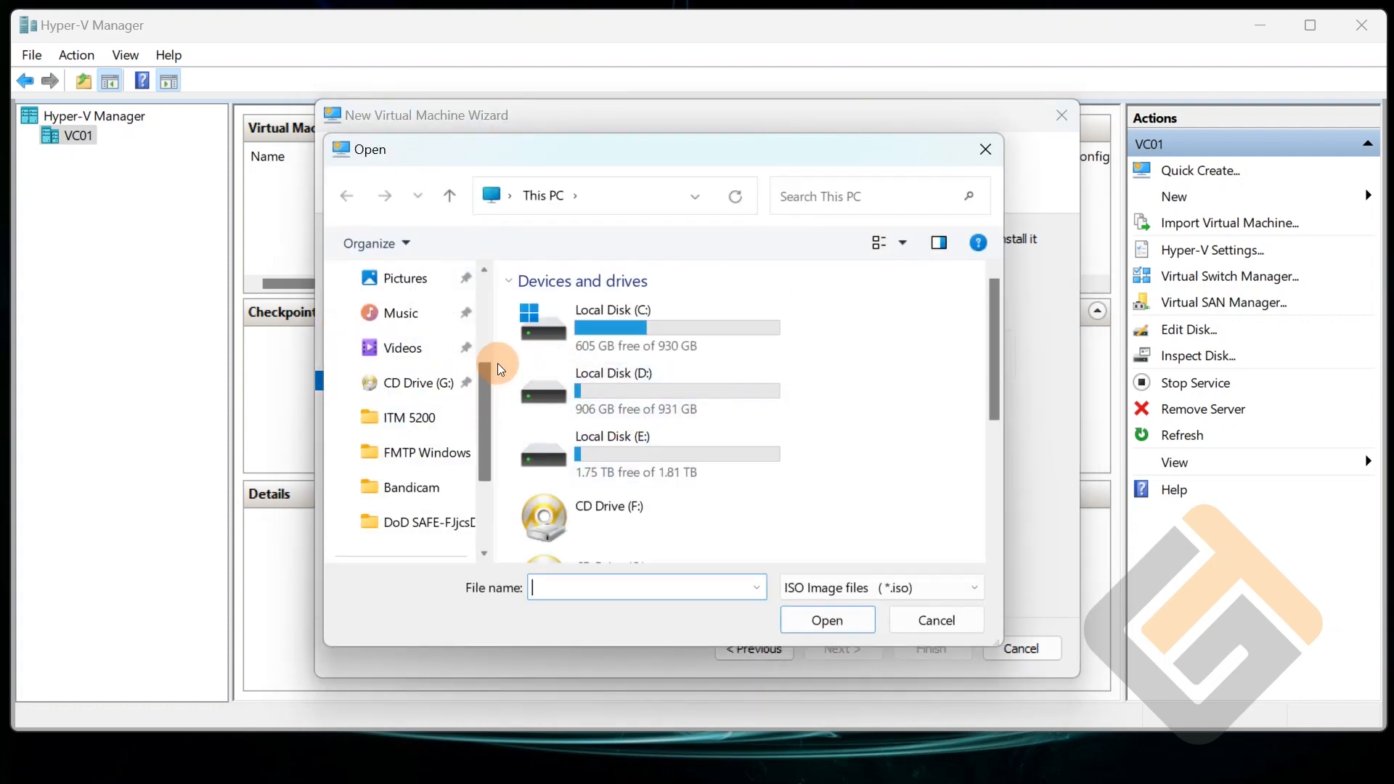
left_click(414, 382)
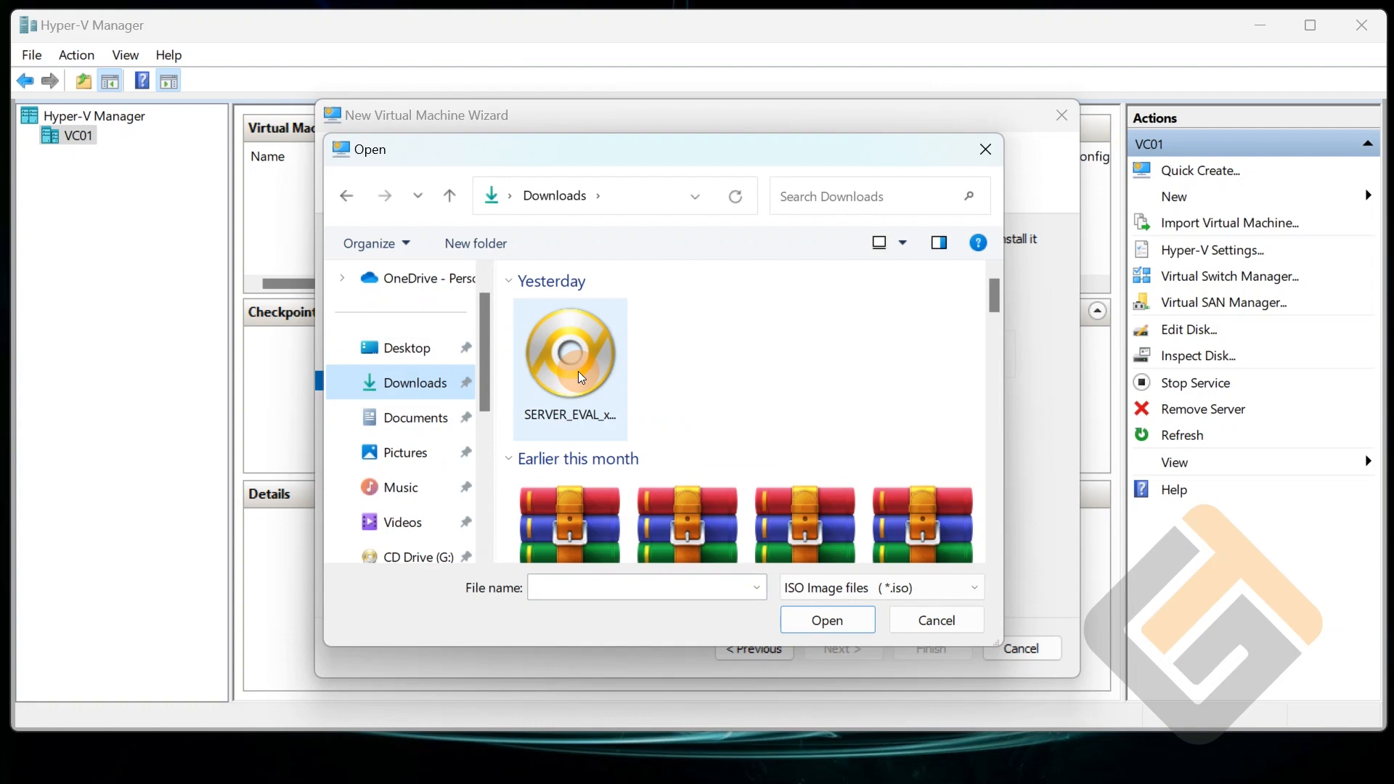
left_click(827, 620)
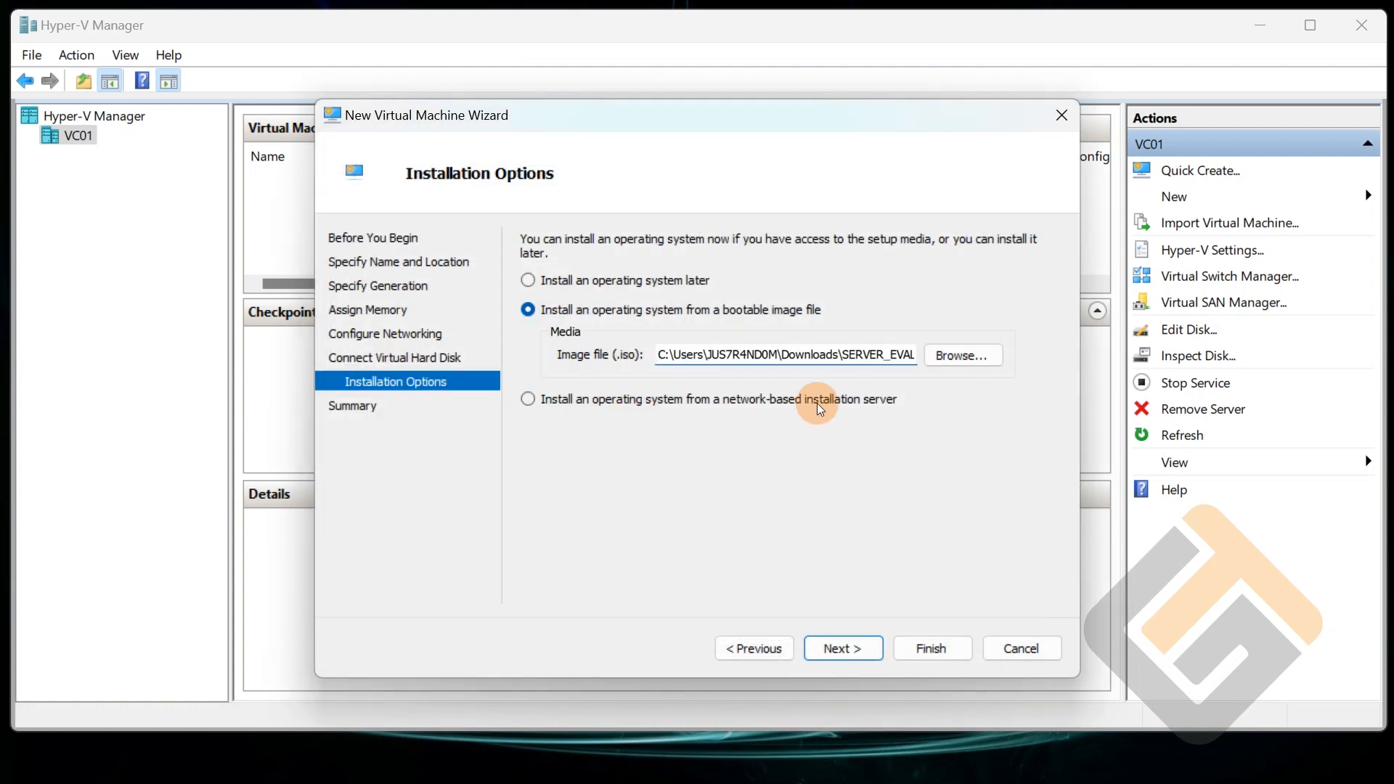
mouse_move(700, 316)
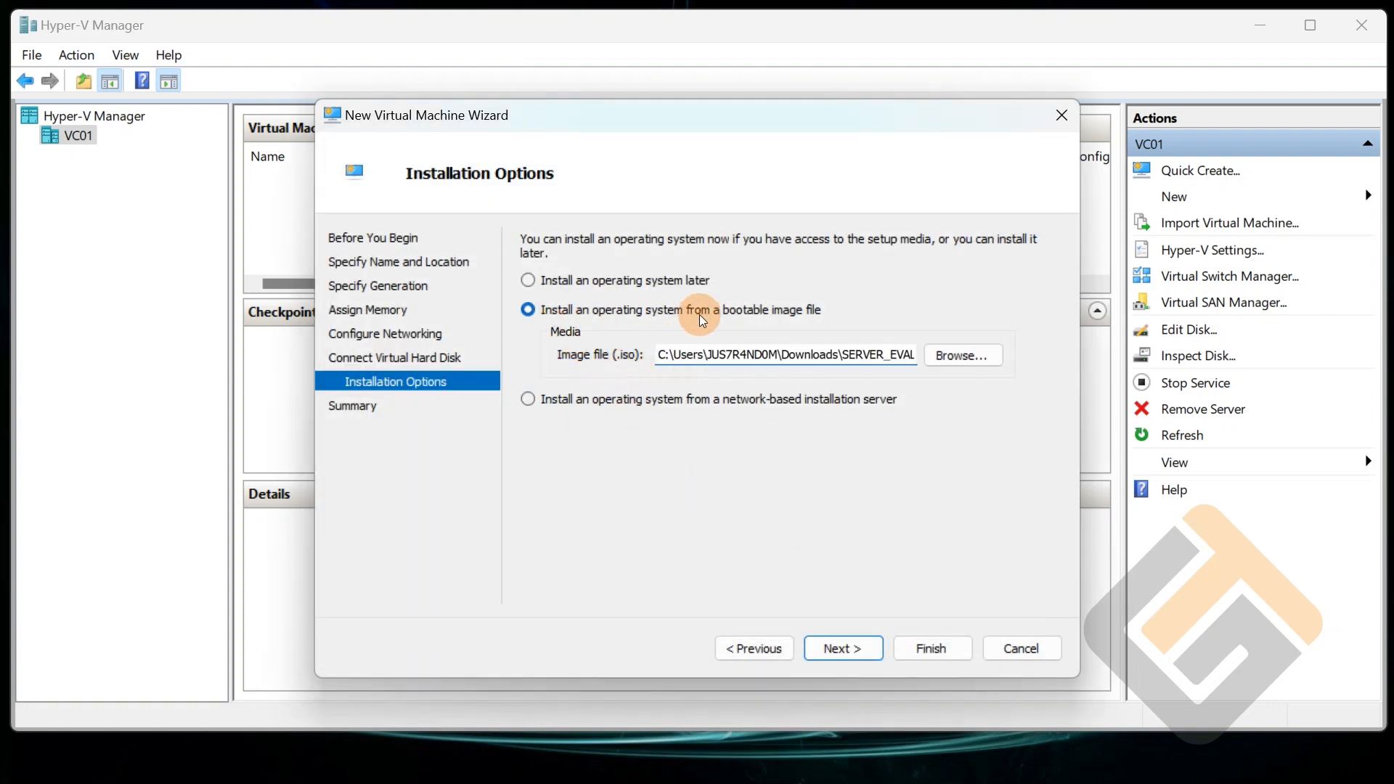
mouse_move(667, 489)
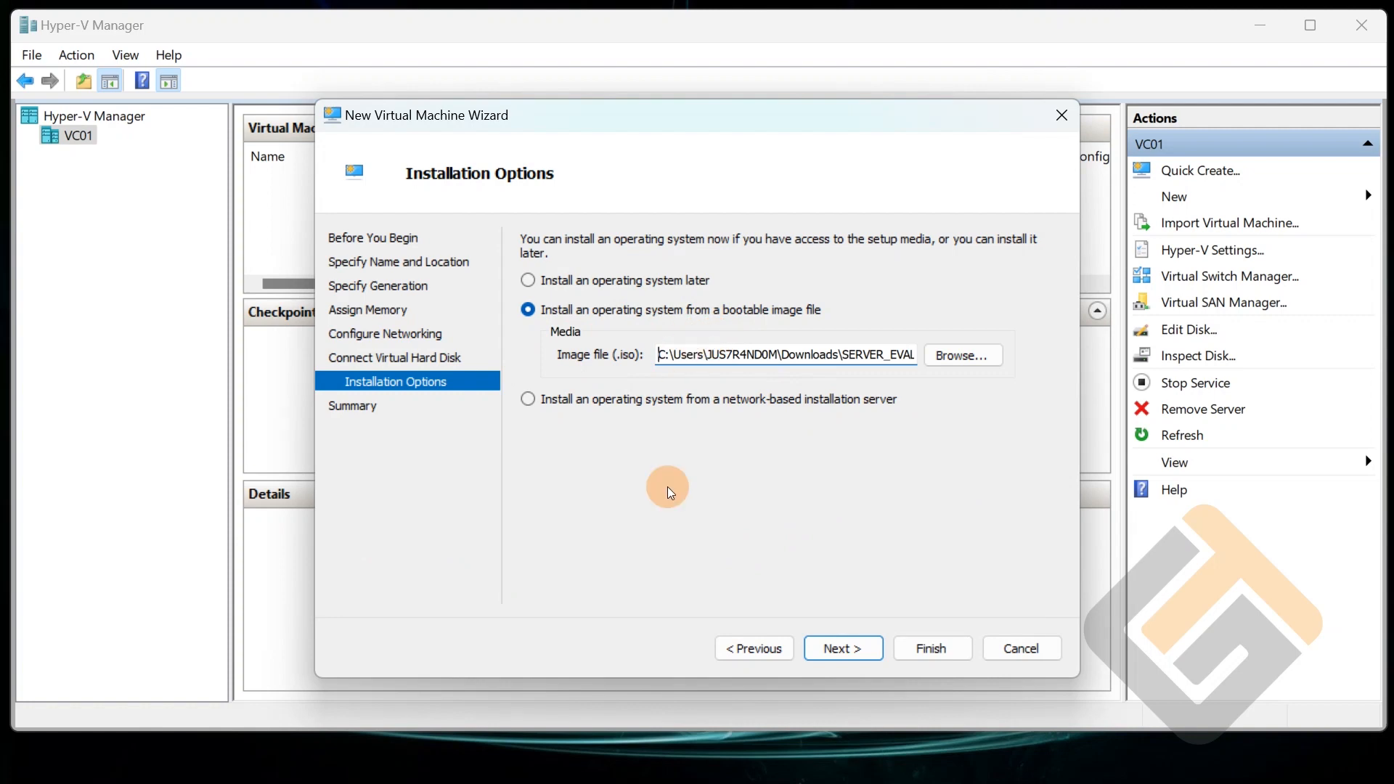
left_click(841, 647)
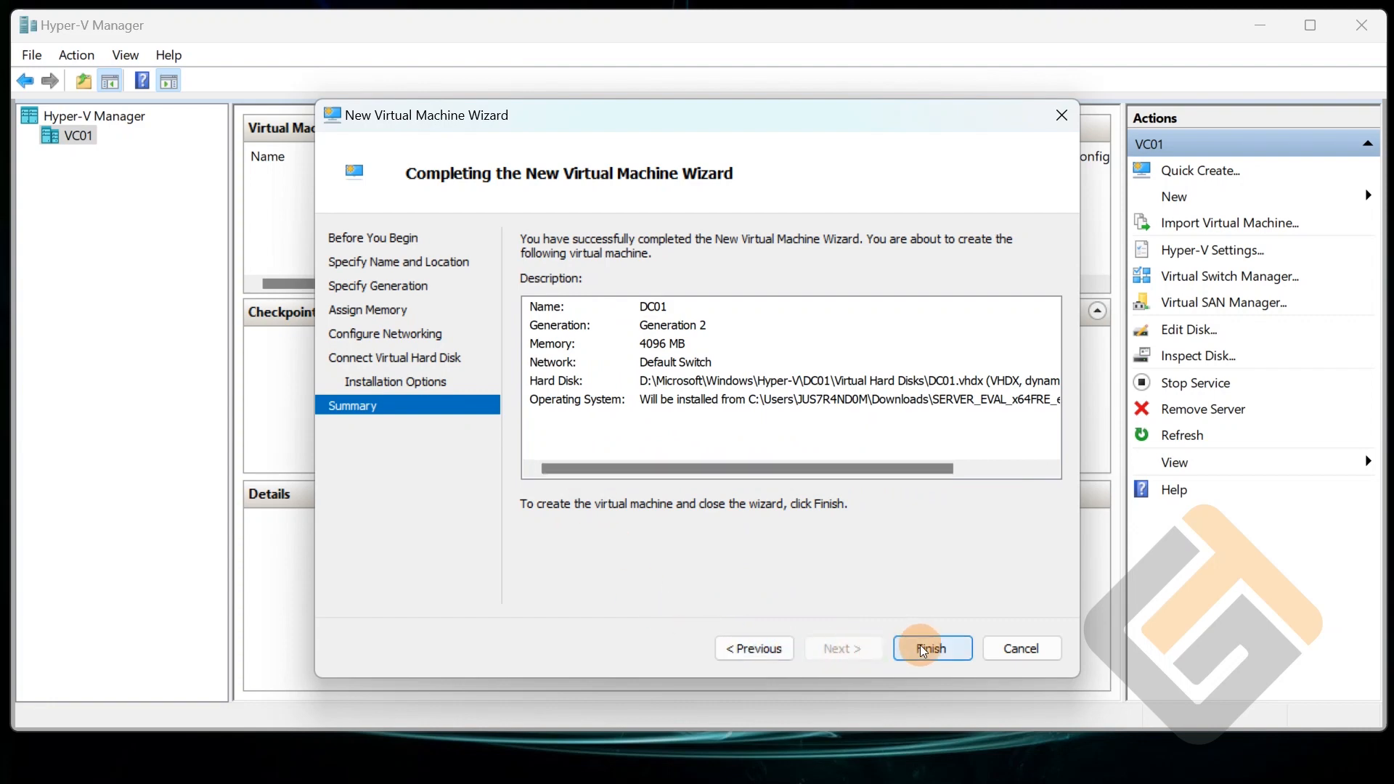
Step: Finish creating DC01 and open a console connection to it
left_click(931, 648)
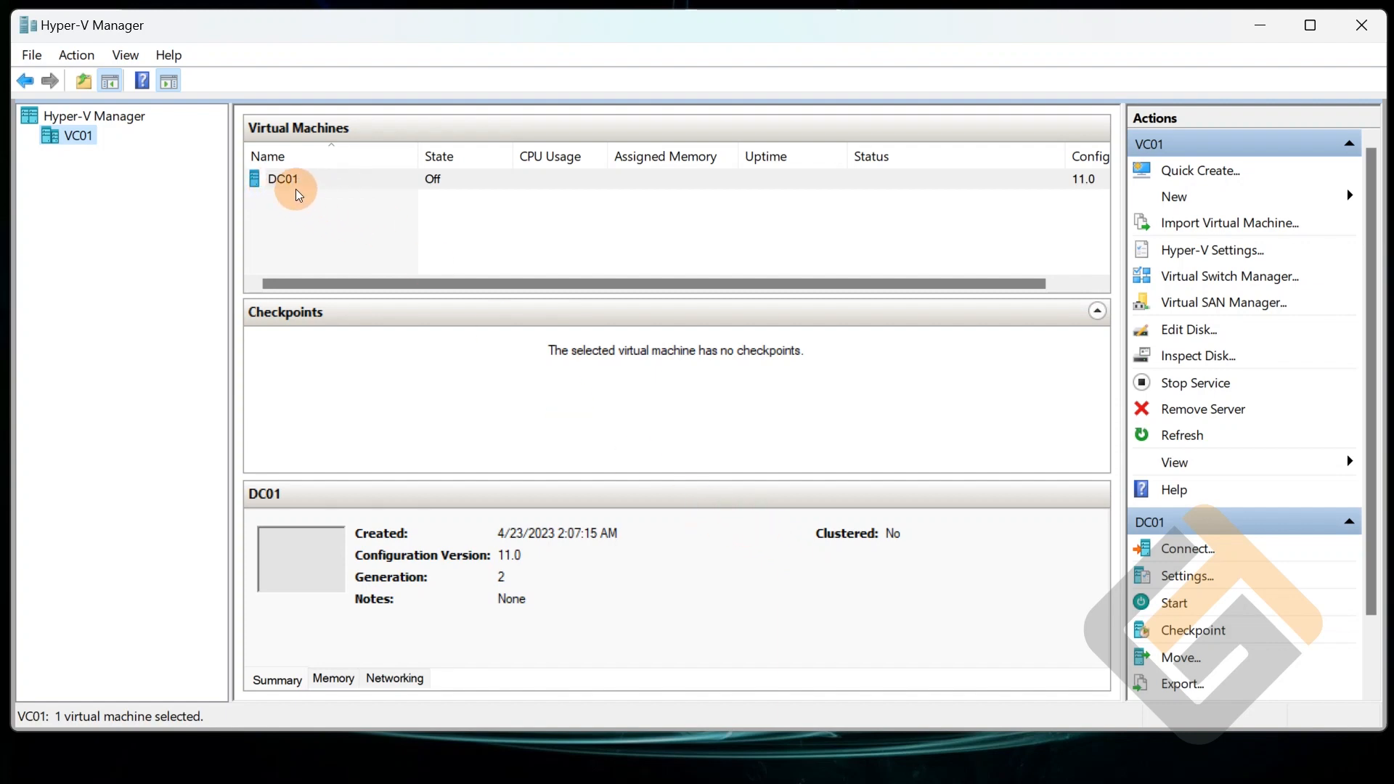
mouse_move(498, 198)
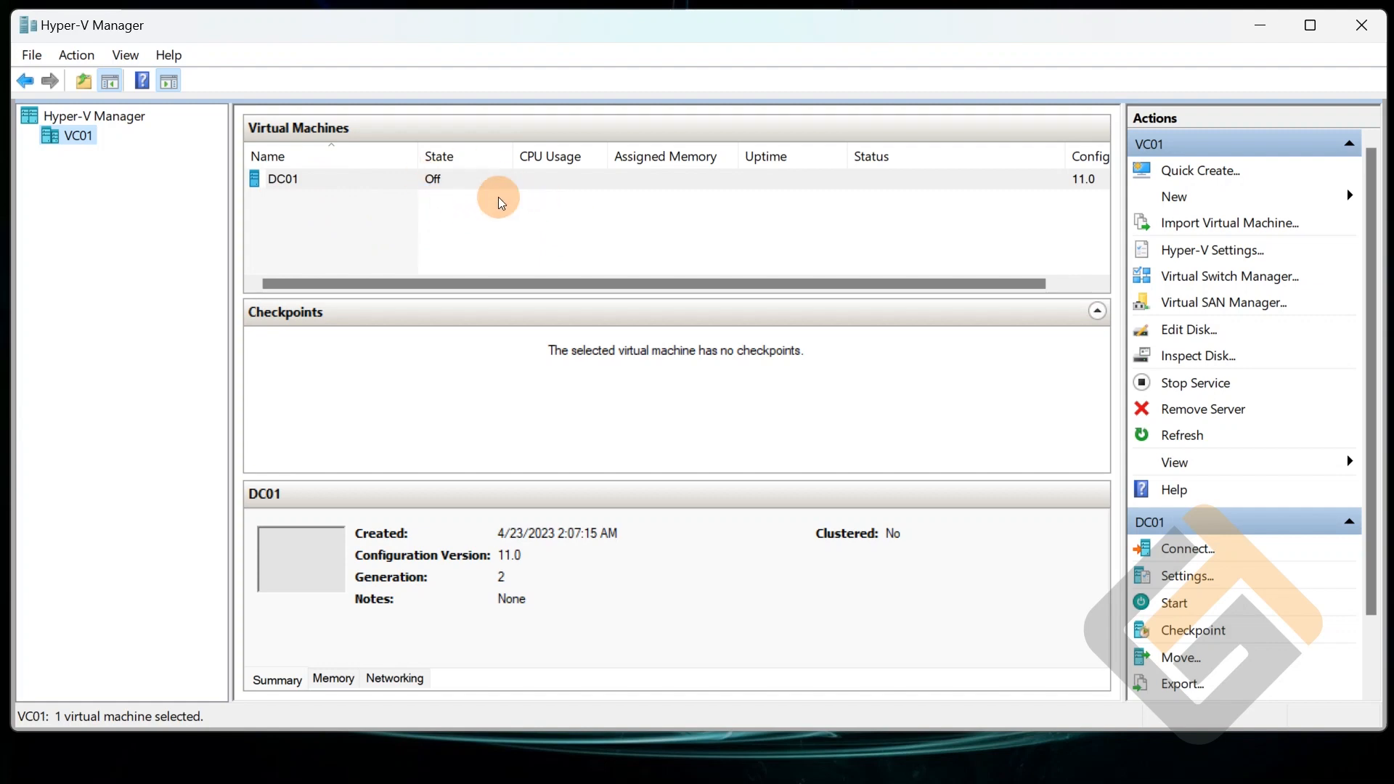
mouse_move(478, 219)
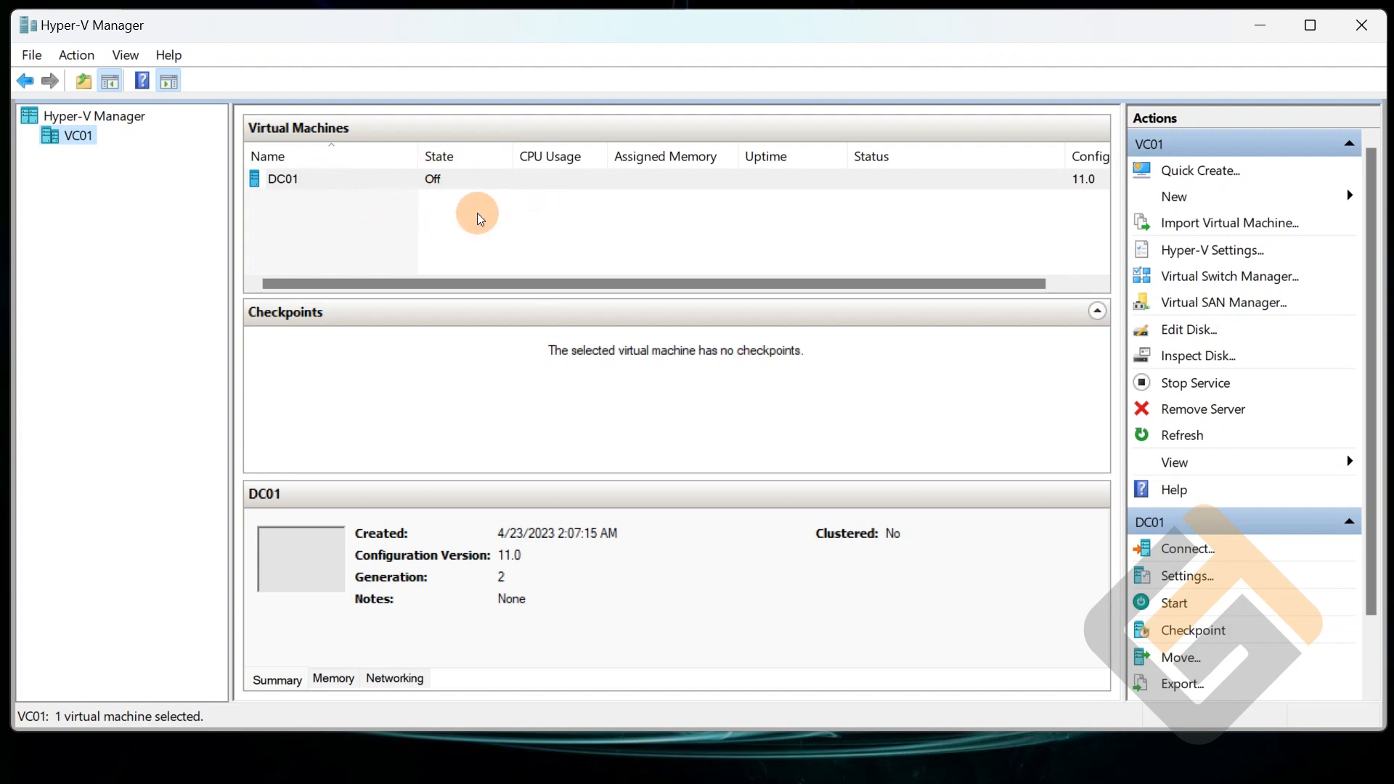
mouse_move(435, 228)
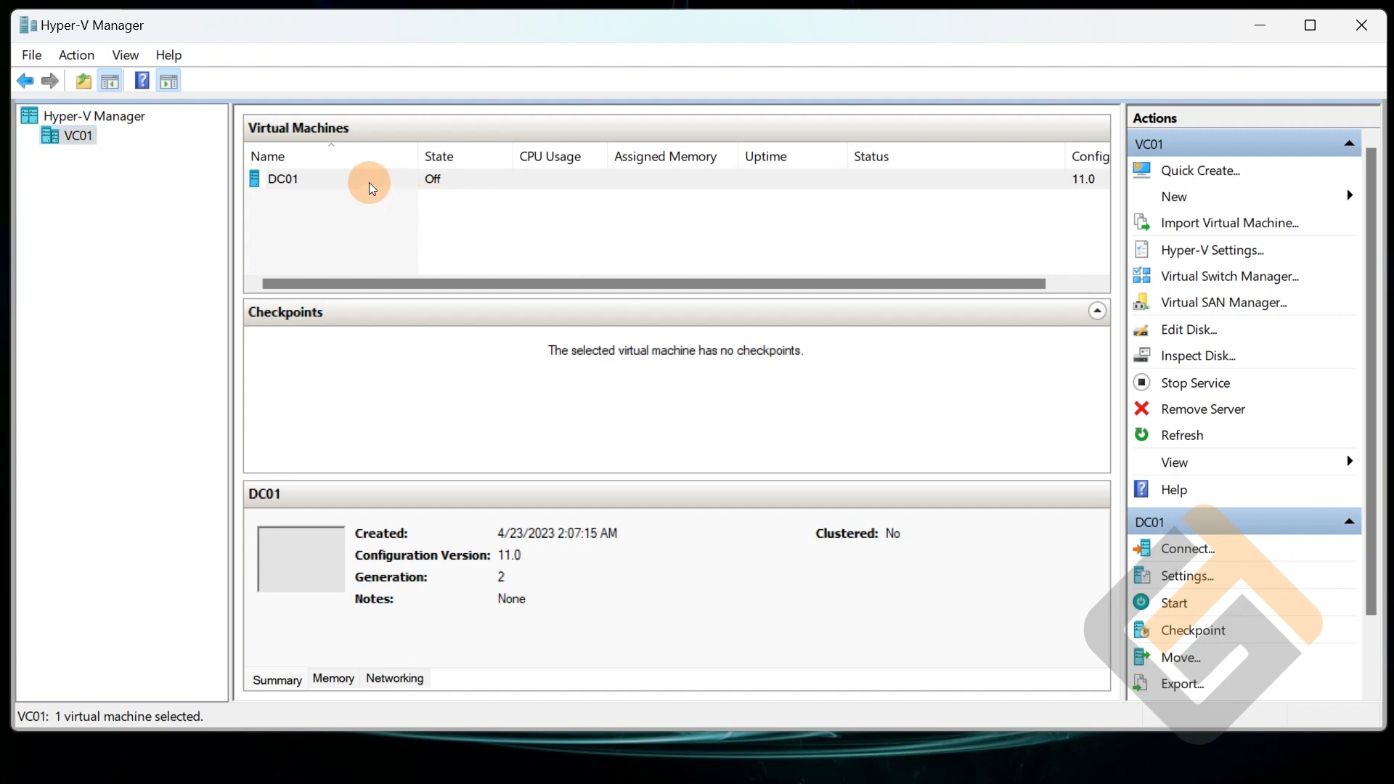
mouse_move(276, 618)
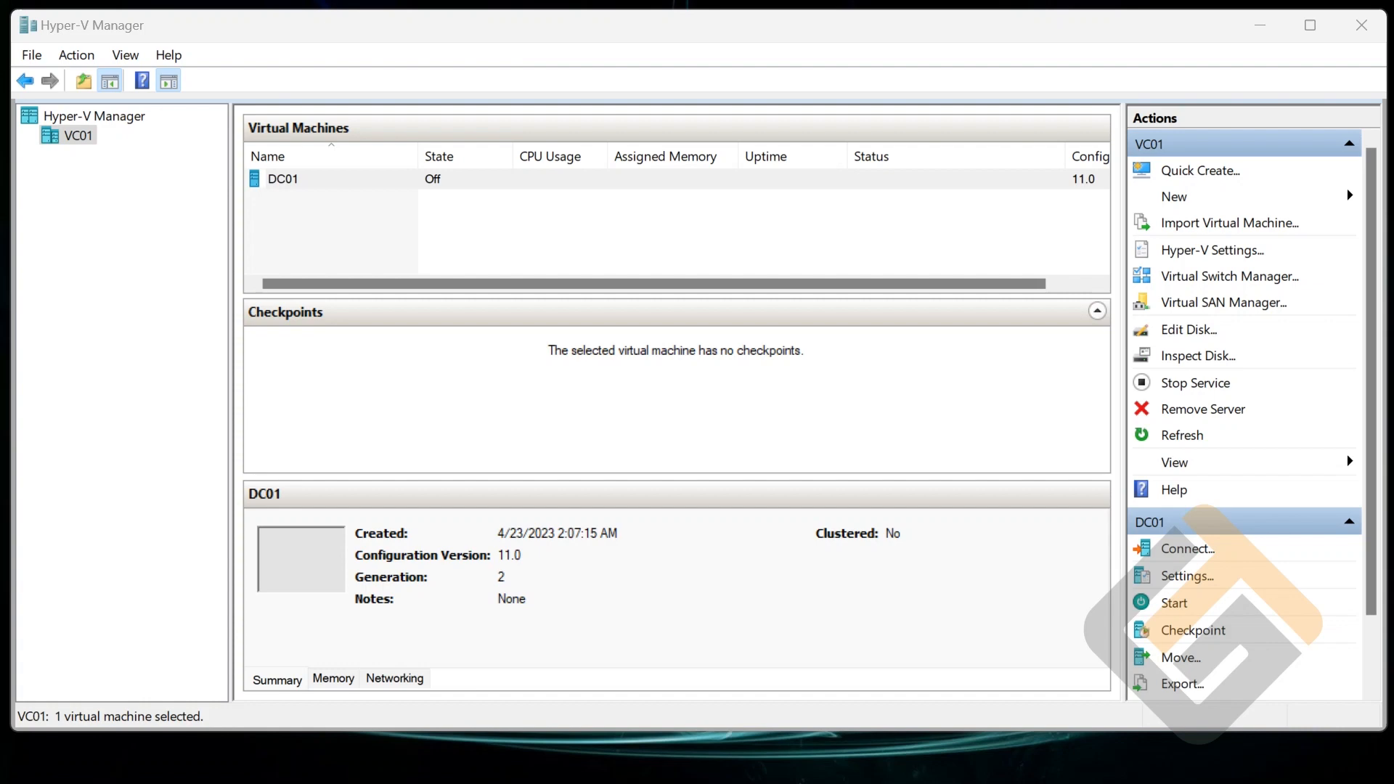
left_click(1186, 549)
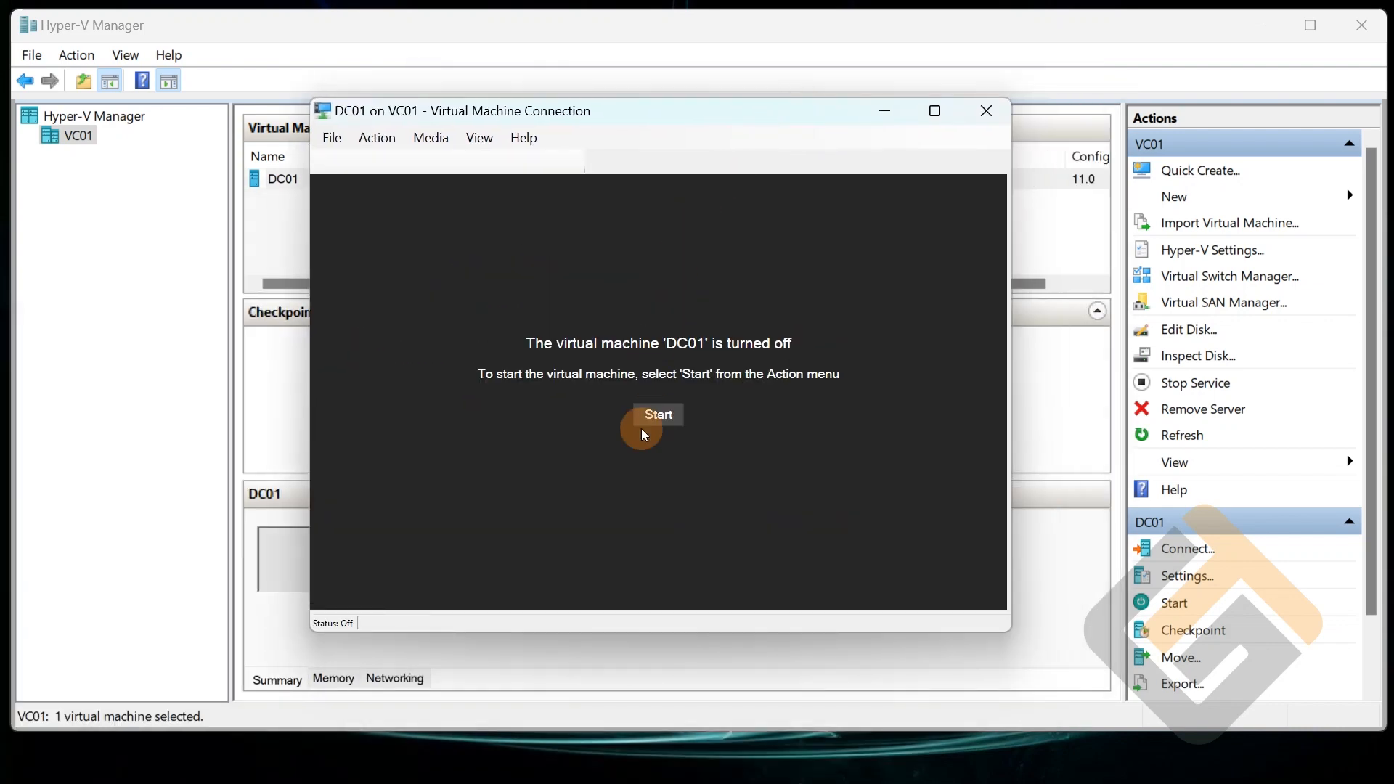
Step: Power on DC01 and accept the setup language and keyboard settings
left_click(657, 414)
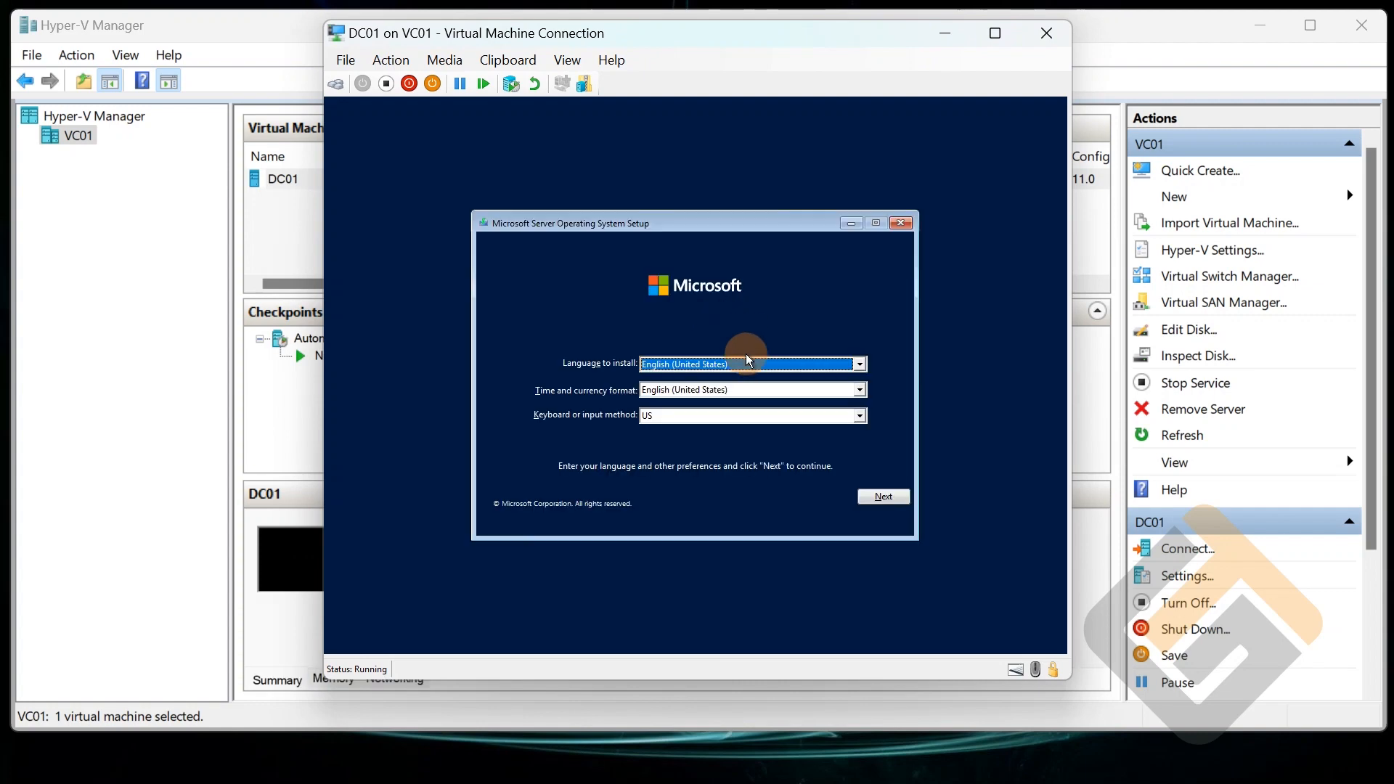
mouse_move(755, 401)
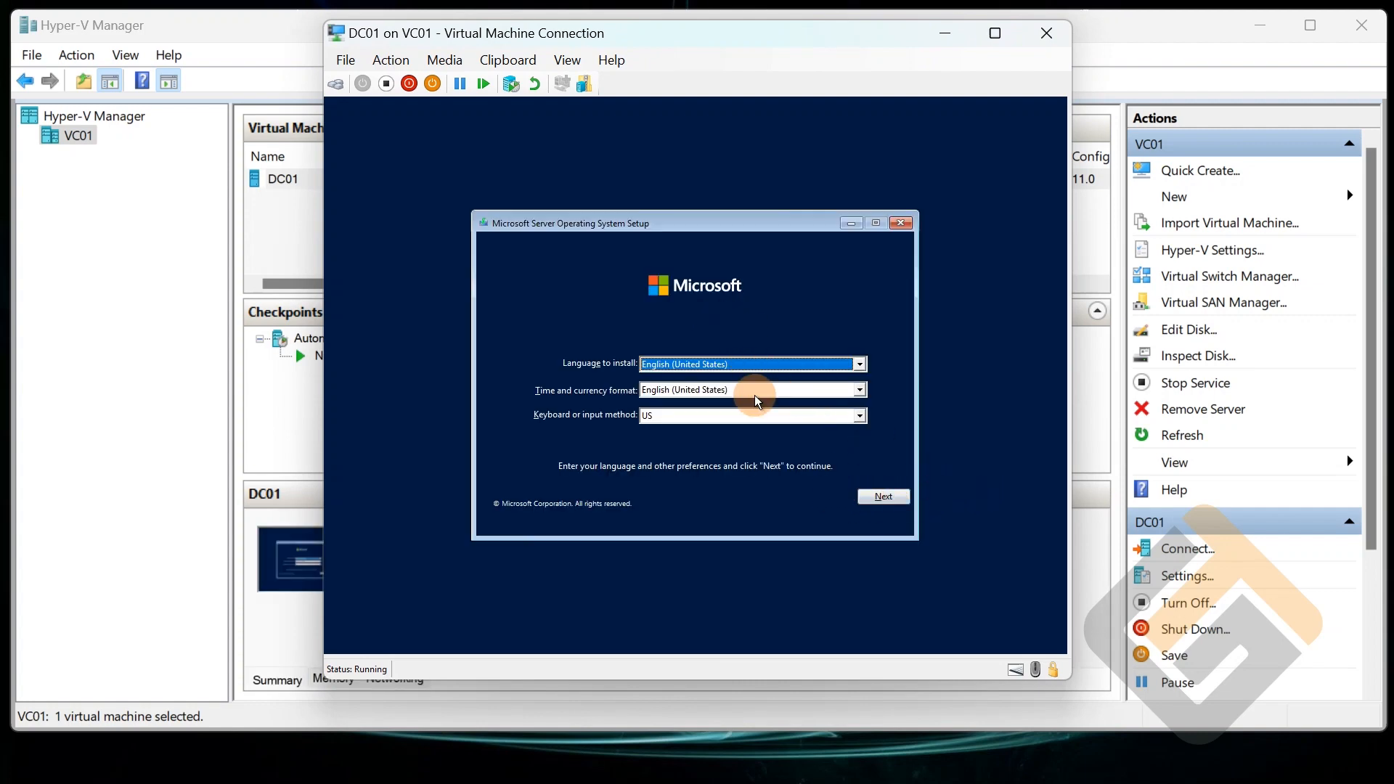
mouse_move(597, 453)
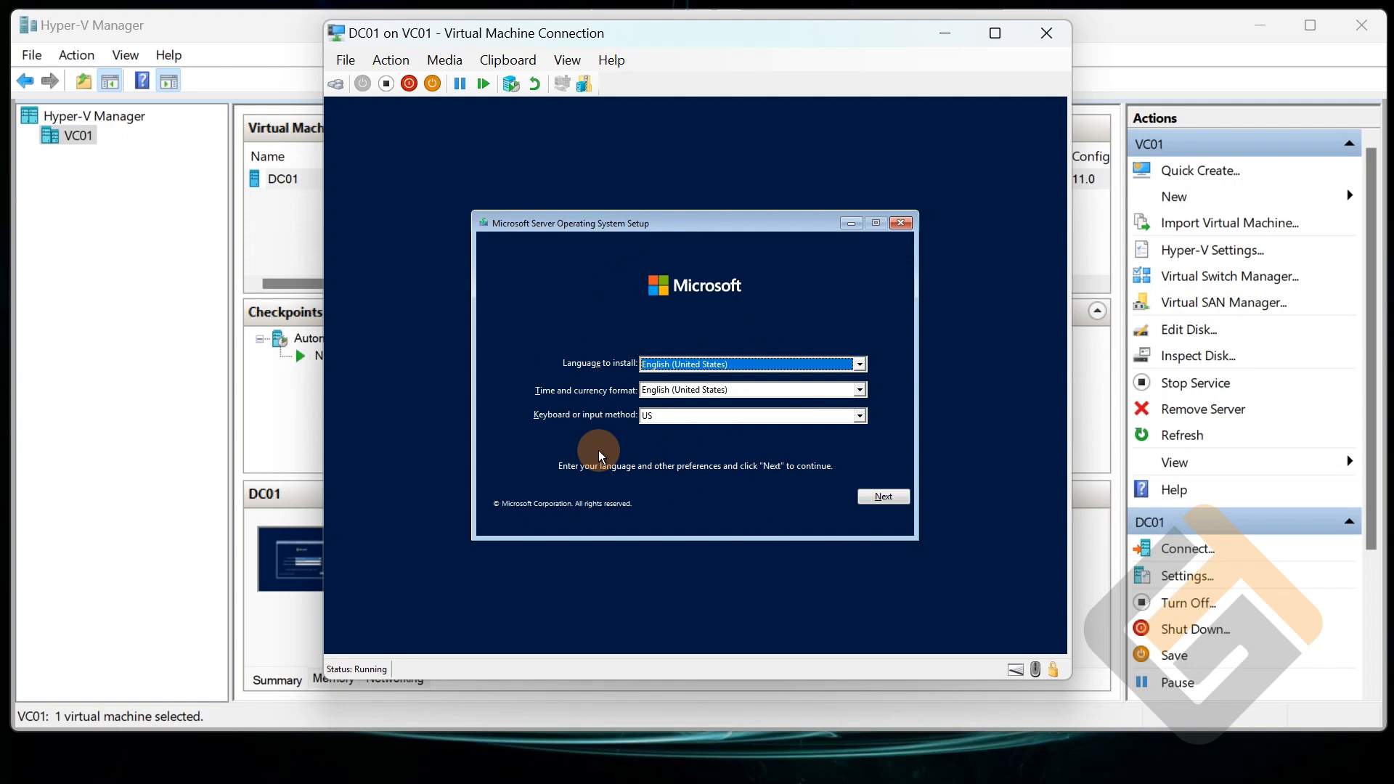
mouse_move(671, 313)
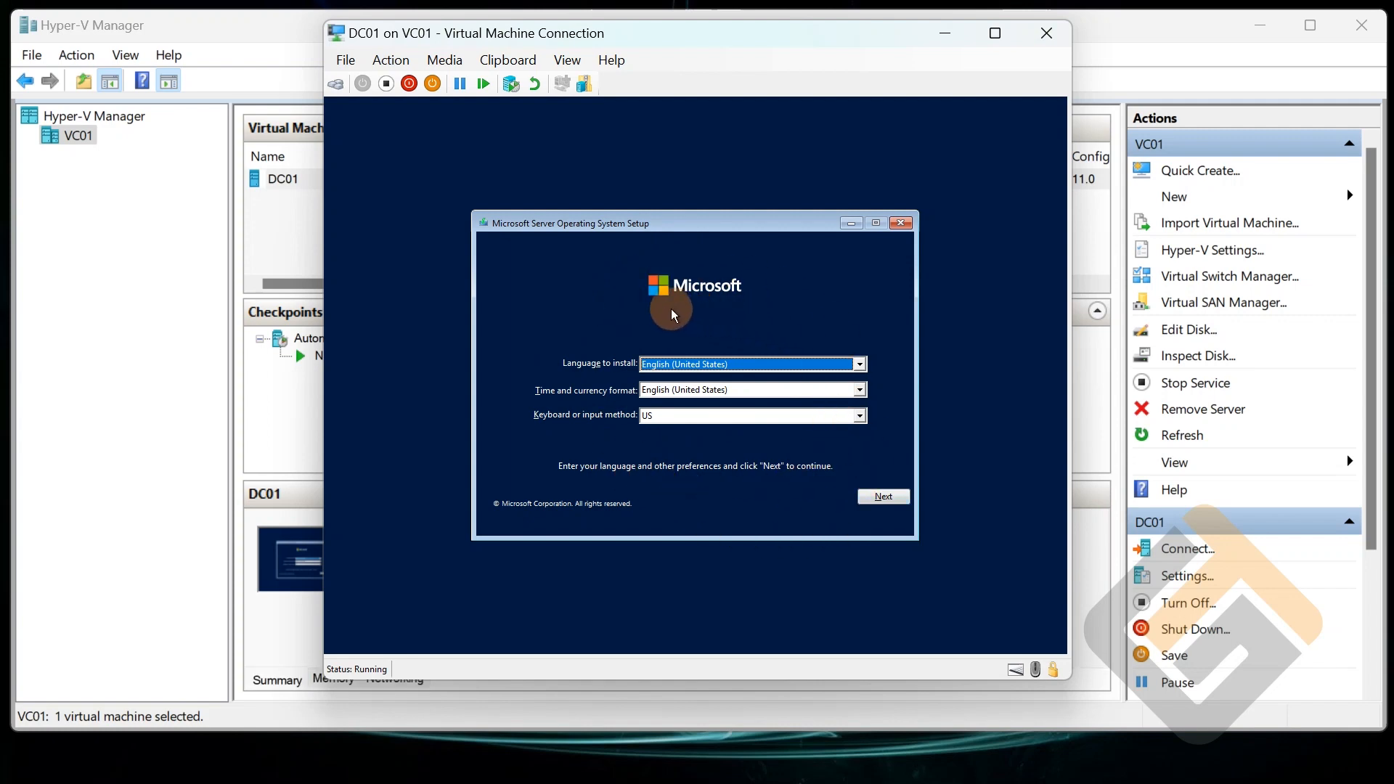
mouse_move(883, 497)
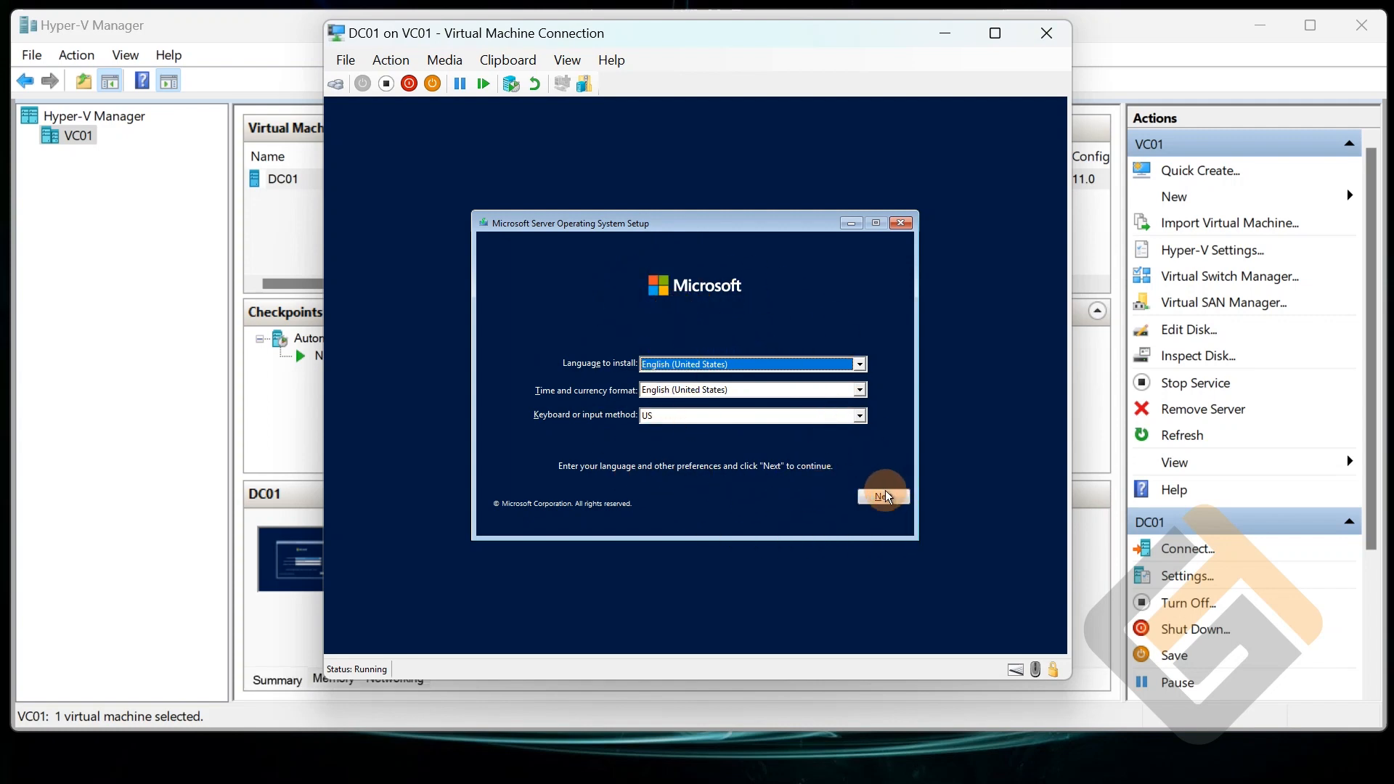
left_click(882, 497)
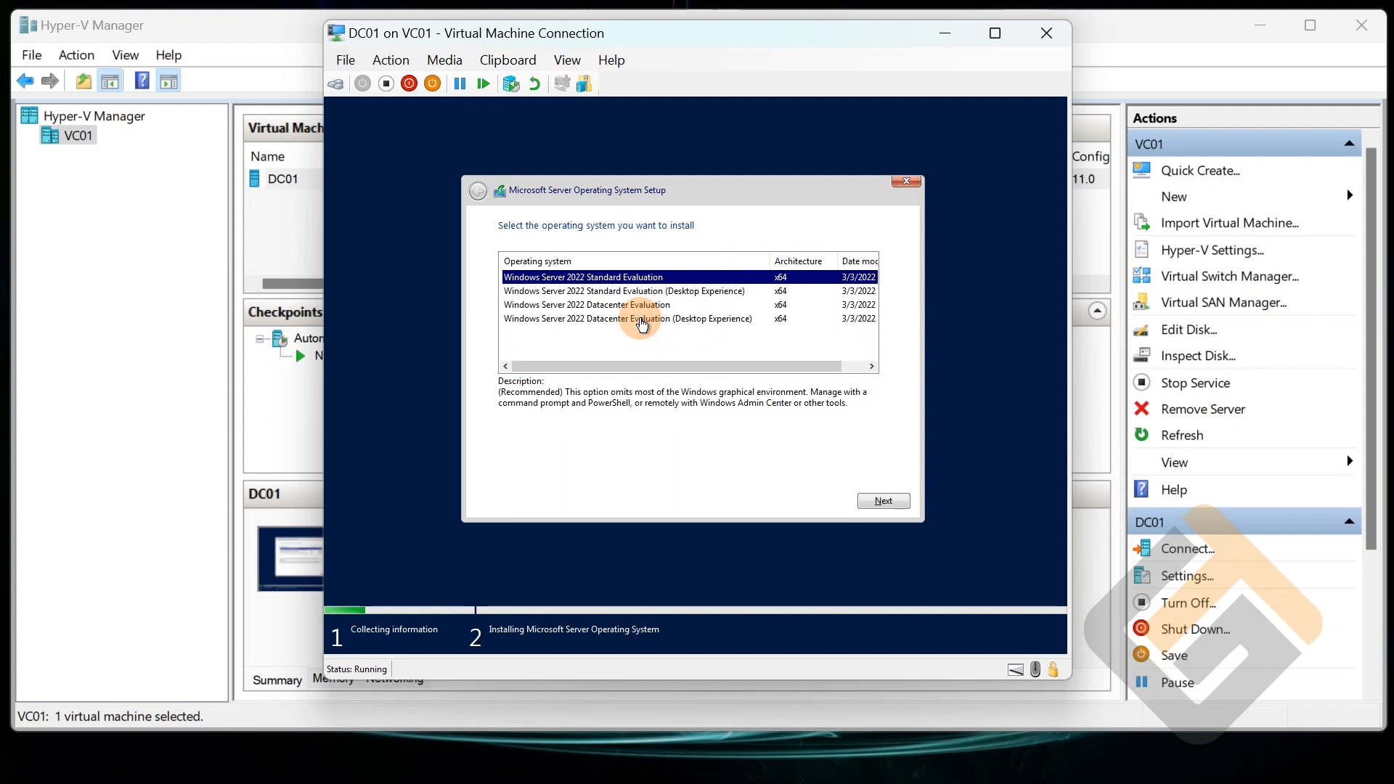
mouse_move(611, 304)
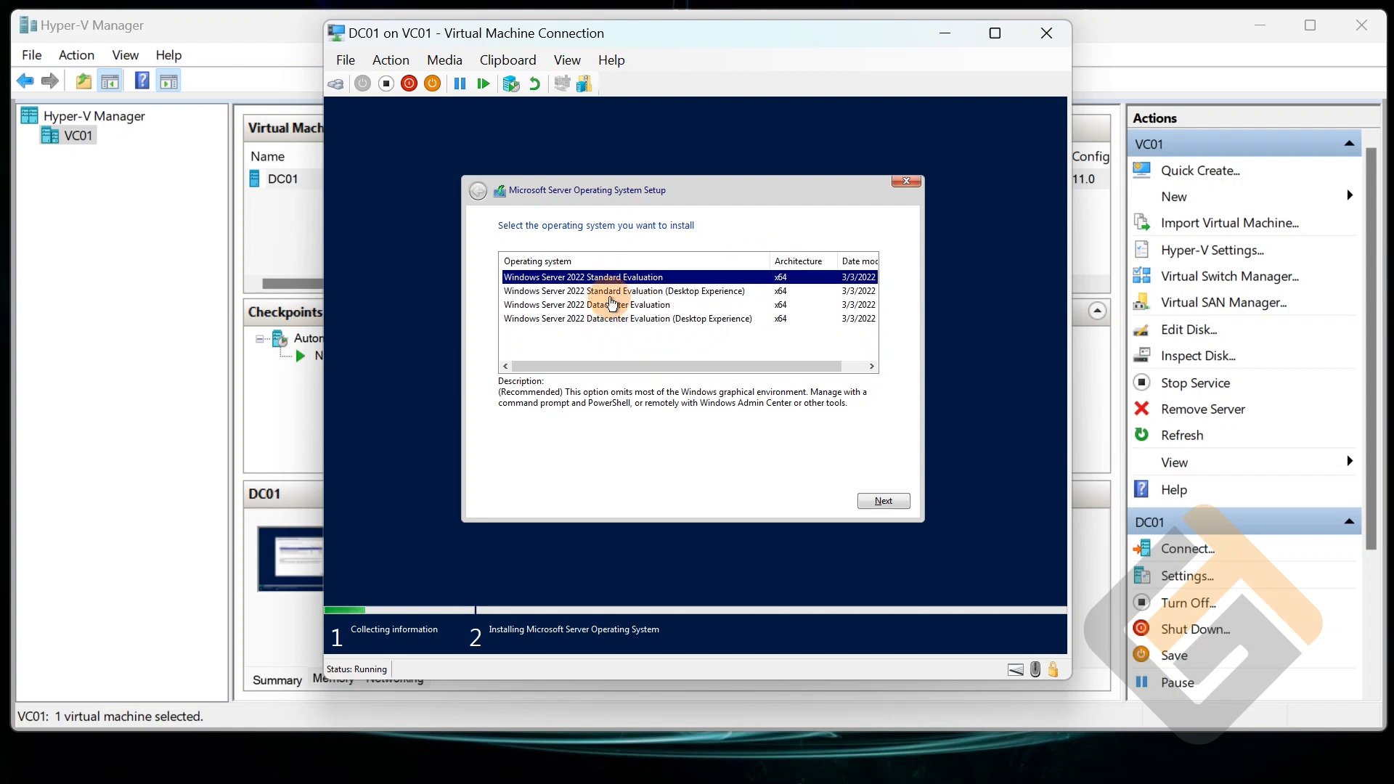
mouse_move(616, 320)
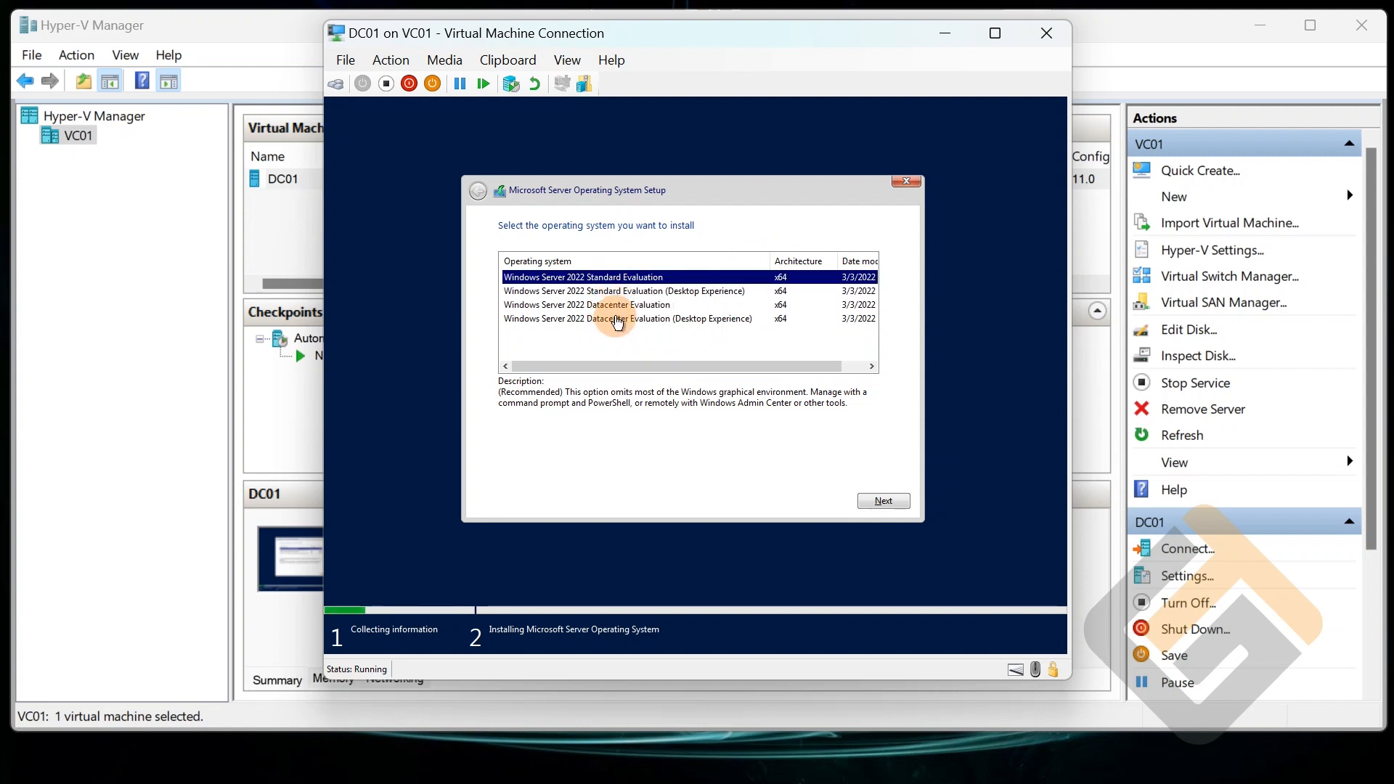
mouse_move(635, 293)
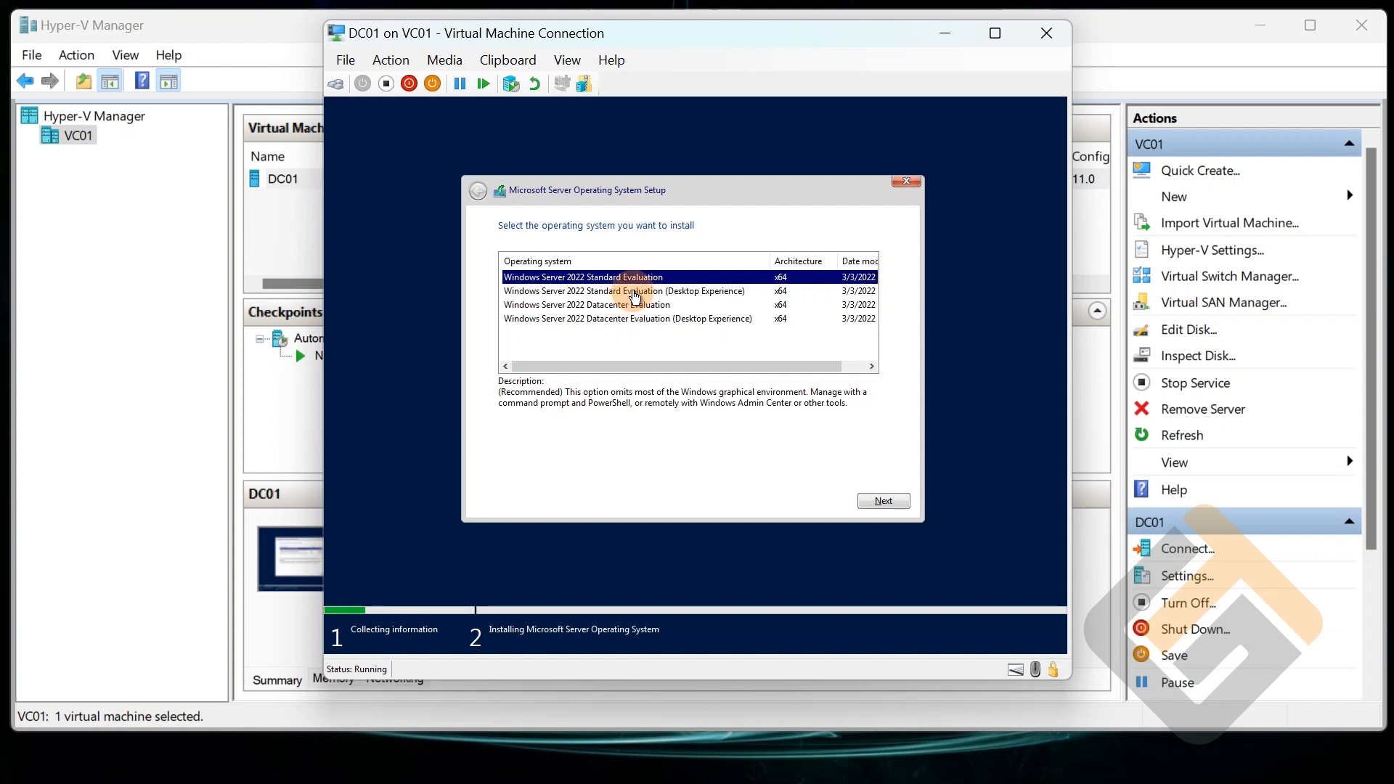
mouse_move(604, 308)
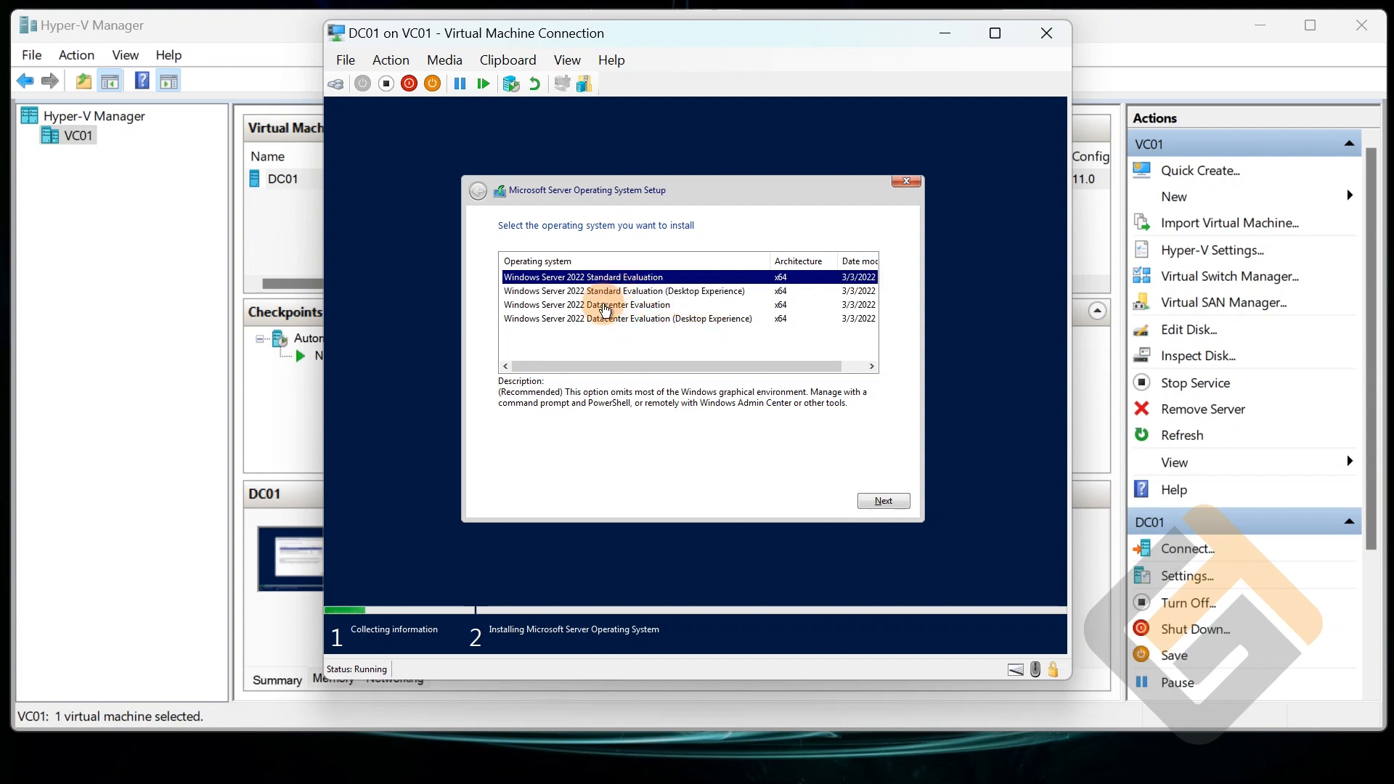
mouse_move(616, 322)
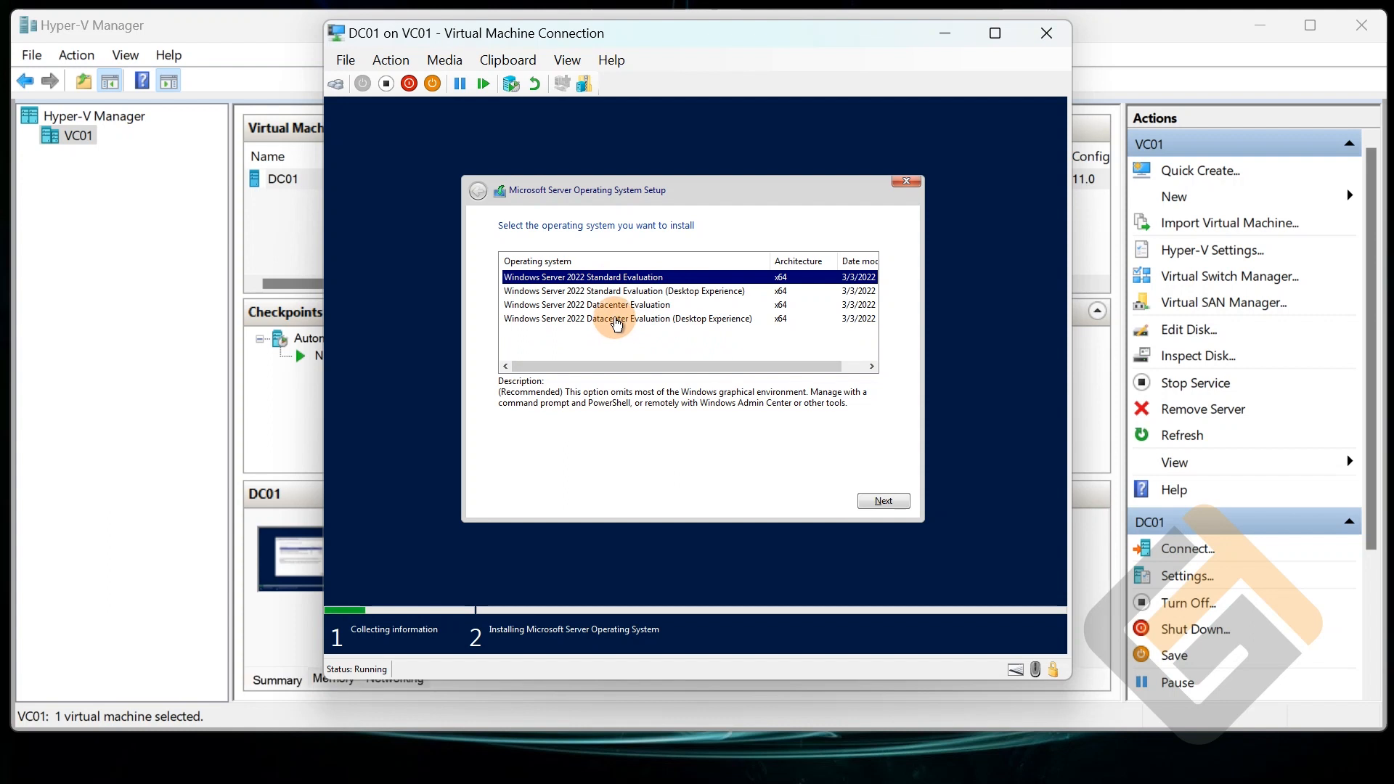
Step: Compare the plain Datacenter description, then select Windows Server 2022 Datacenter Evaluation (Desktop Experience)
left_click(627, 318)
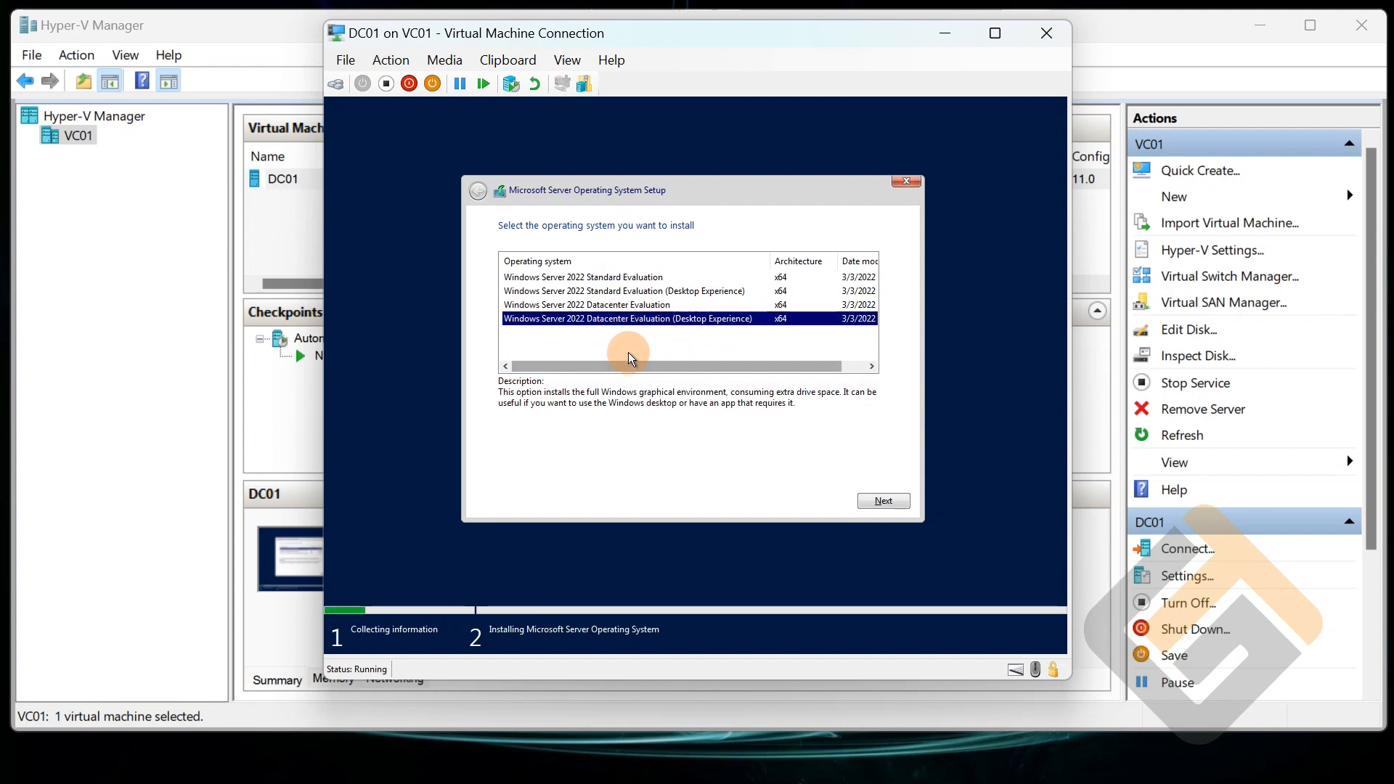
mouse_move(630, 281)
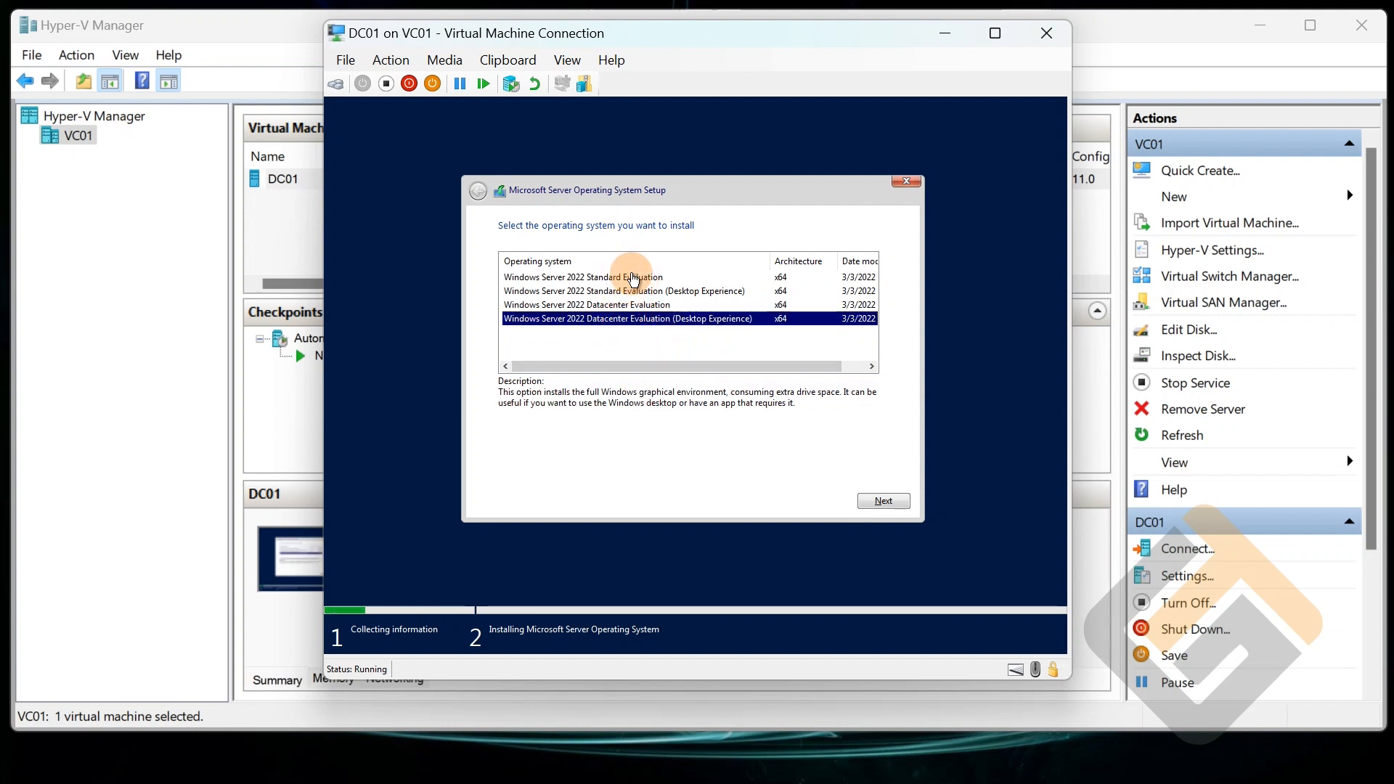
mouse_move(618, 305)
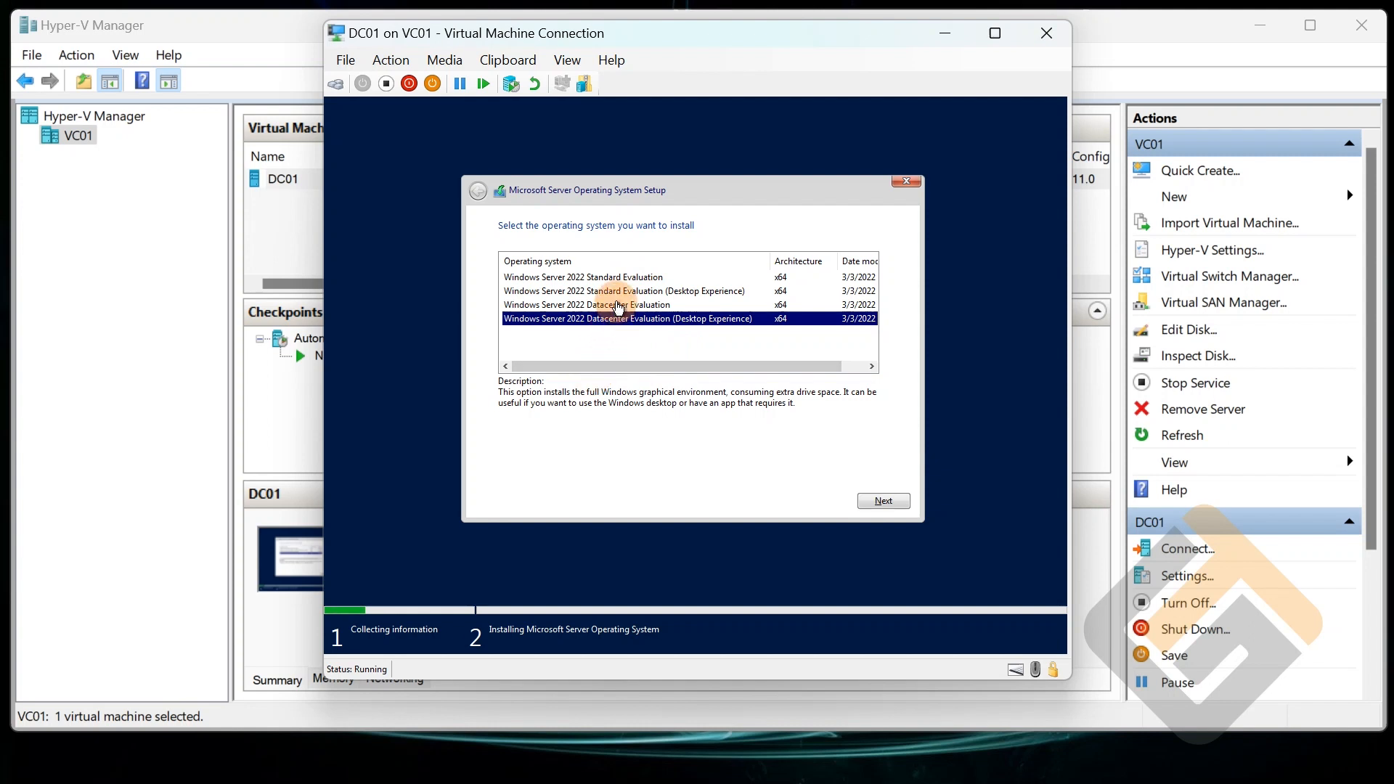
left_click(587, 304)
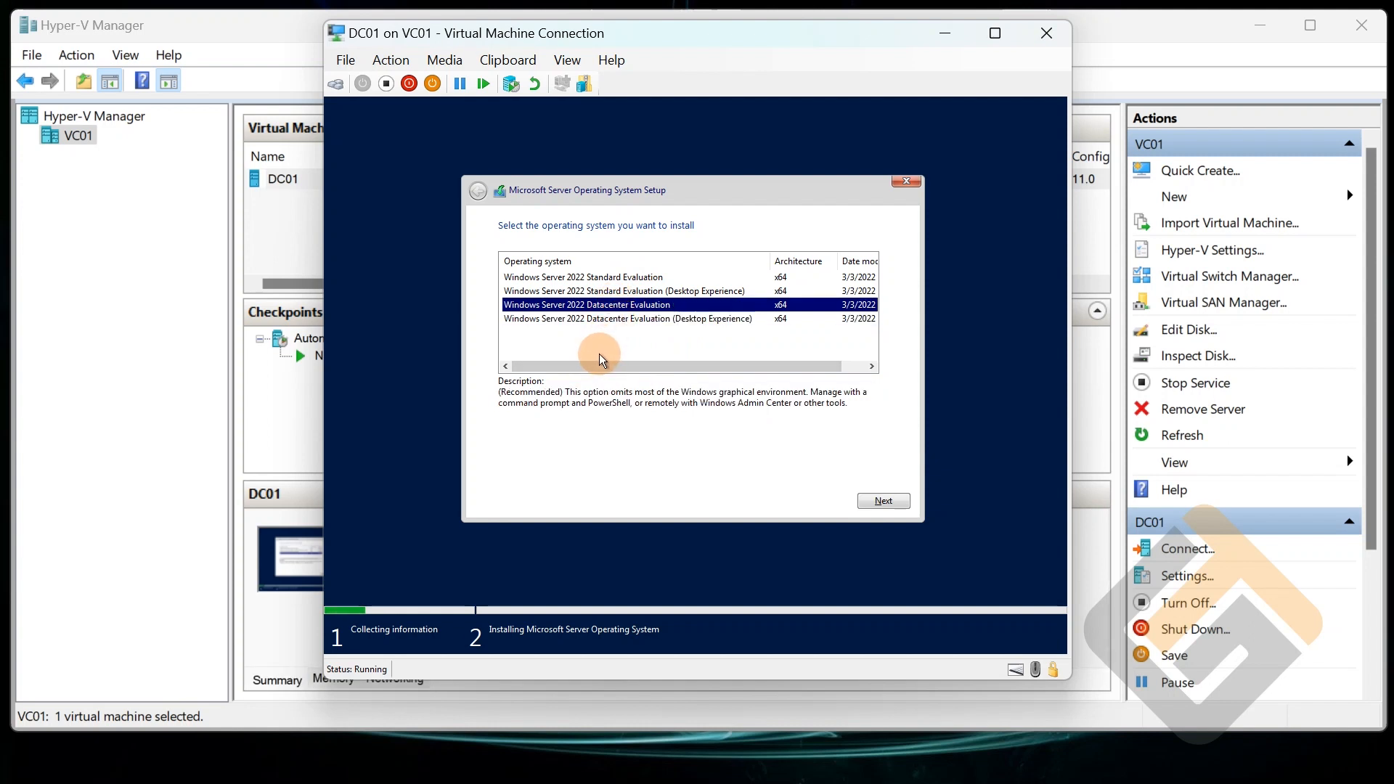
mouse_move(623, 395)
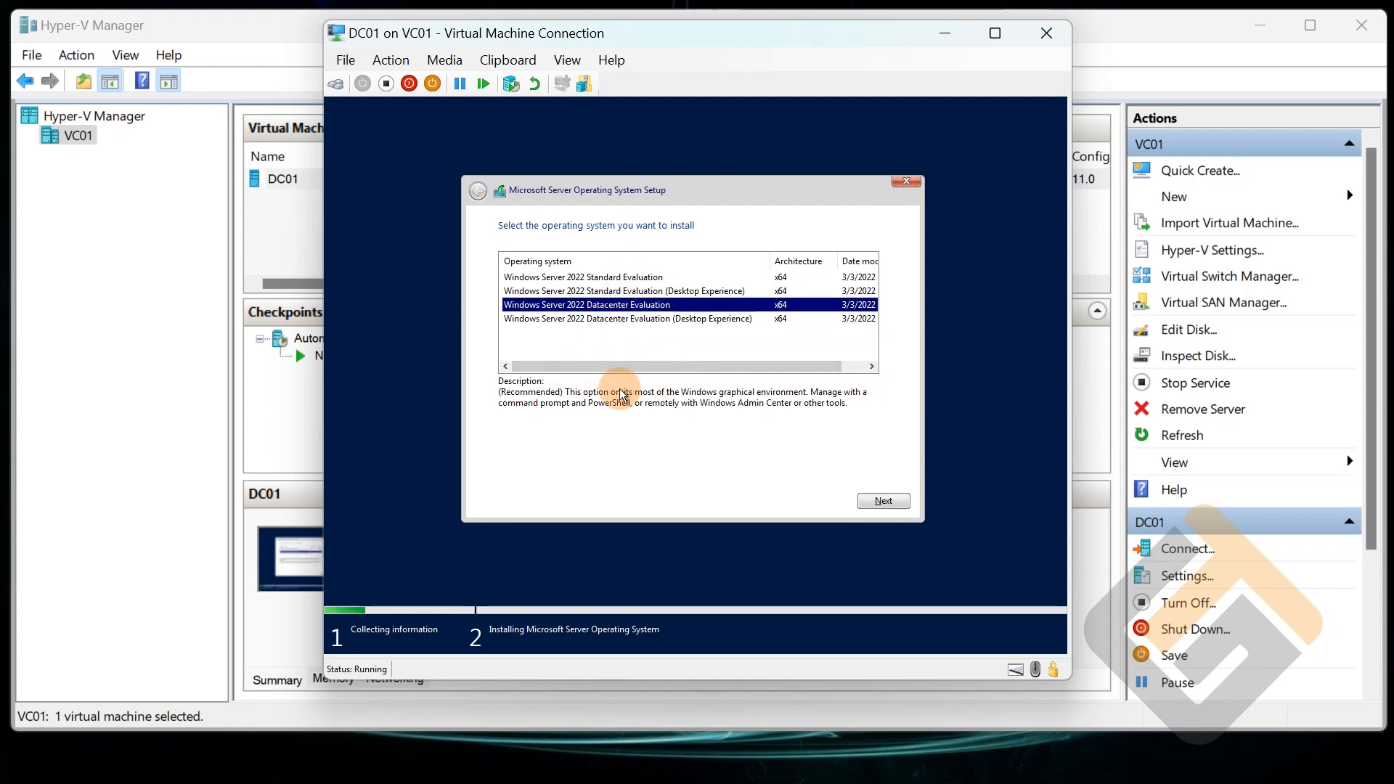
mouse_move(626, 405)
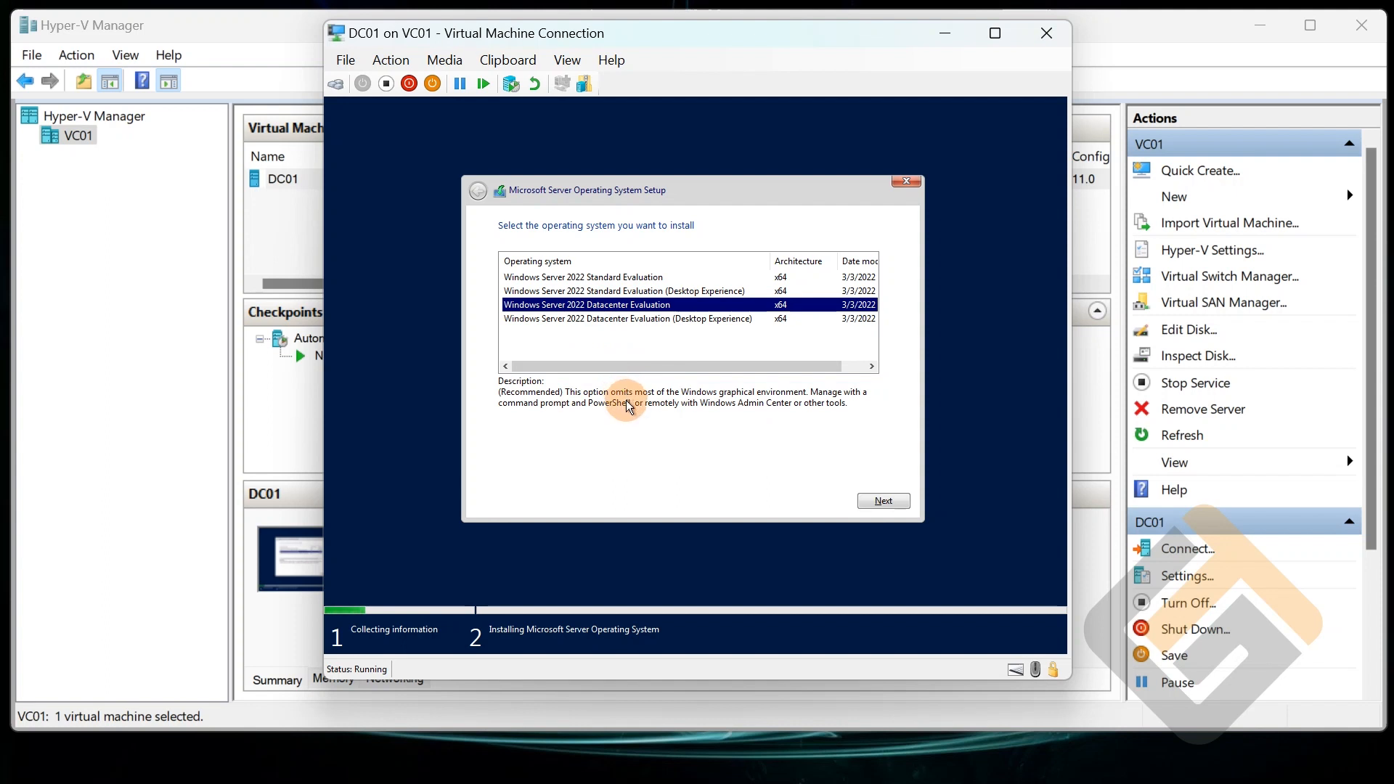
mouse_move(644, 419)
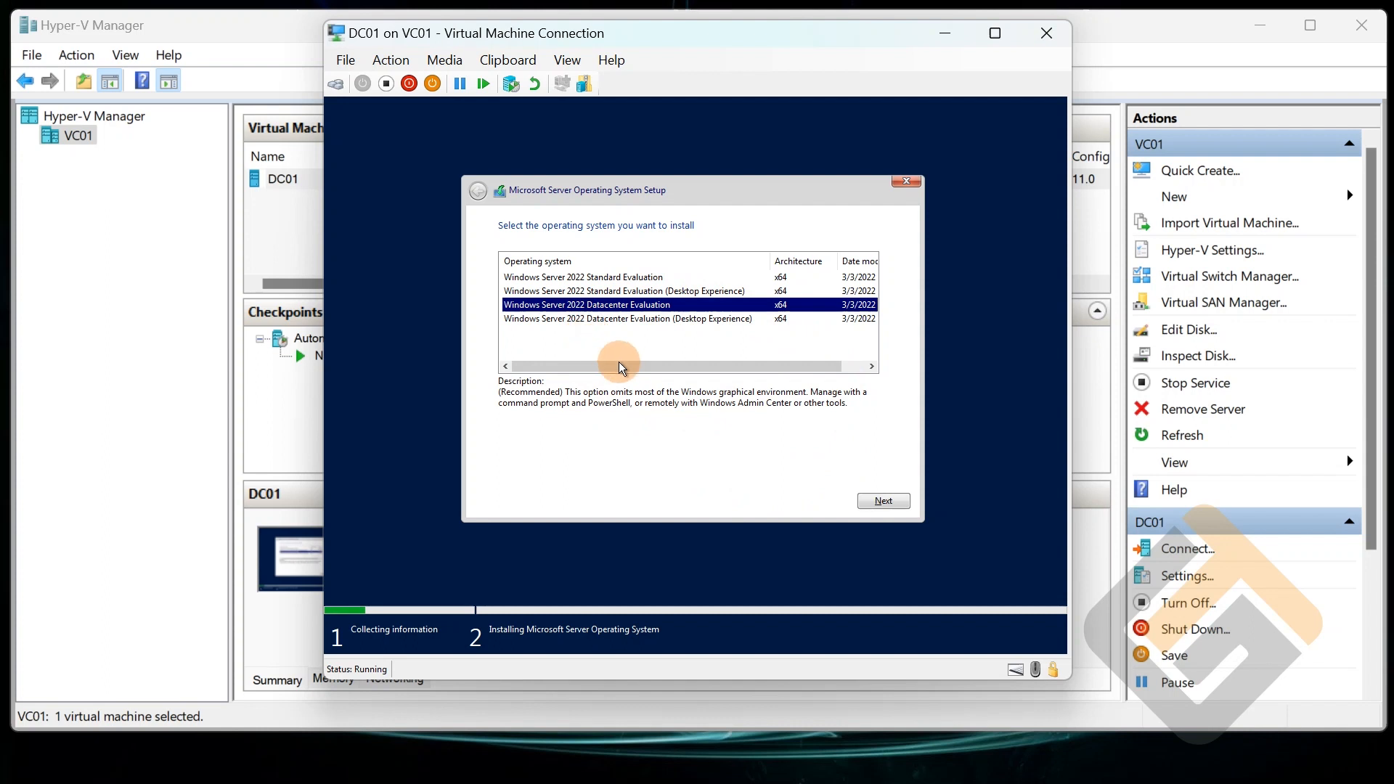
mouse_move(588, 319)
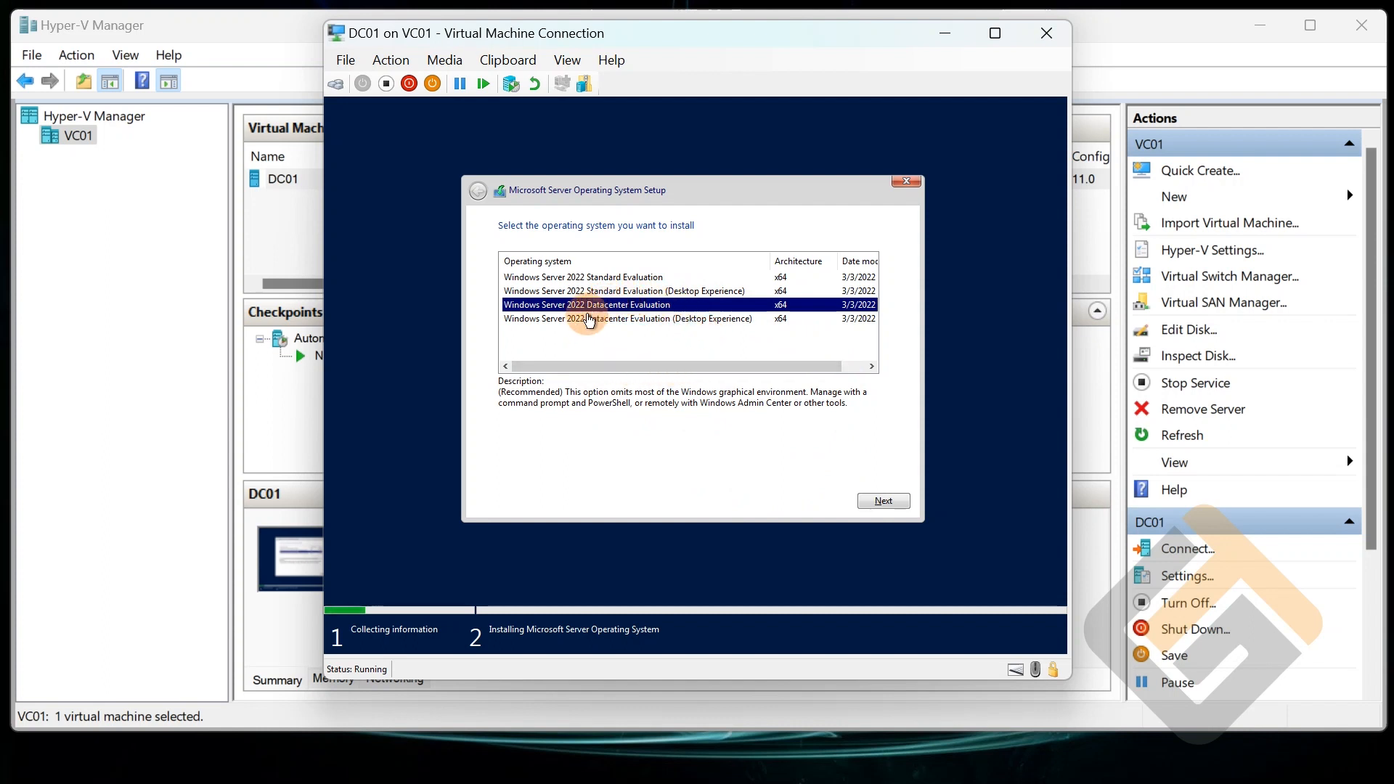
mouse_move(604, 361)
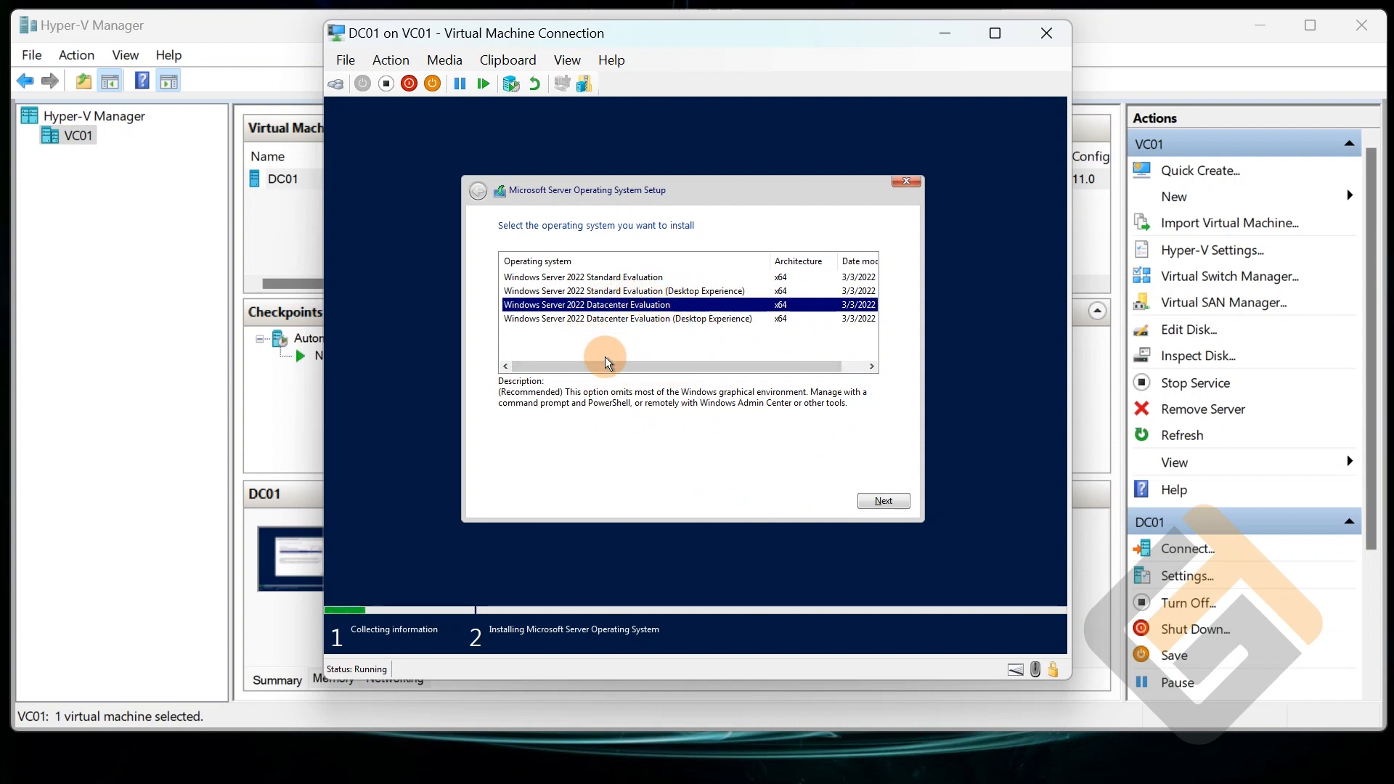
mouse_move(593, 318)
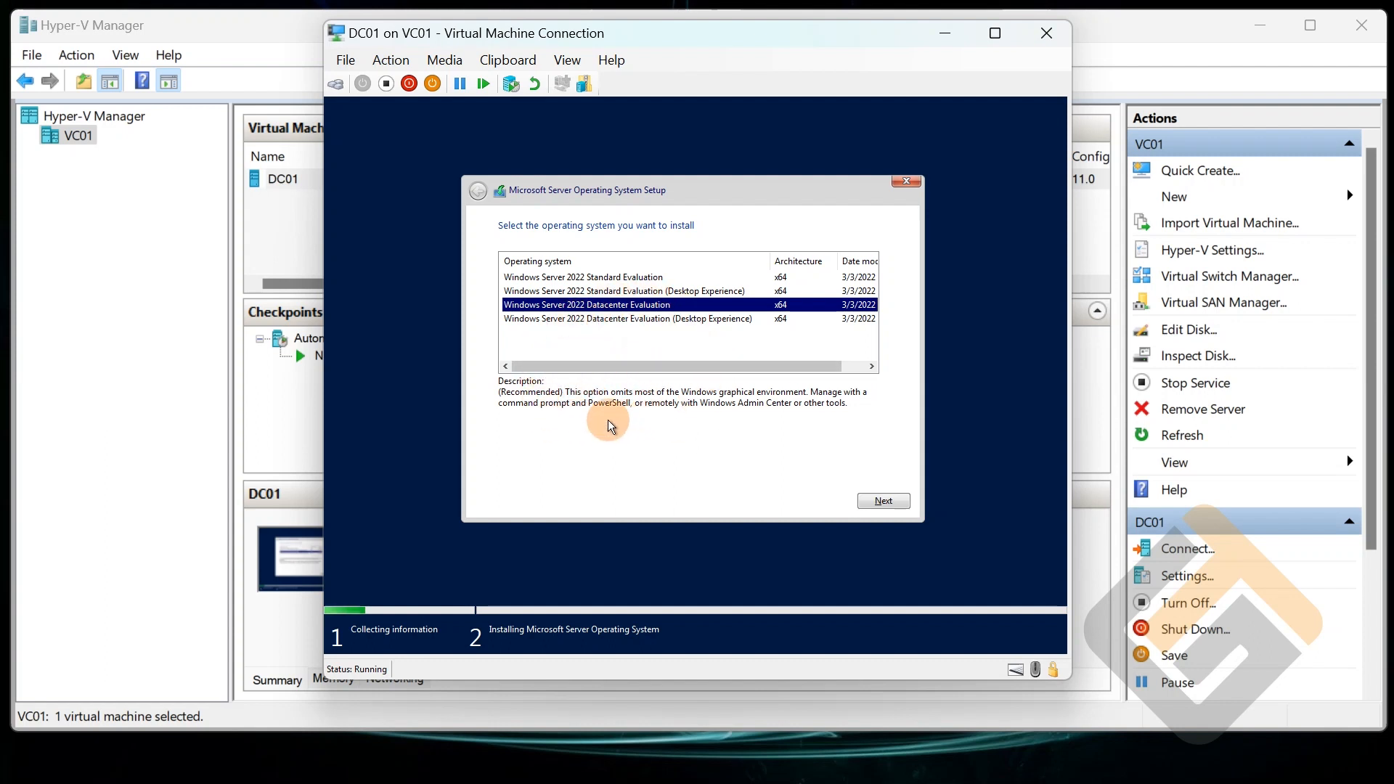
mouse_move(612, 351)
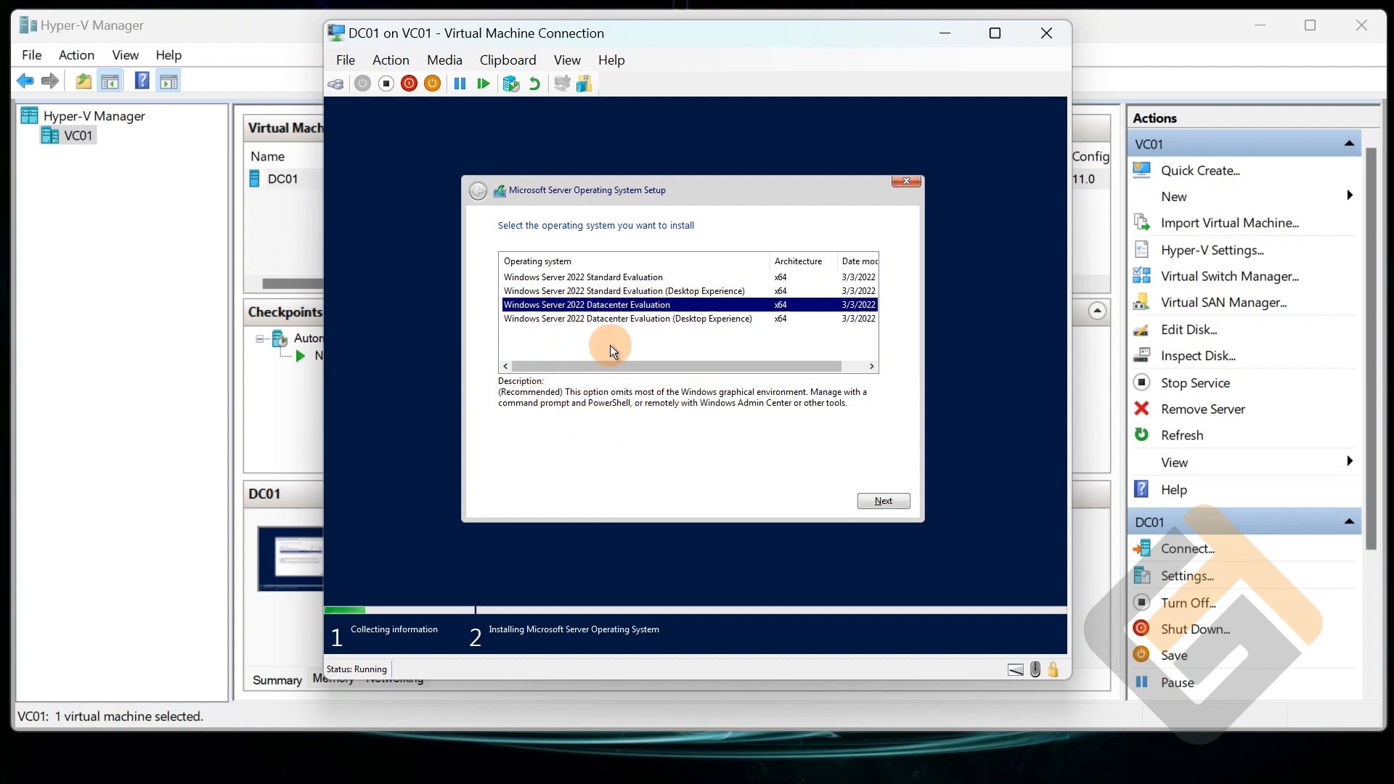
mouse_move(602, 323)
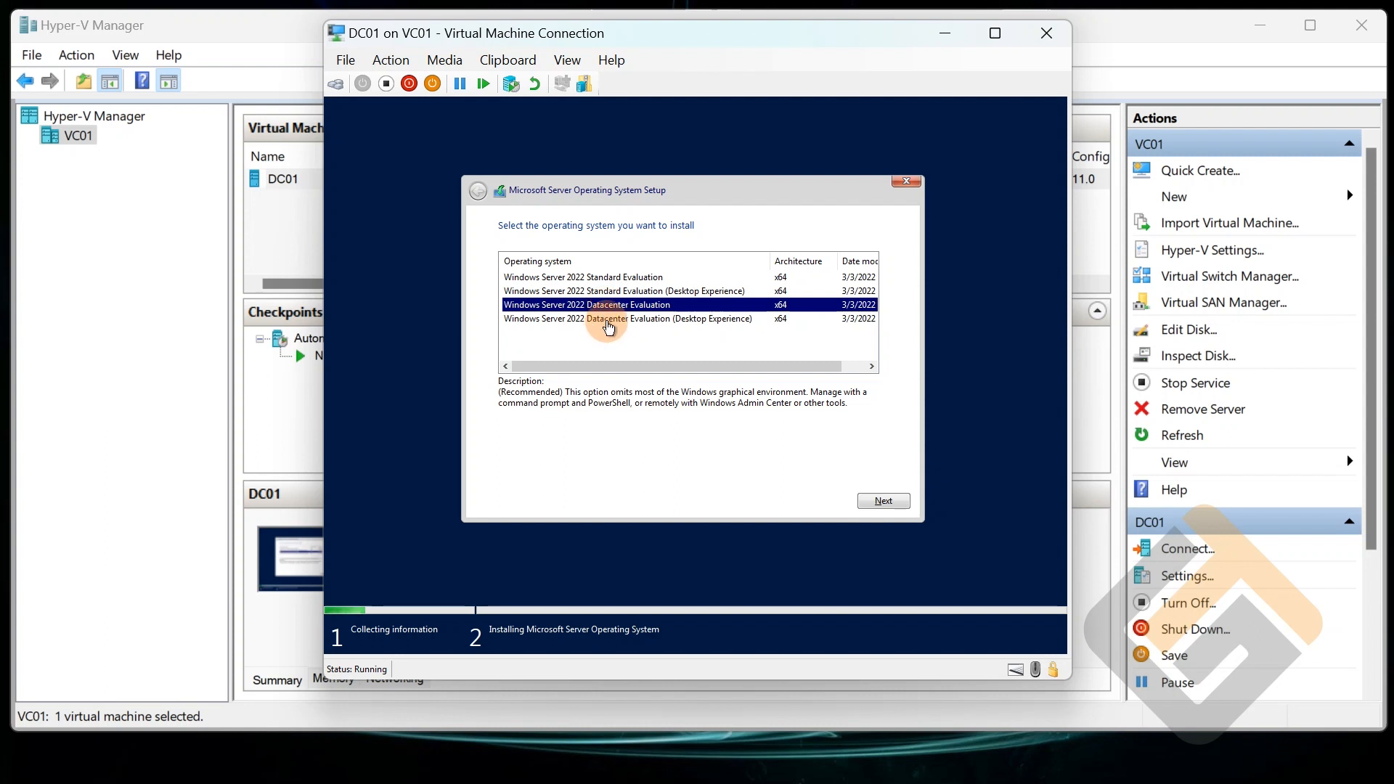
left_click(628, 318)
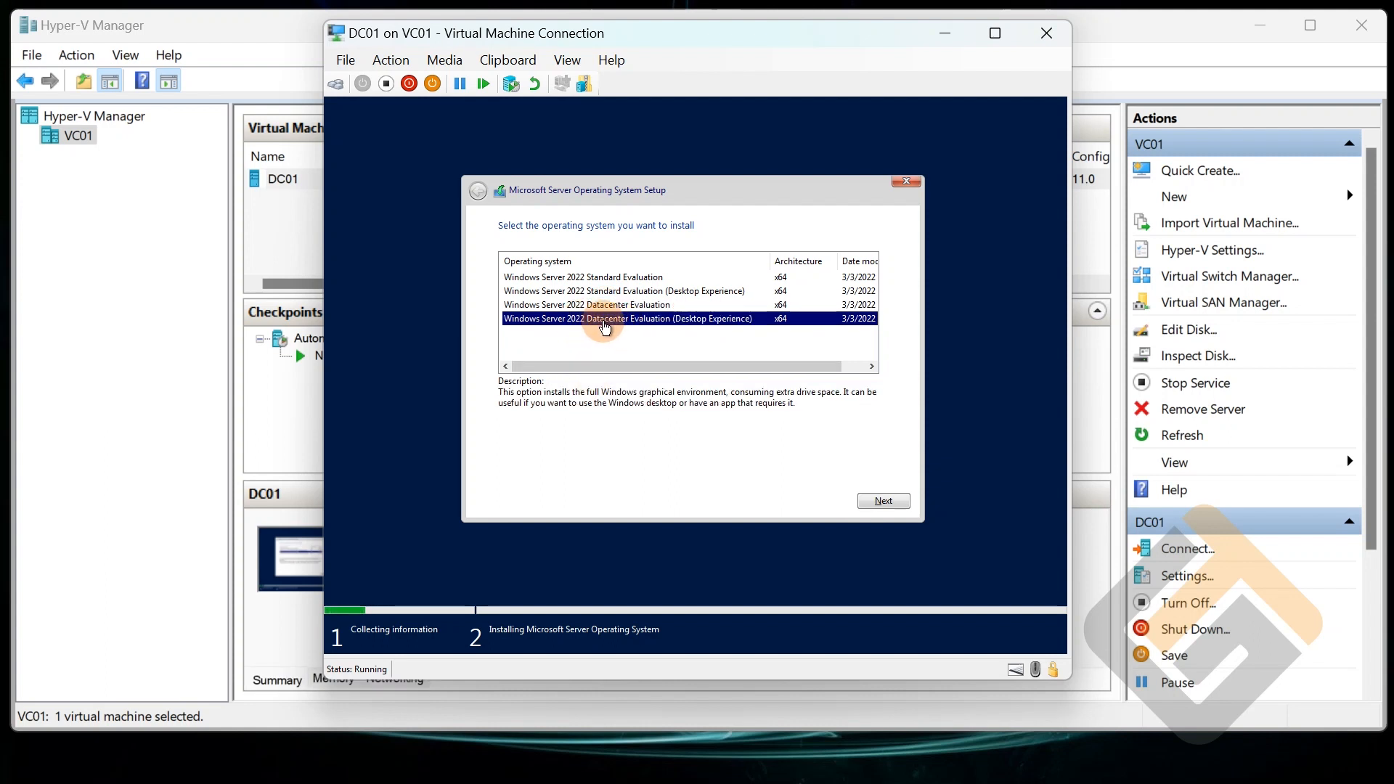
mouse_move(587, 332)
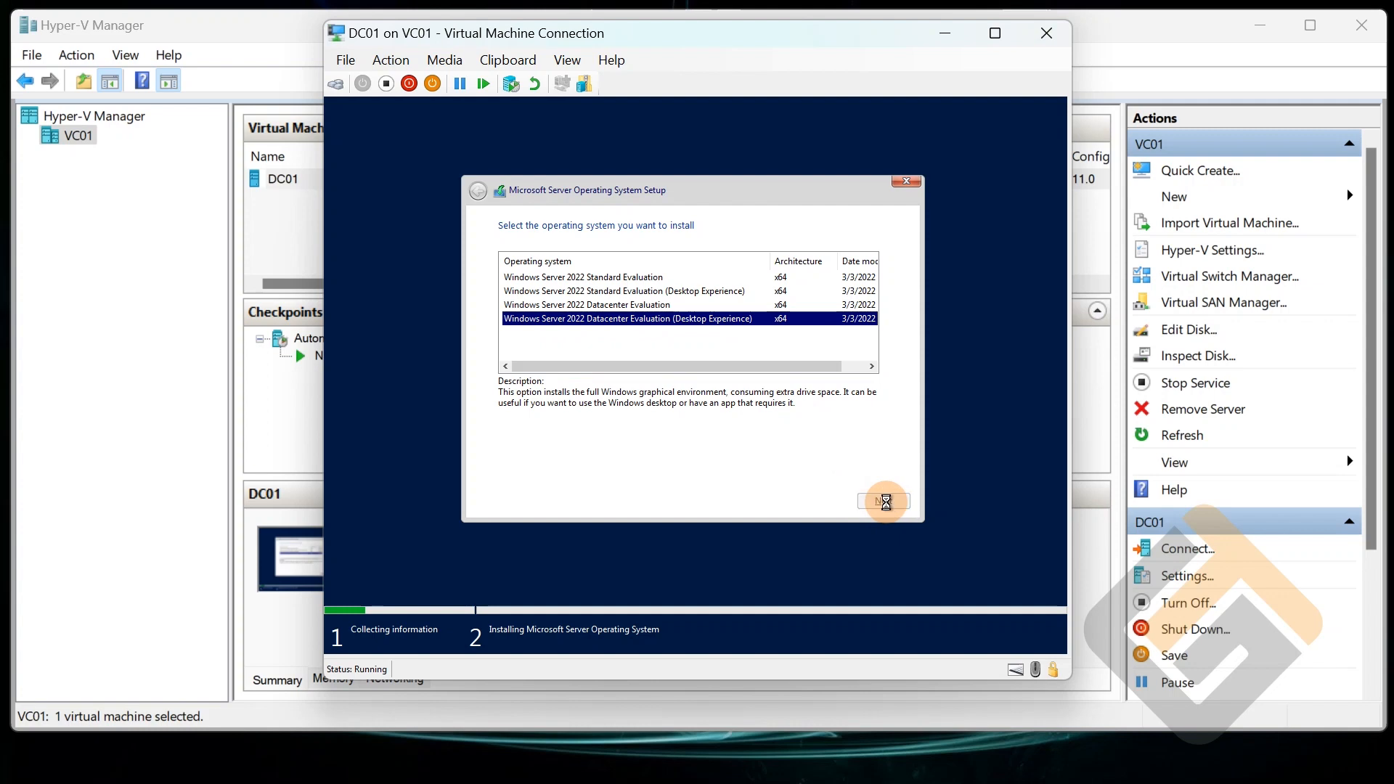
Step: Accept the license terms and choose a clean Custom installation
left_click(881, 501)
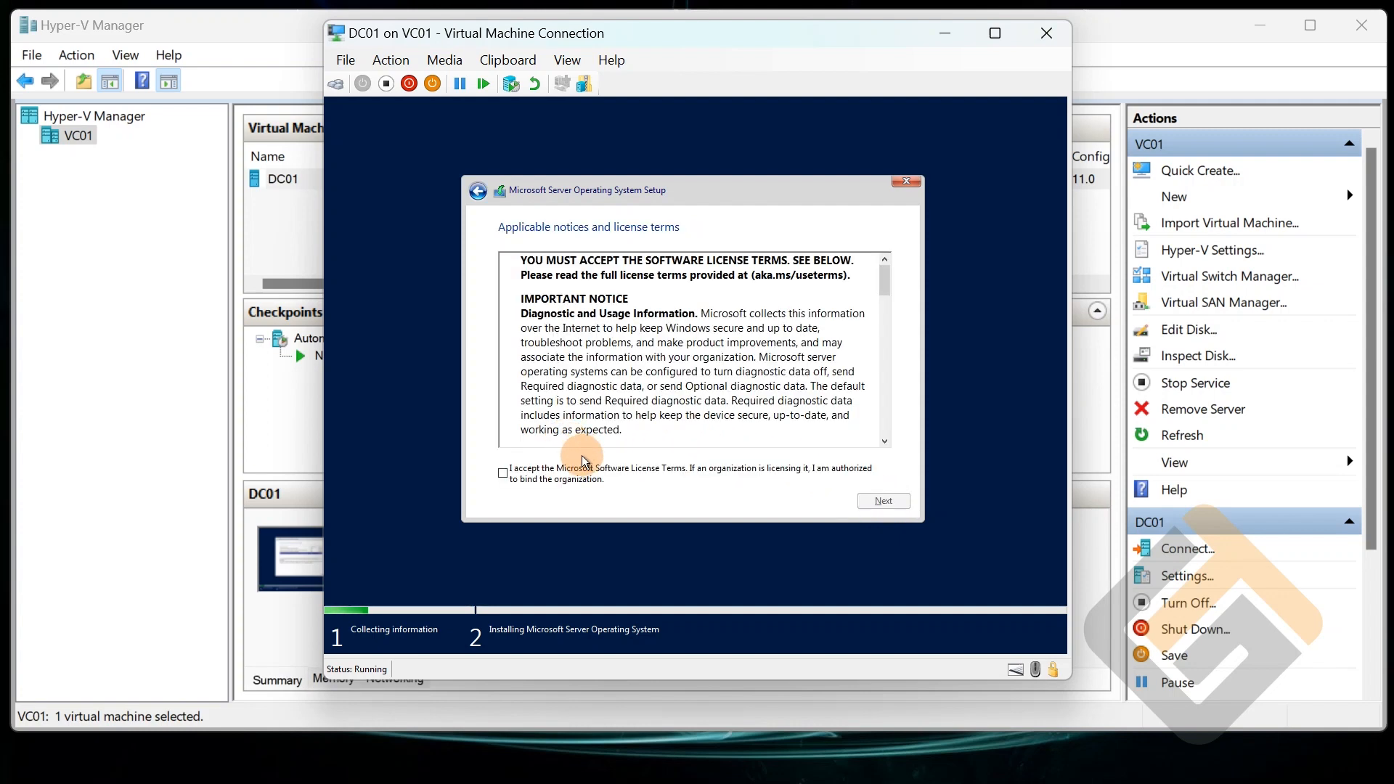
left_click(882, 500)
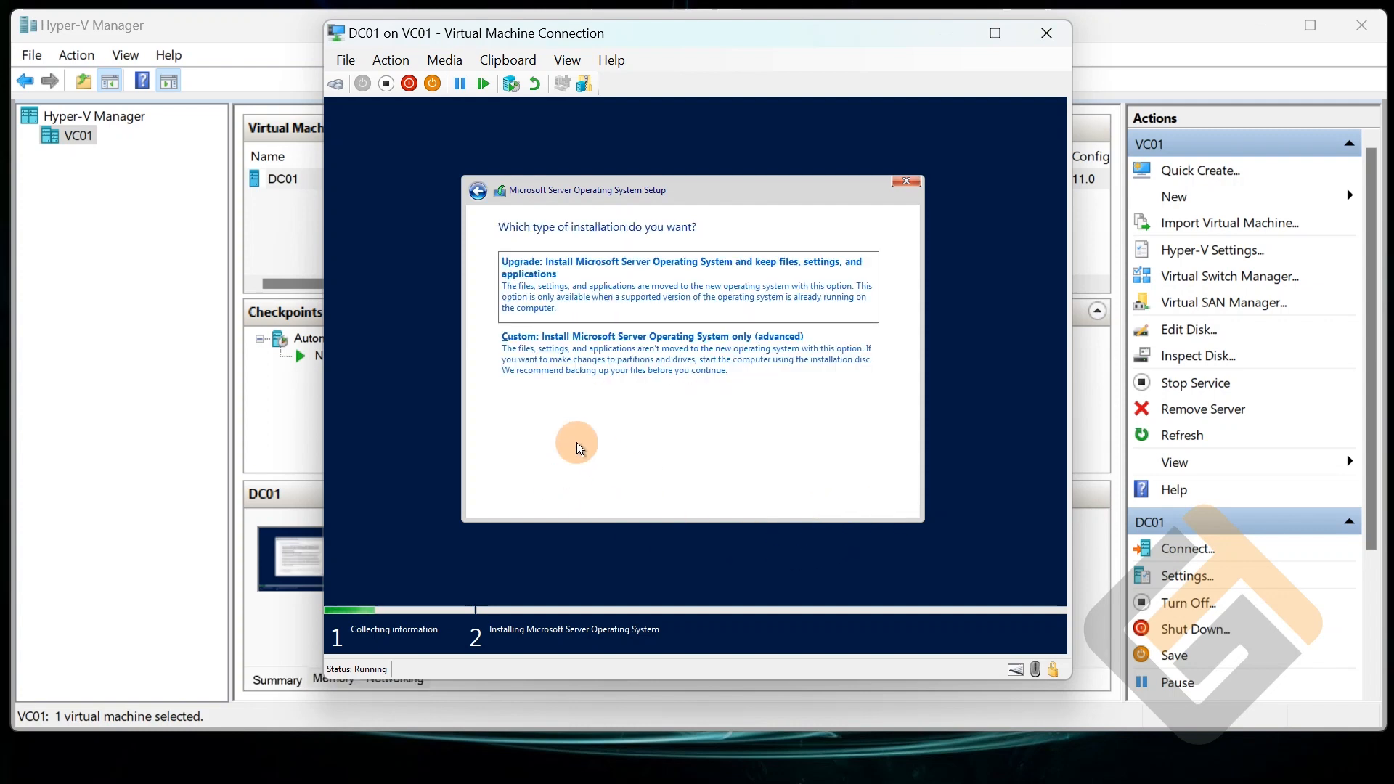
left_click(650, 335)
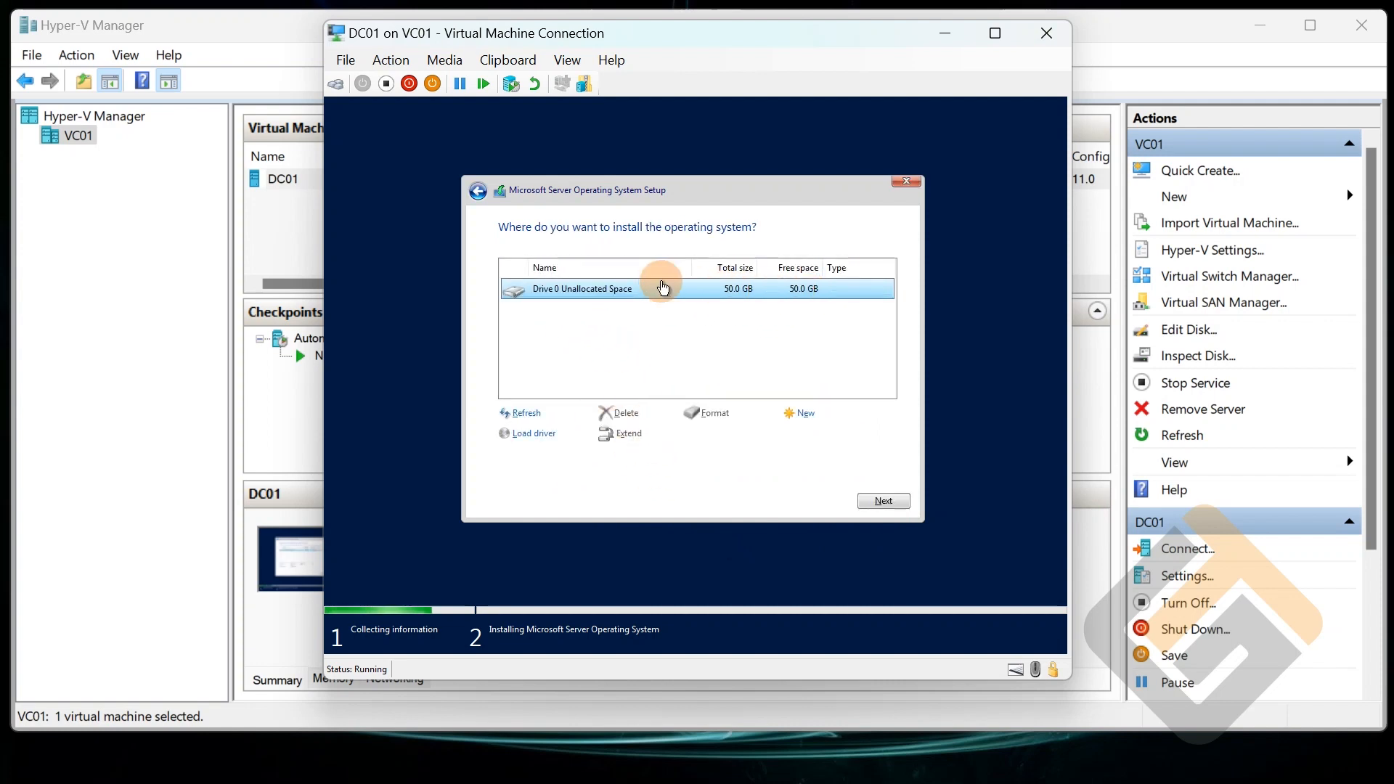
Step: Partition the unallocated 50 GB Drive 0 at full size and install onto Partition 3
left_click(806, 413)
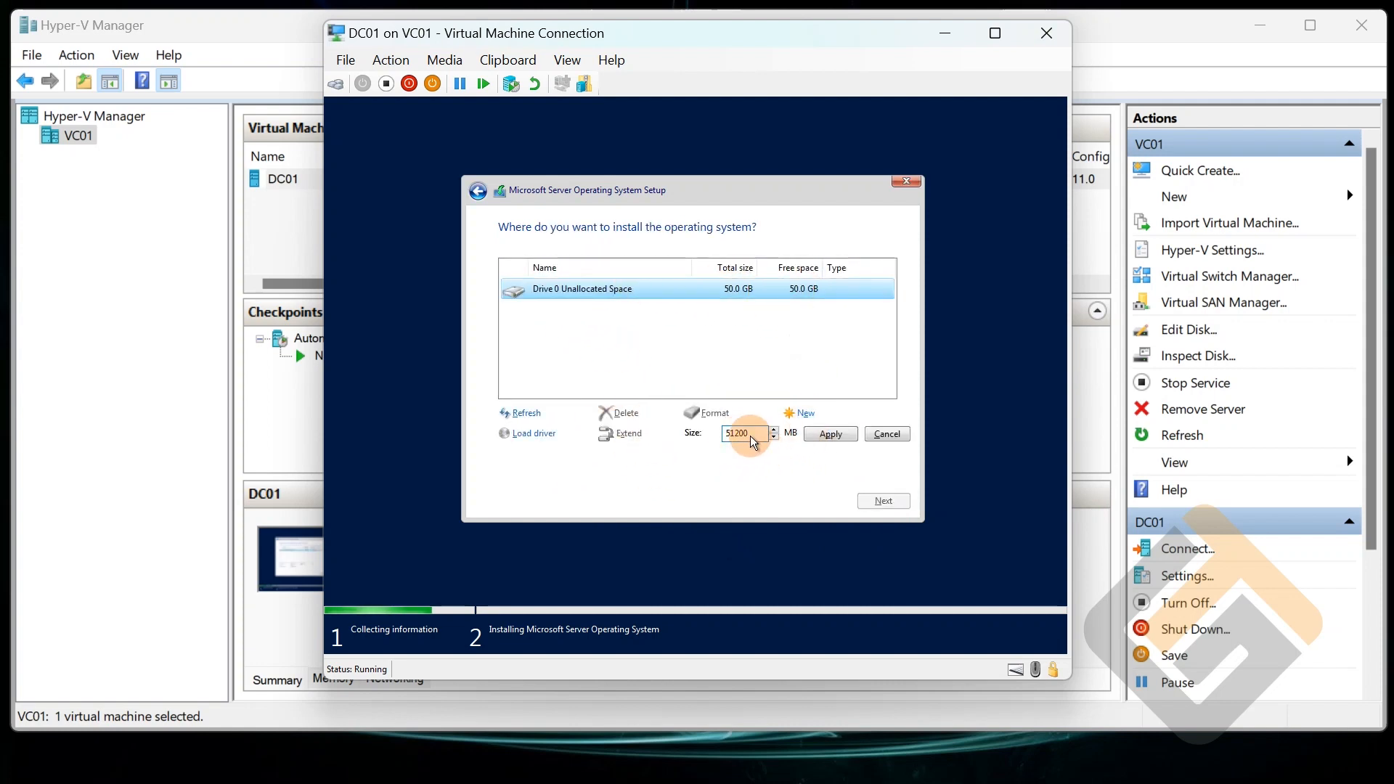
left_click(830, 434)
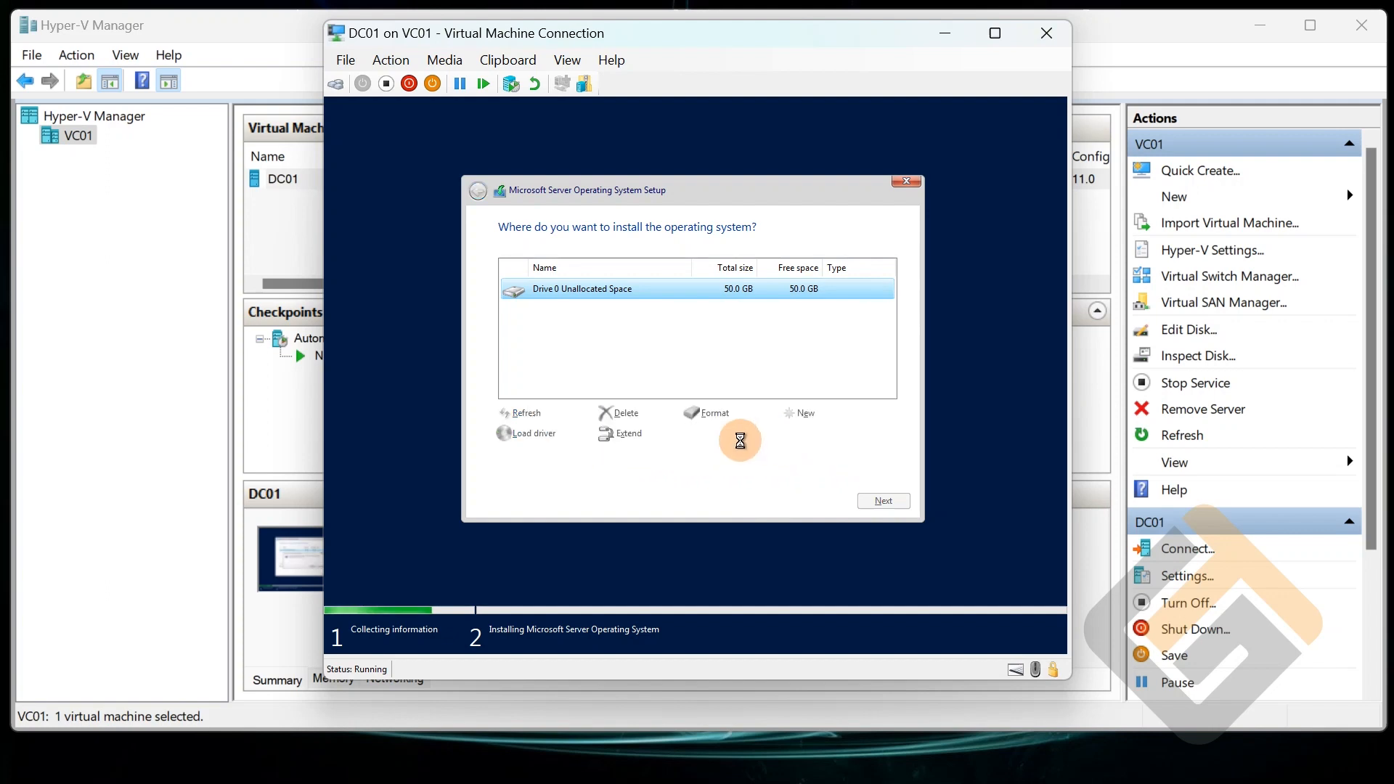
left_click(804, 411)
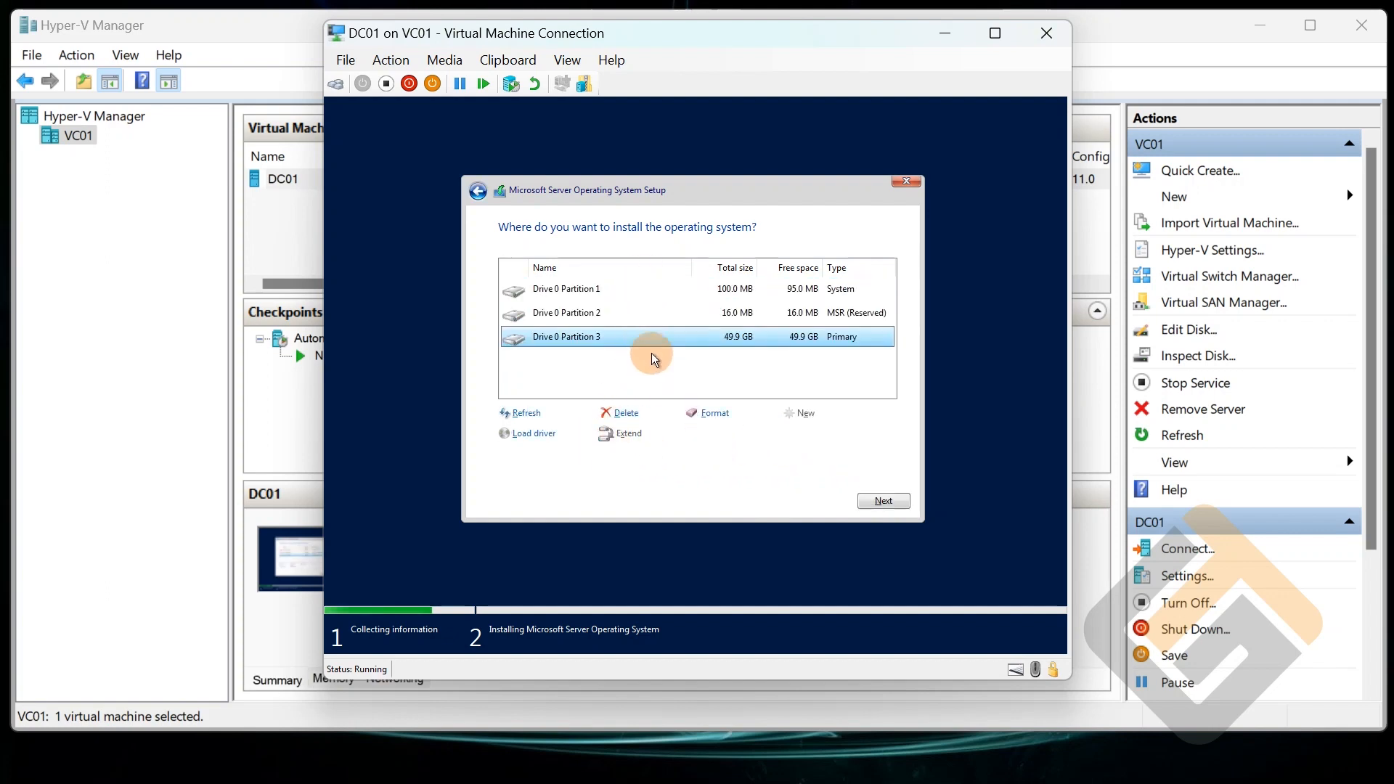
mouse_move(597, 357)
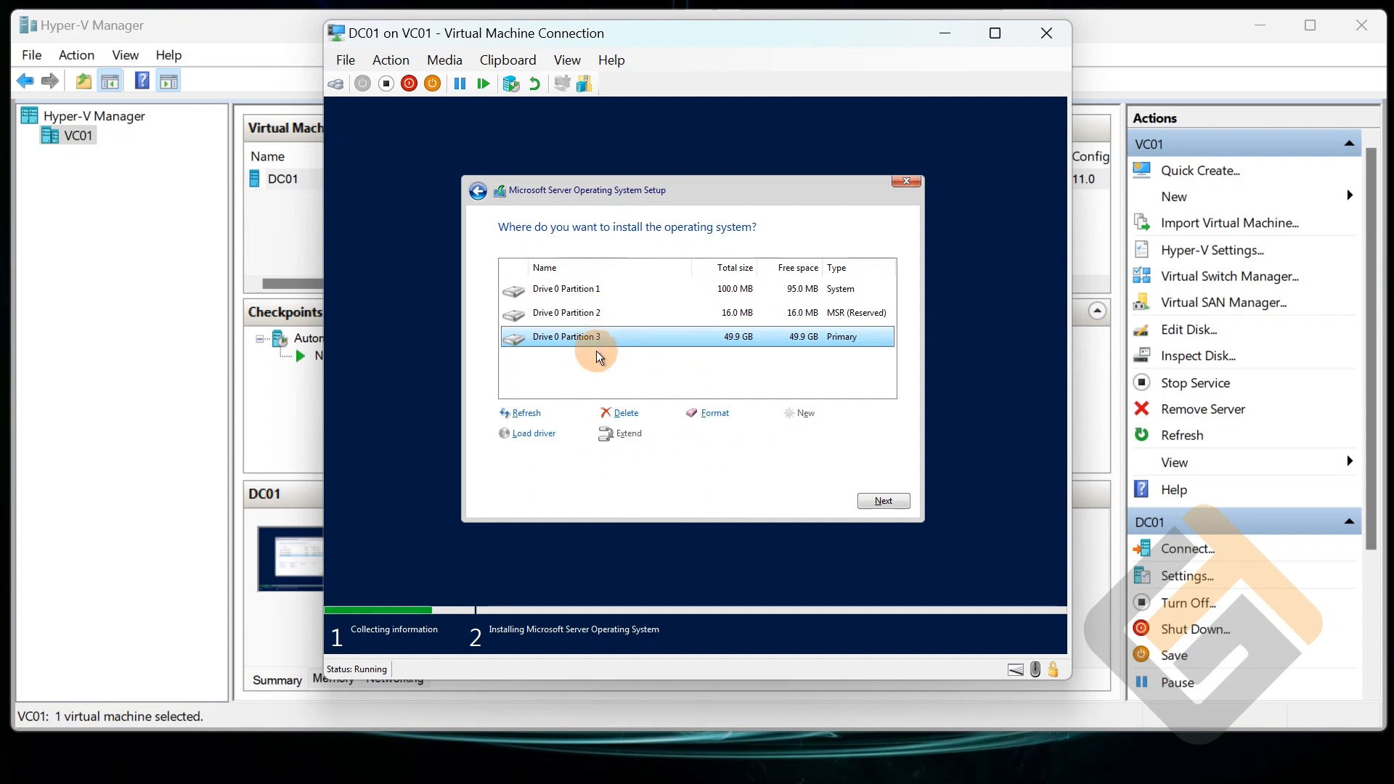
mouse_move(640, 359)
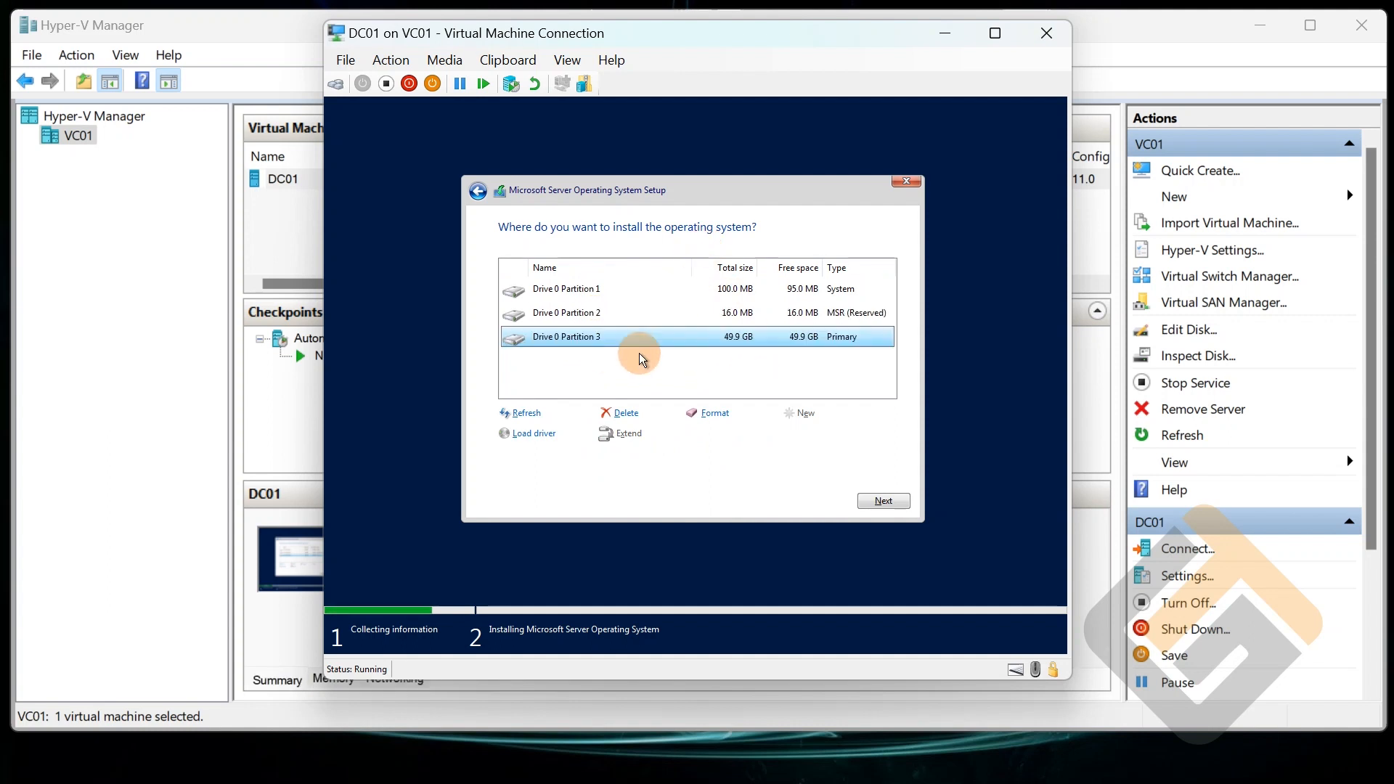
left_click(882, 501)
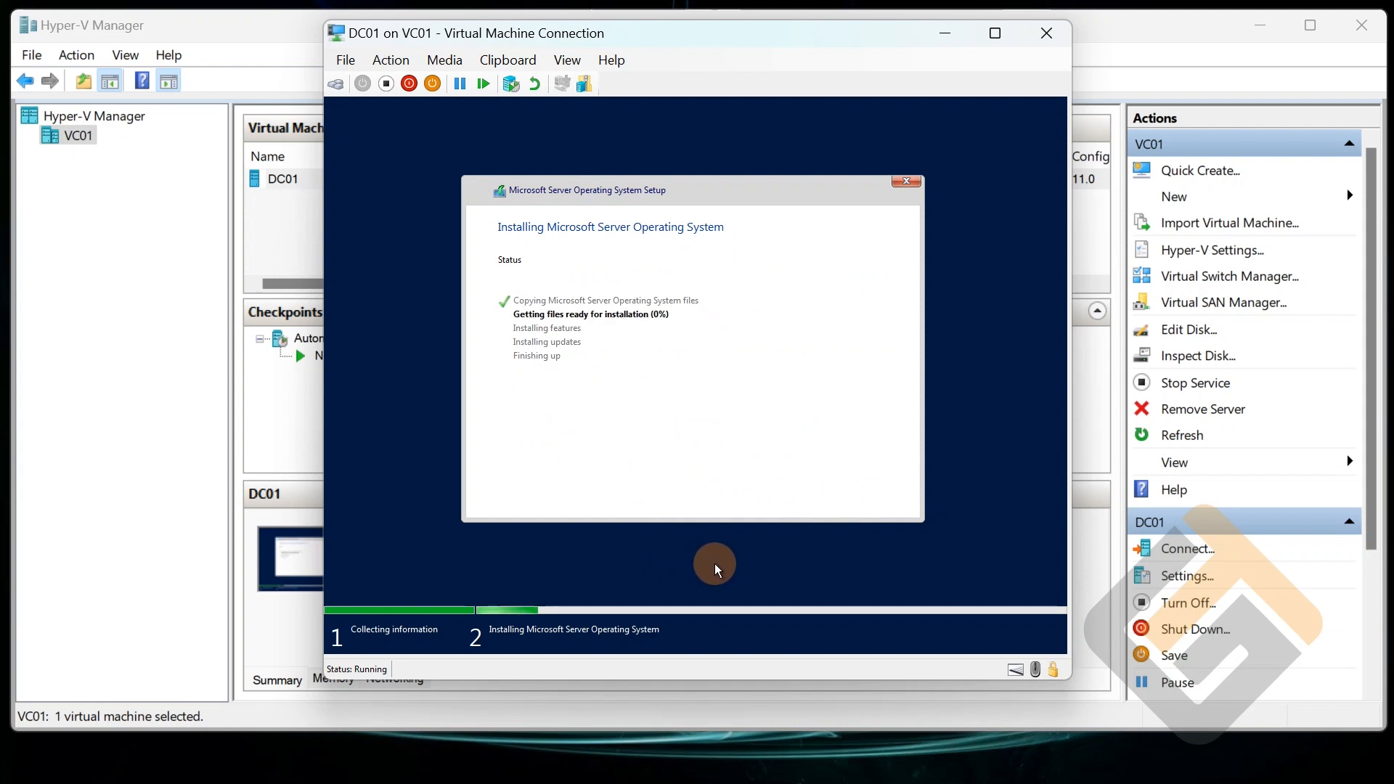
mouse_move(684, 561)
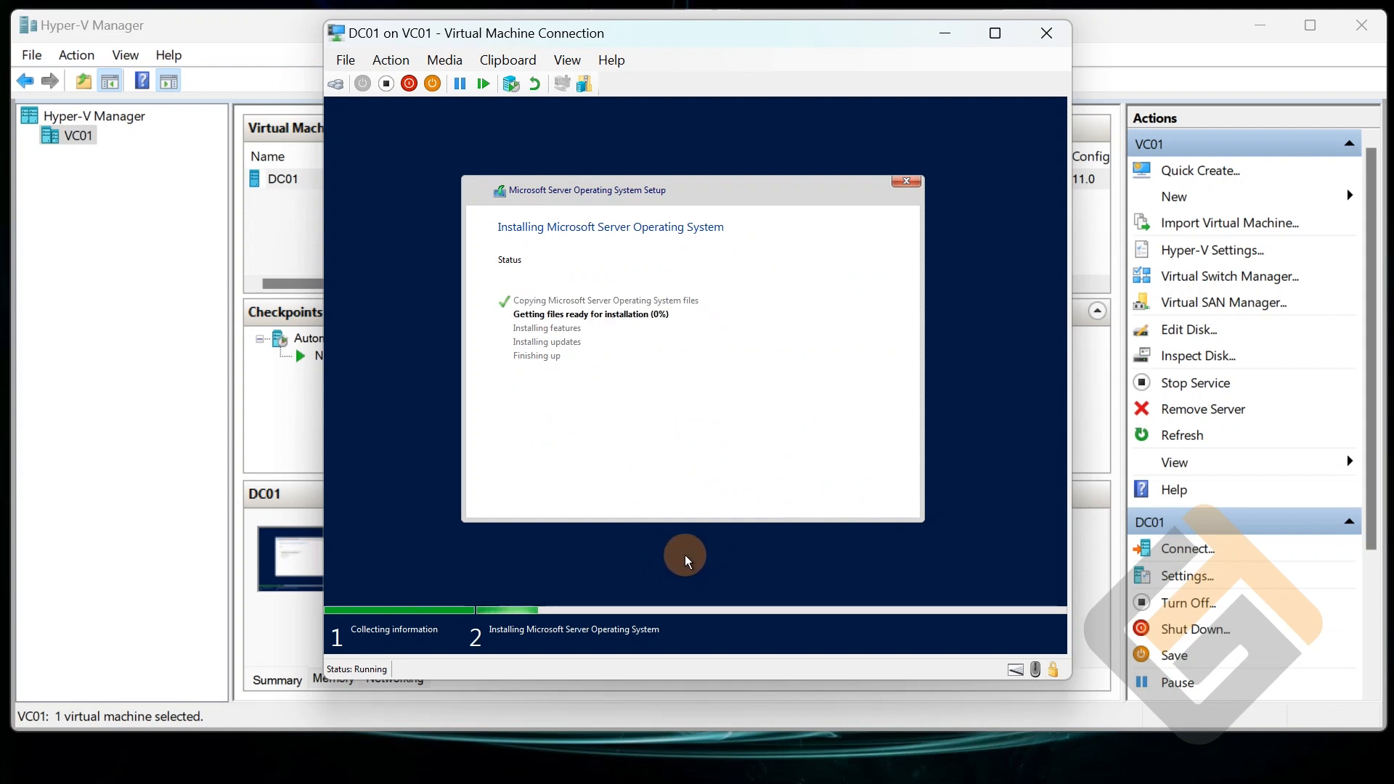
mouse_move(656, 565)
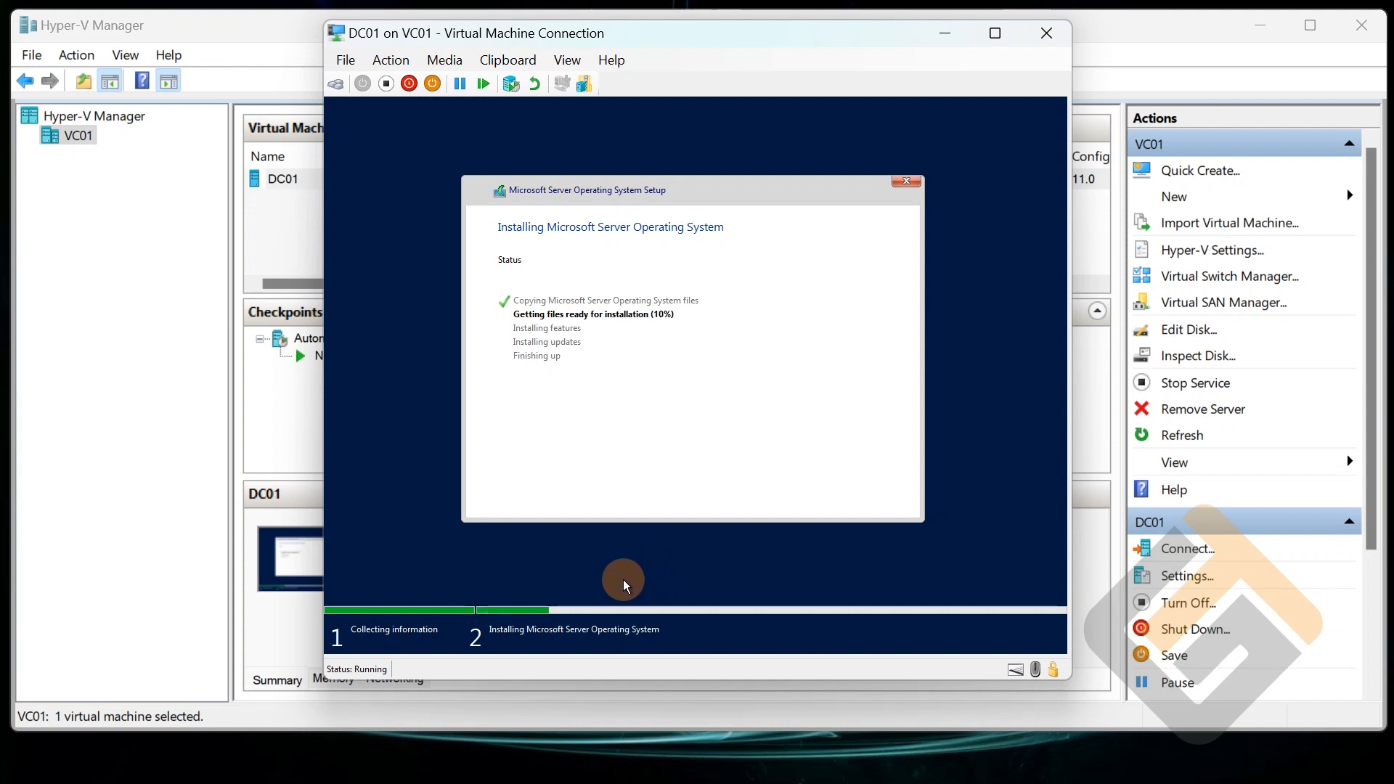
mouse_move(655, 660)
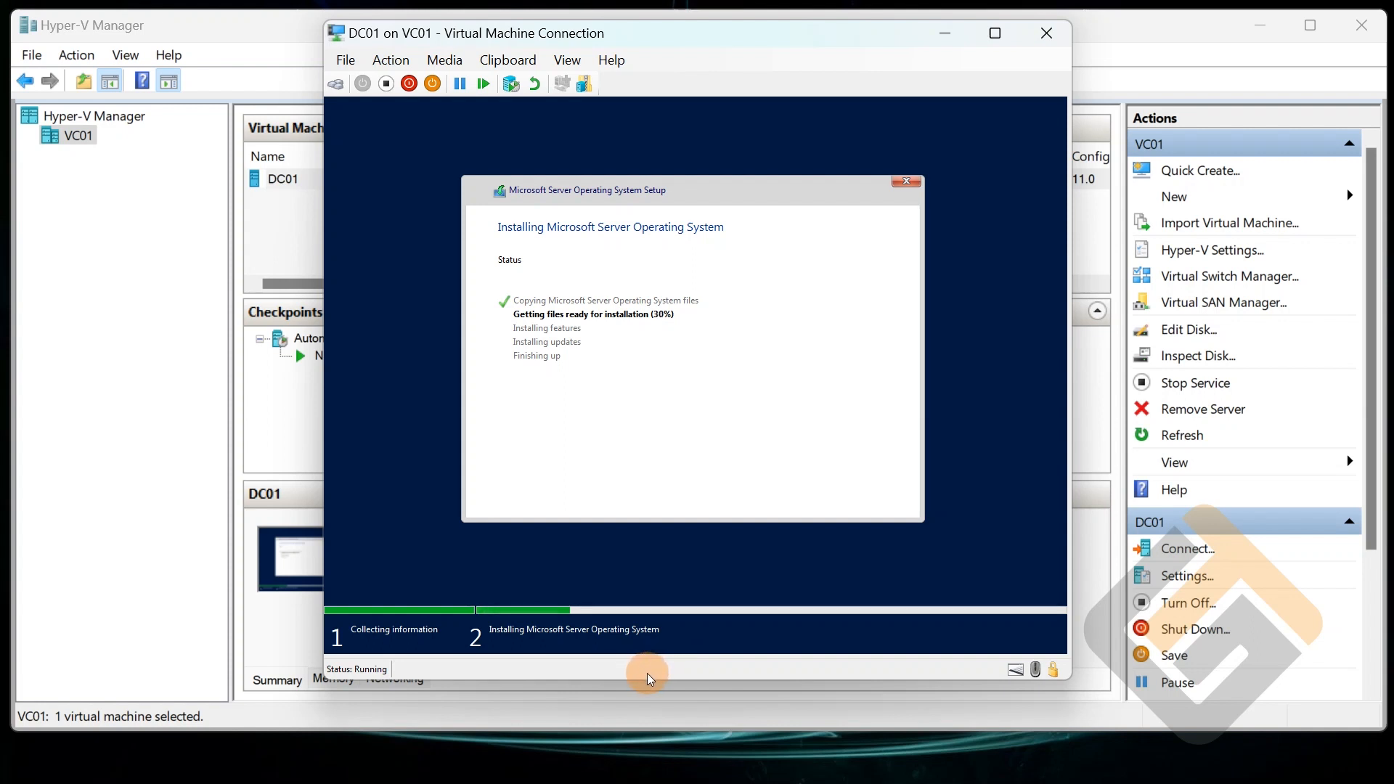
mouse_move(581, 462)
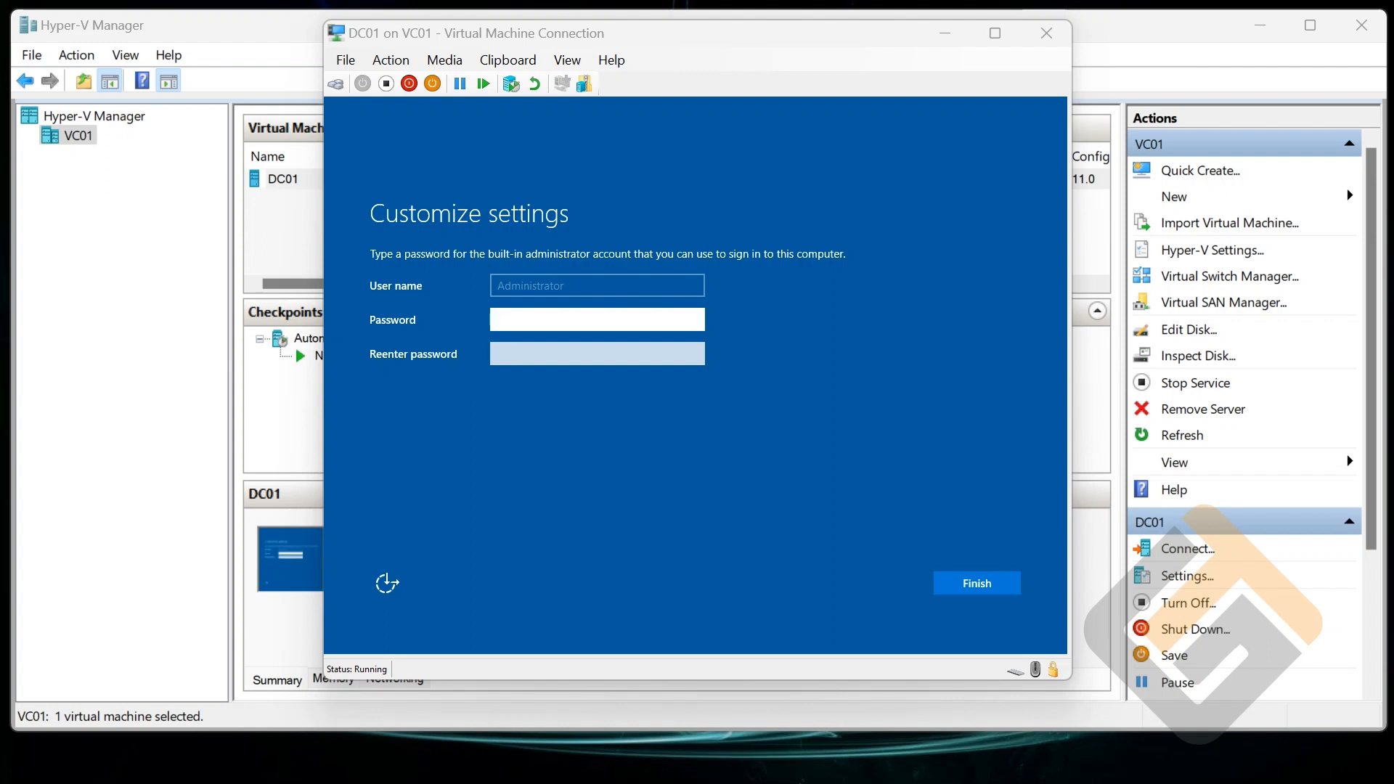
left_click(595, 319)
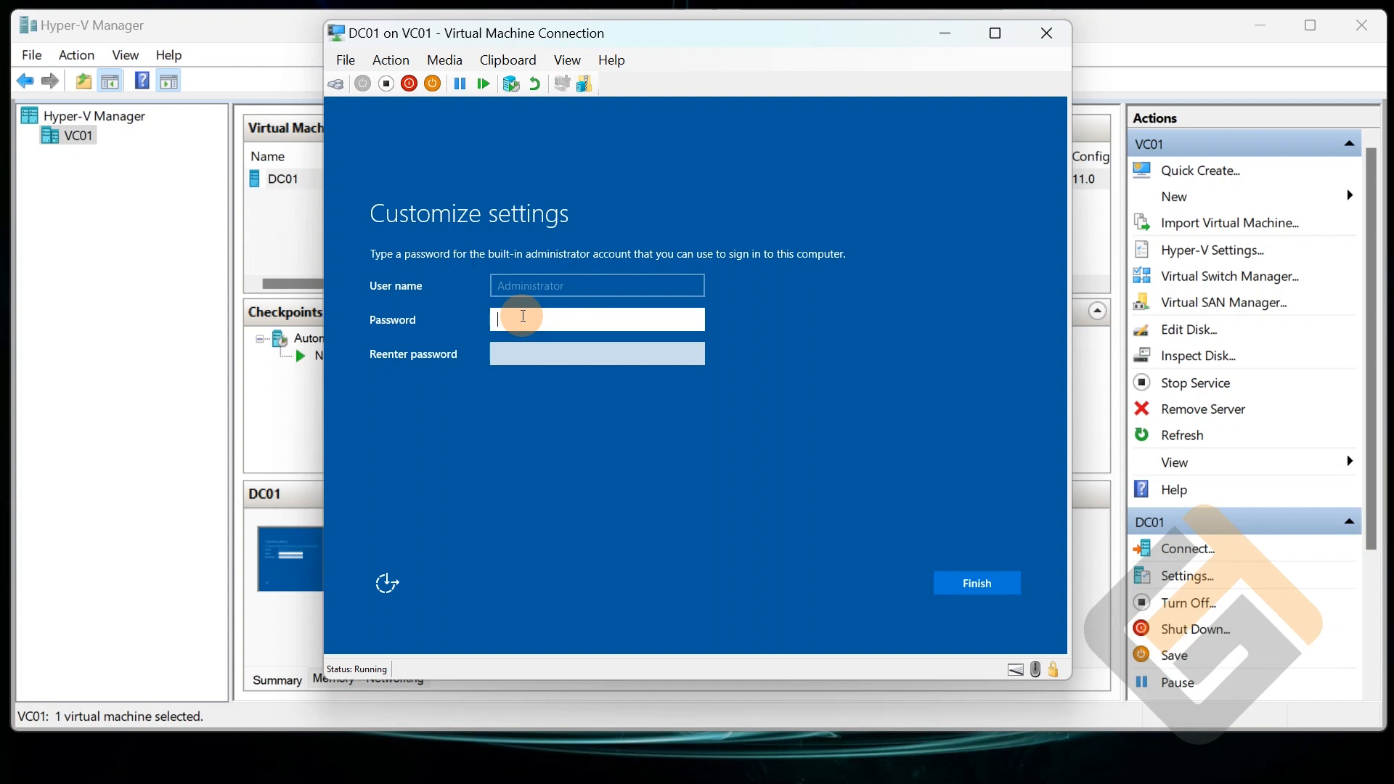
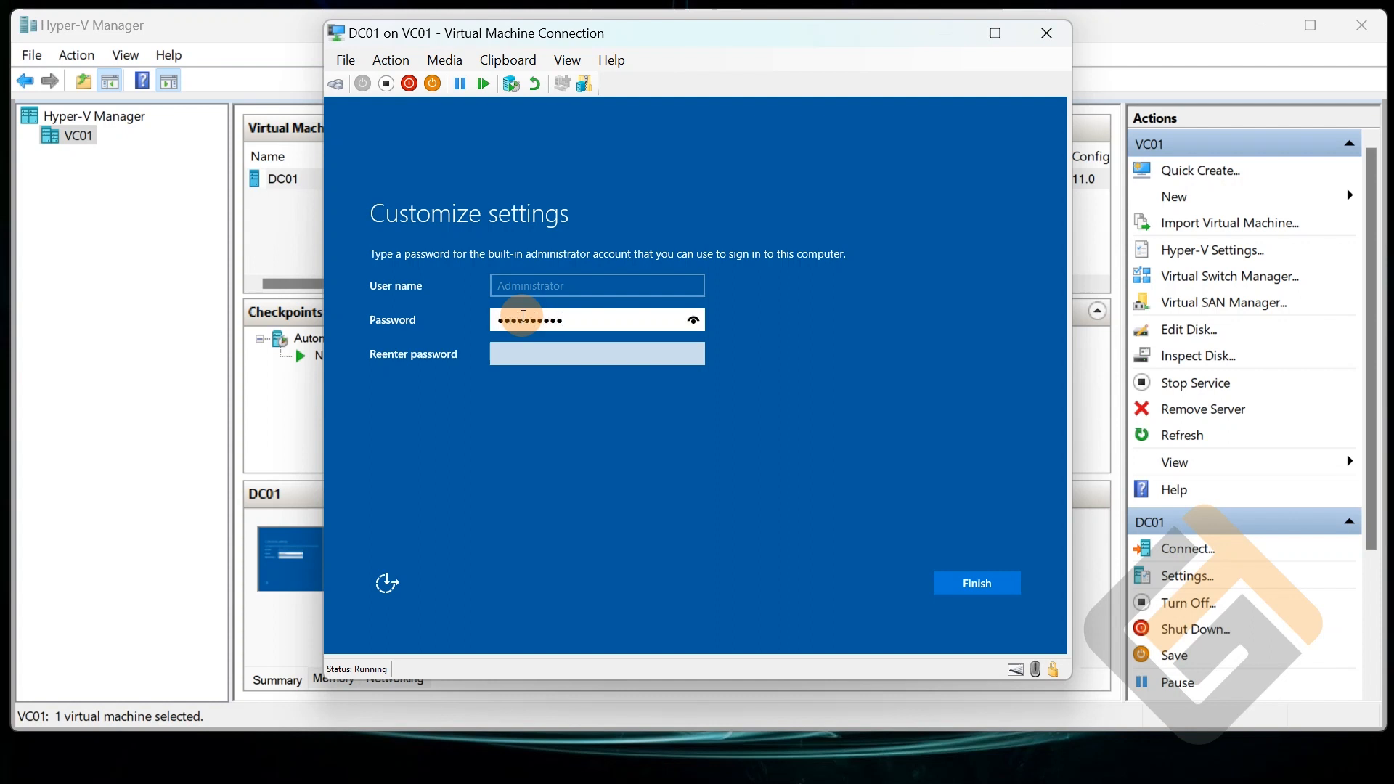
left_click(597, 353)
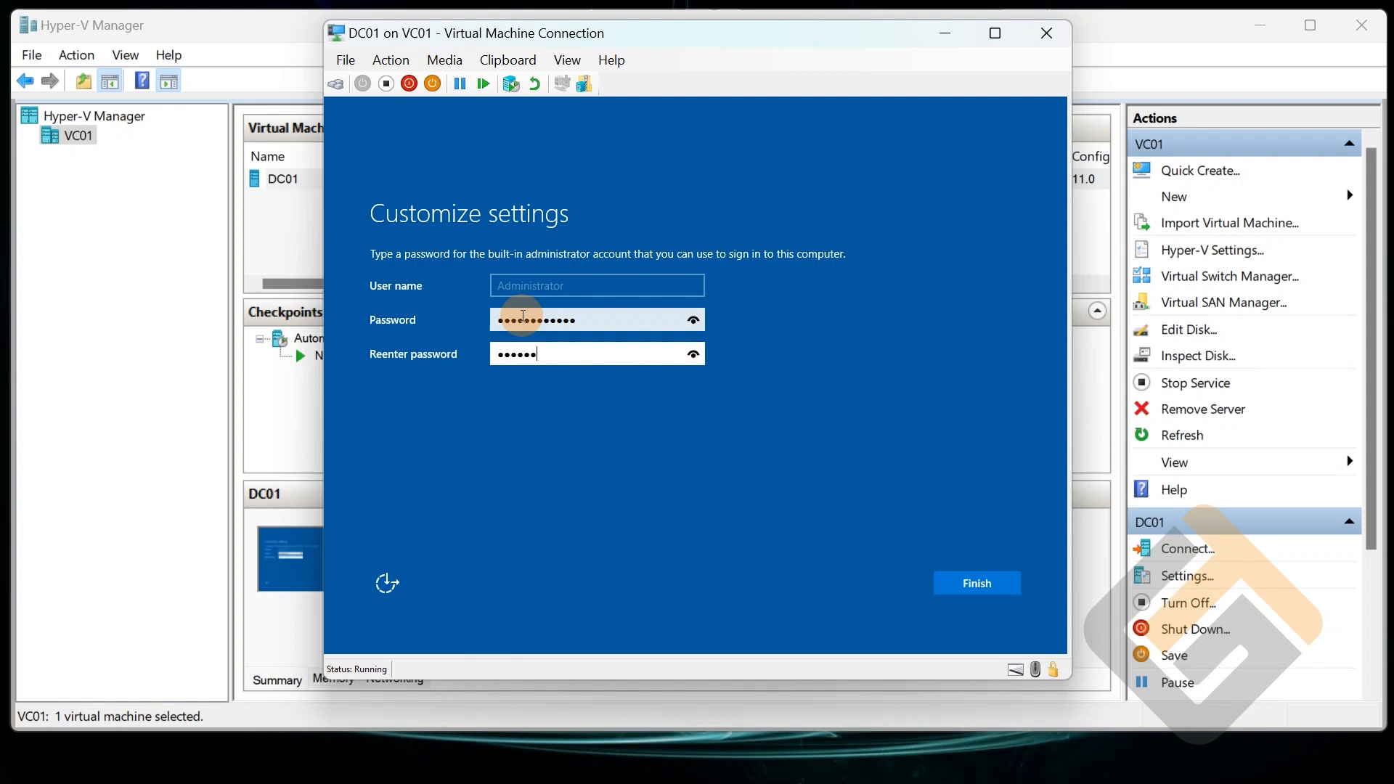
type("password")
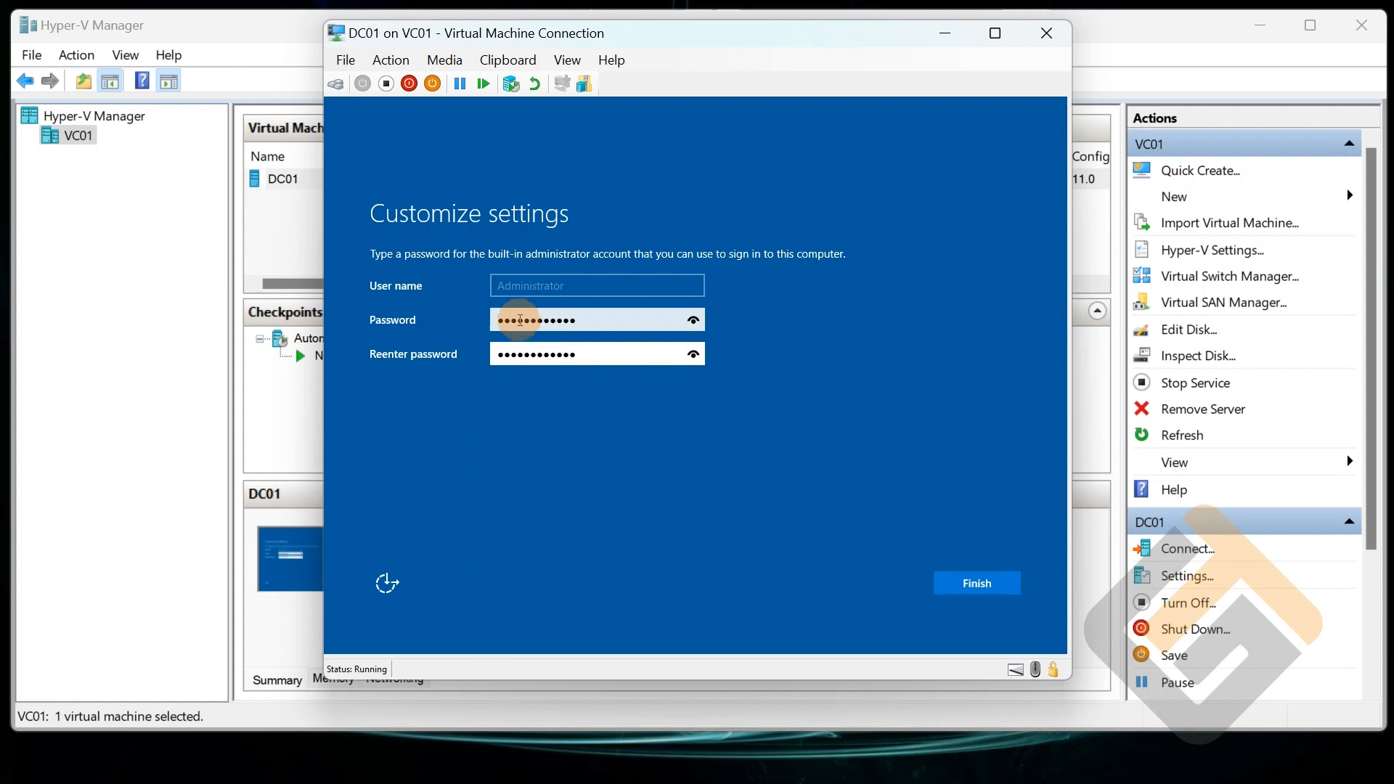
left_click(976, 583)
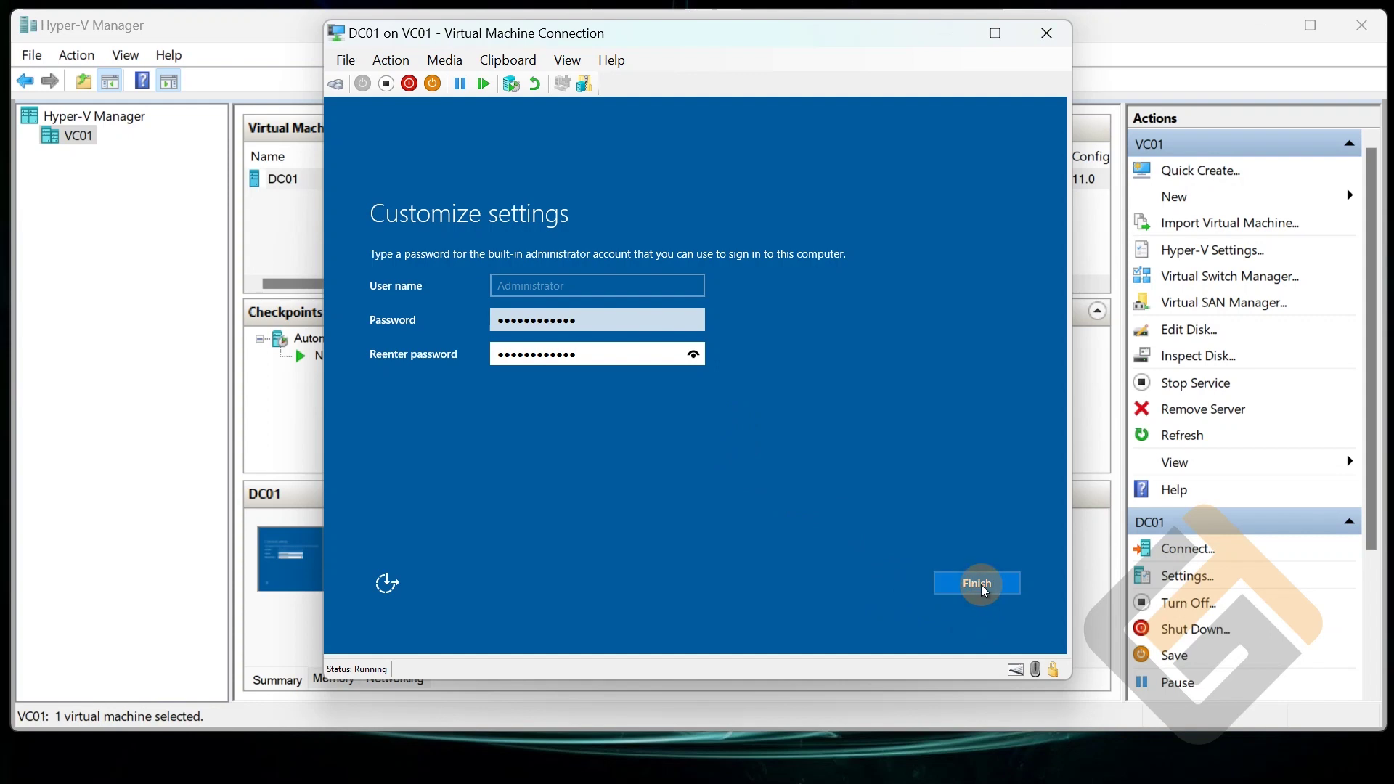
left_click(976, 584)
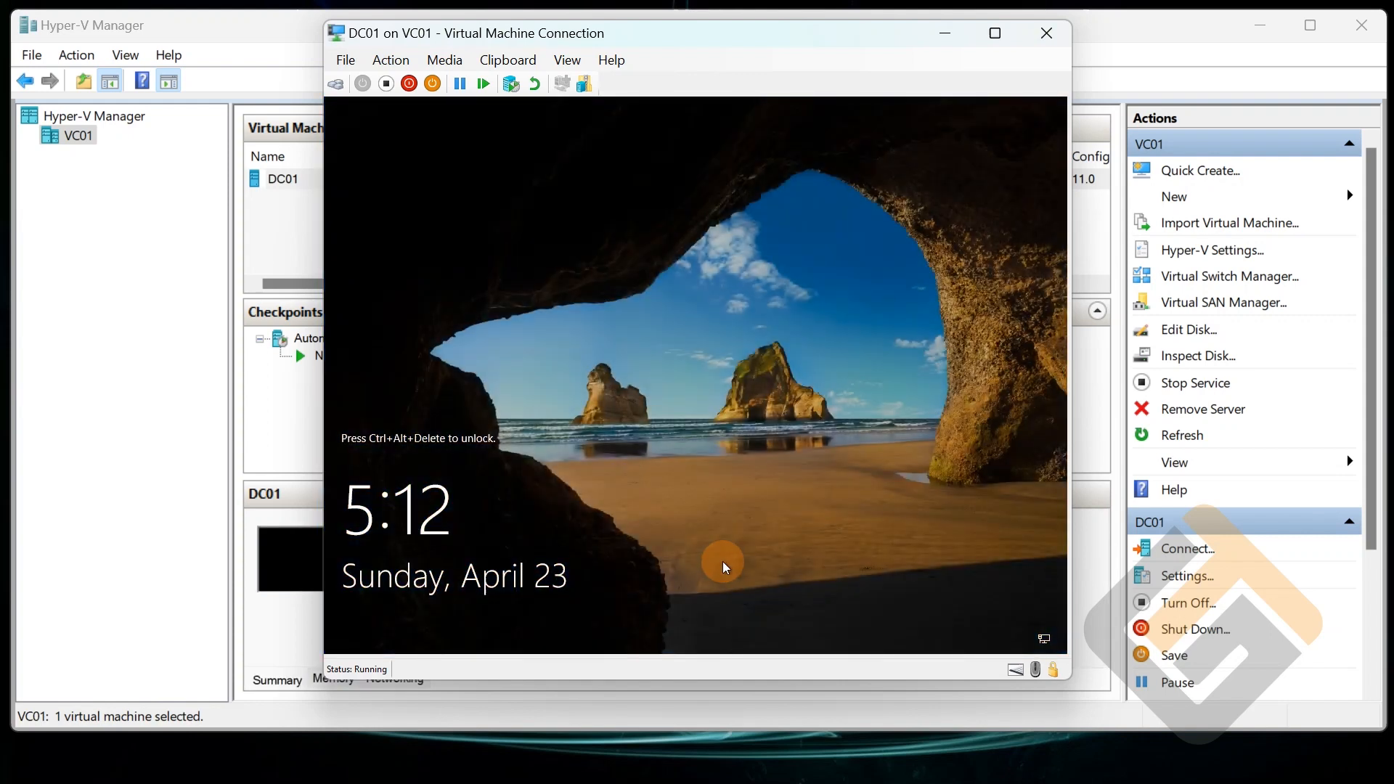
mouse_move(581, 342)
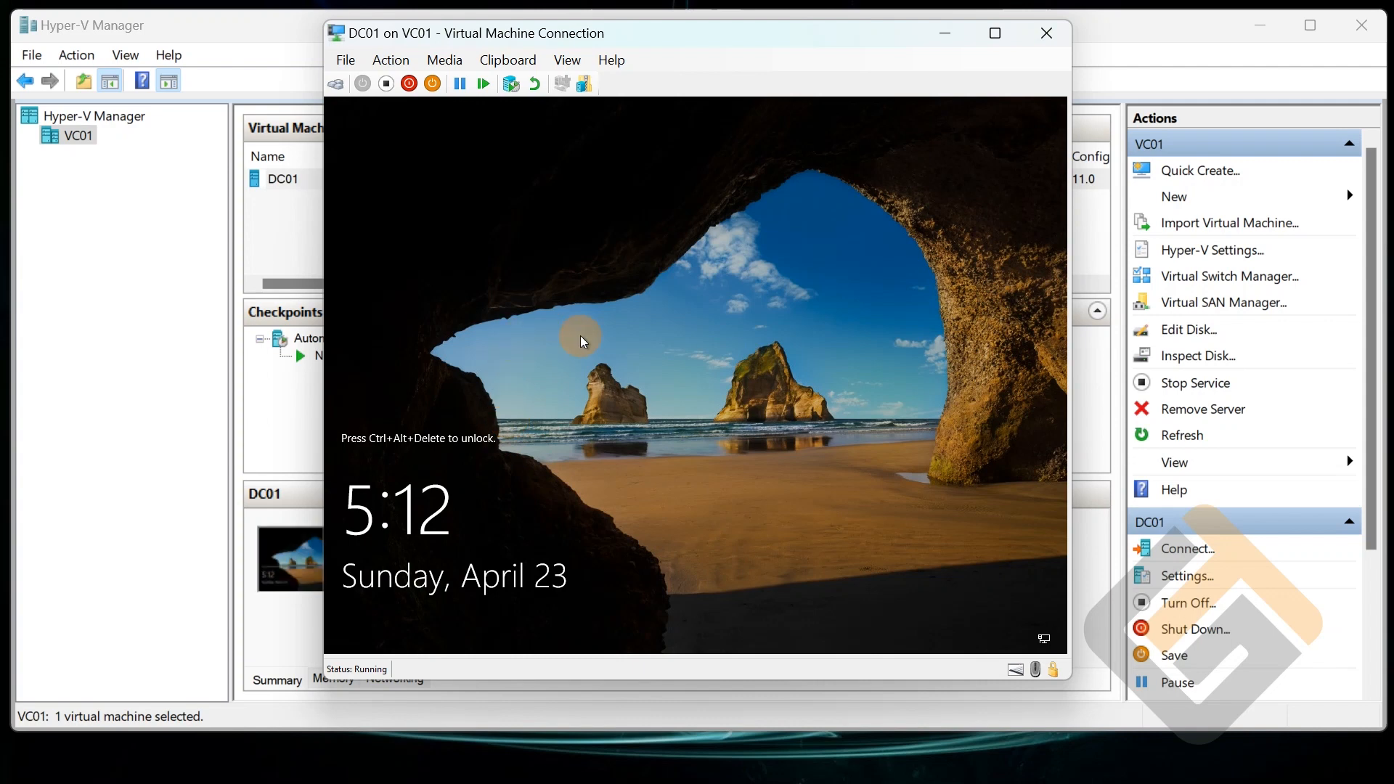
mouse_move(478, 358)
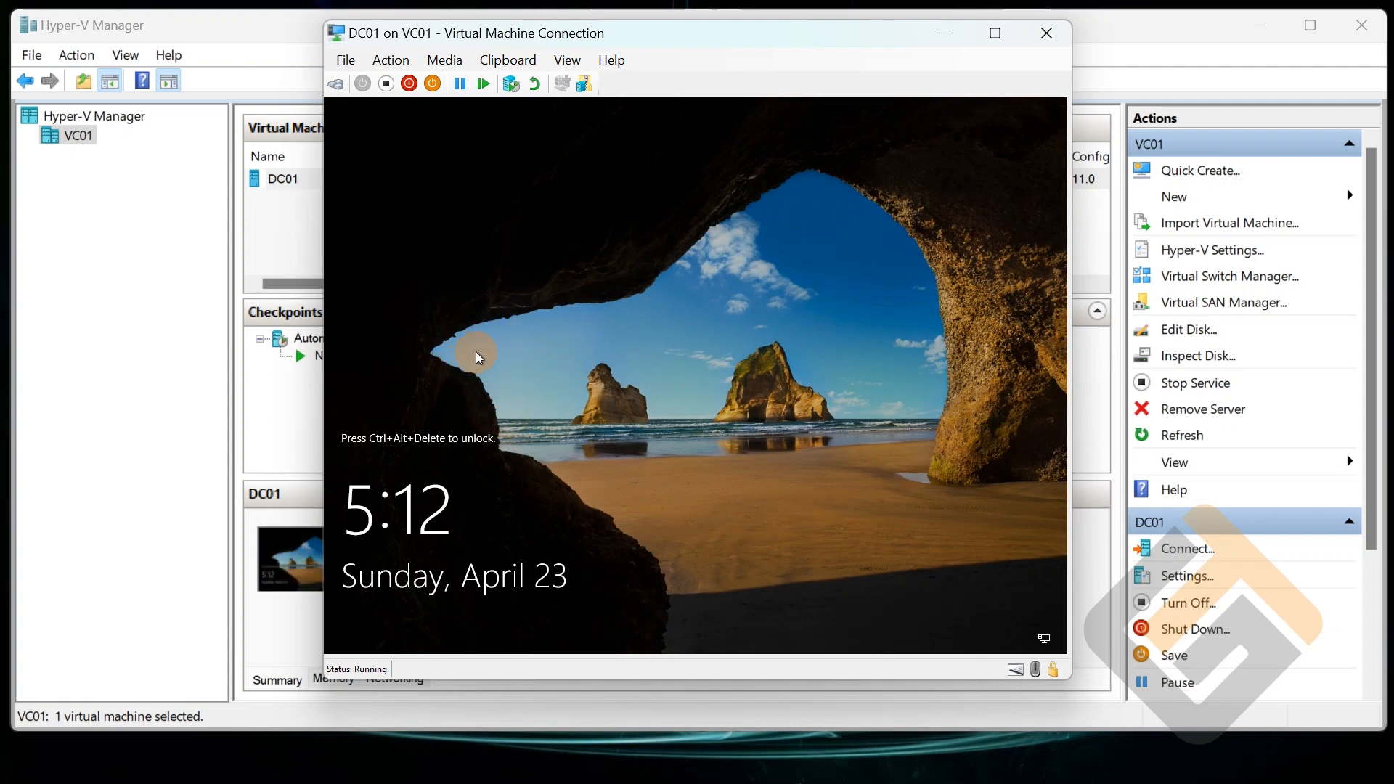
mouse_move(430, 212)
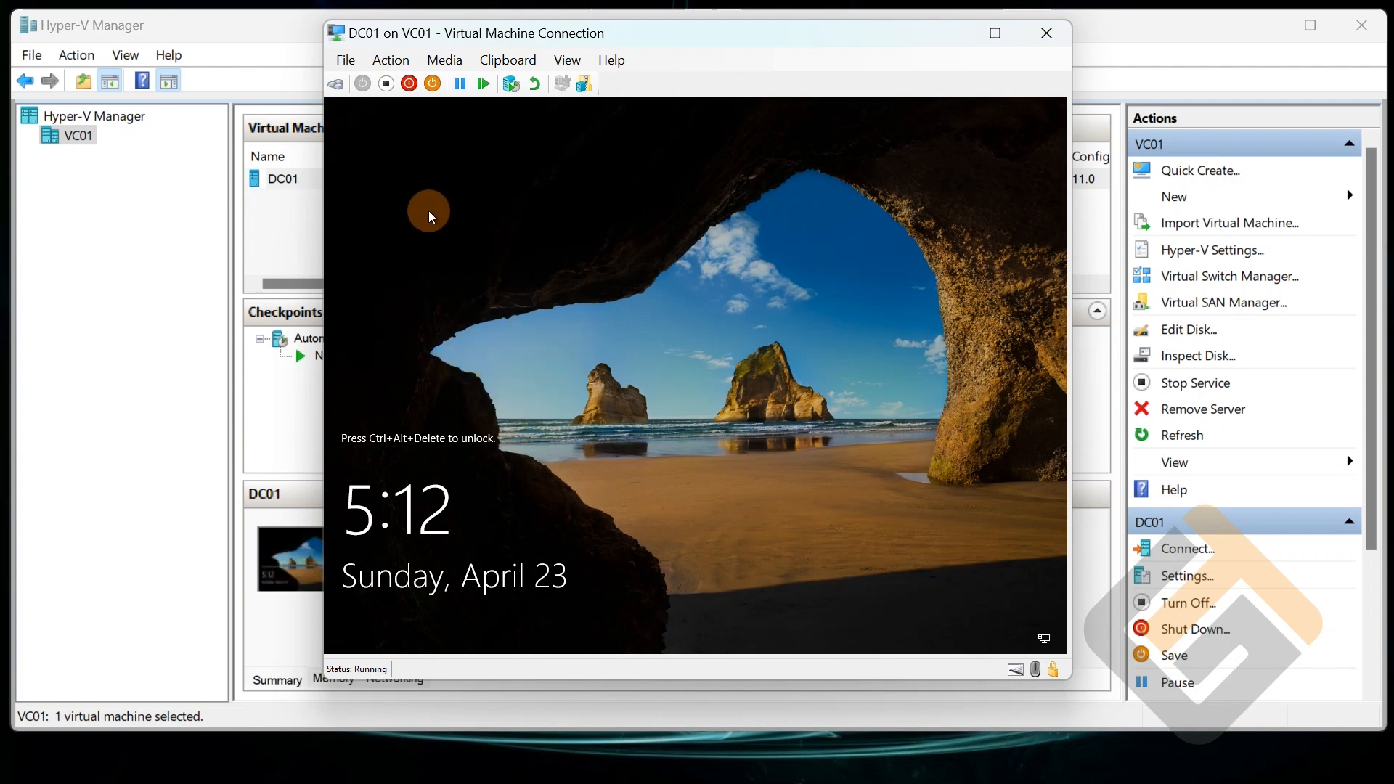
Step: Connect to DC01 via an enhanced session at the chosen display size and sign in as Administrator
left_click(1187, 549)
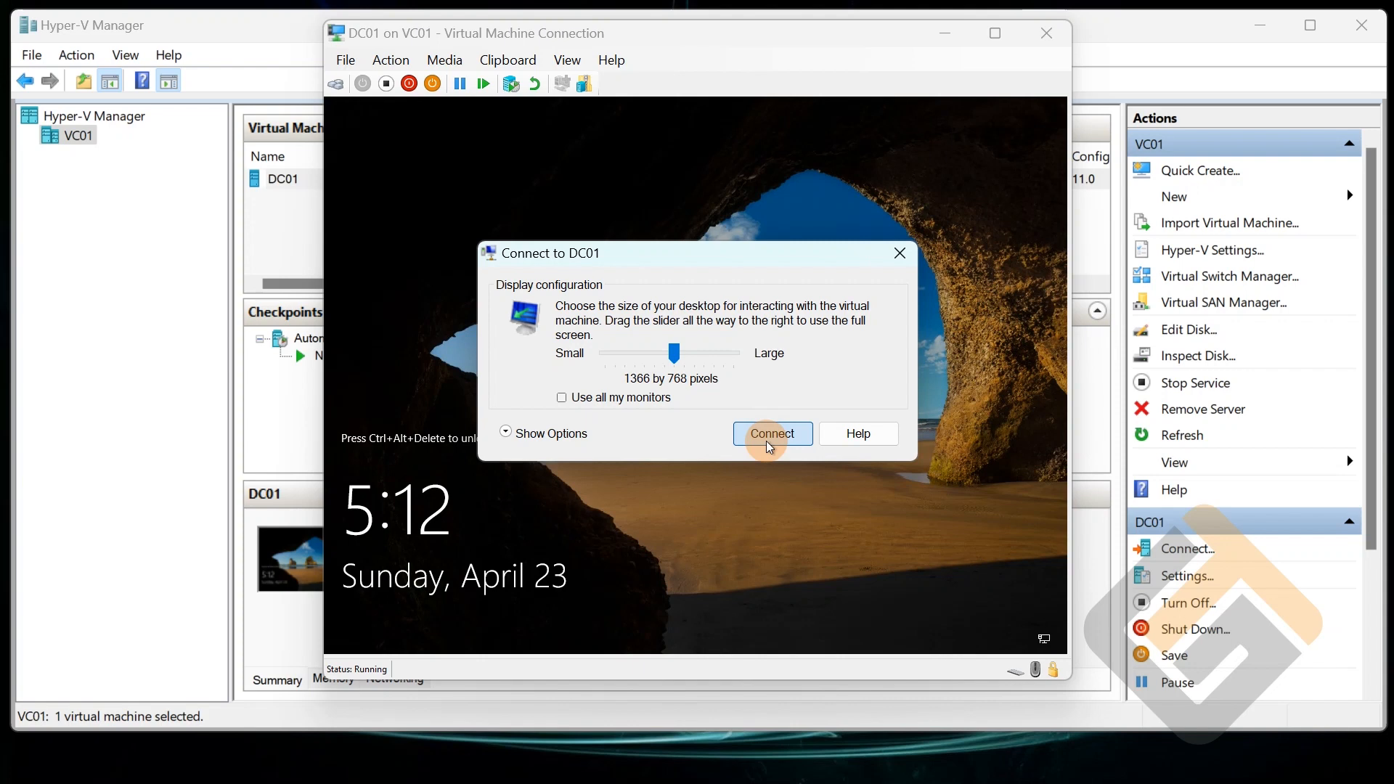
left_click(769, 435)
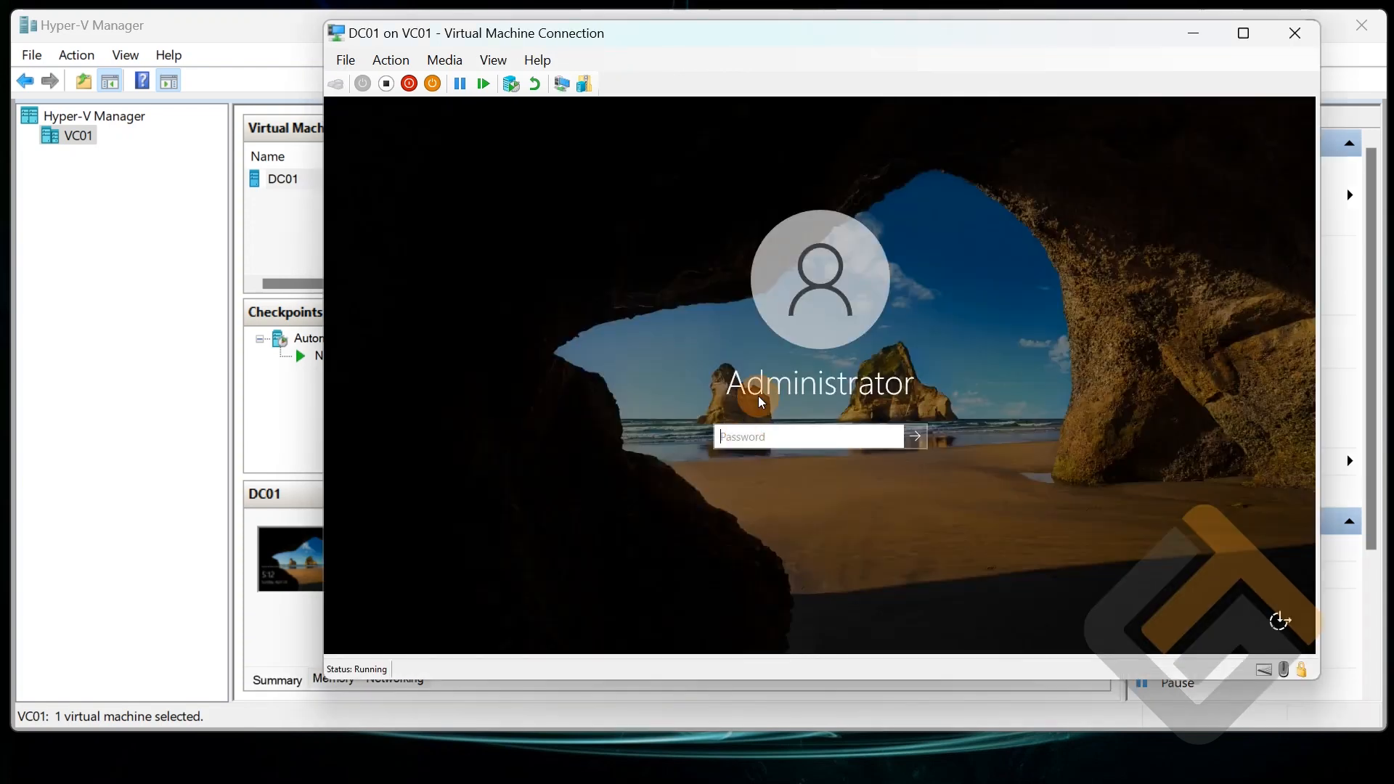
left_click(767, 436)
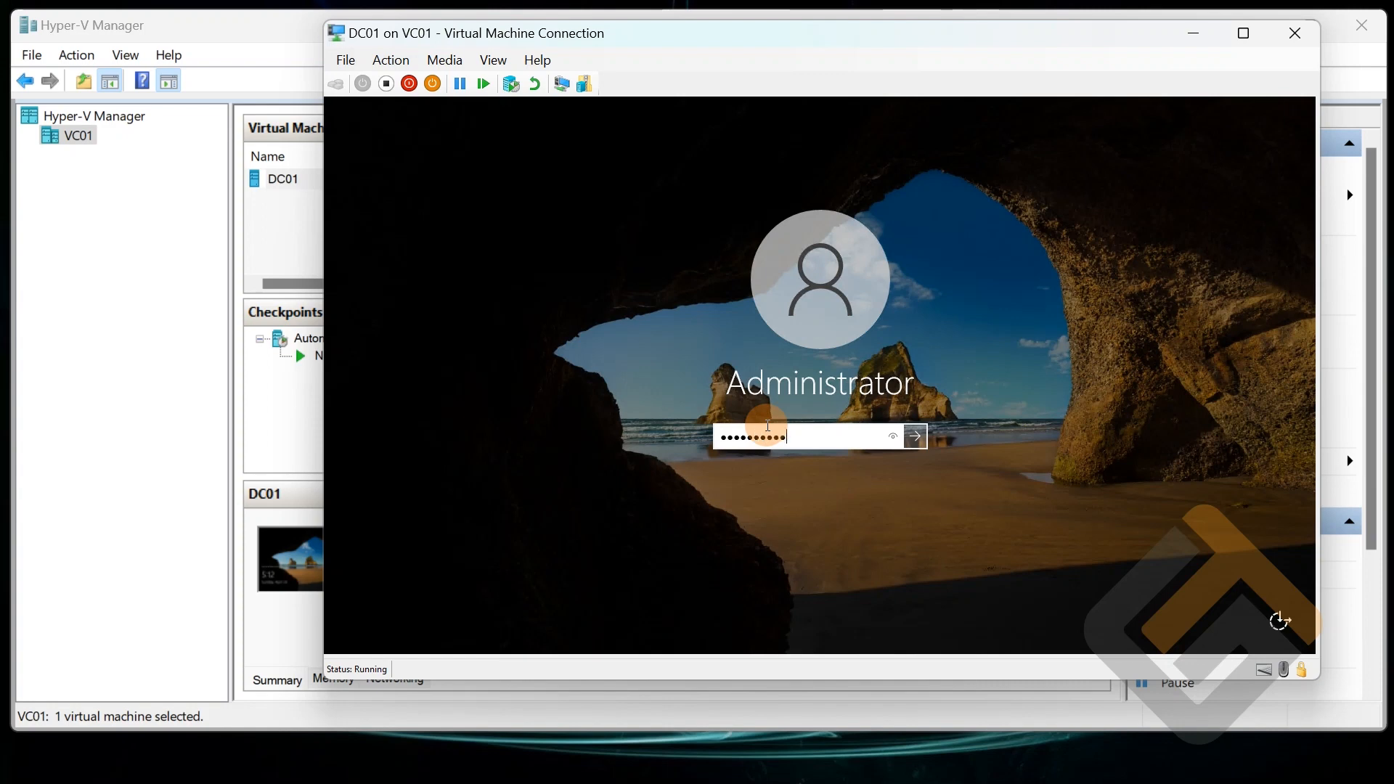
type("••")
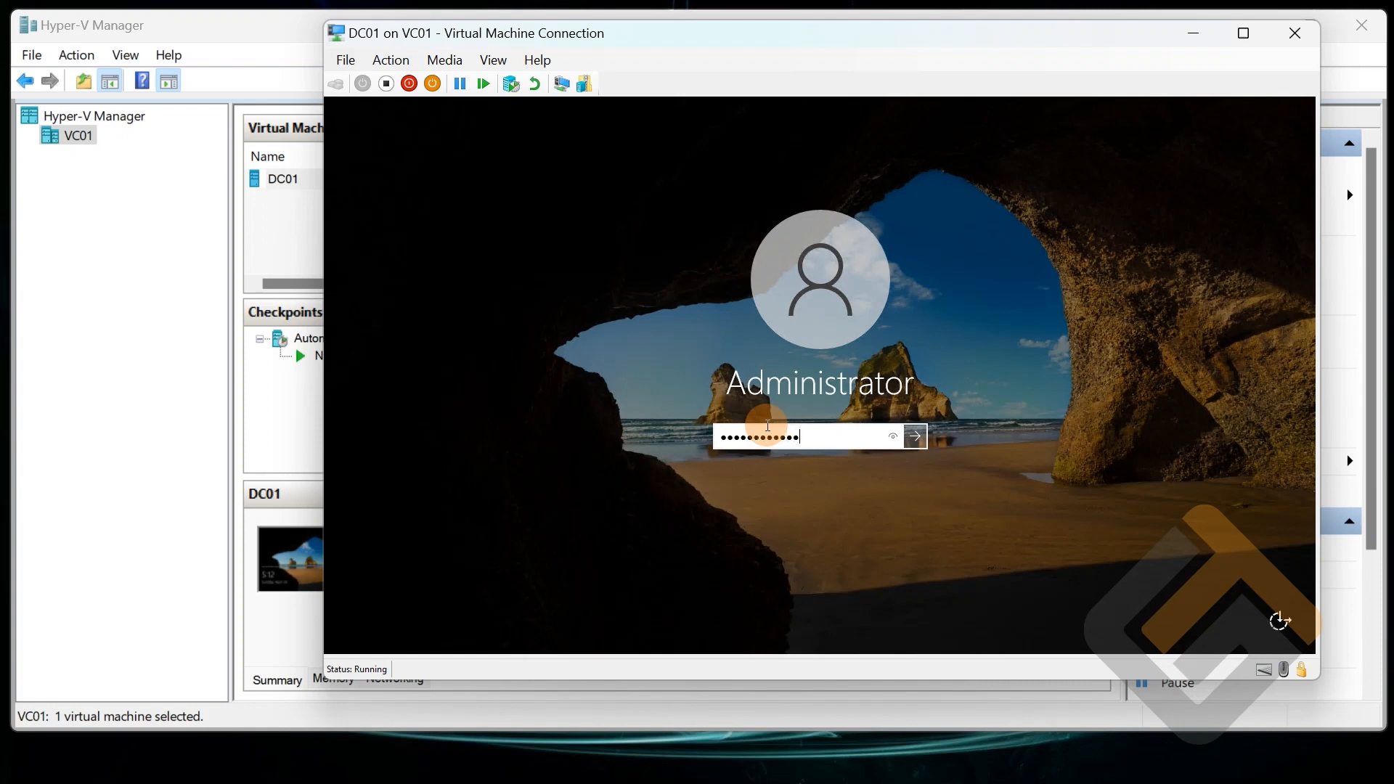
left_click(913, 437)
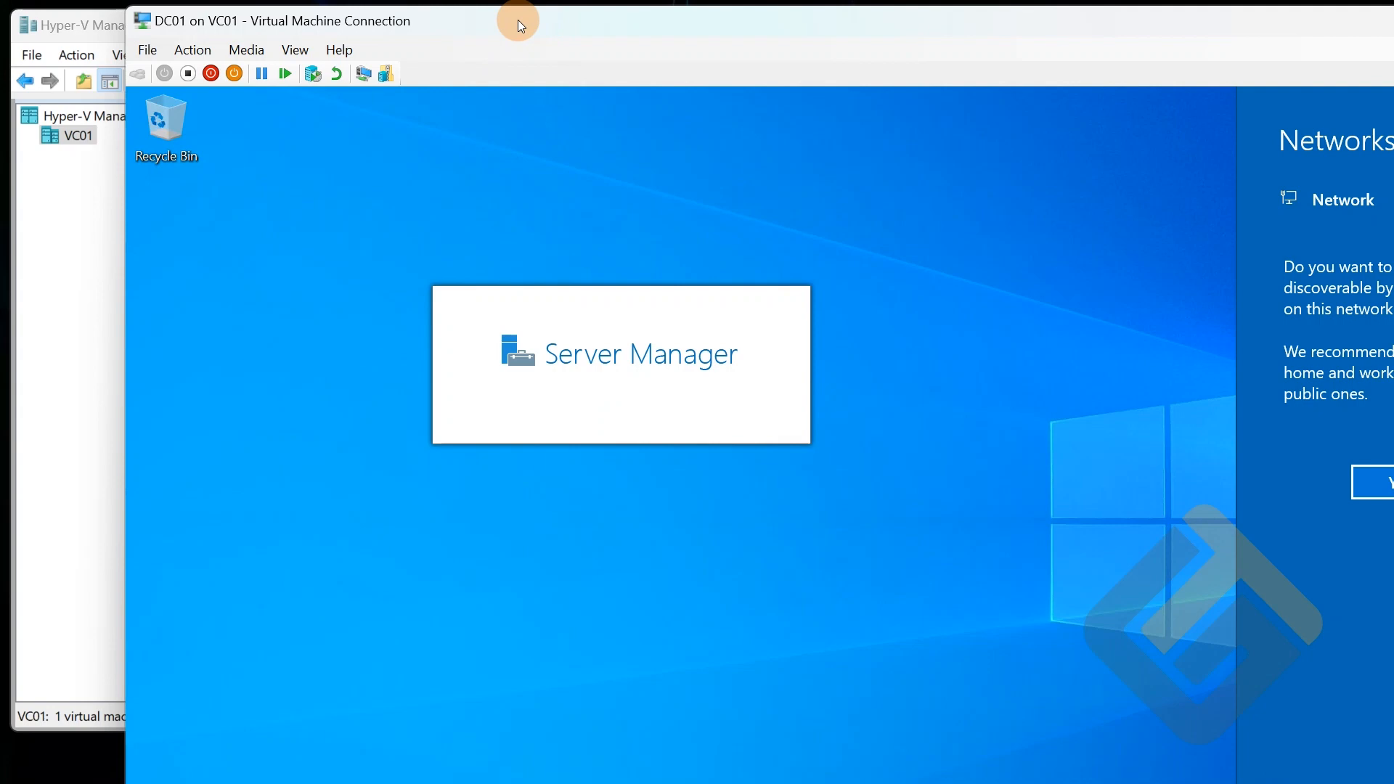
Step: Show DC01 in Full Screen Mode, allow network discovery, and dismiss the Windows Admin Center notice
left_click(294, 49)
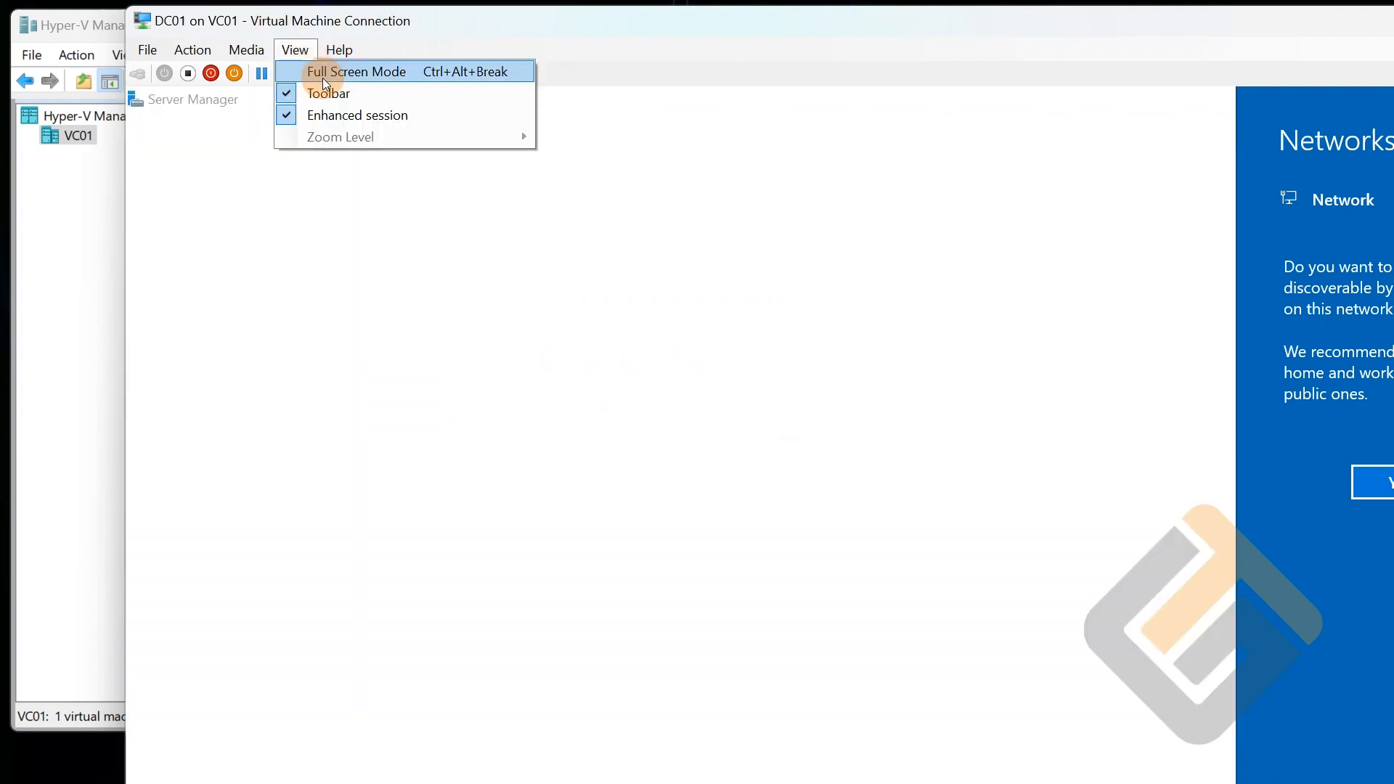
mouse_move(356, 114)
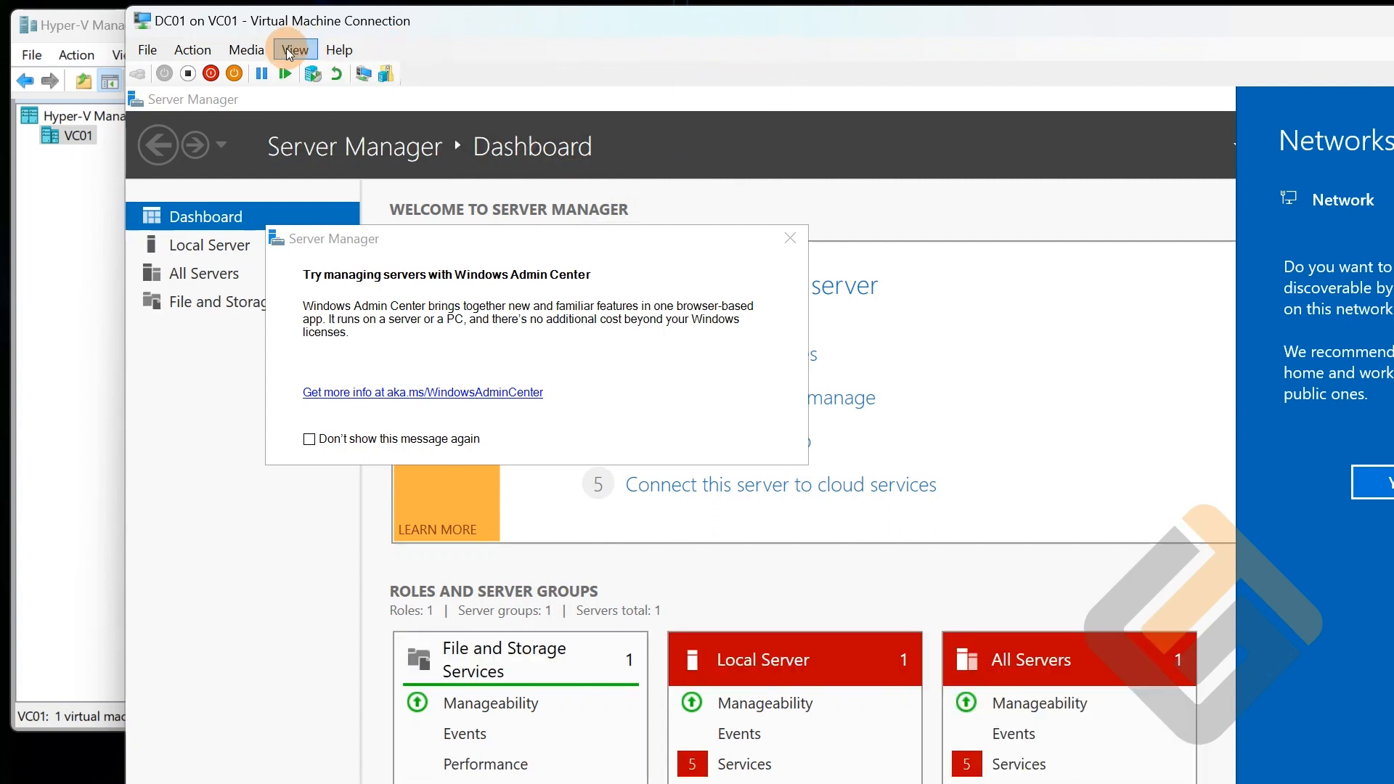
left_click(294, 49)
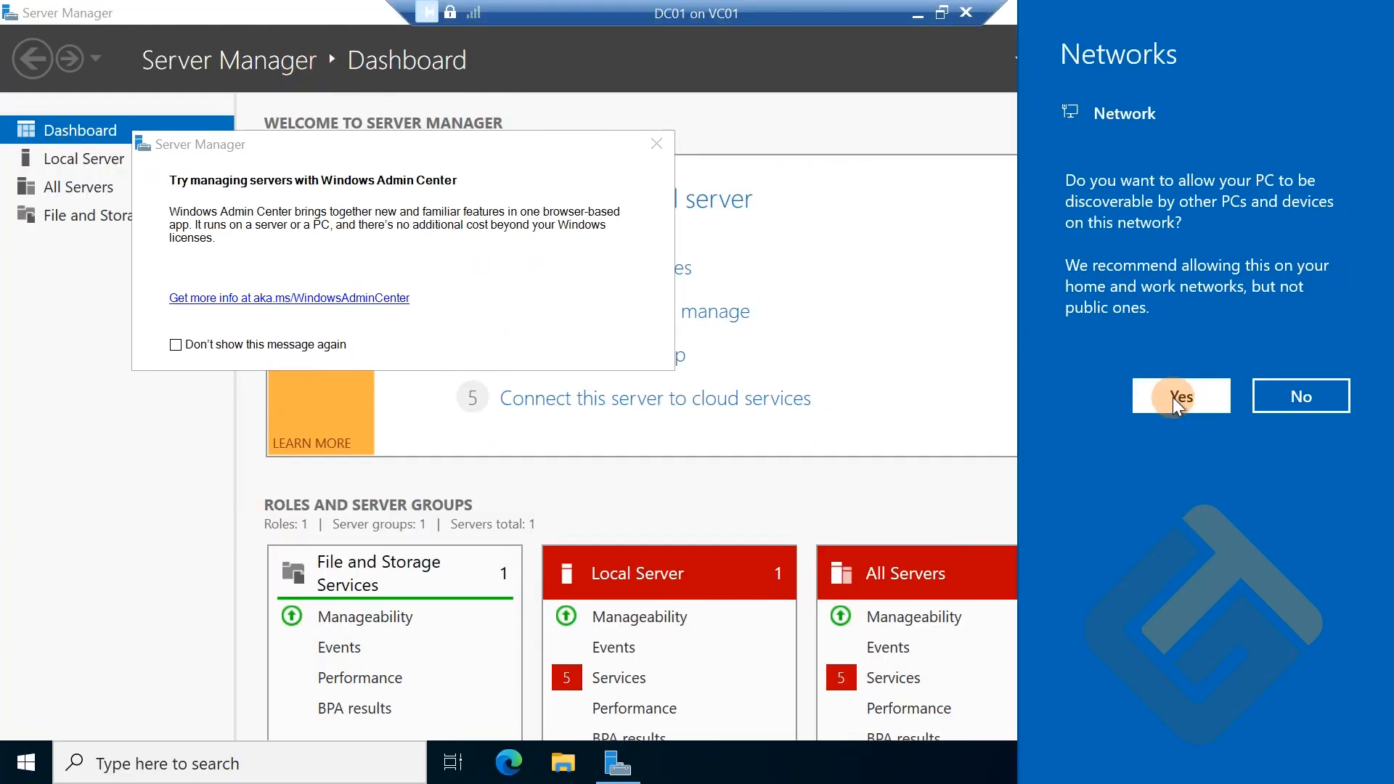
left_click(1179, 395)
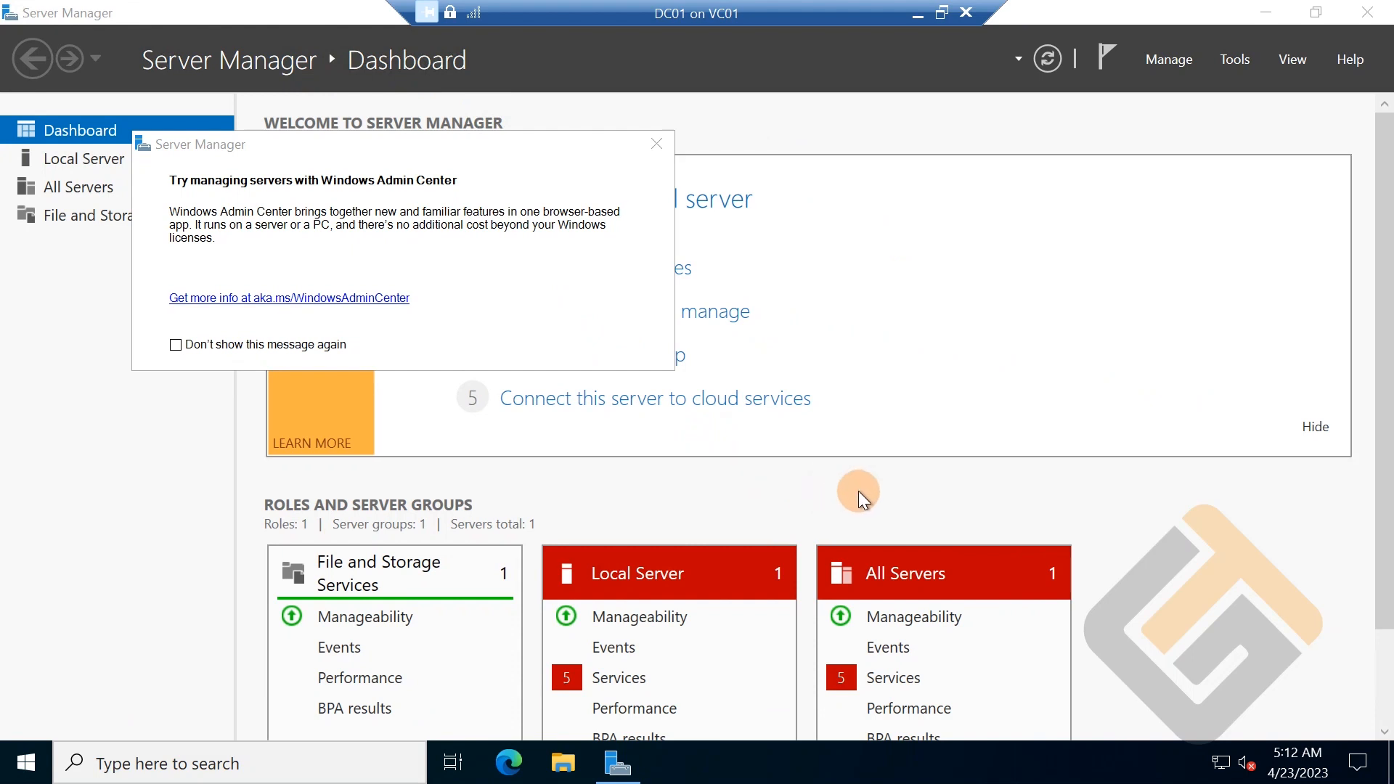
mouse_move(967, 394)
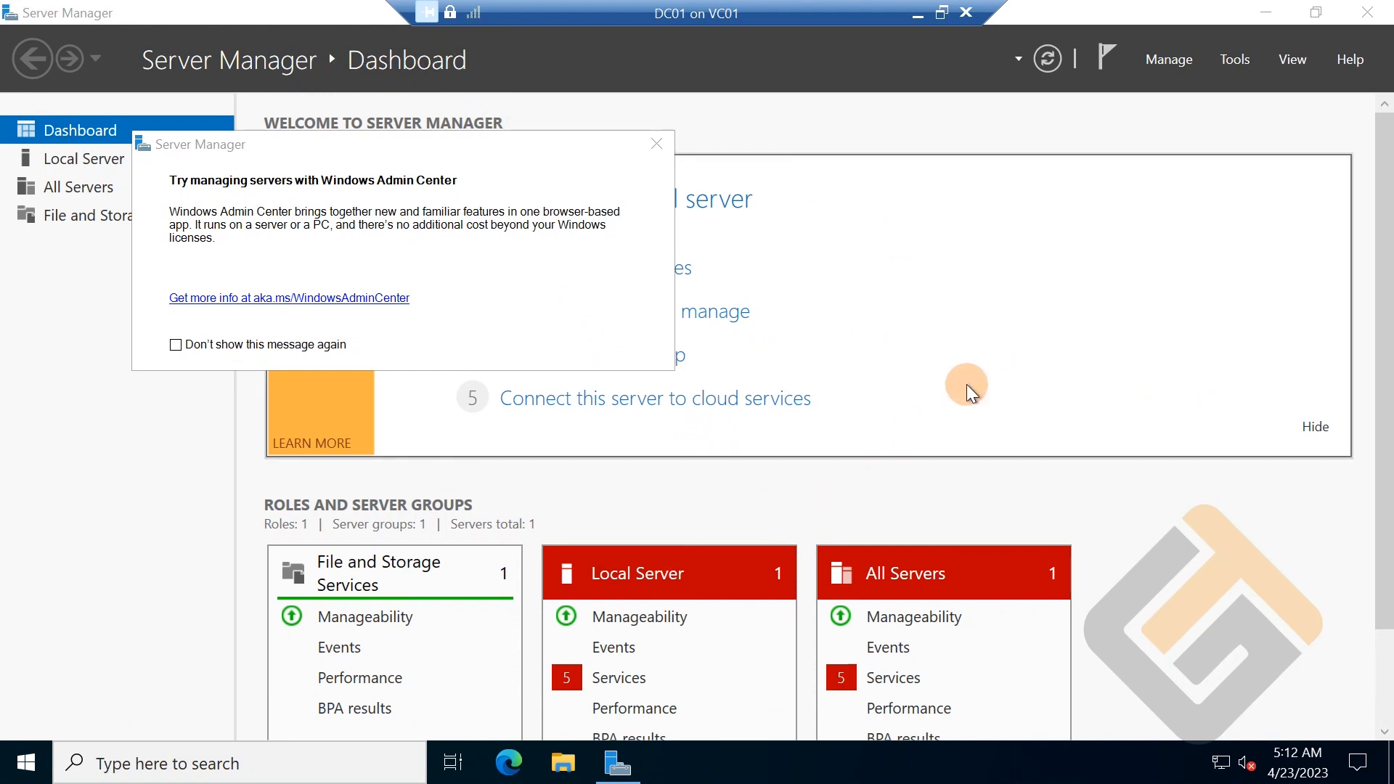
mouse_move(347, 151)
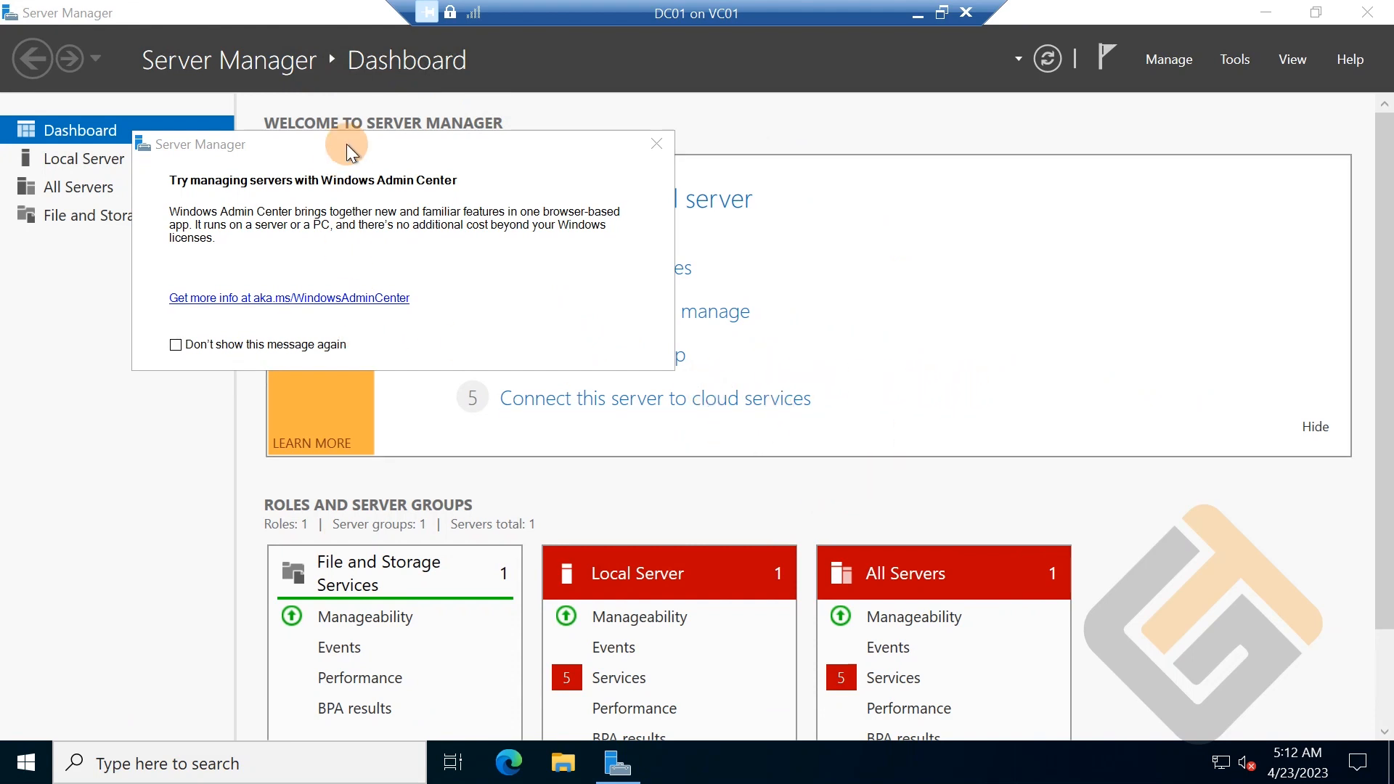
left_click(657, 144)
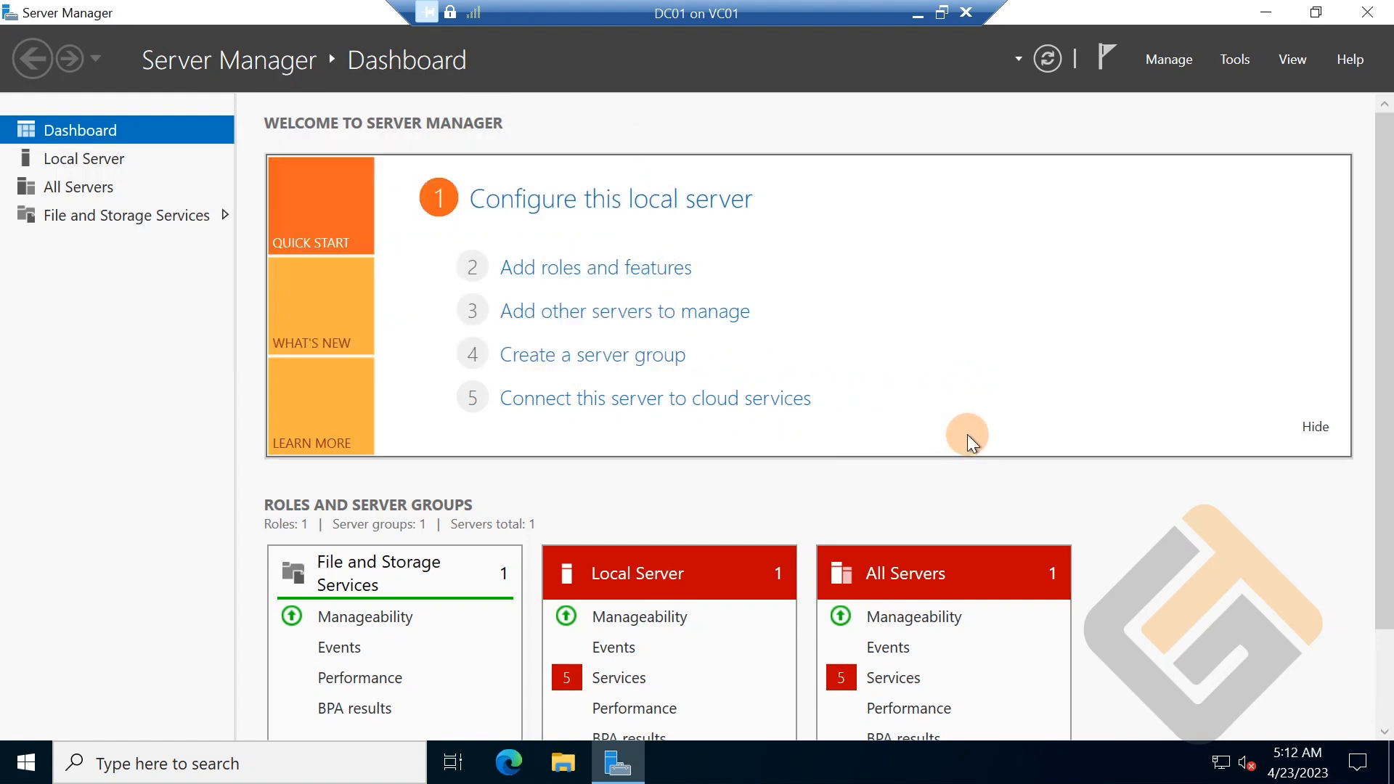
mouse_move(940, 436)
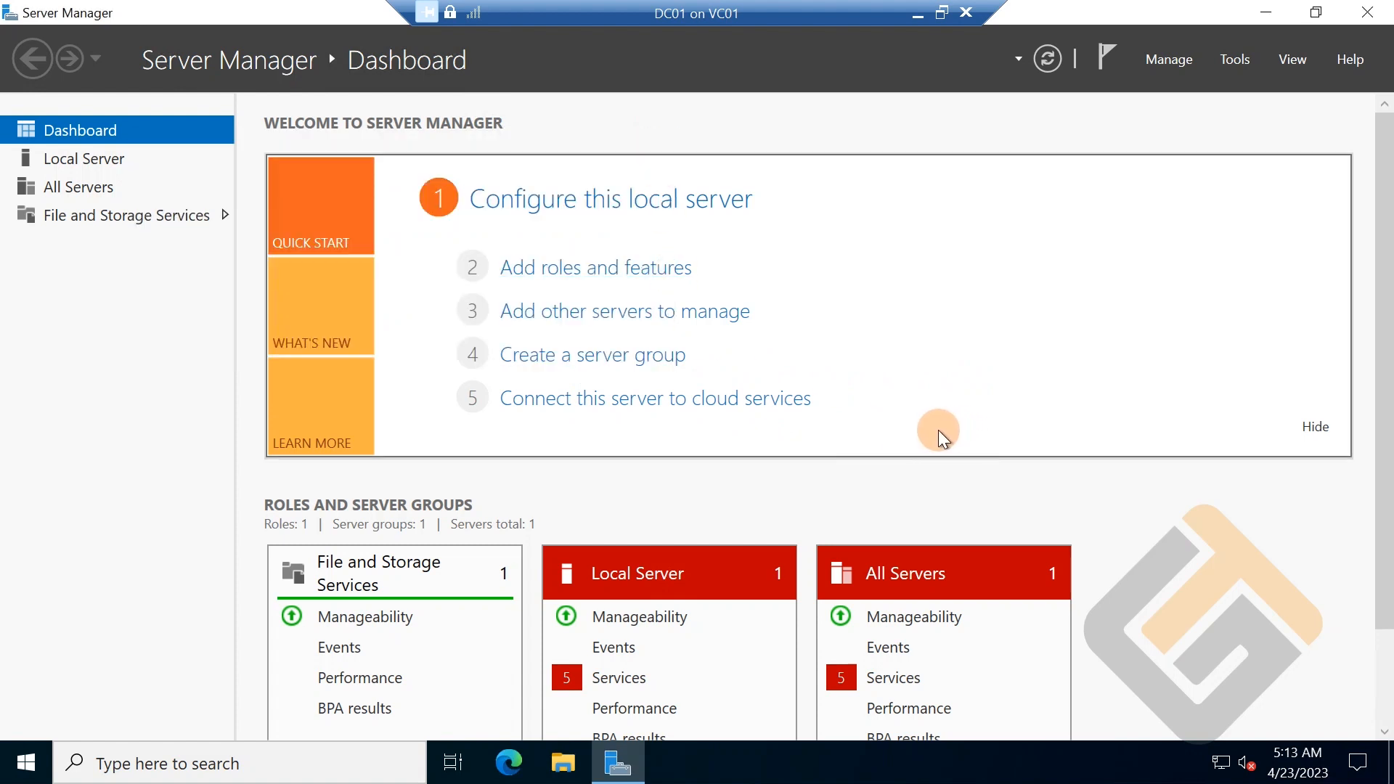
mouse_move(533, 471)
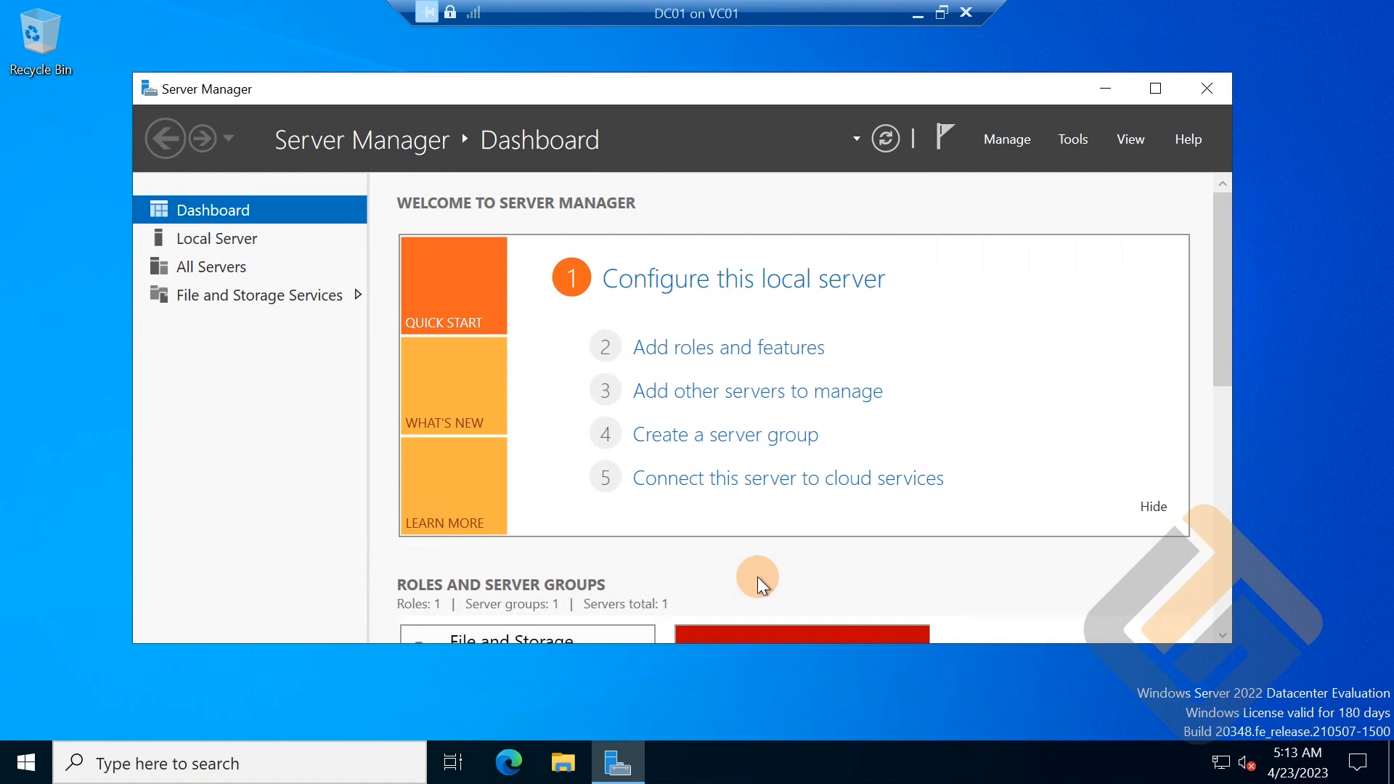
Step: Scroll the Server Manager dashboard down through the Roles and Server Groups tiles
scroll("down", 3)
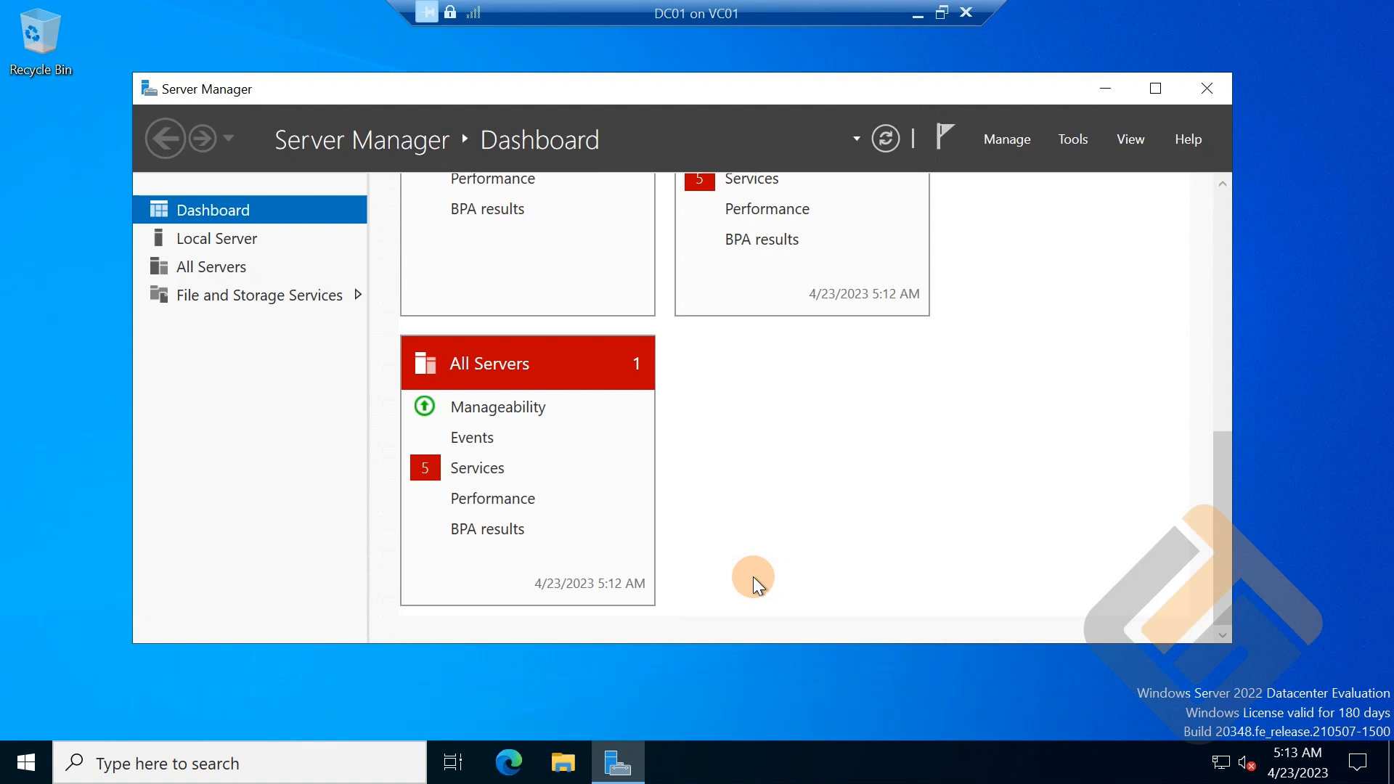
mouse_move(701, 647)
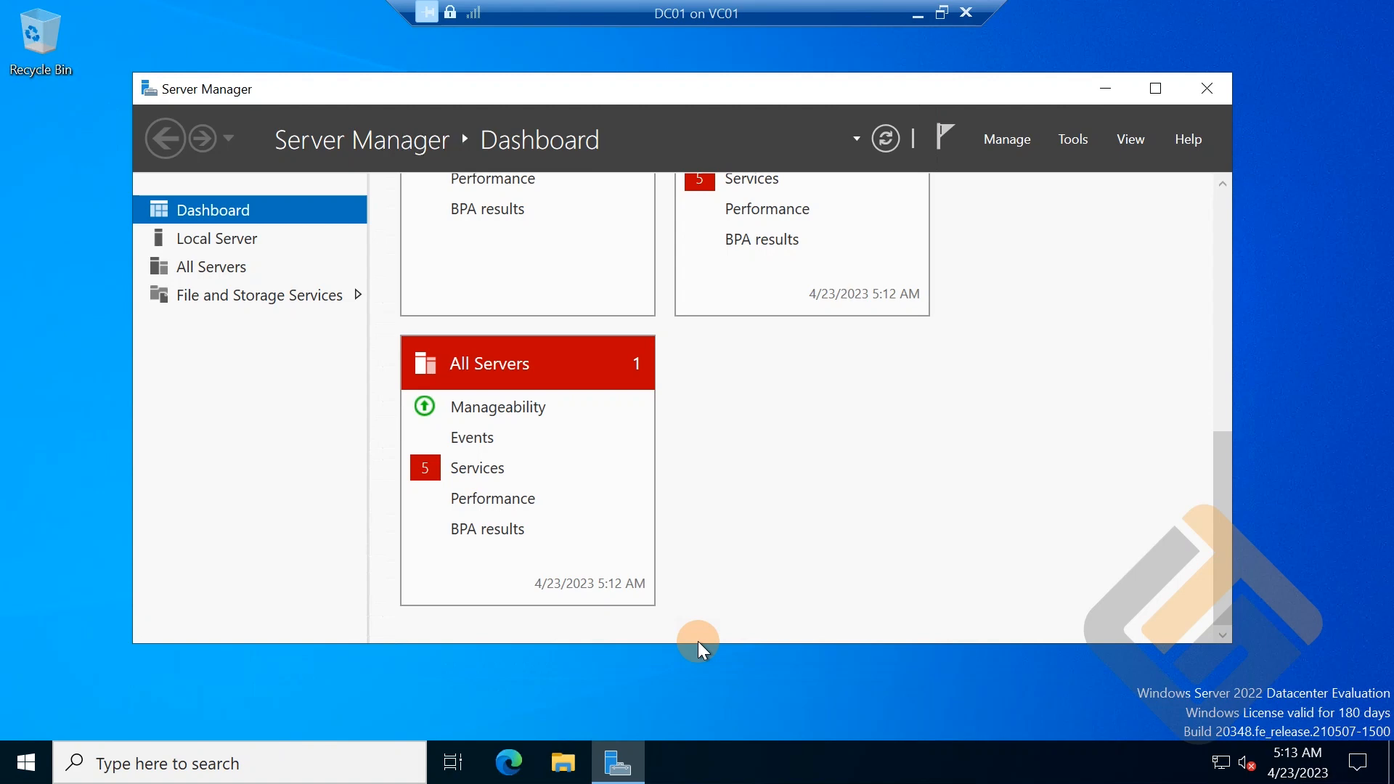
mouse_move(697, 645)
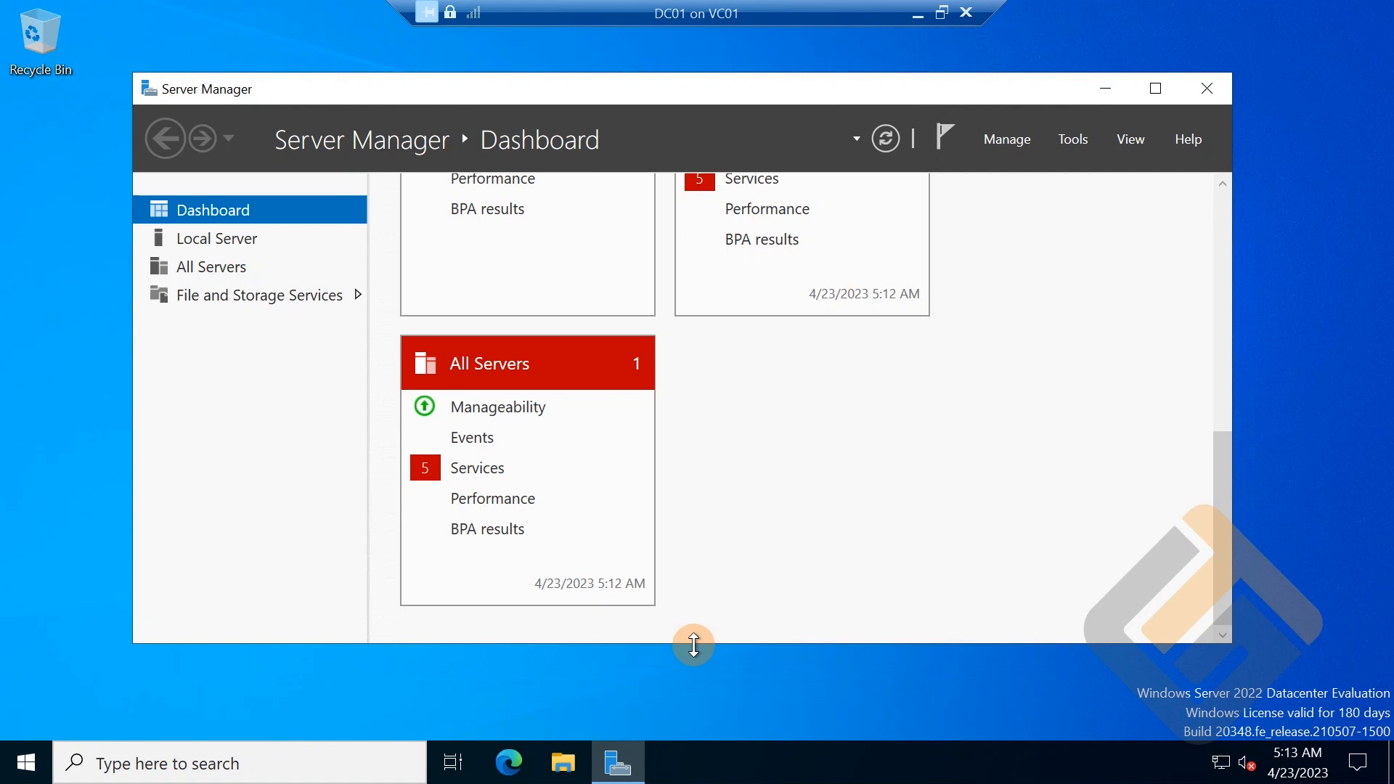
mouse_move(744, 549)
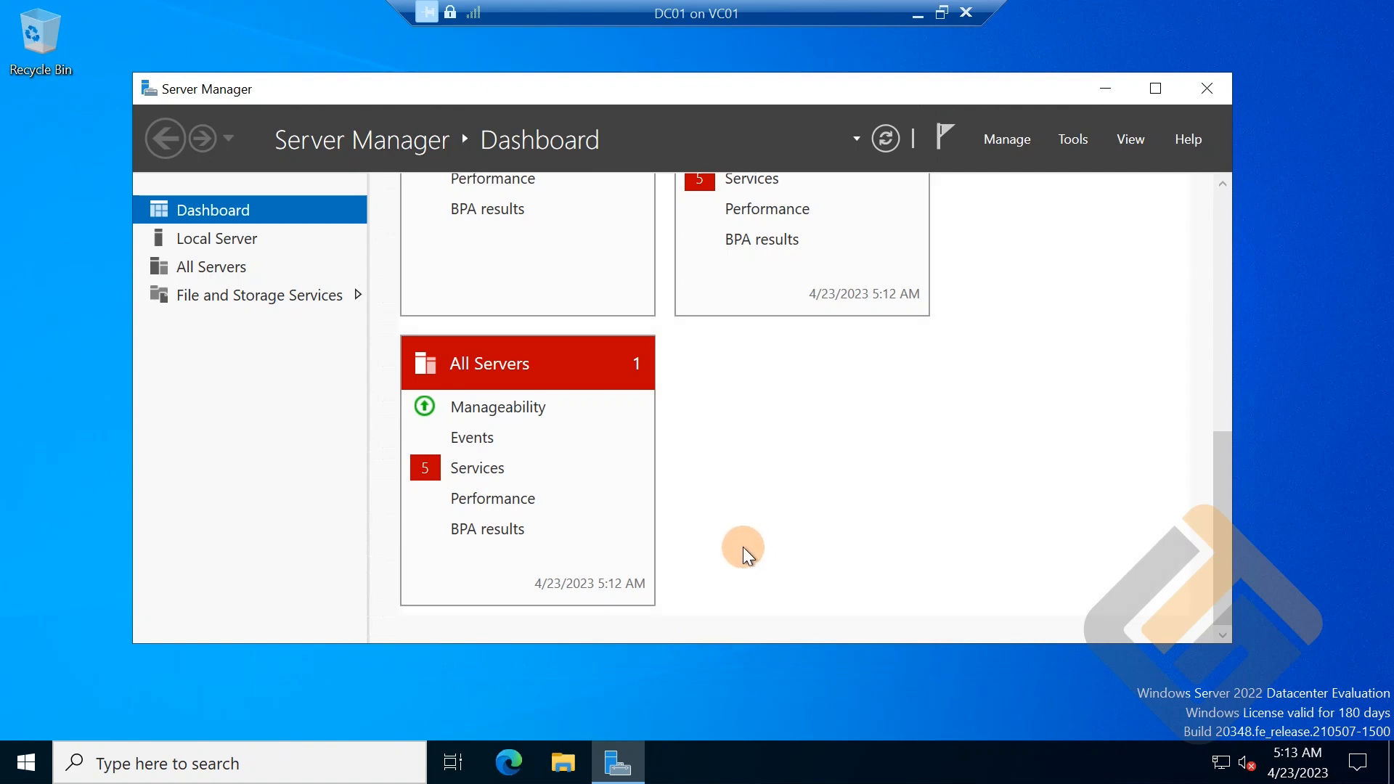
mouse_move(718, 565)
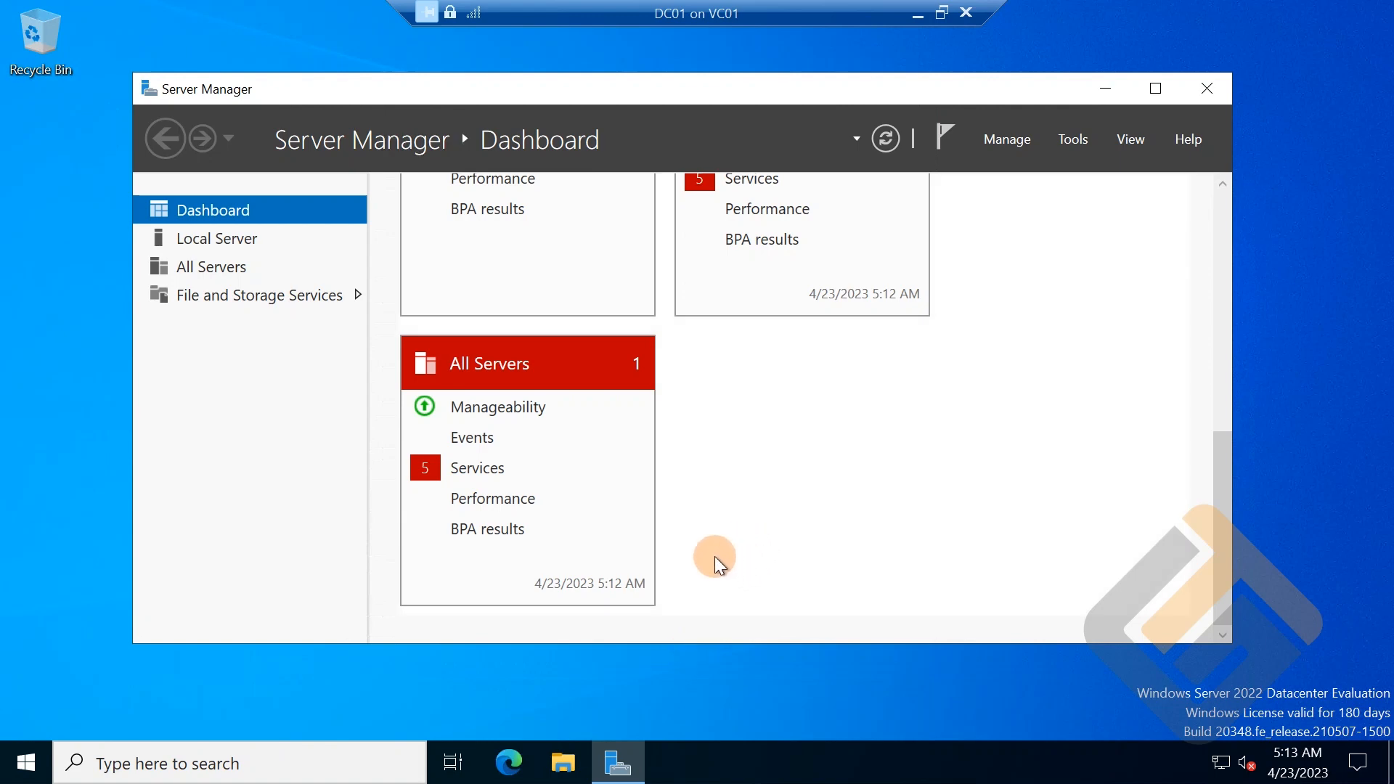
mouse_move(735, 535)
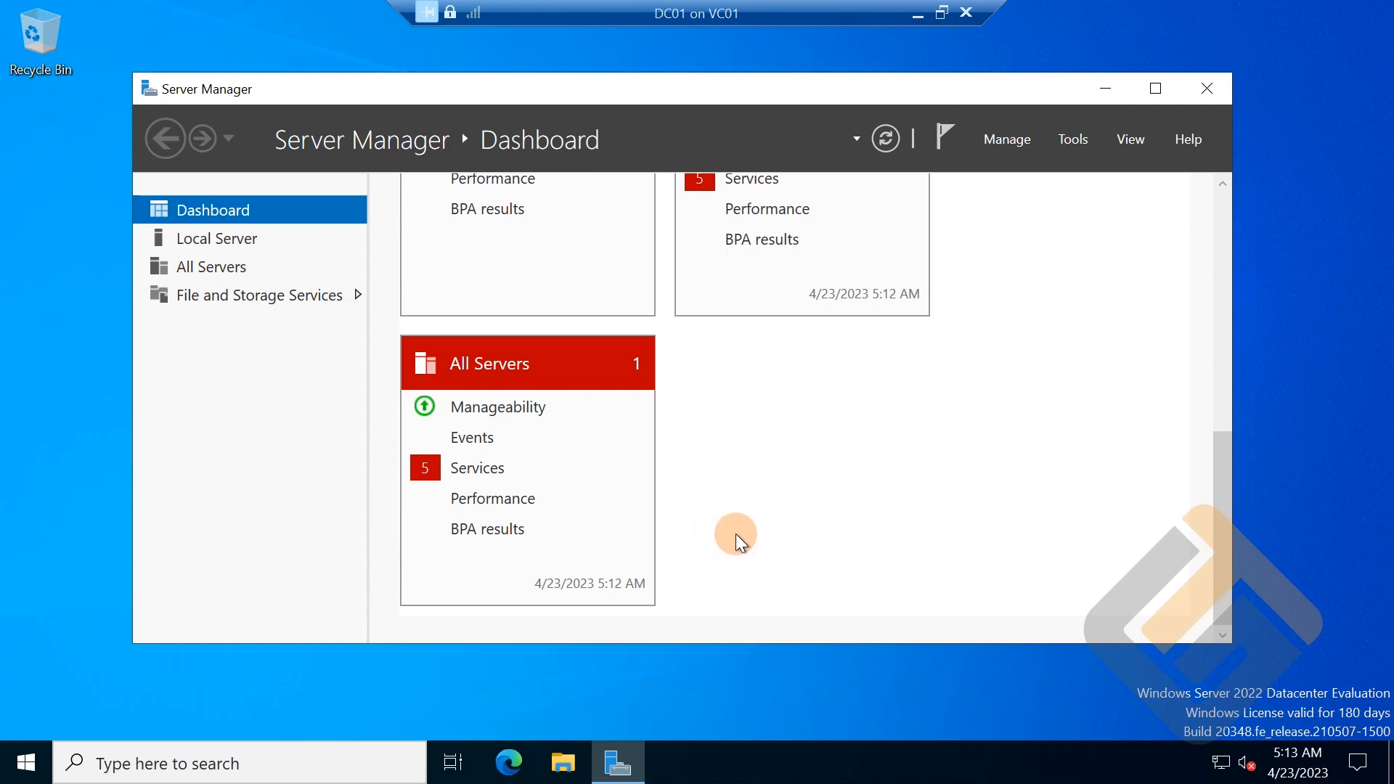